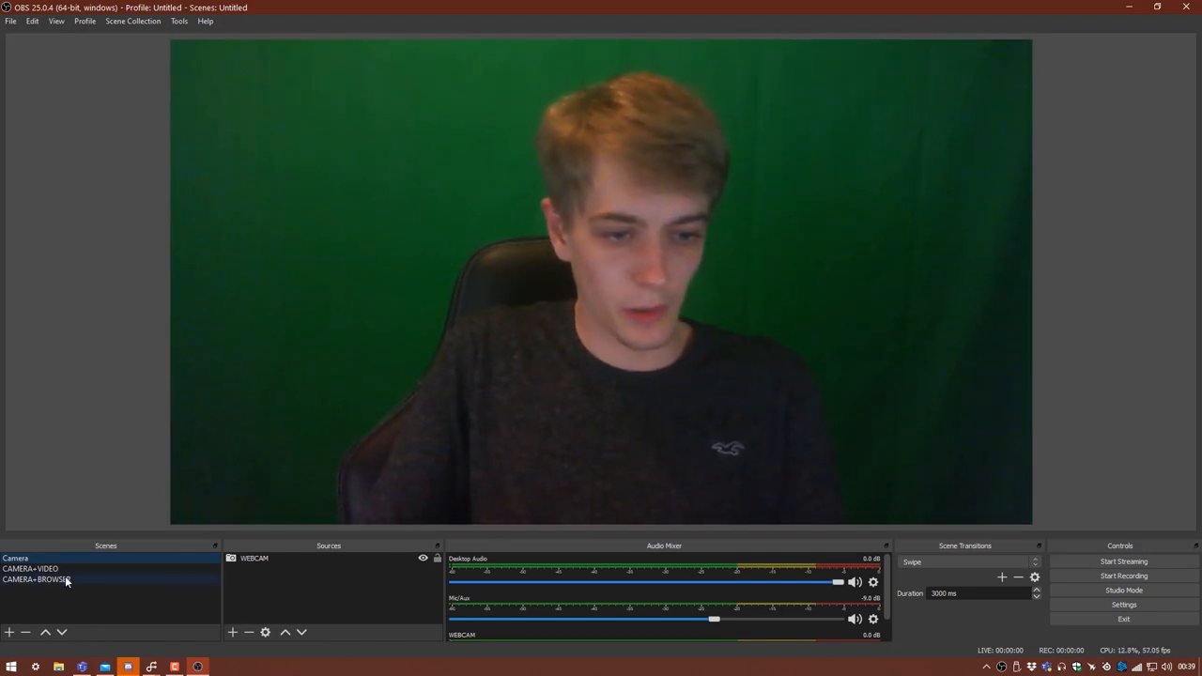
# Delete the CAMERA+BROWSER and Camera scenes and clear the remaining scene's sources
pyautogui.click(30, 567)
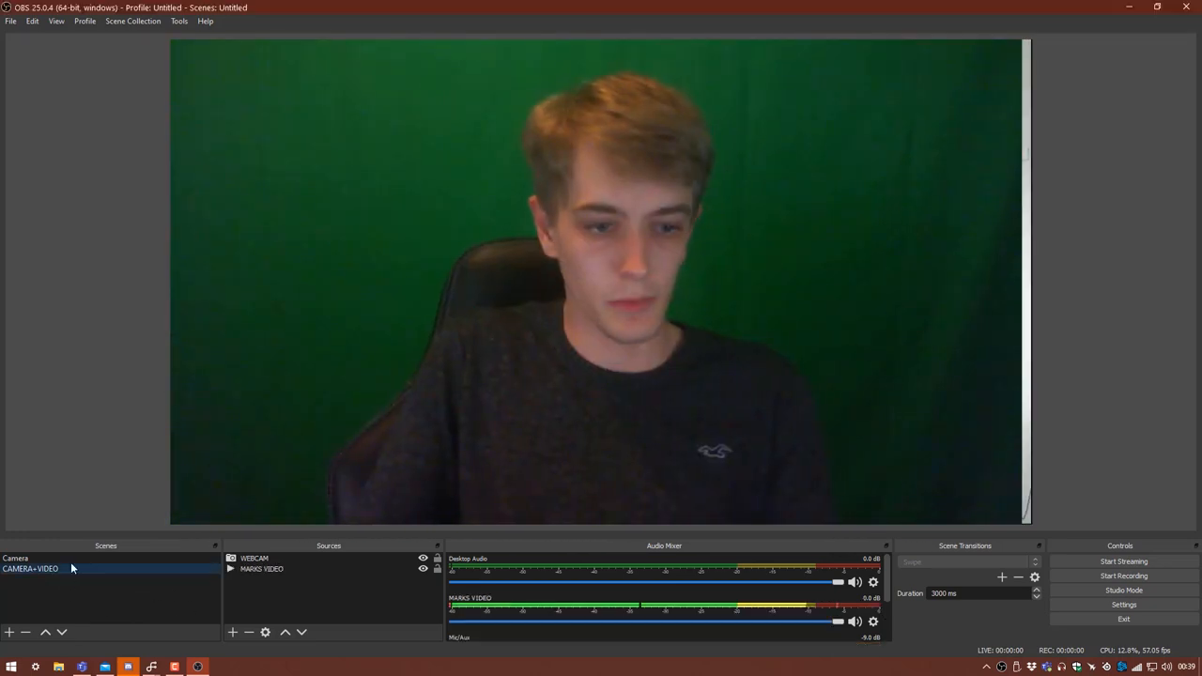
pyautogui.click(30, 567)
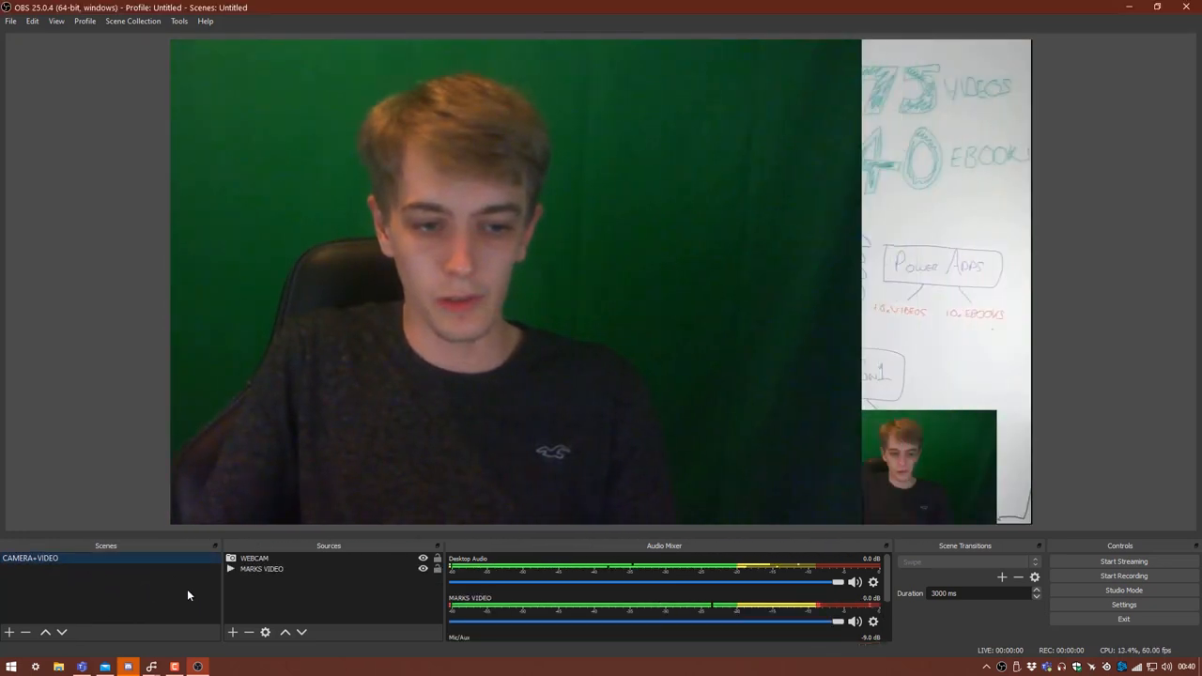
pyautogui.click(261, 567)
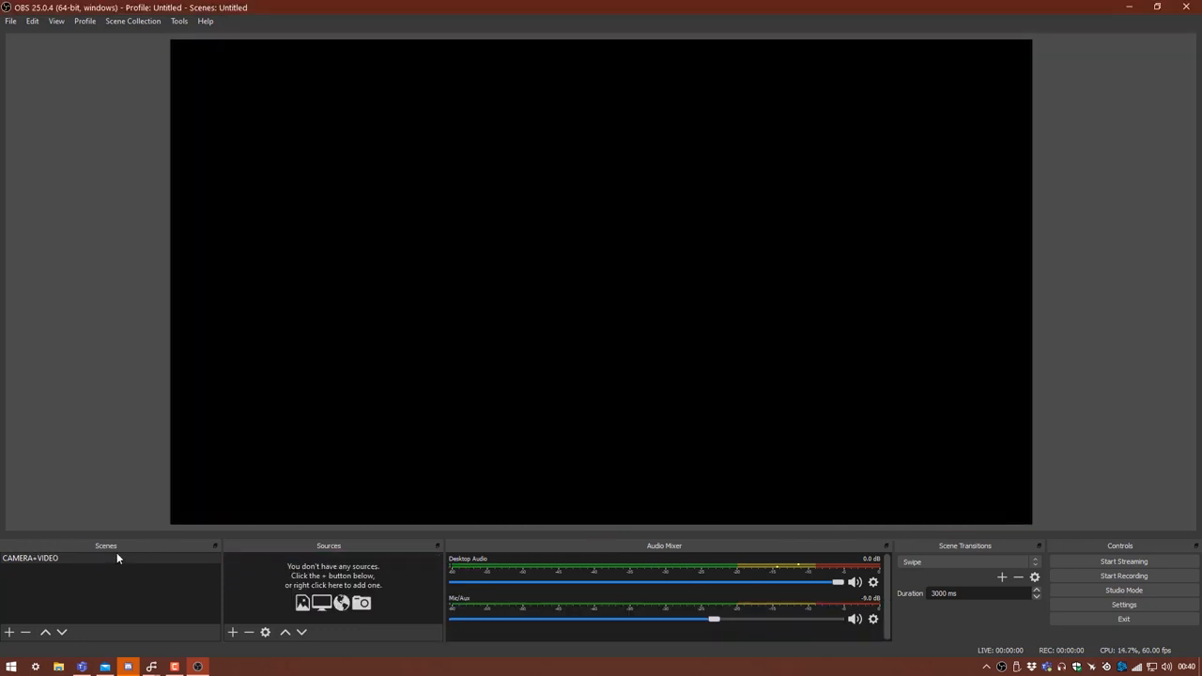
pyautogui.moveTo(276, 415)
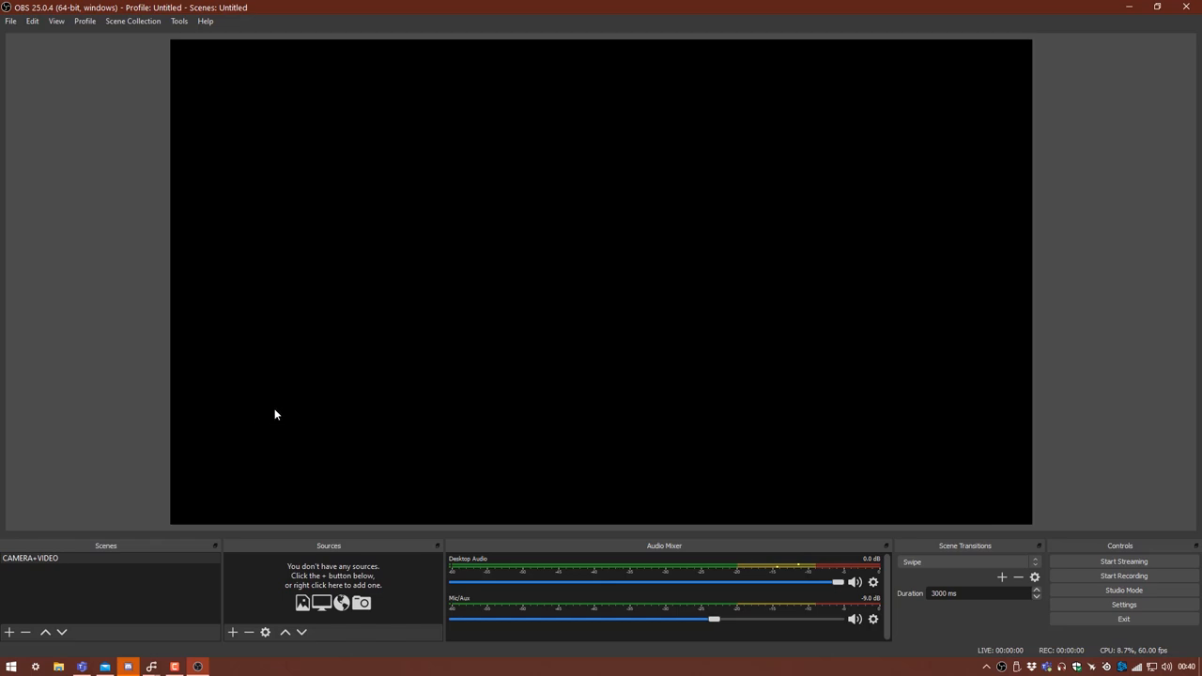
pyautogui.moveTo(178, 20)
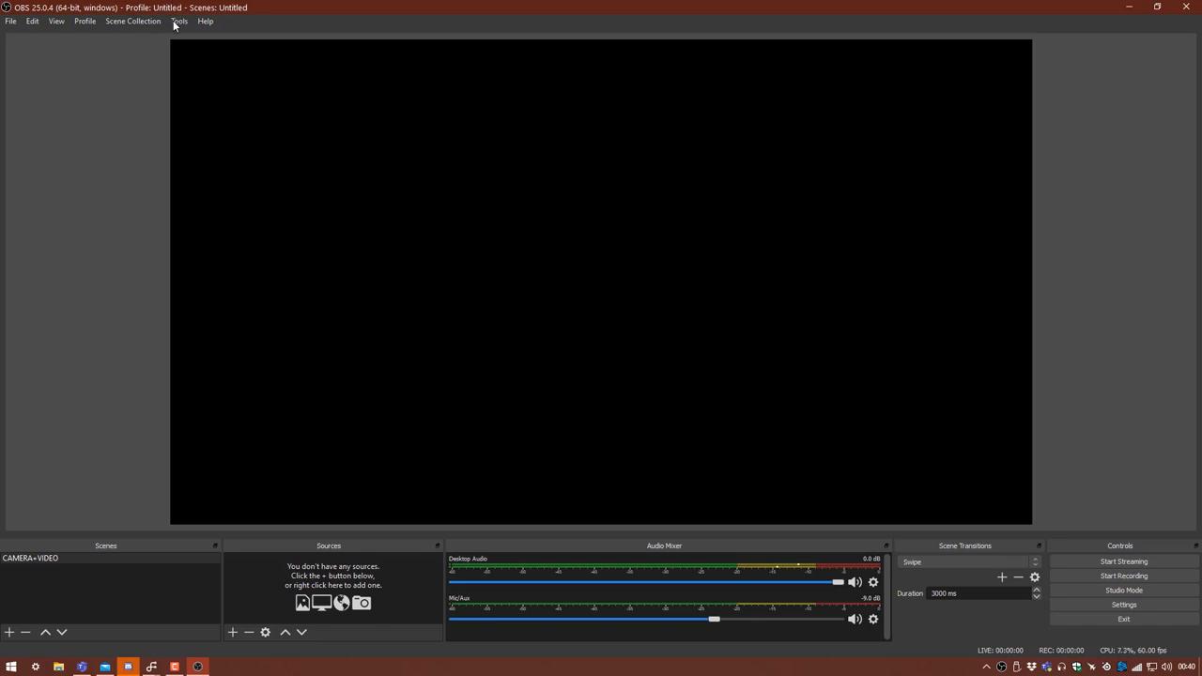
# Stop the virtual camera from Tools and raise its buffered frames
pyautogui.click(179, 21)
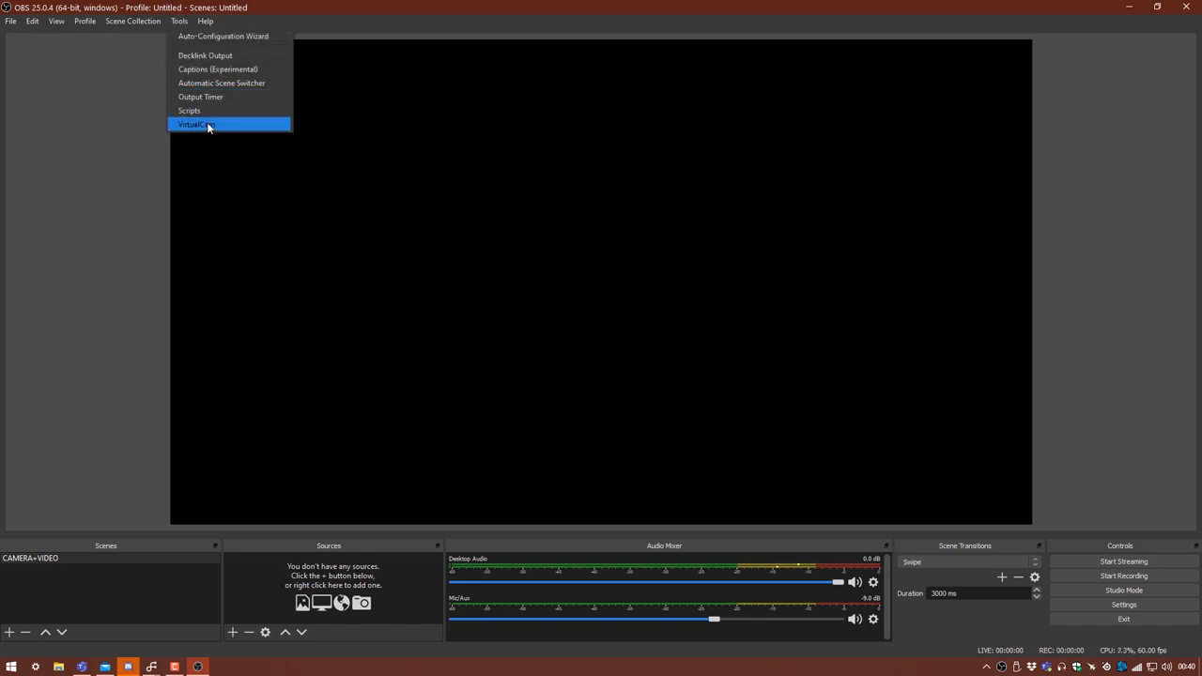
pyautogui.click(195, 124)
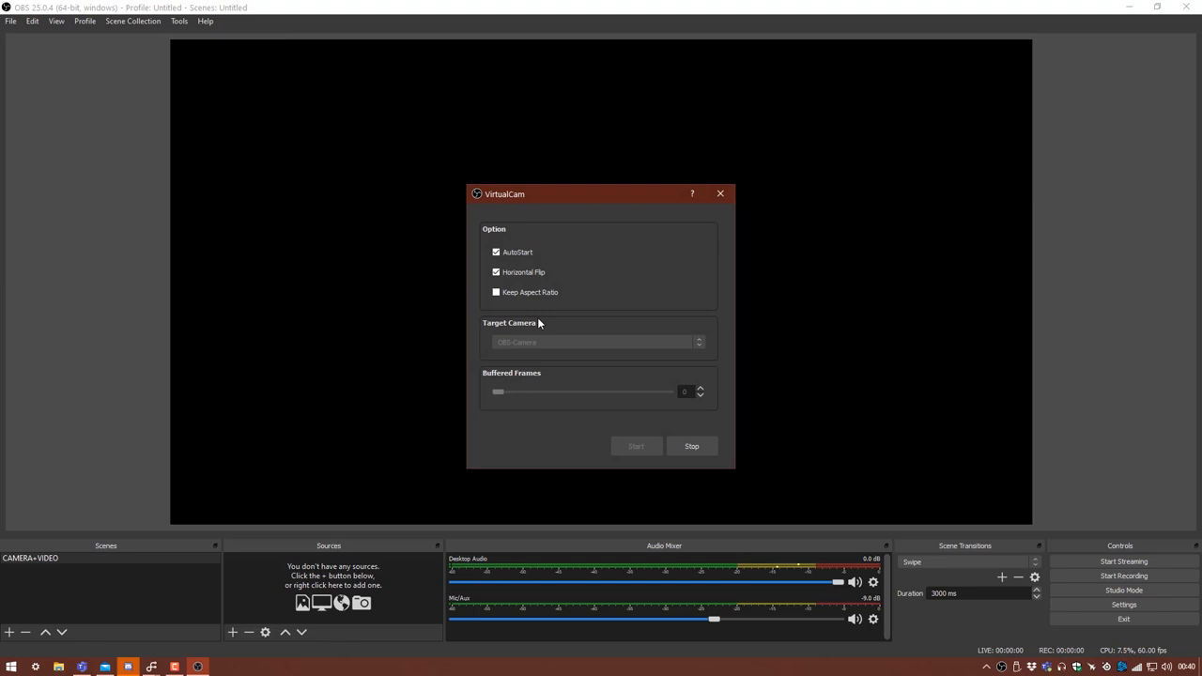
pyautogui.moveTo(570, 409)
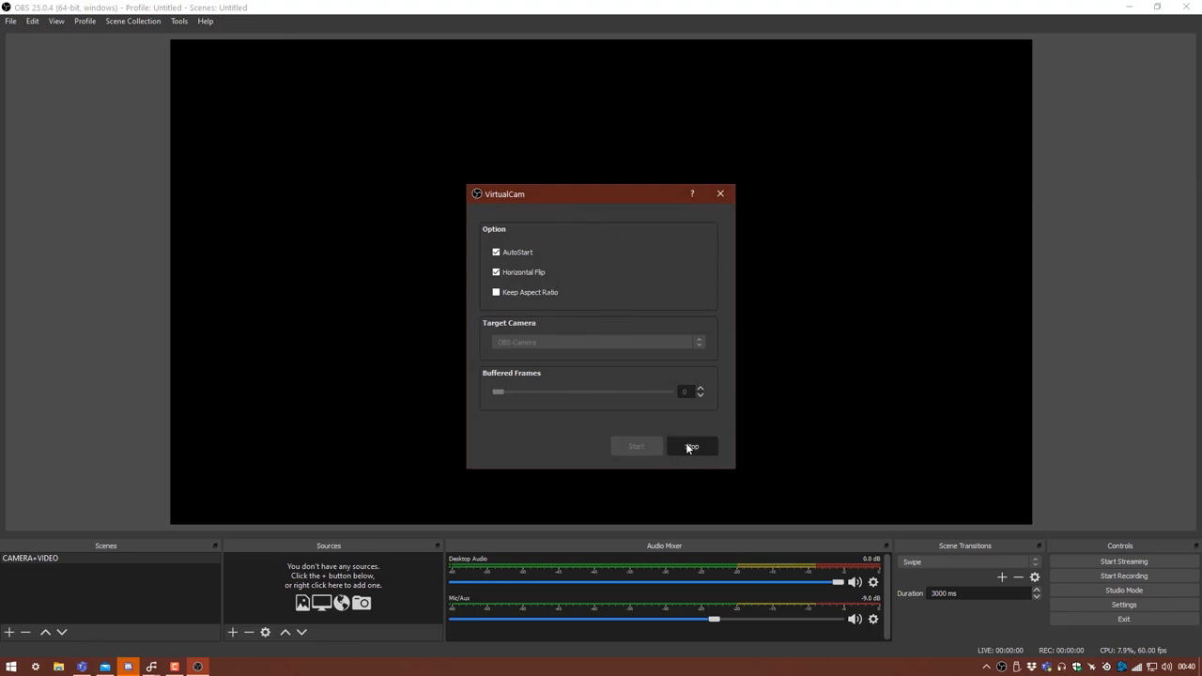
pyautogui.click(691, 447)
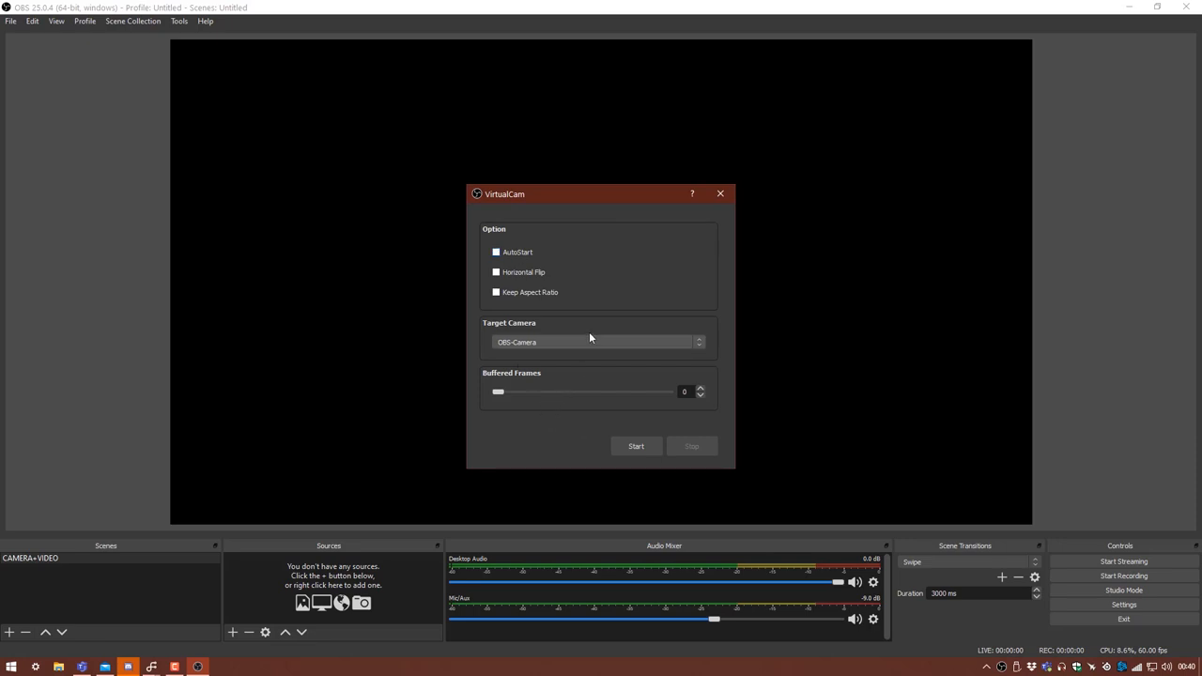
pyautogui.moveTo(500, 393); pyautogui.dragTo(515, 393)
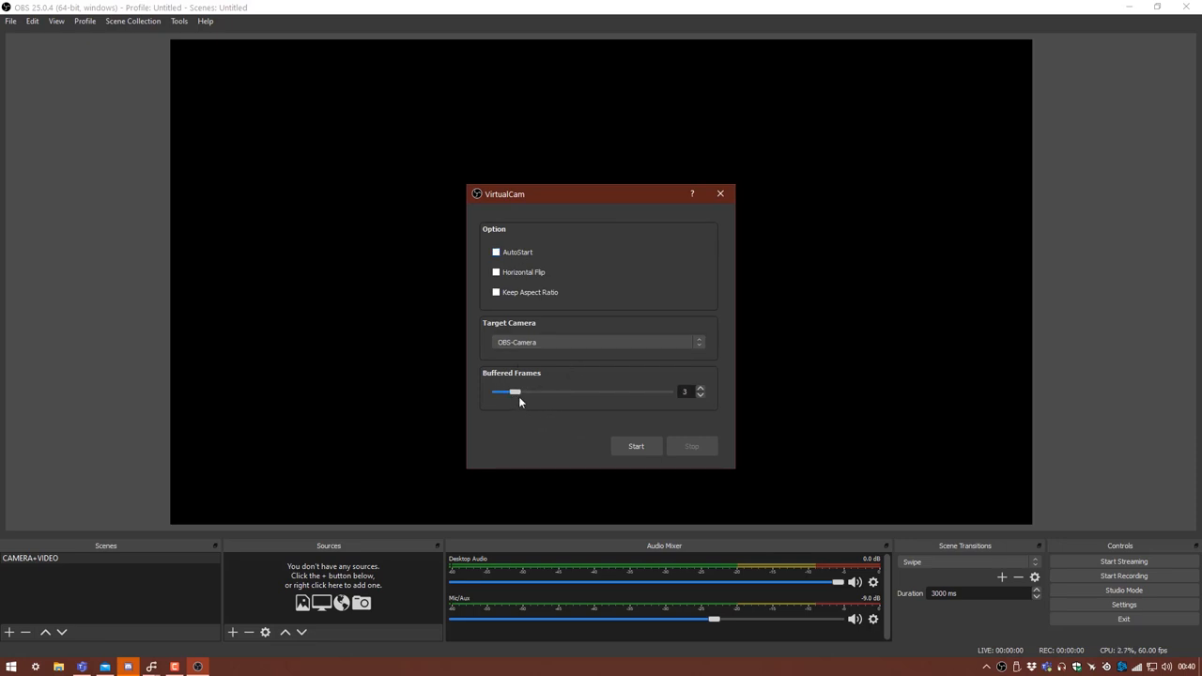
pyautogui.moveTo(744, 460)
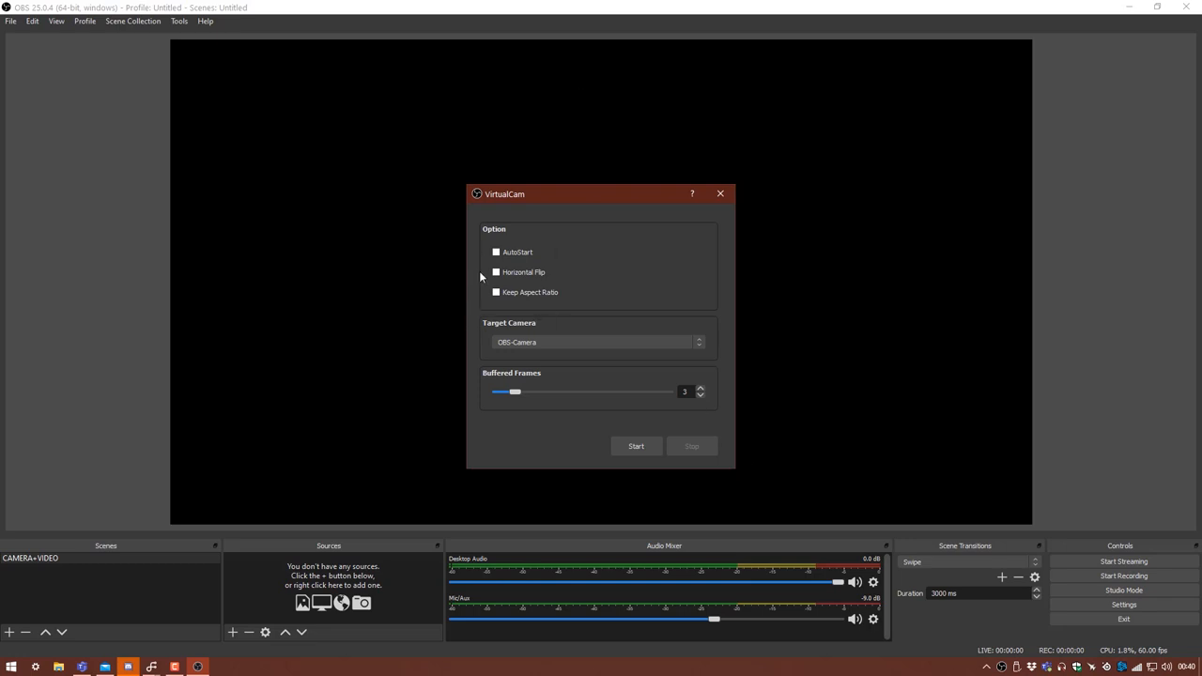
# Enable AutoStart and Horizontal Flip, restart the virtual camera and close its settings
pyautogui.click(495, 252)
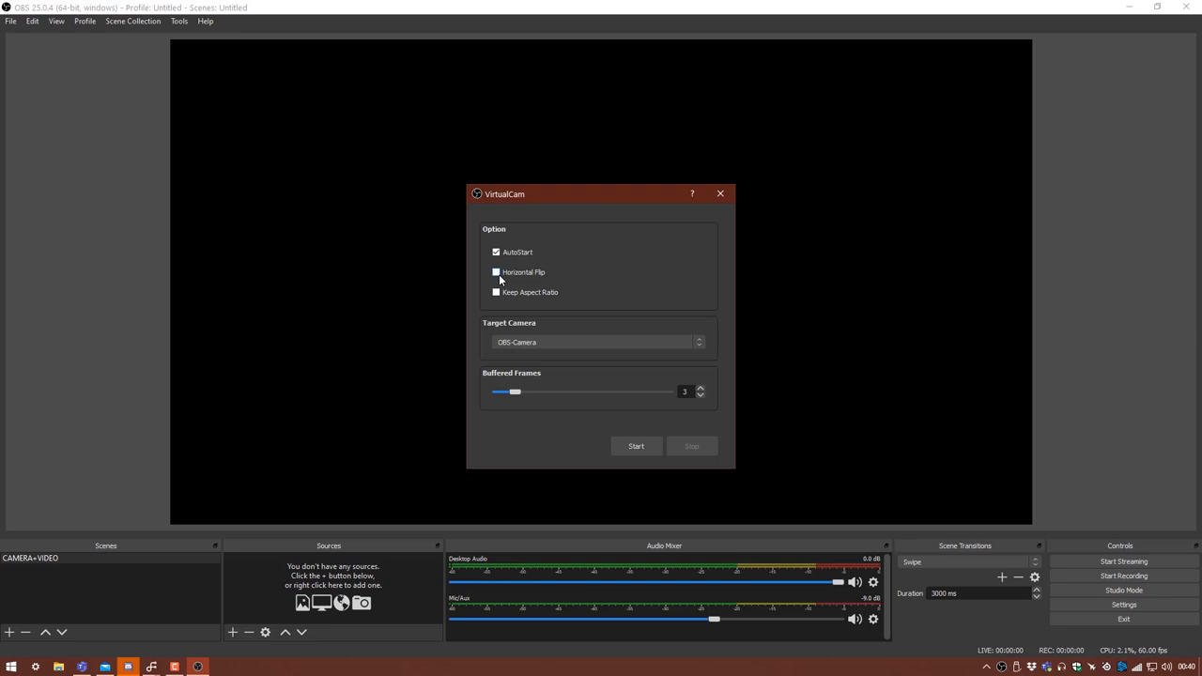
pyautogui.click(496, 272)
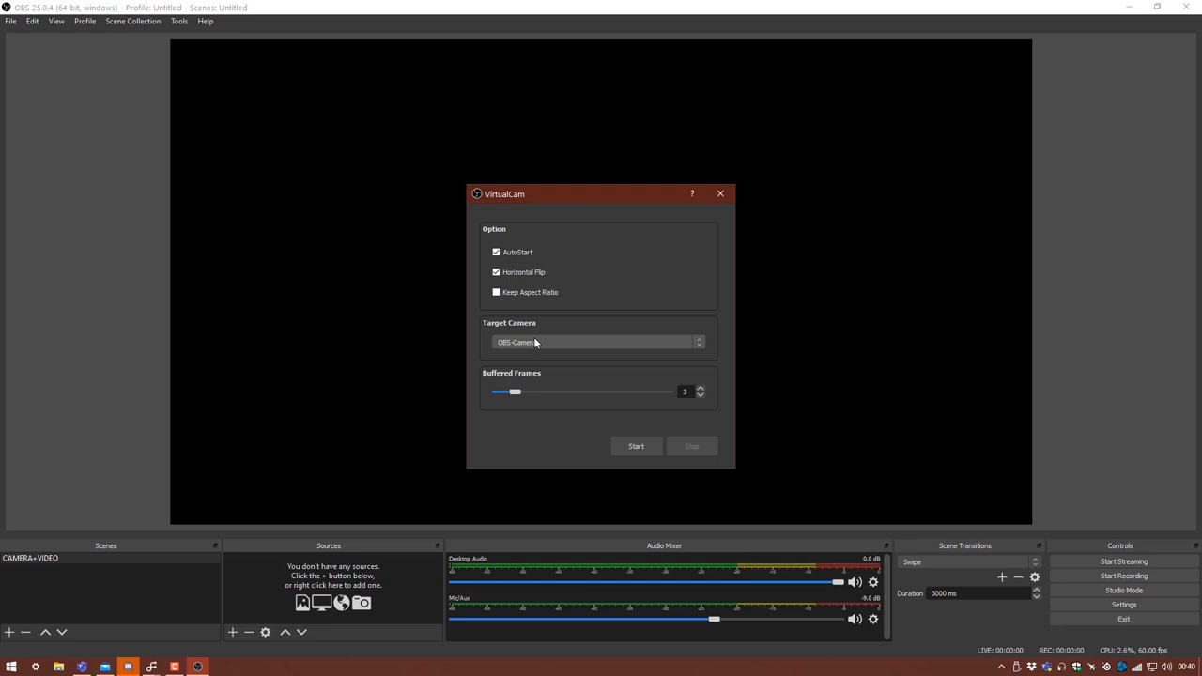
pyautogui.moveTo(601, 289)
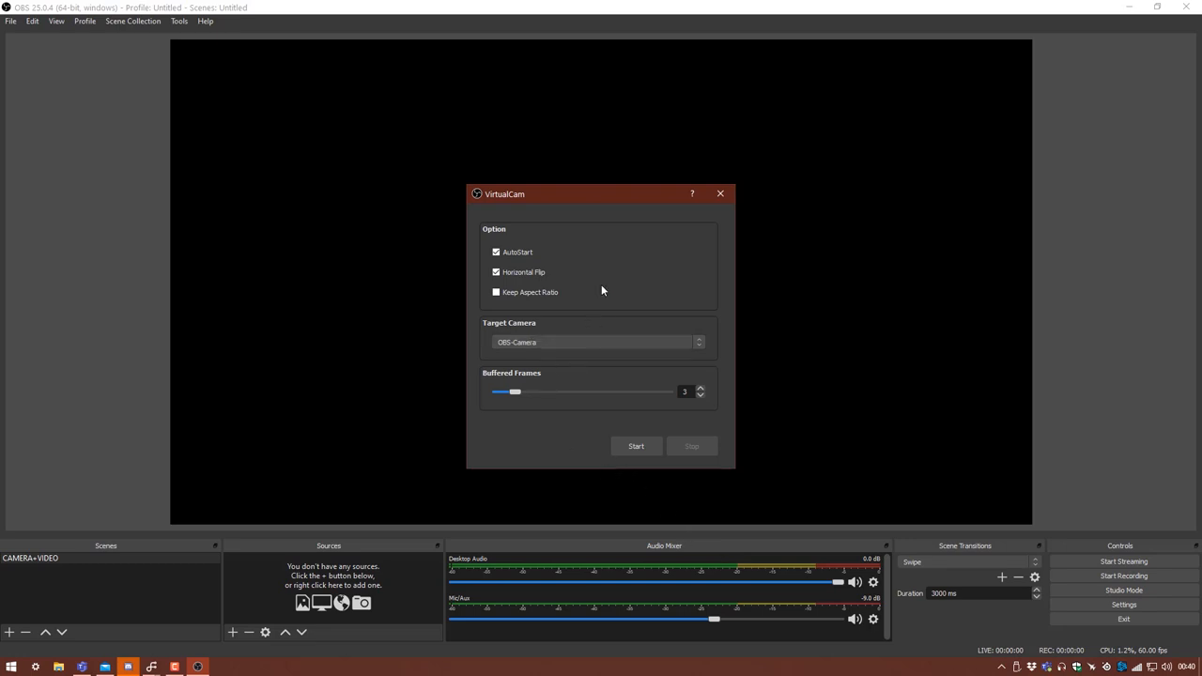
pyautogui.moveTo(515, 395)
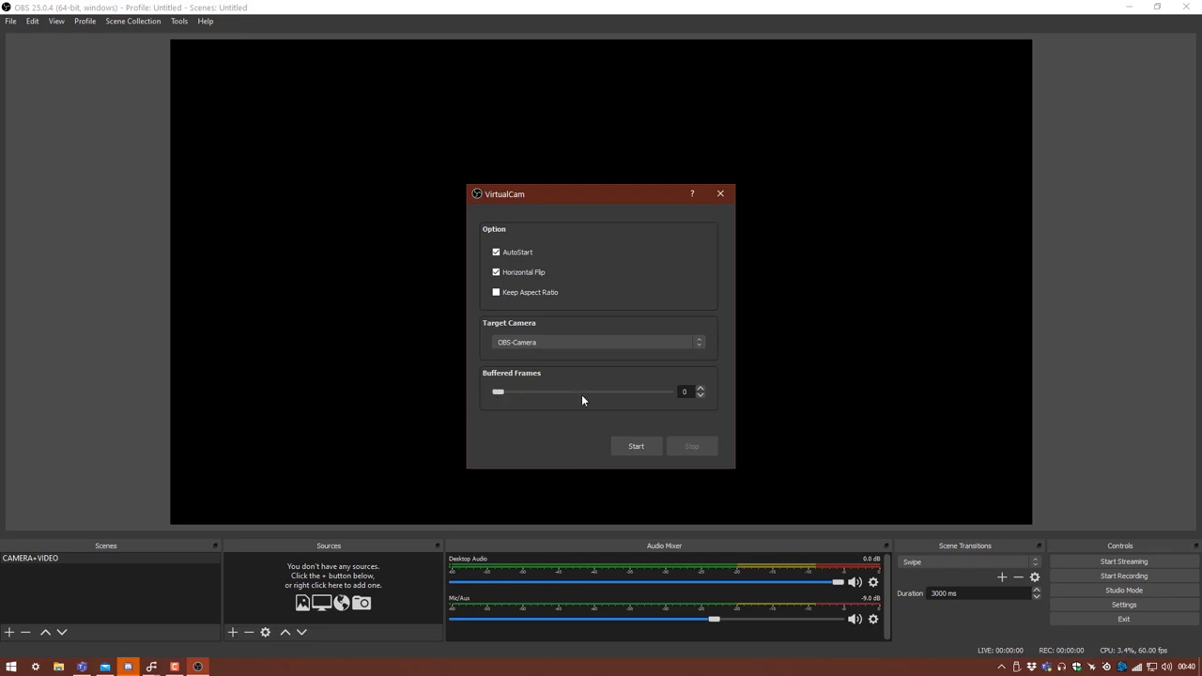
pyautogui.moveTo(578, 492)
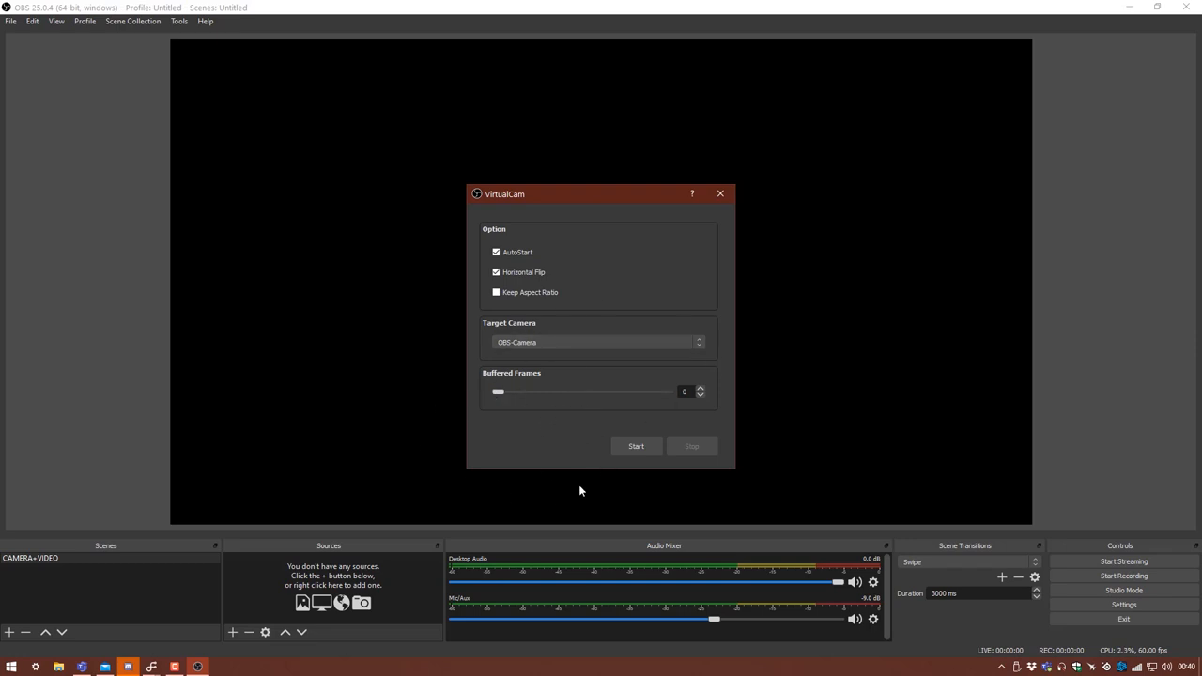
pyautogui.moveTo(520, 462)
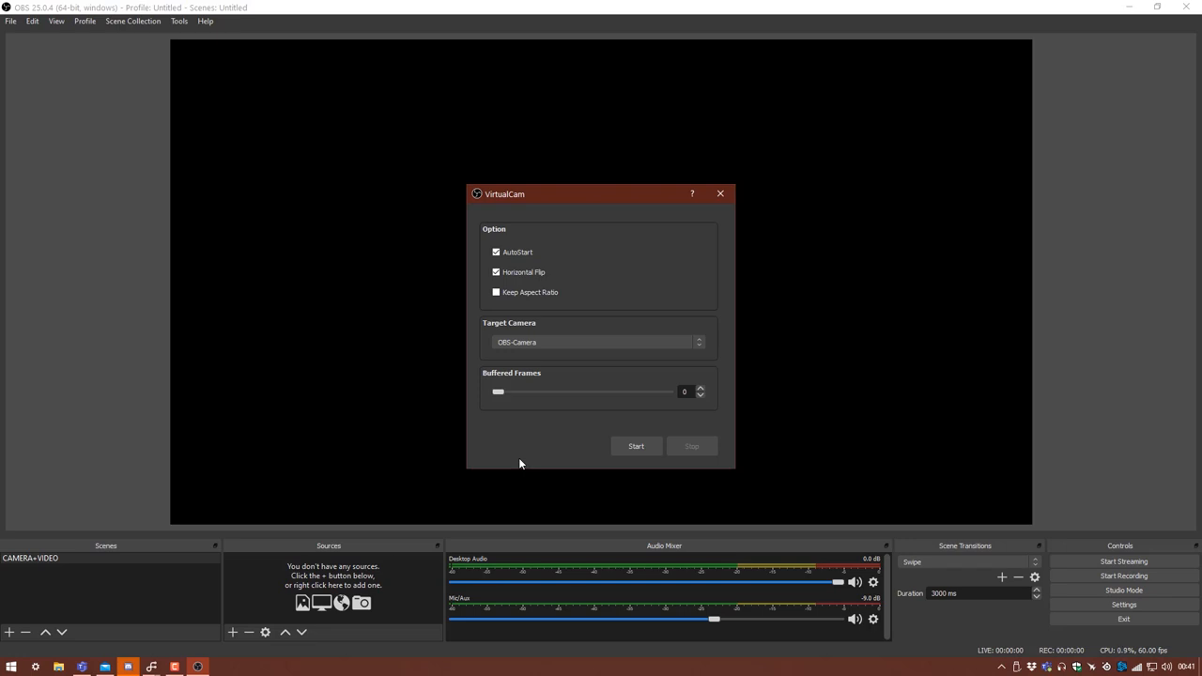
pyautogui.moveTo(477, 403)
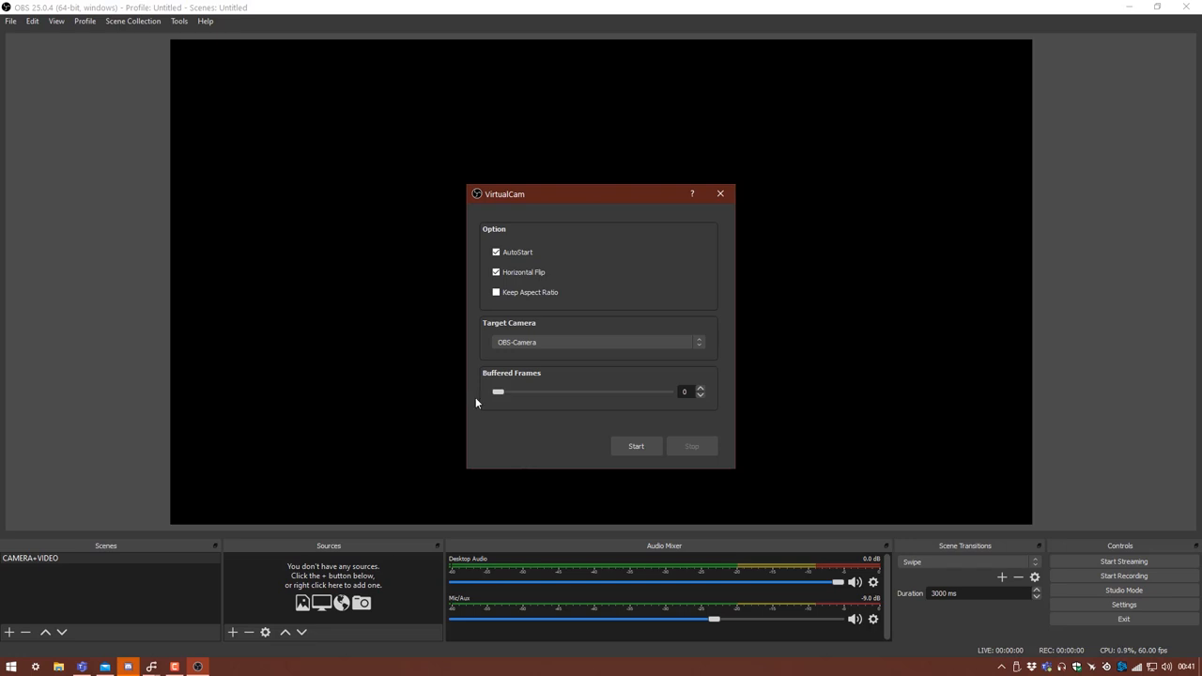
pyautogui.moveTo(558, 315)
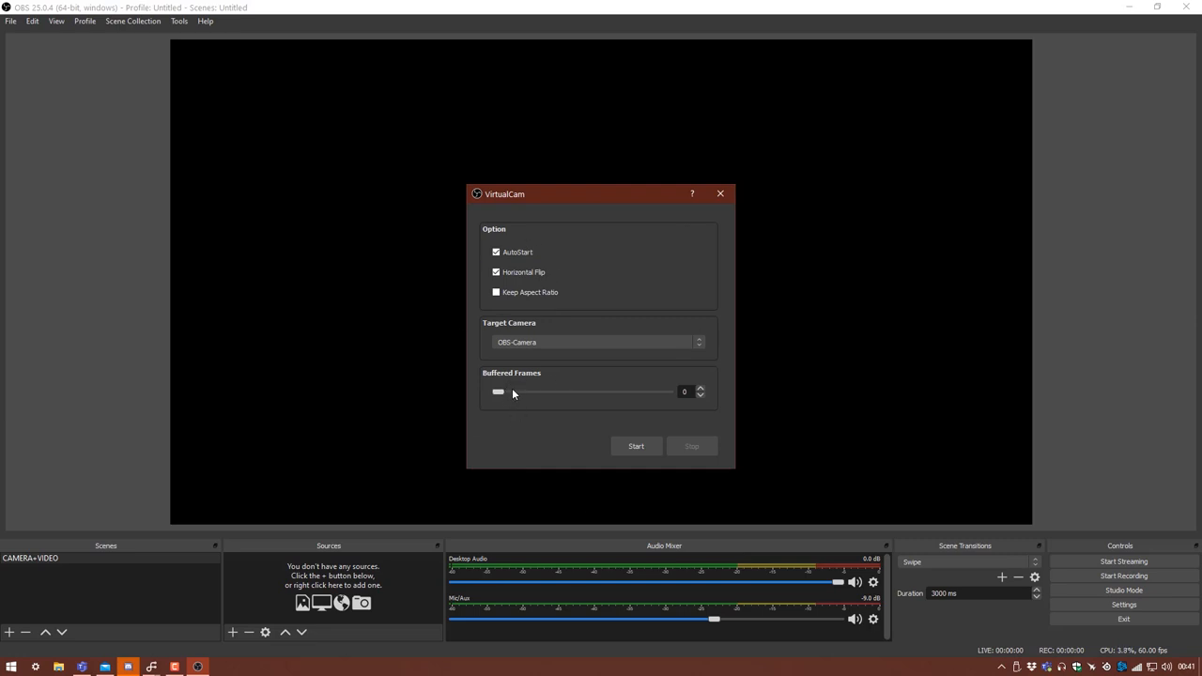
pyautogui.moveTo(507, 330)
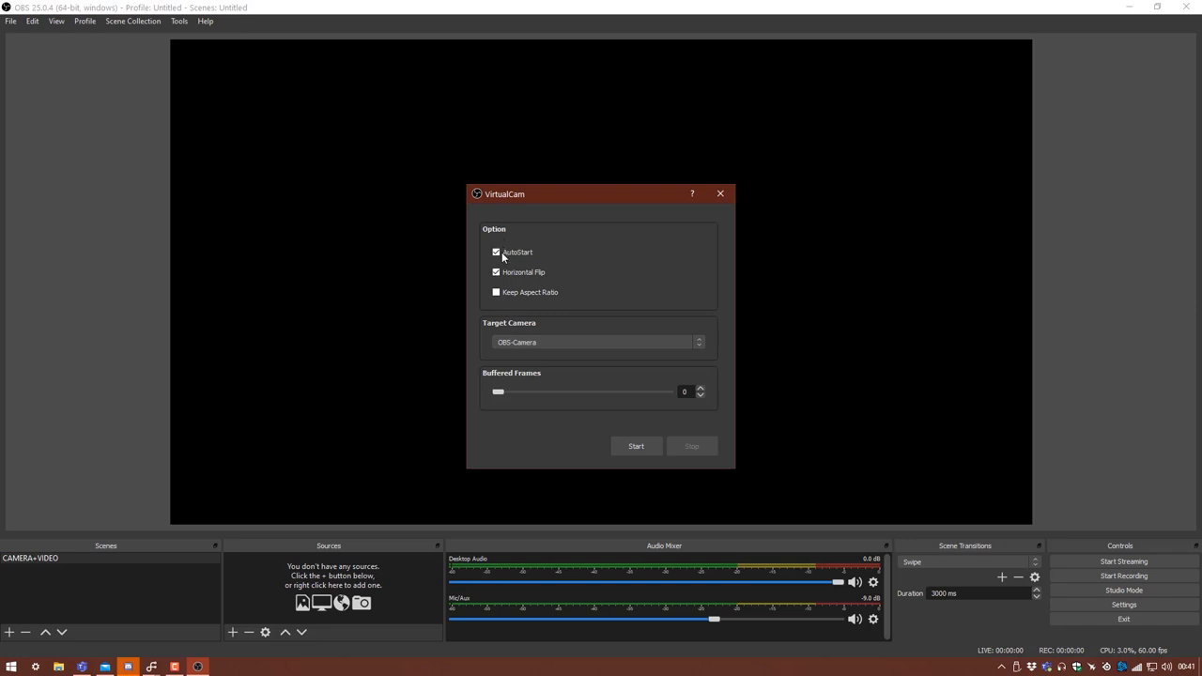
pyautogui.moveTo(530, 159)
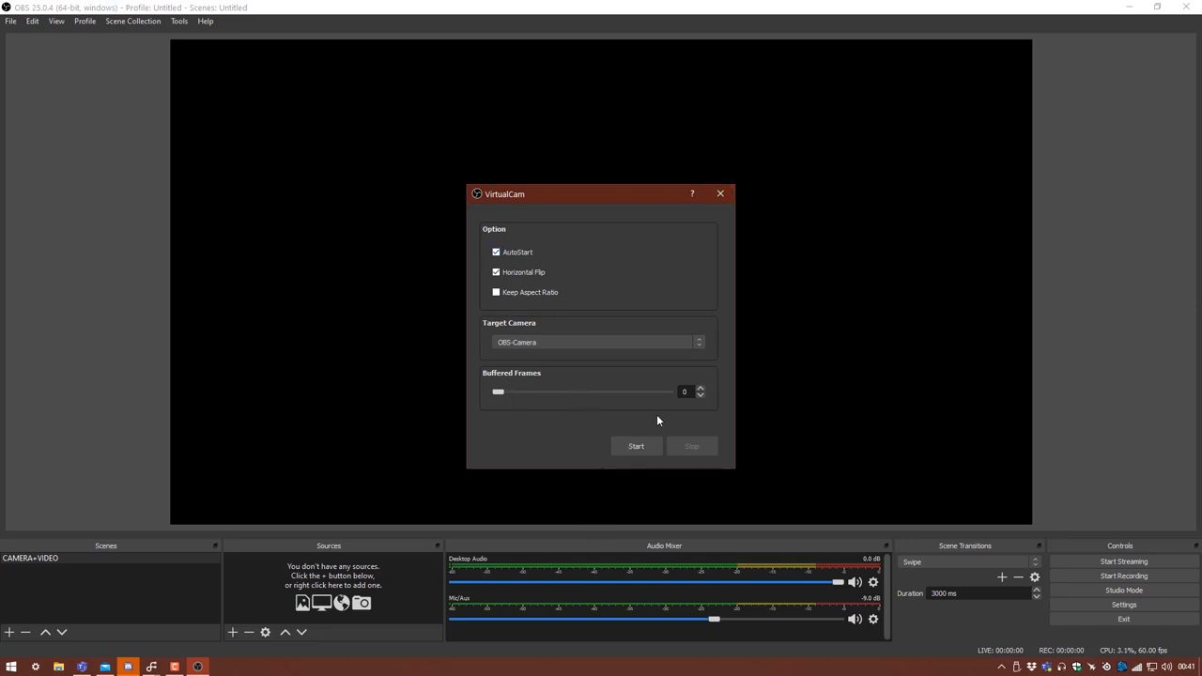
pyautogui.moveTo(635, 447)
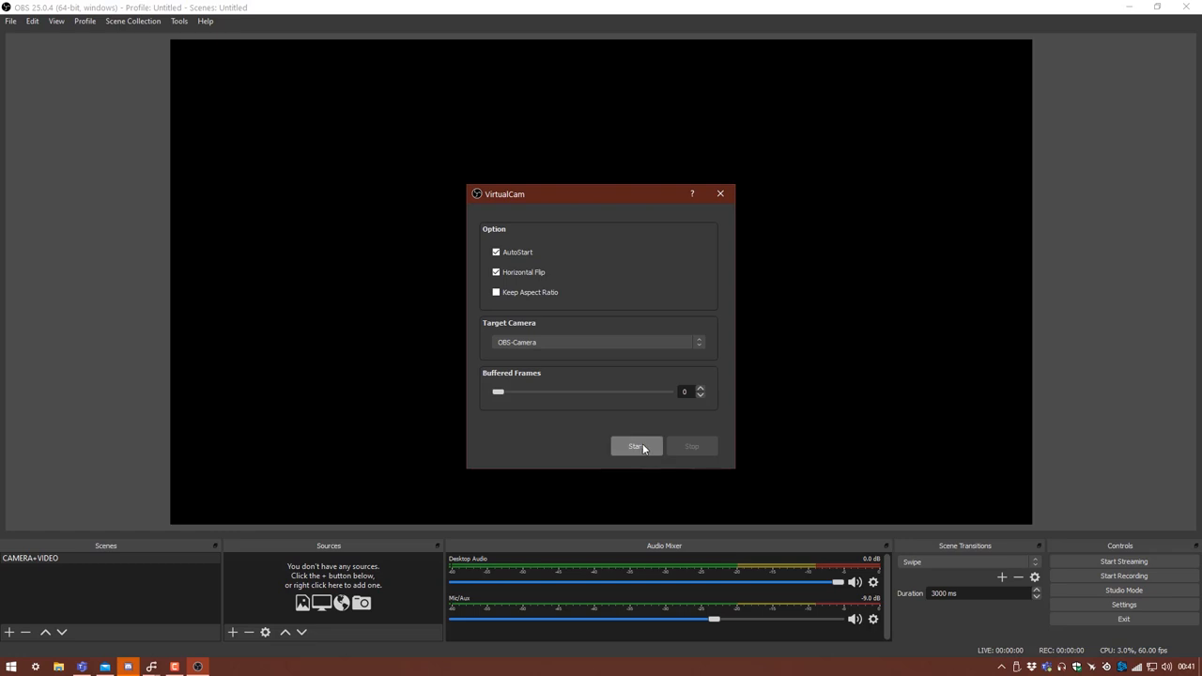
pyautogui.click(634, 445)
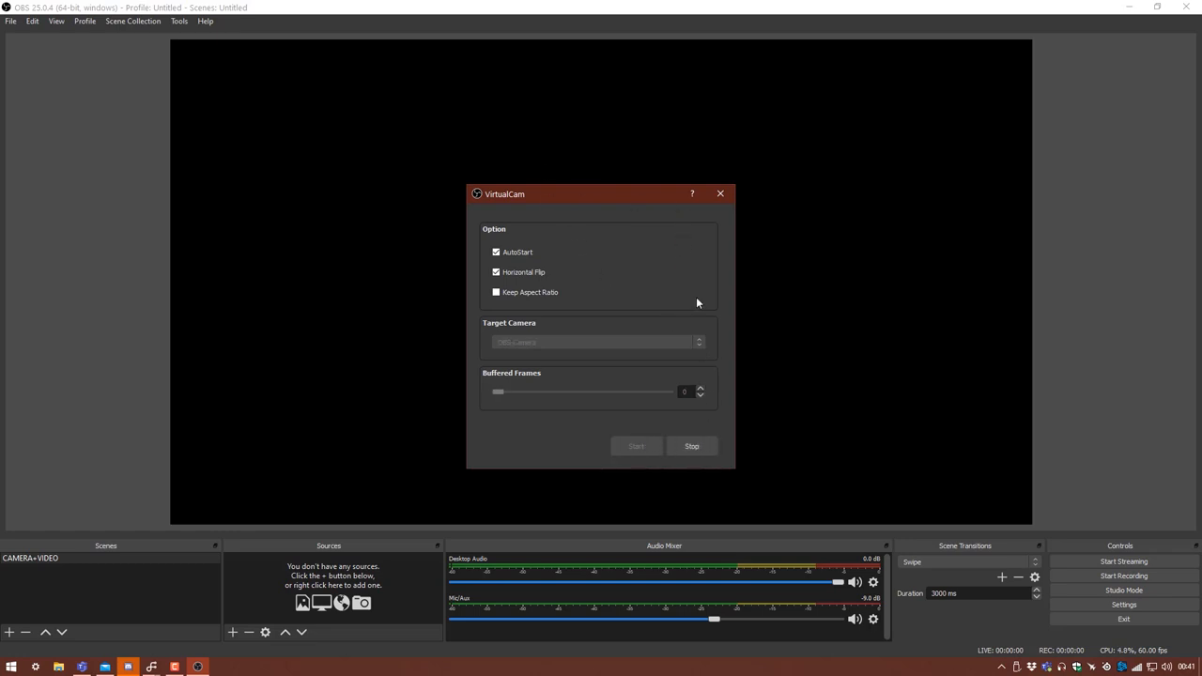
pyautogui.click(721, 194)
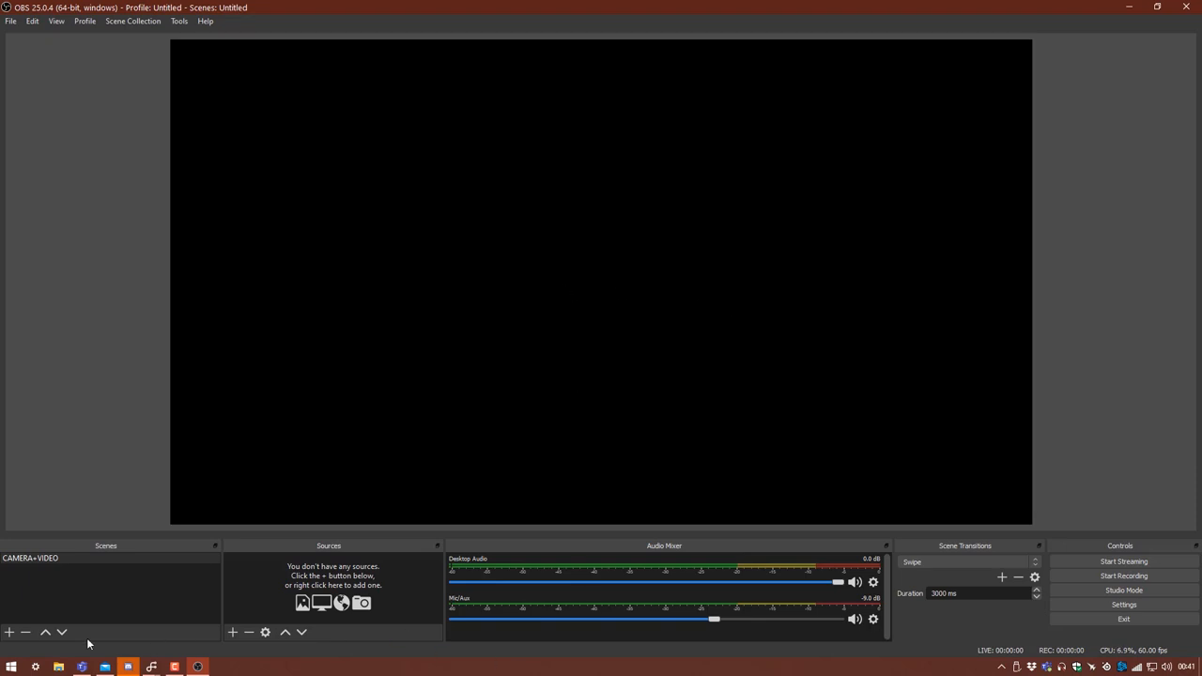
pyautogui.moveTo(83, 667)
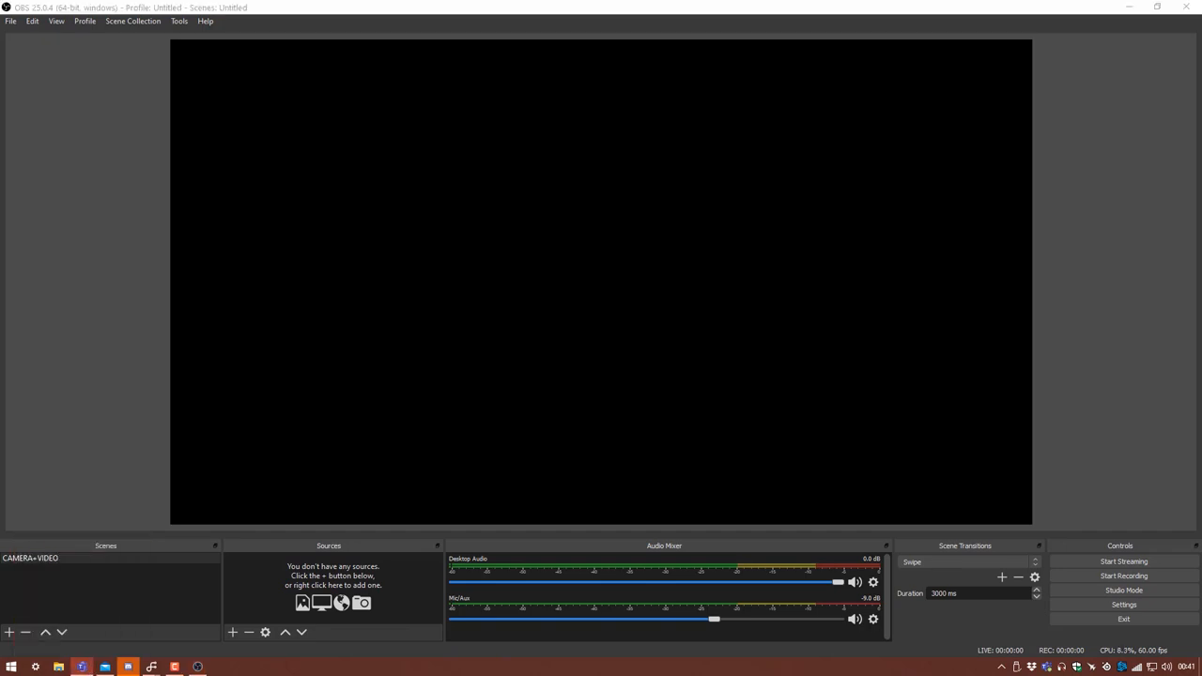
# In Teams Settings > Devices, choose OBS-Camera as the meeting camera
pyautogui.click(105, 667)
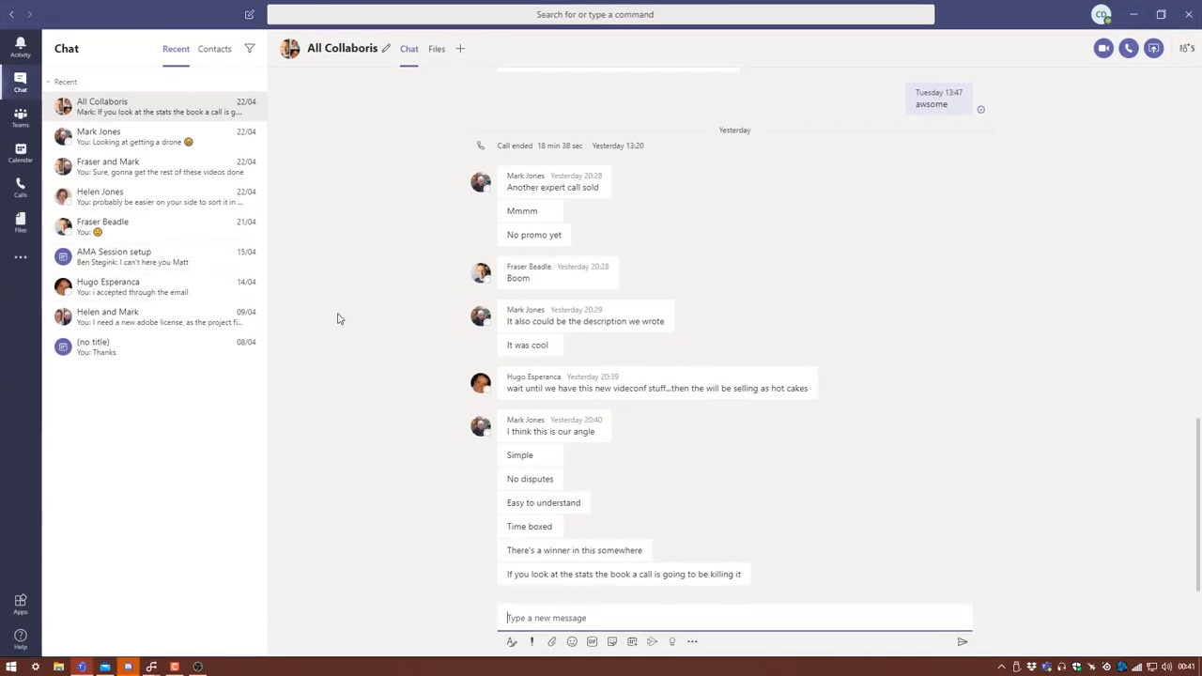
pyautogui.moveTo(109, 285)
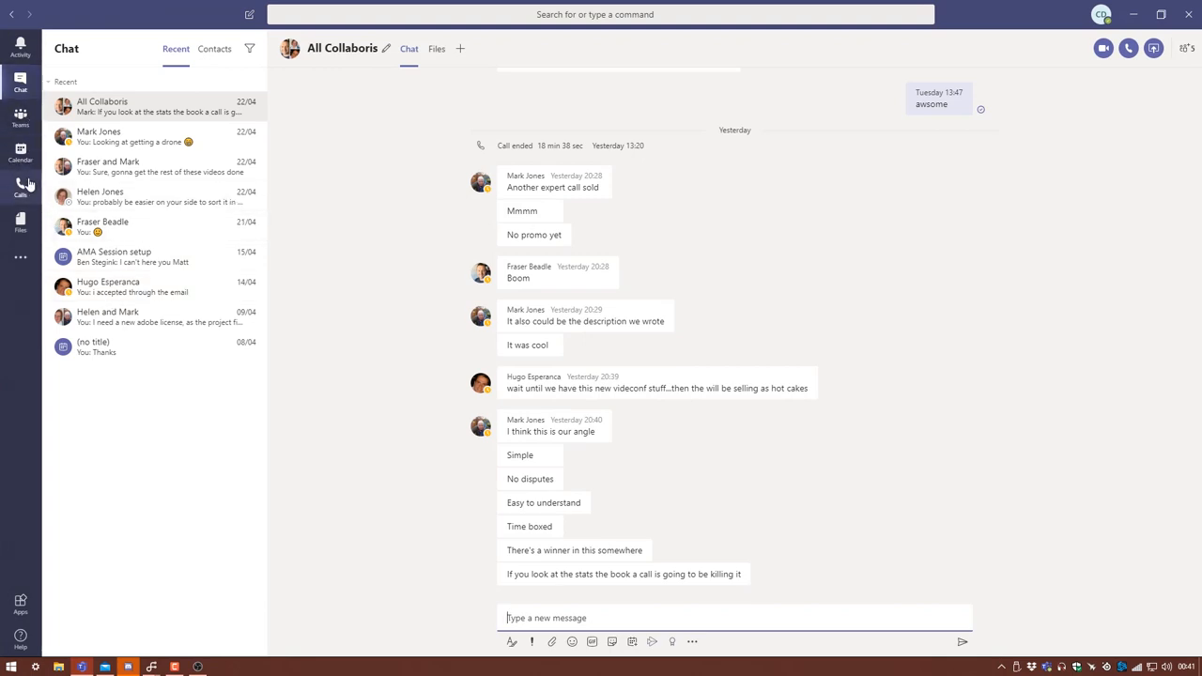
pyautogui.moveTo(710, 92)
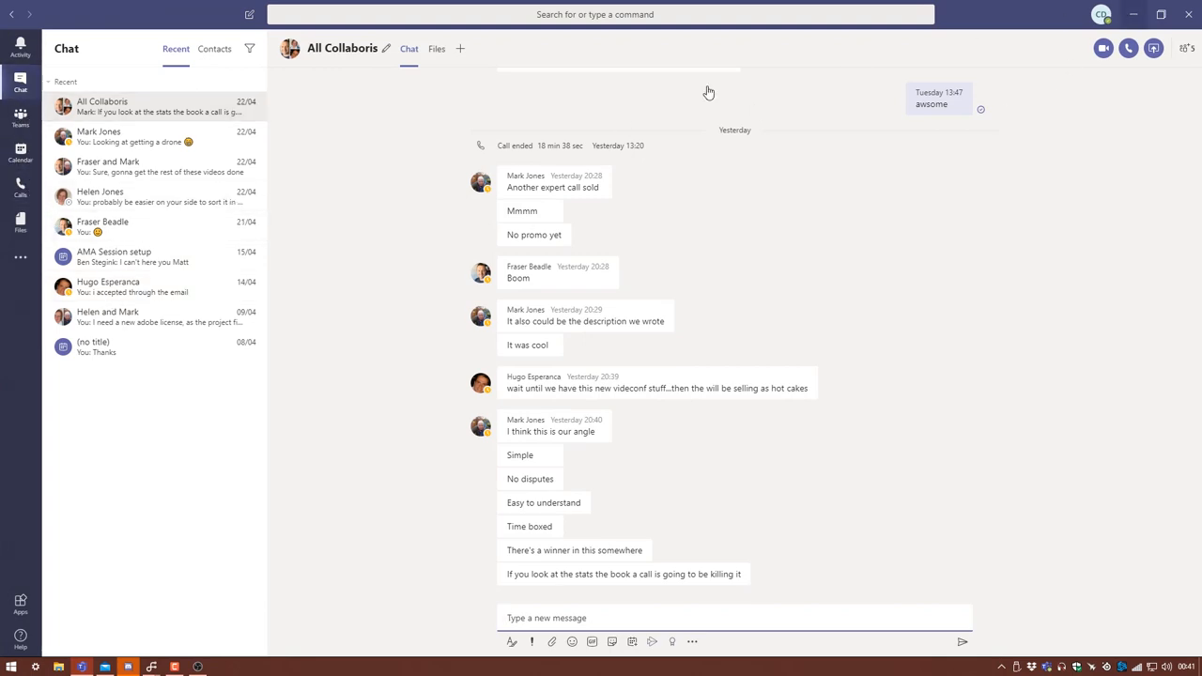
pyautogui.moveTo(1080, 28)
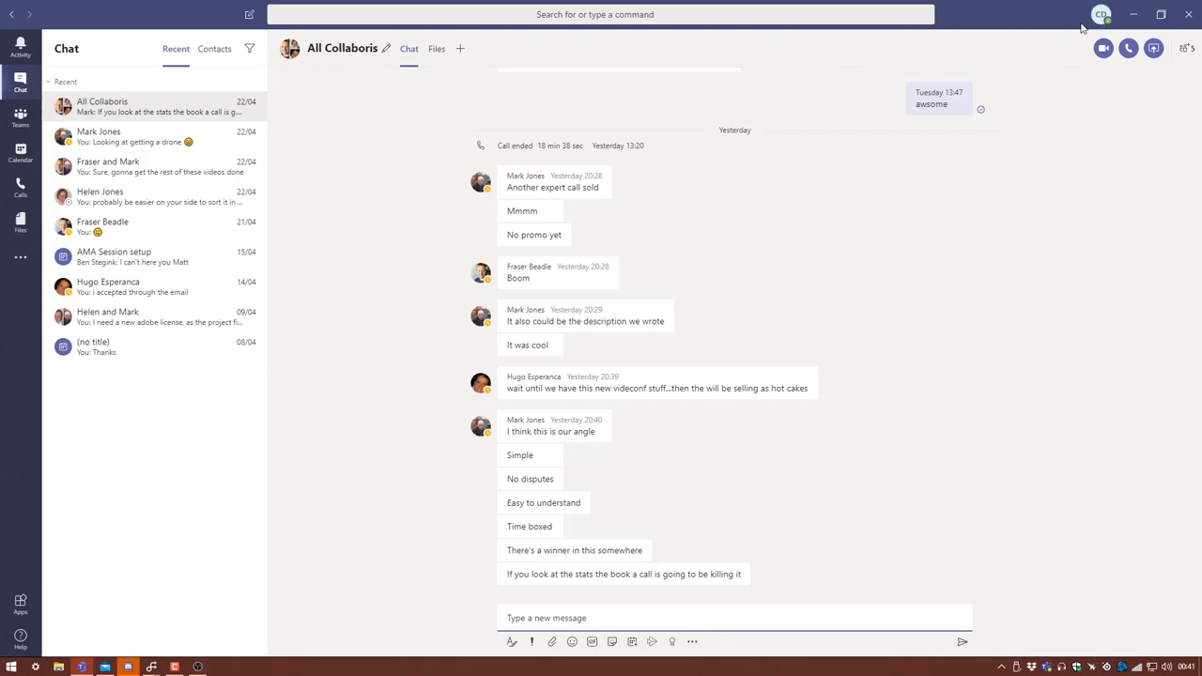
pyautogui.click(1101, 15)
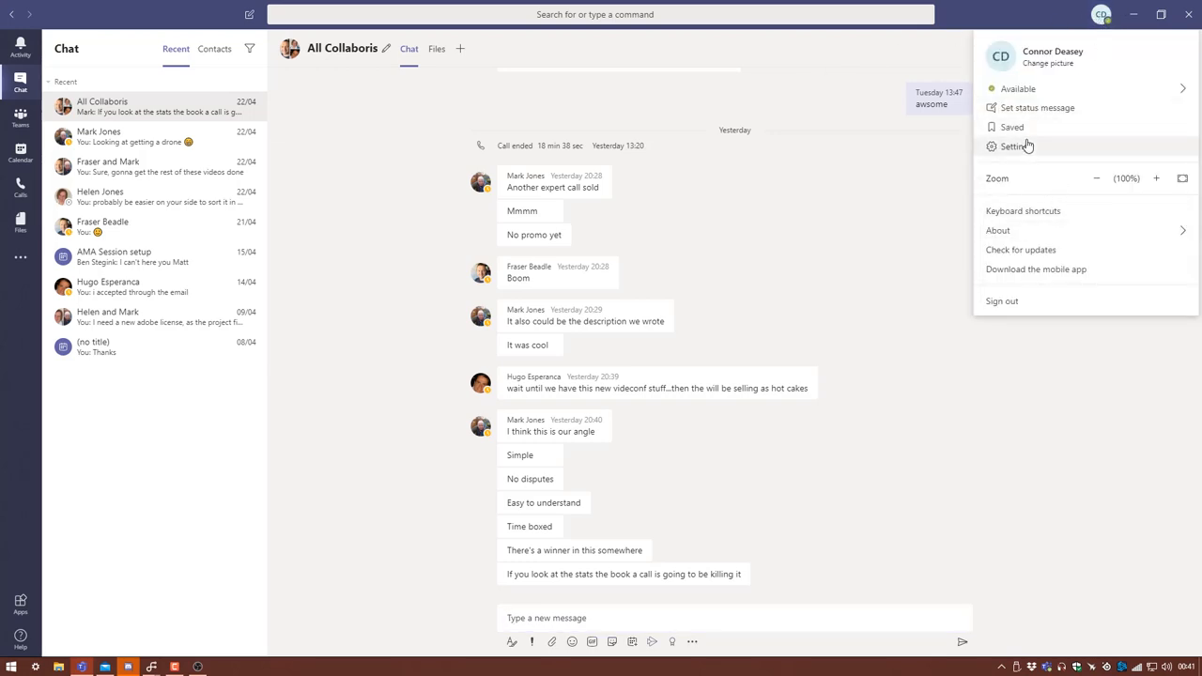
pyautogui.click(1021, 152)
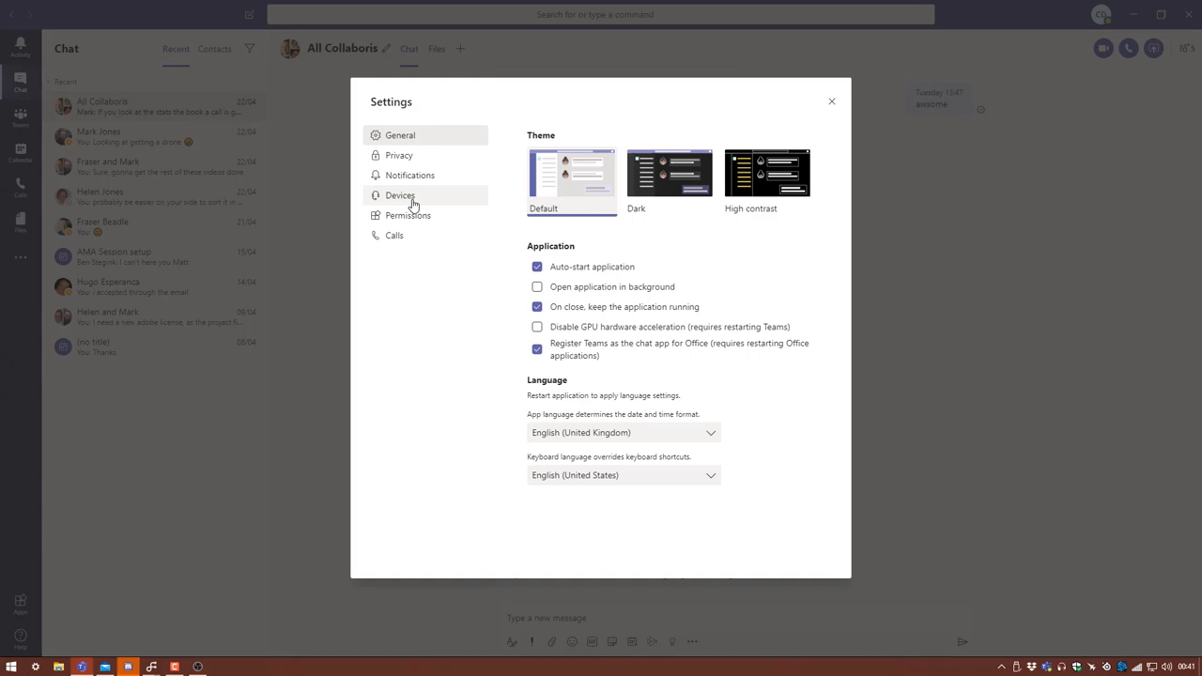
pyautogui.click(400, 193)
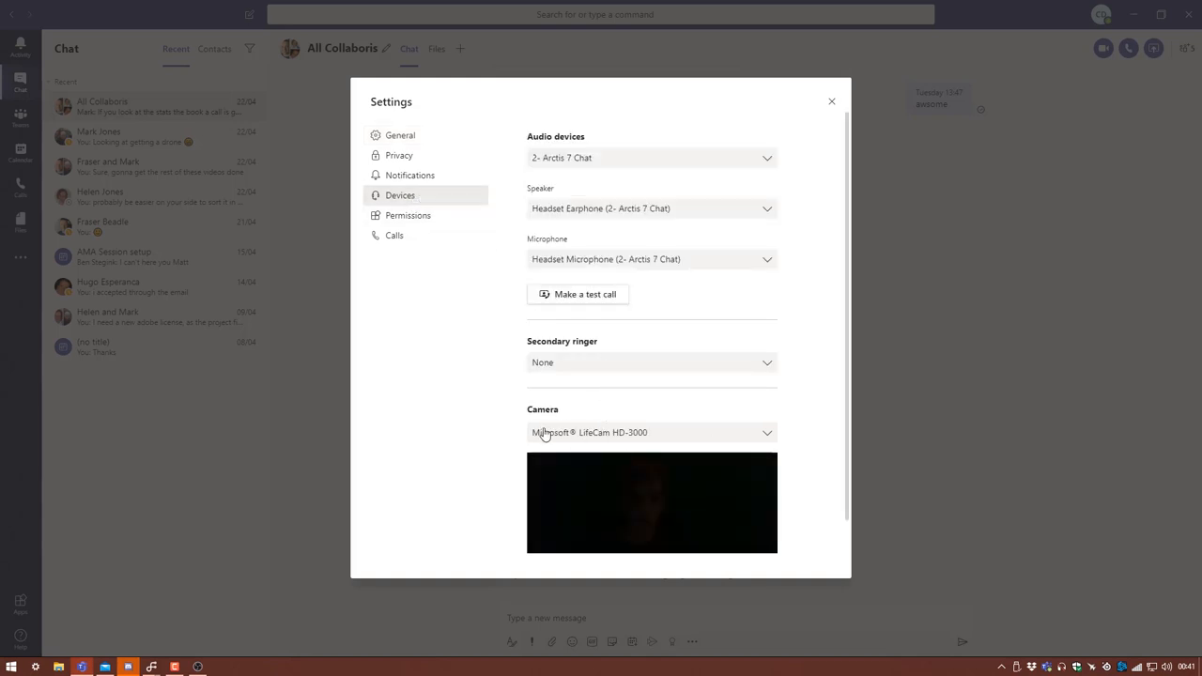
pyautogui.click(652, 432)
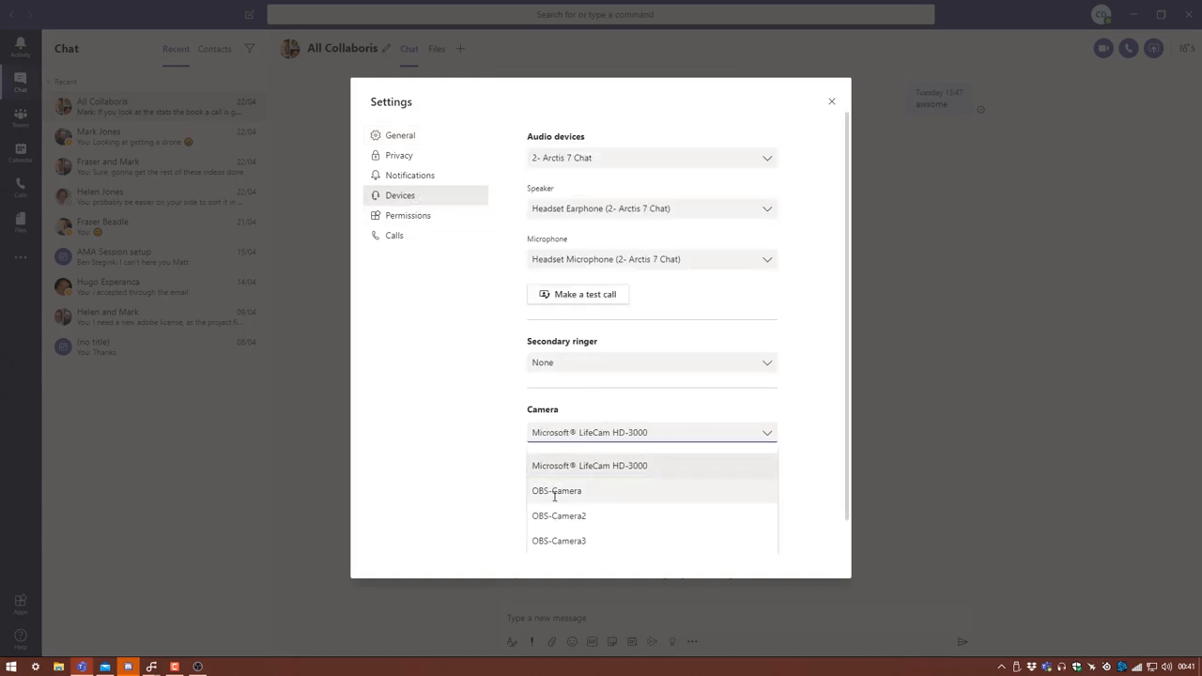
pyautogui.click(556, 490)
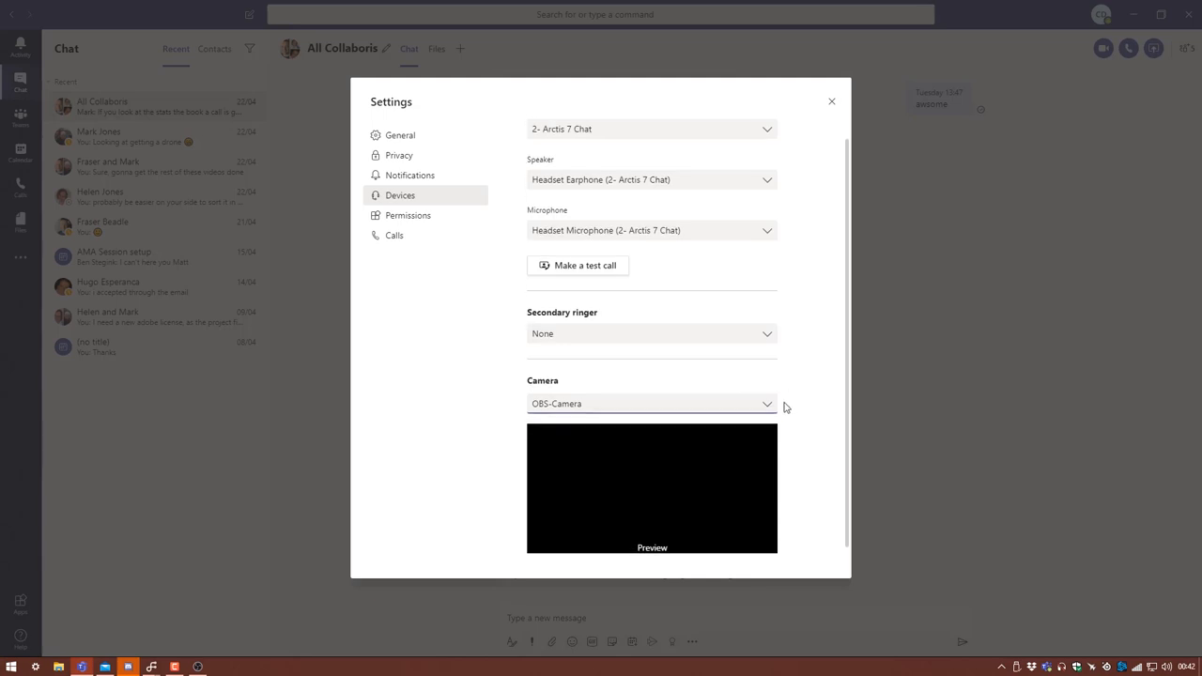
pyautogui.moveTo(552, 565)
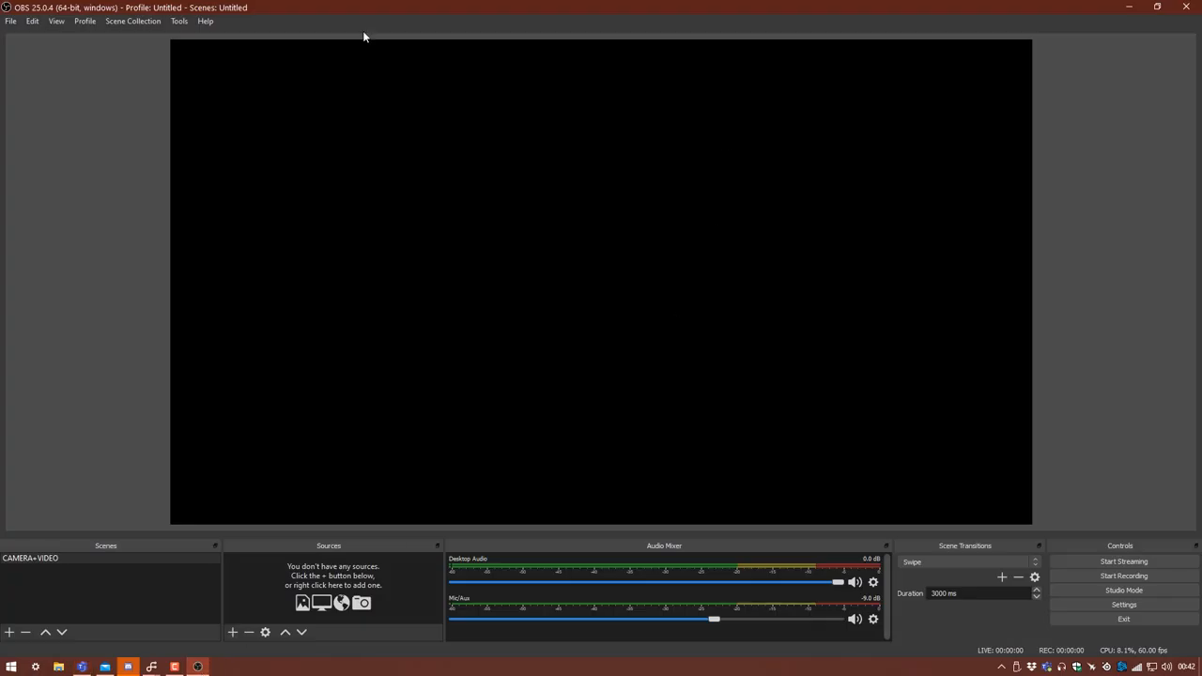
pyautogui.moveTo(578, 432)
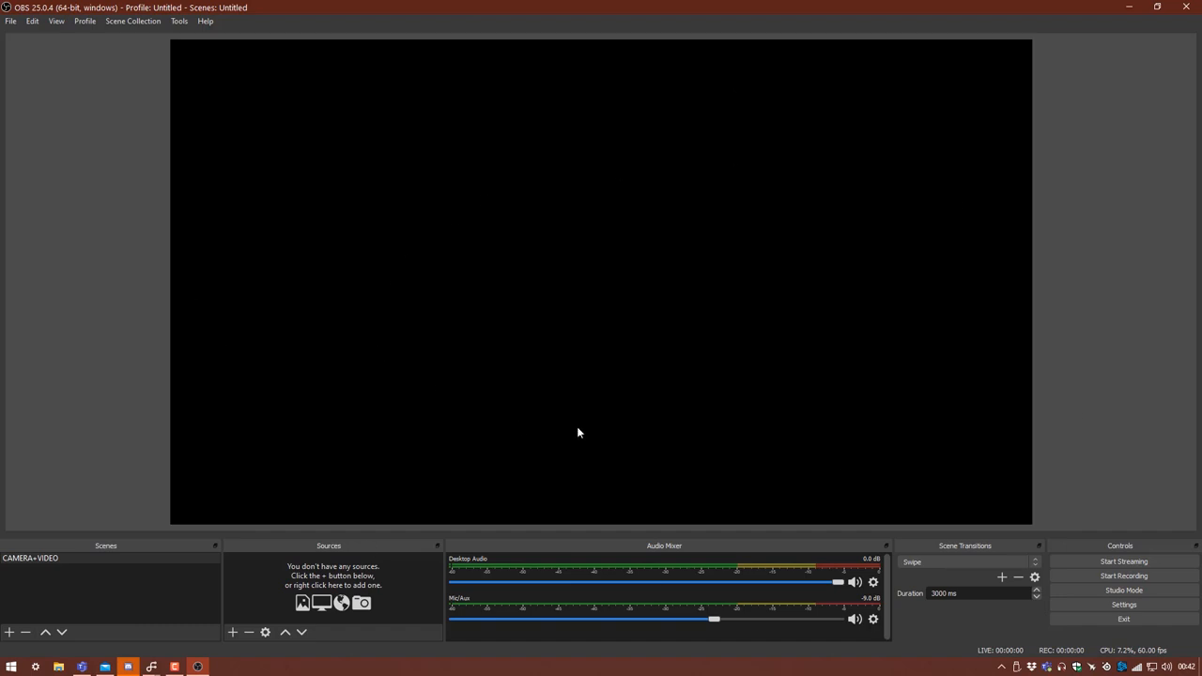
pyautogui.moveTo(319, 407)
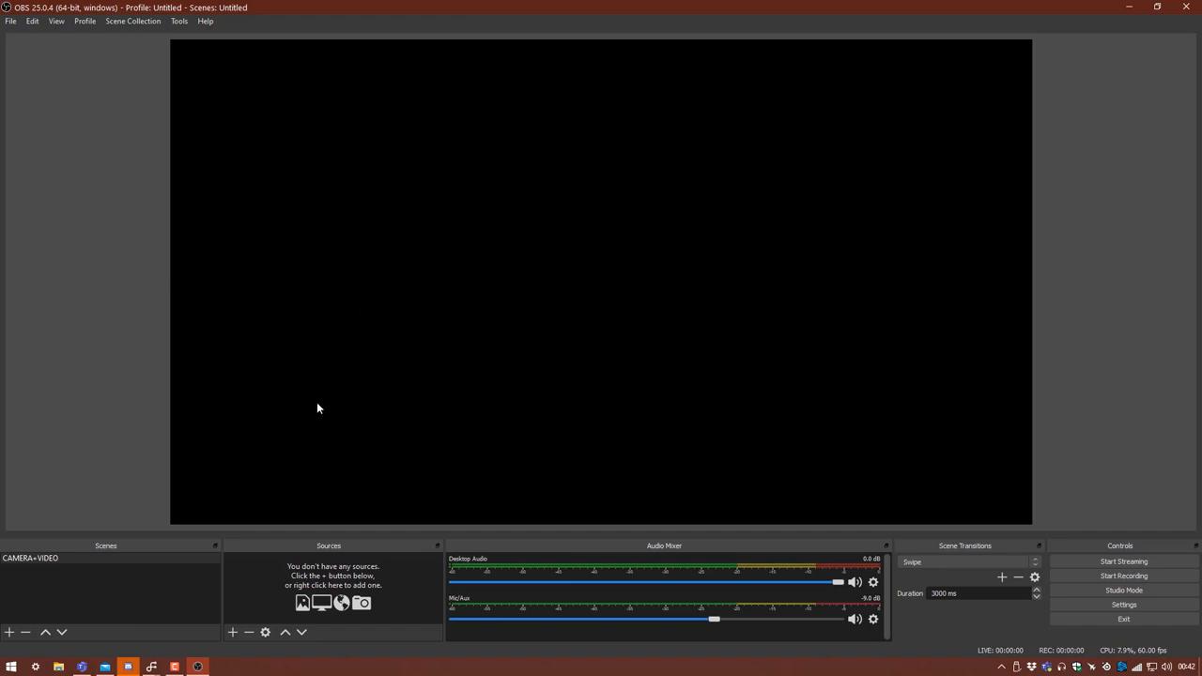
pyautogui.moveTo(314, 274)
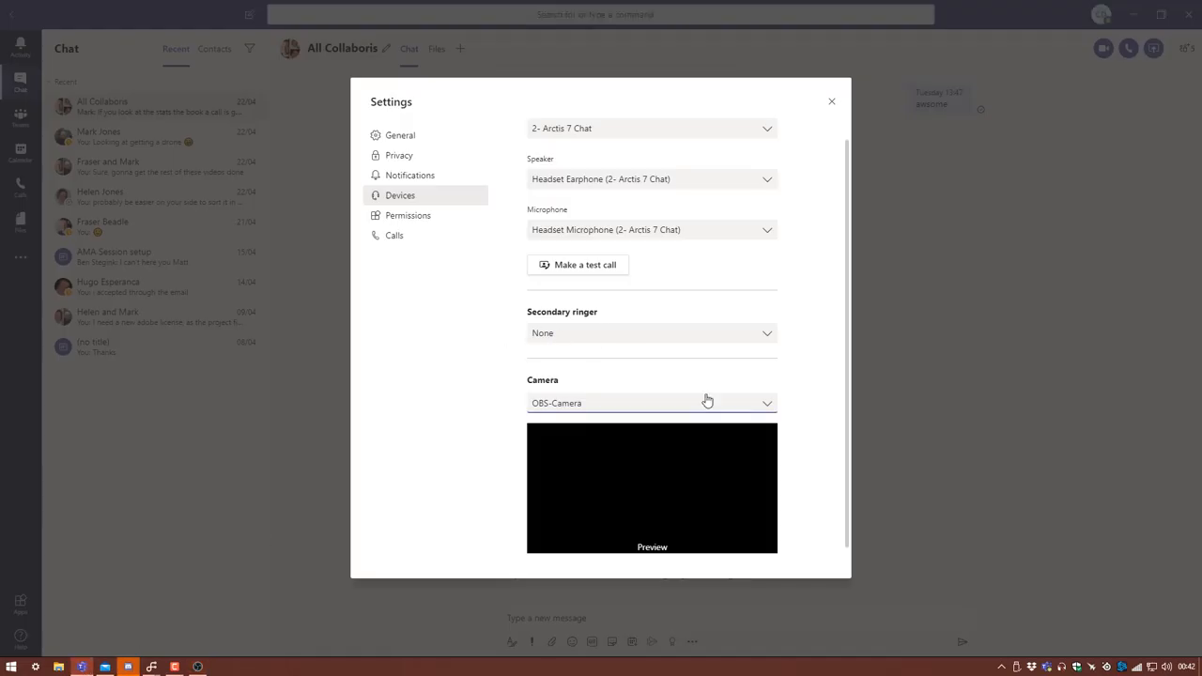
pyautogui.click(830, 102)
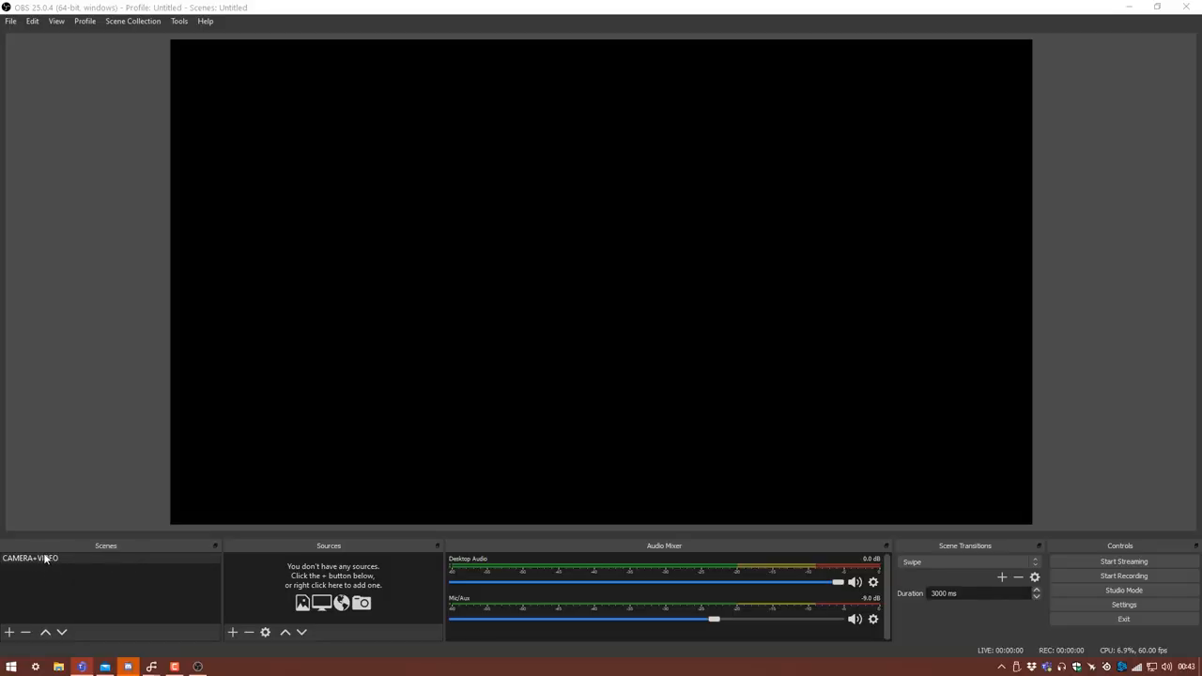
# Rename the CAMERA+VIDEO scene to Opening Screen
pyautogui.rightClick(30, 557)
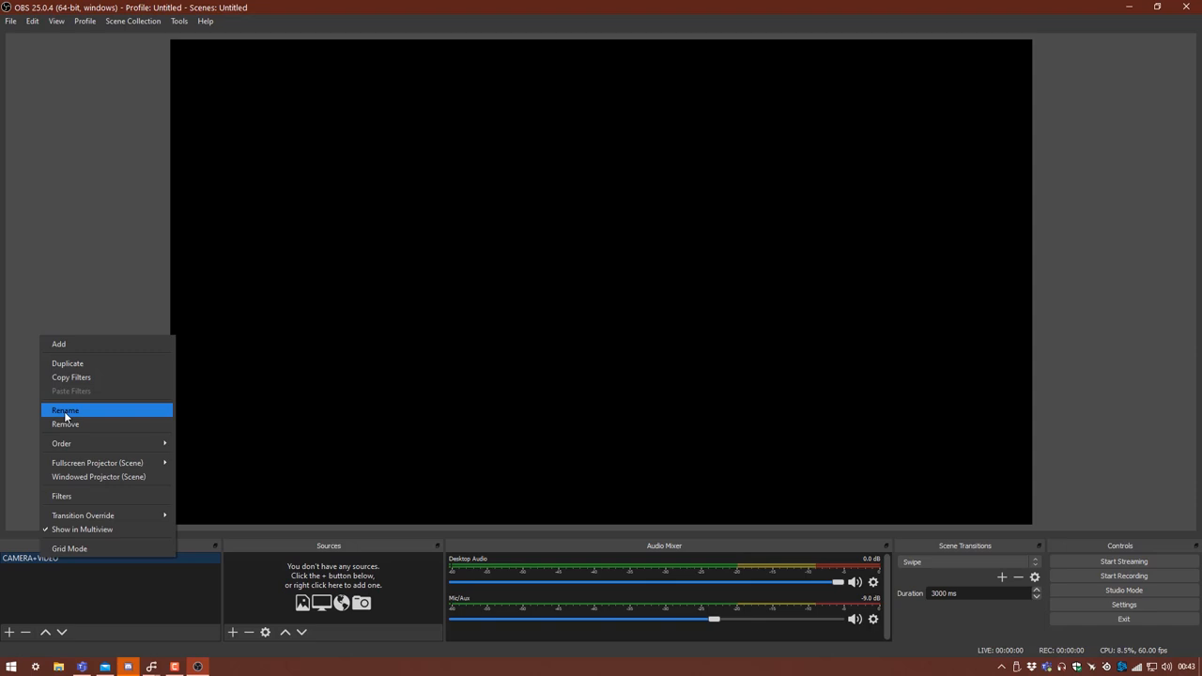
pyautogui.click(66, 409)
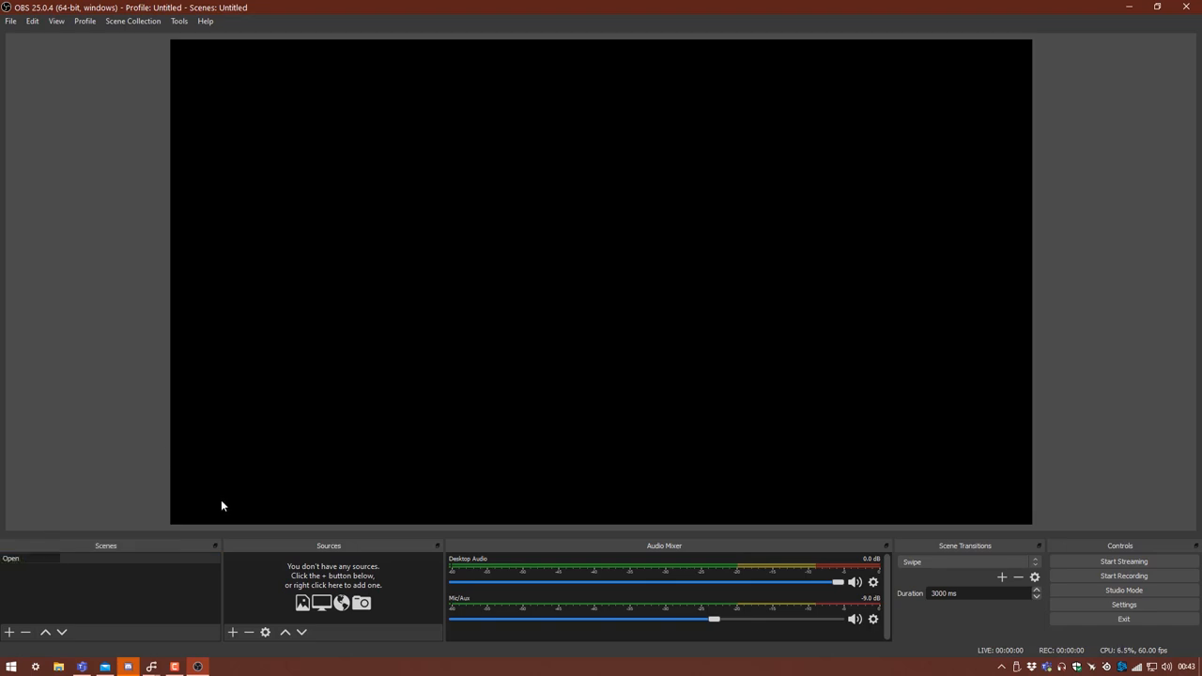
pyautogui.write('Opening Screen')
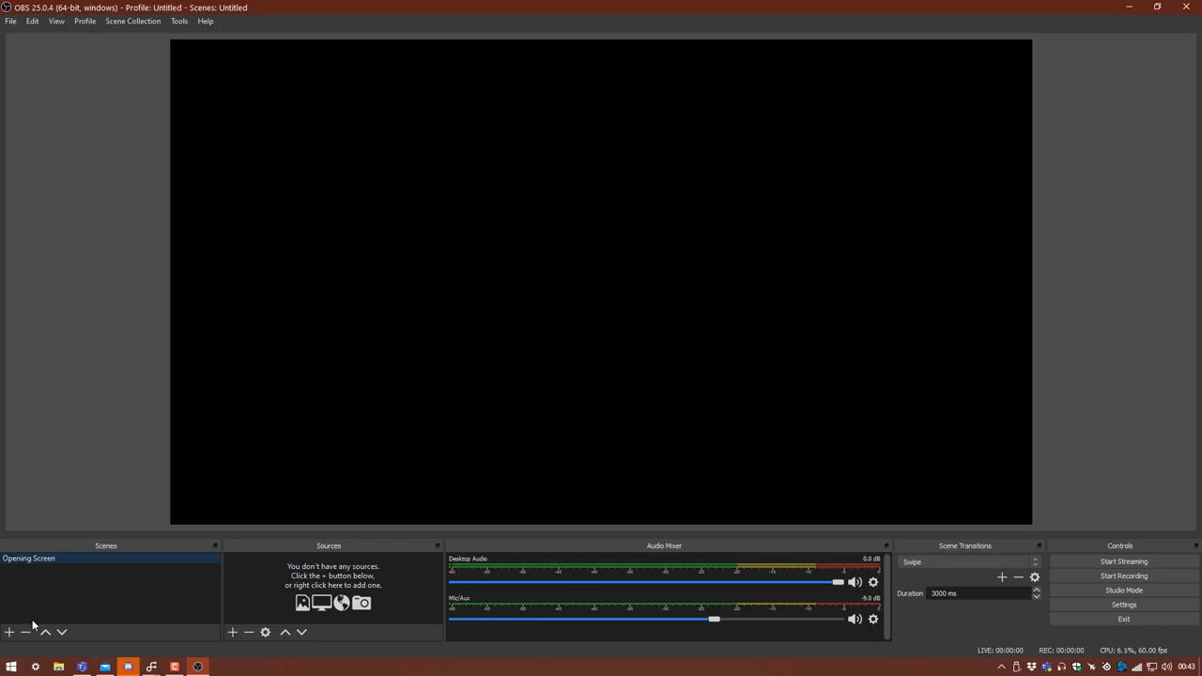
# Add a new scene named Presentation and reselect Opening Screen
pyautogui.click(9, 631)
pyautogui.write('Presentation')
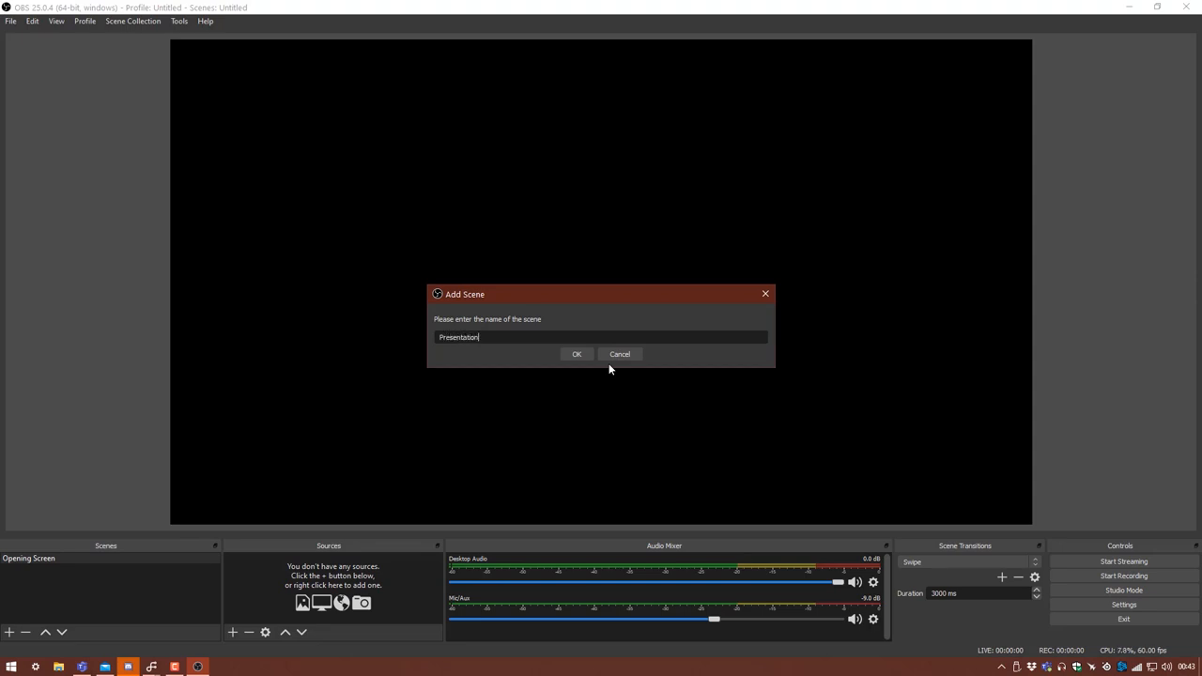
pyautogui.click(576, 353)
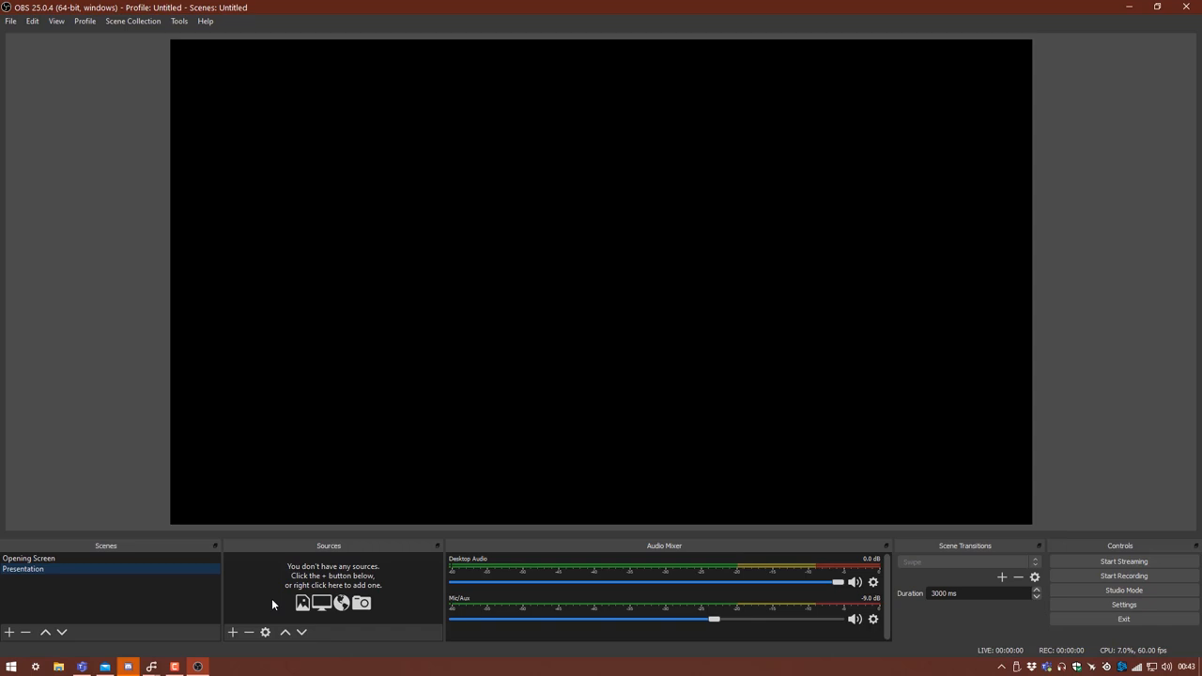
pyautogui.click(28, 558)
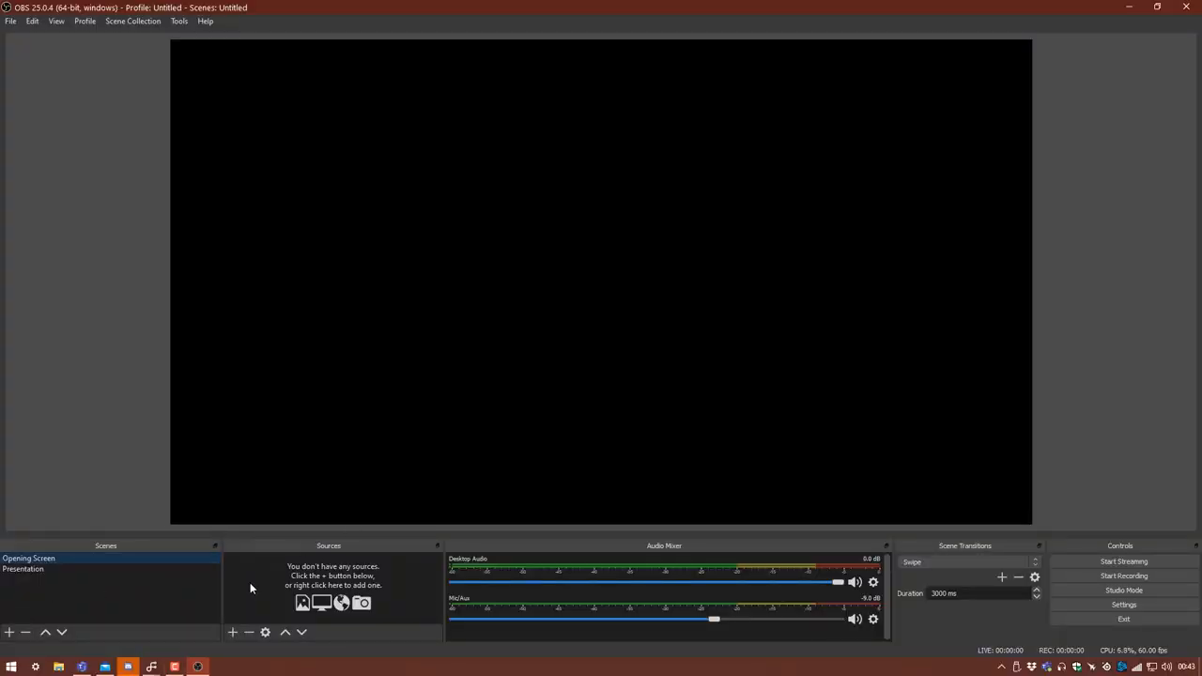
pyautogui.moveTo(233, 597)
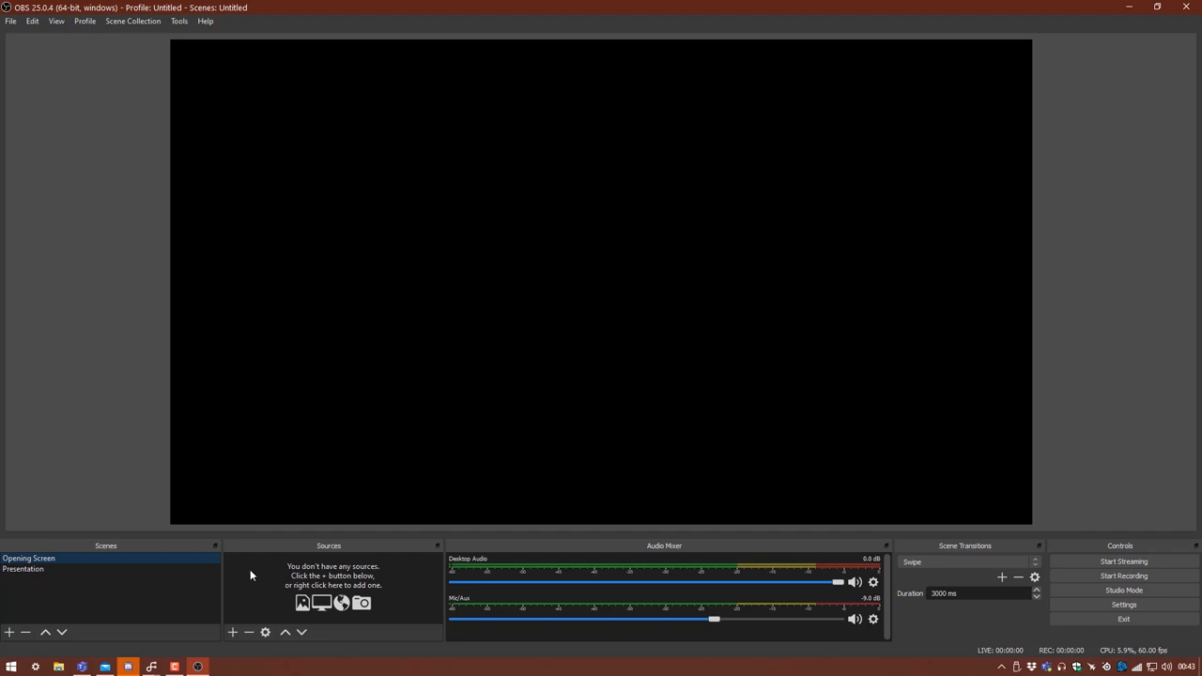
# Add a Text (GDI+) source TITLE reading "Demonstration on the use of OBS with Microsoft Teams"
pyautogui.click(232, 631)
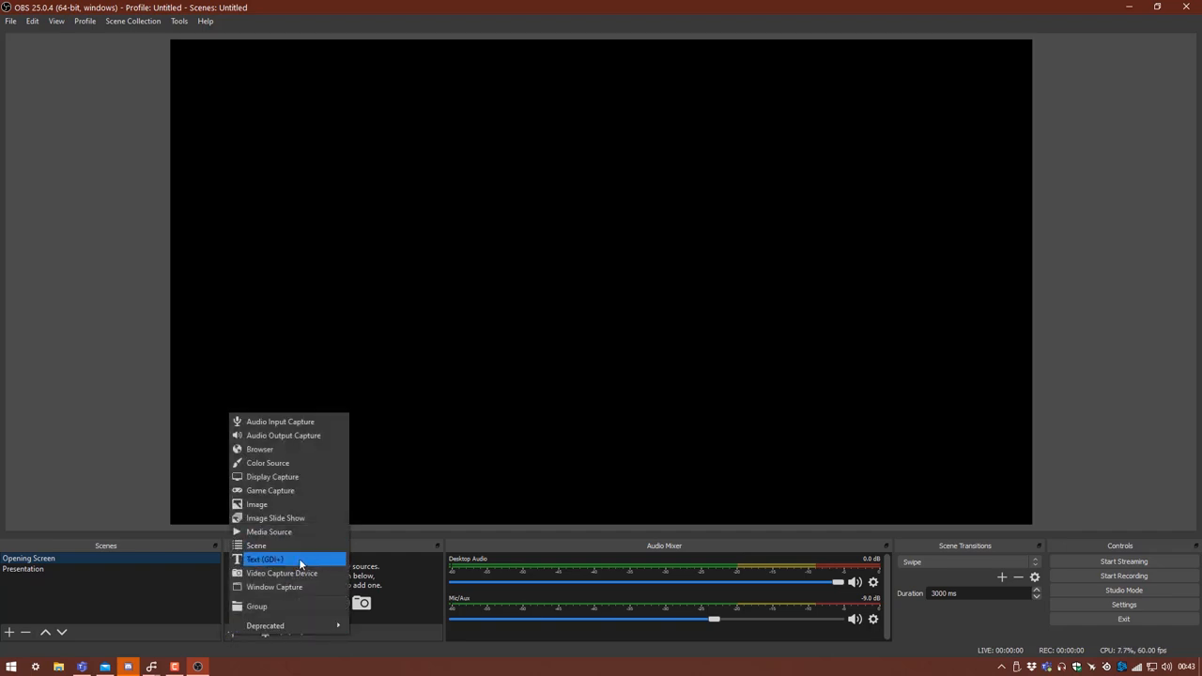
pyautogui.click(267, 560)
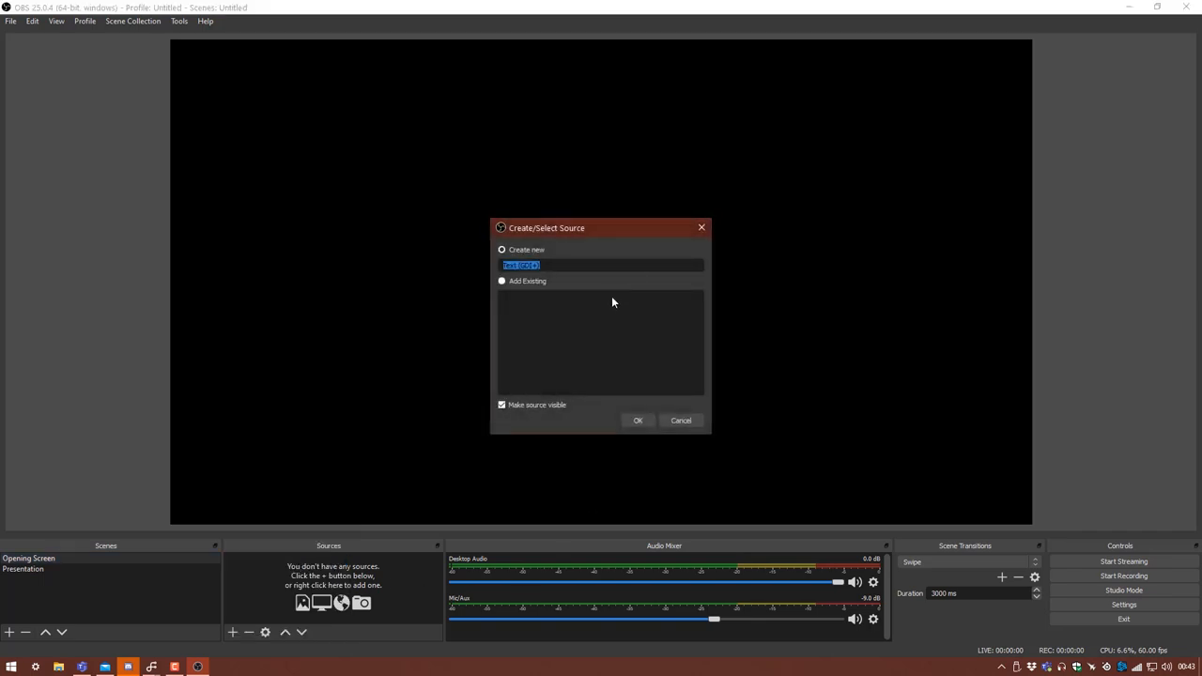
pyautogui.write('TTT')
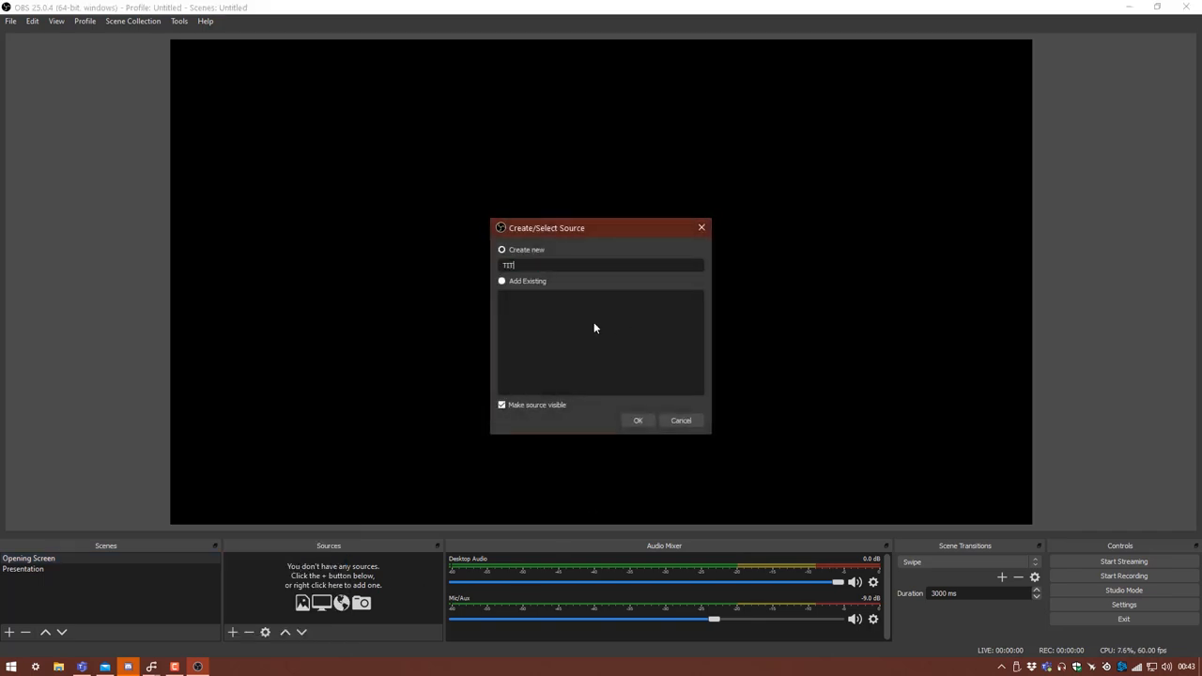
pyautogui.click(639, 421)
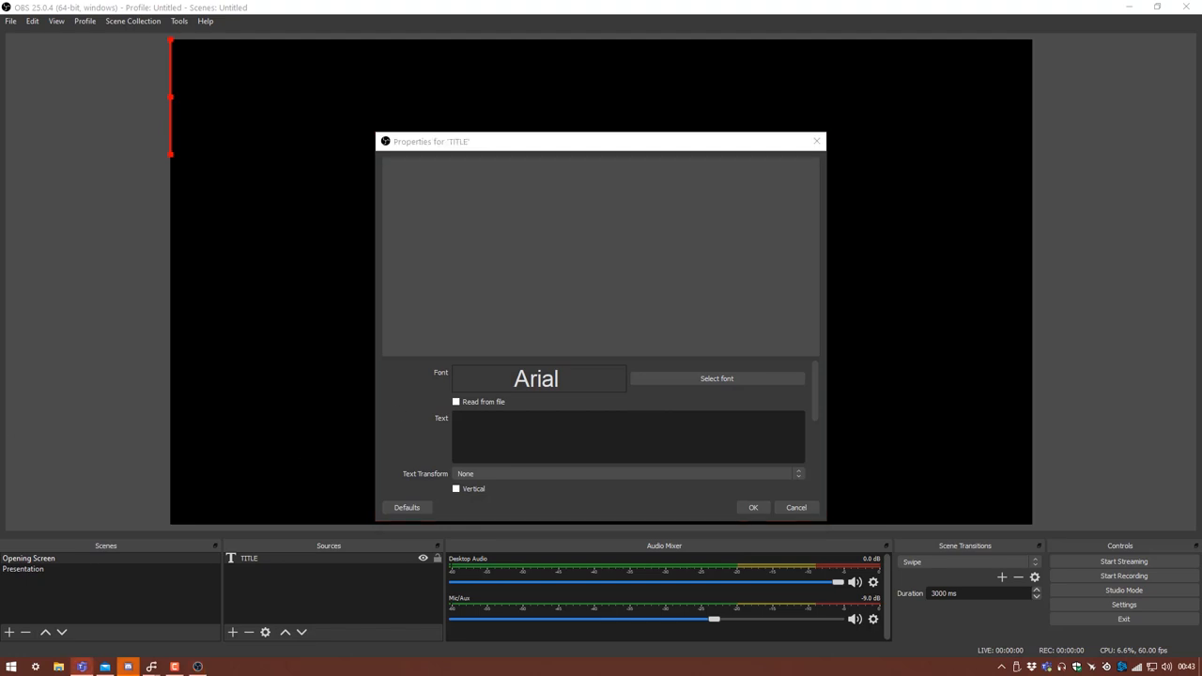
pyautogui.write('Demonstration on the use of OBS with Microsoft Teams')
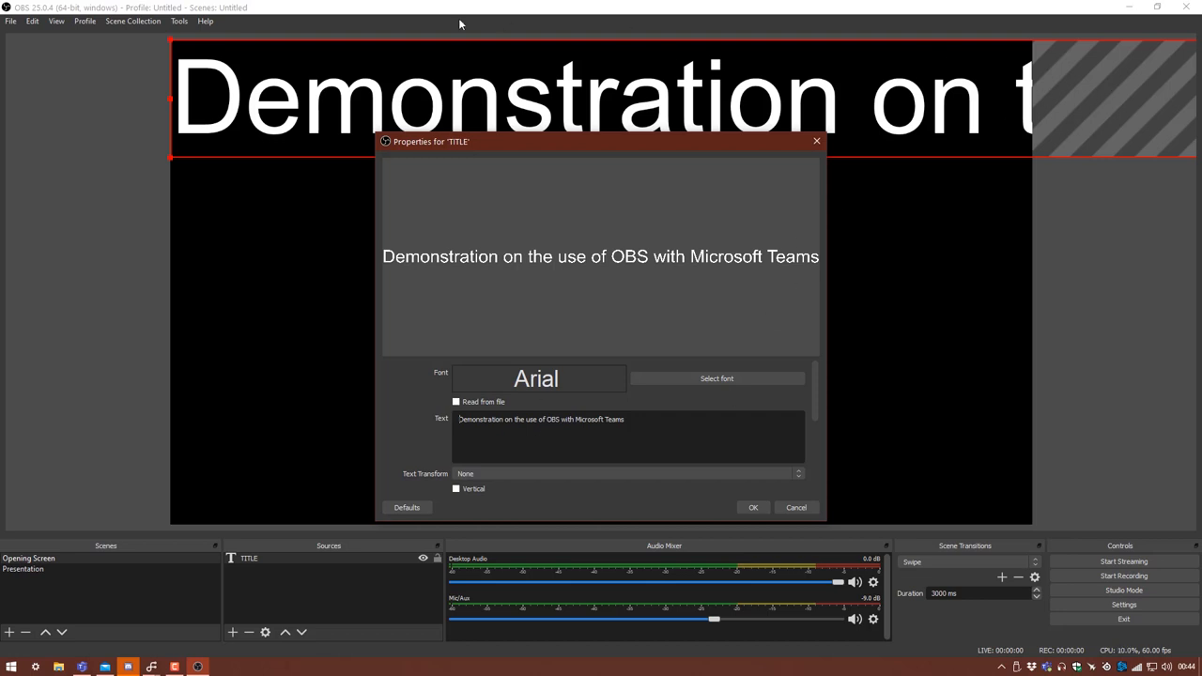
# Set the TITLE font to a smaller Arial Regular
pyautogui.click(718, 377)
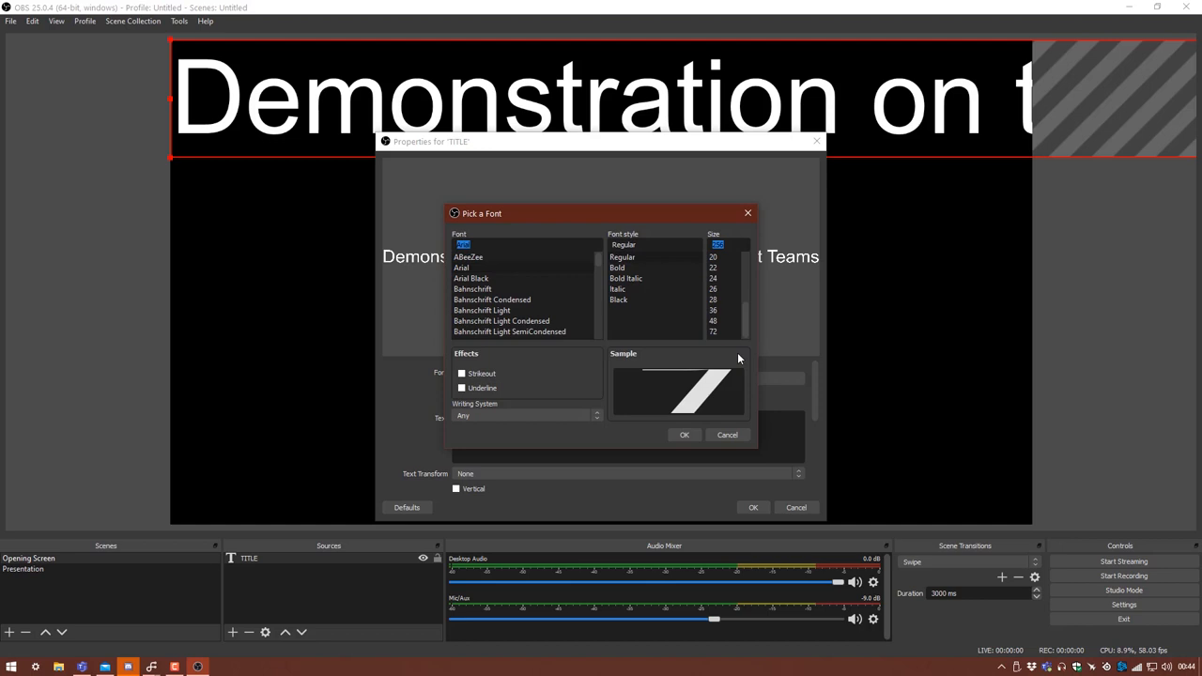
pyautogui.click(684, 434)
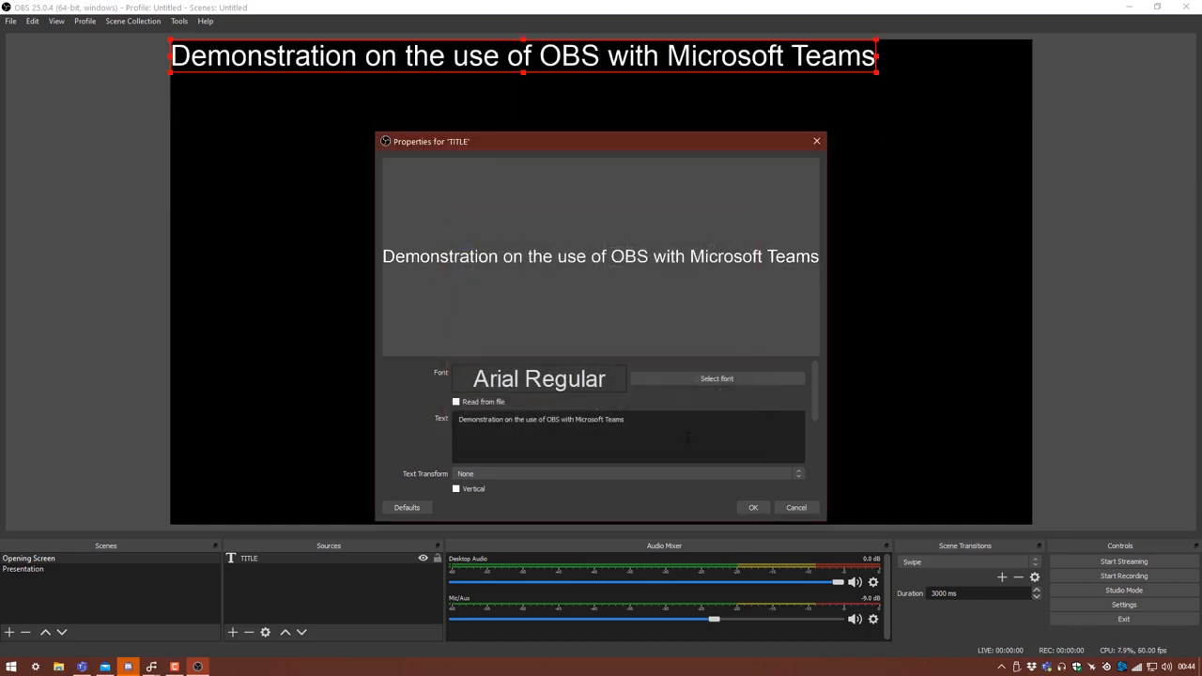
pyautogui.scroll(-3)
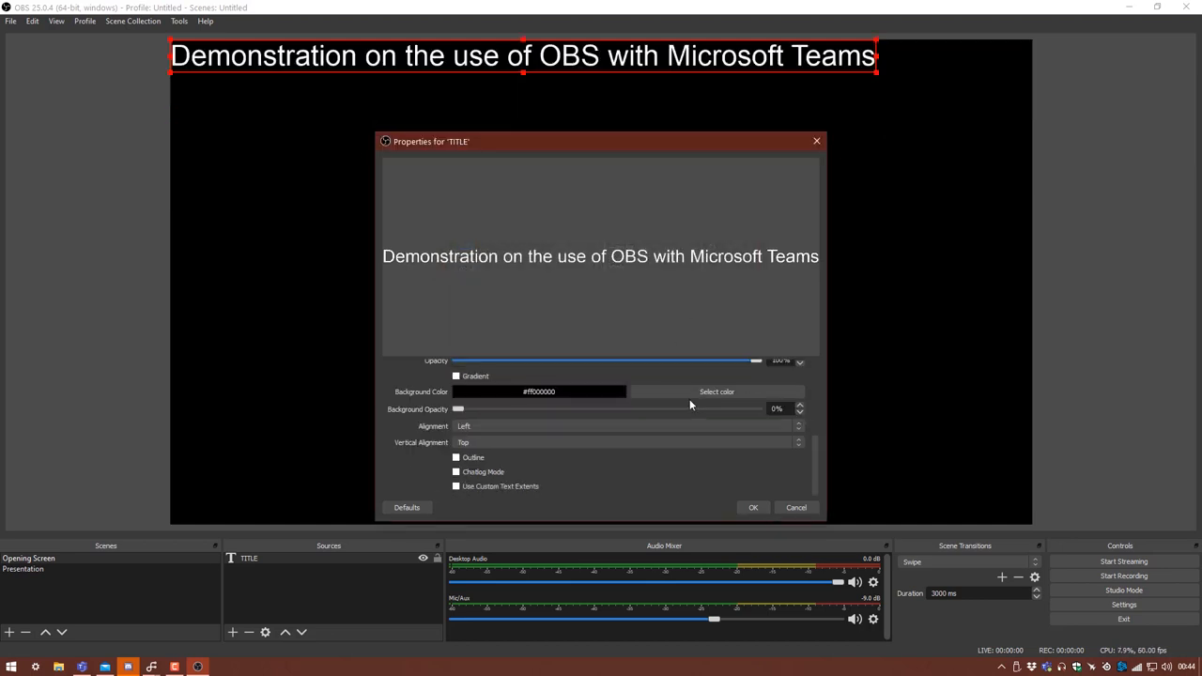
pyautogui.scroll(3)
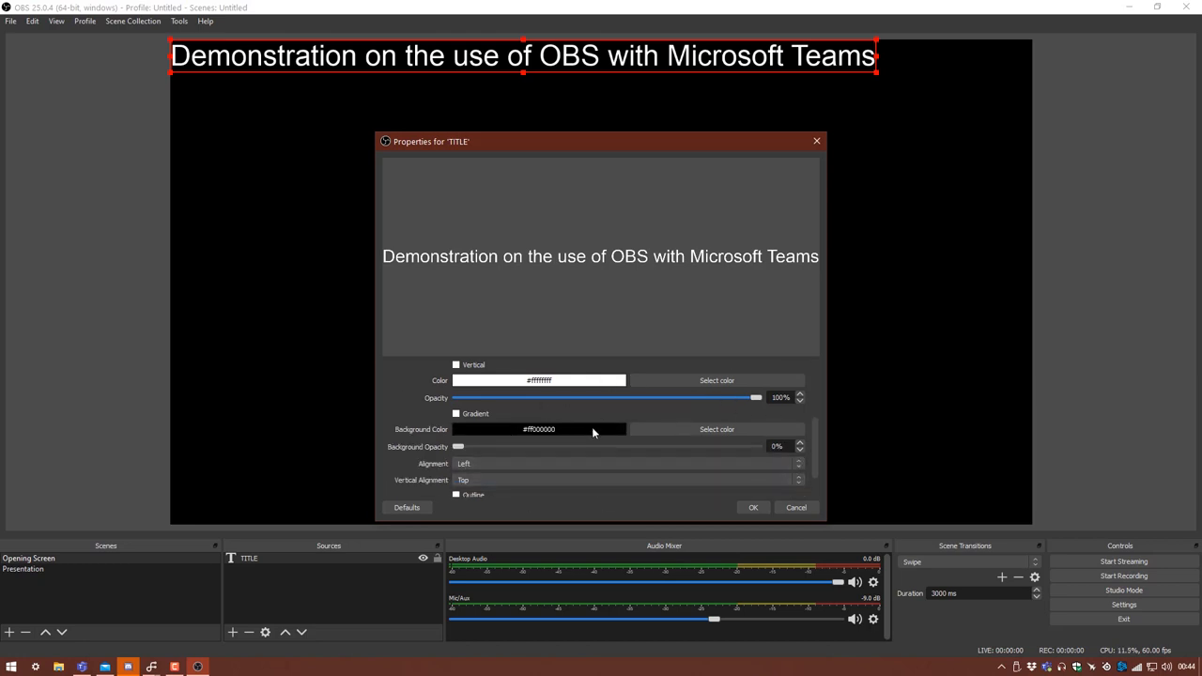
pyautogui.moveTo(499, 282)
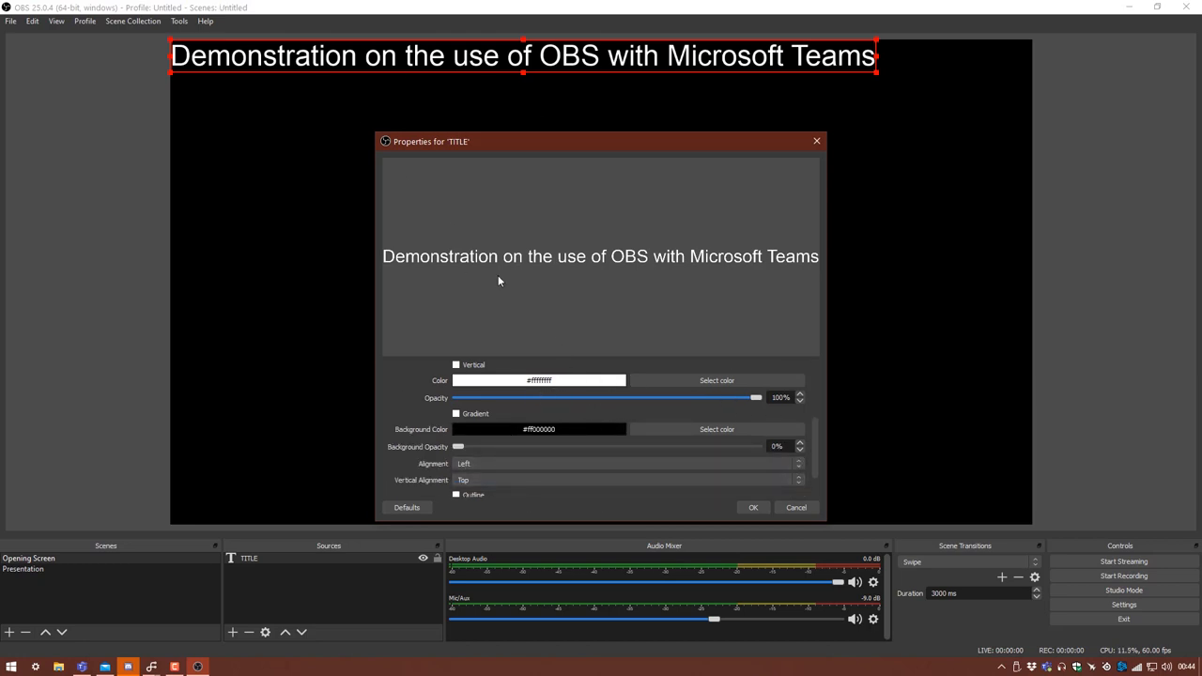
pyautogui.moveTo(530, 360)
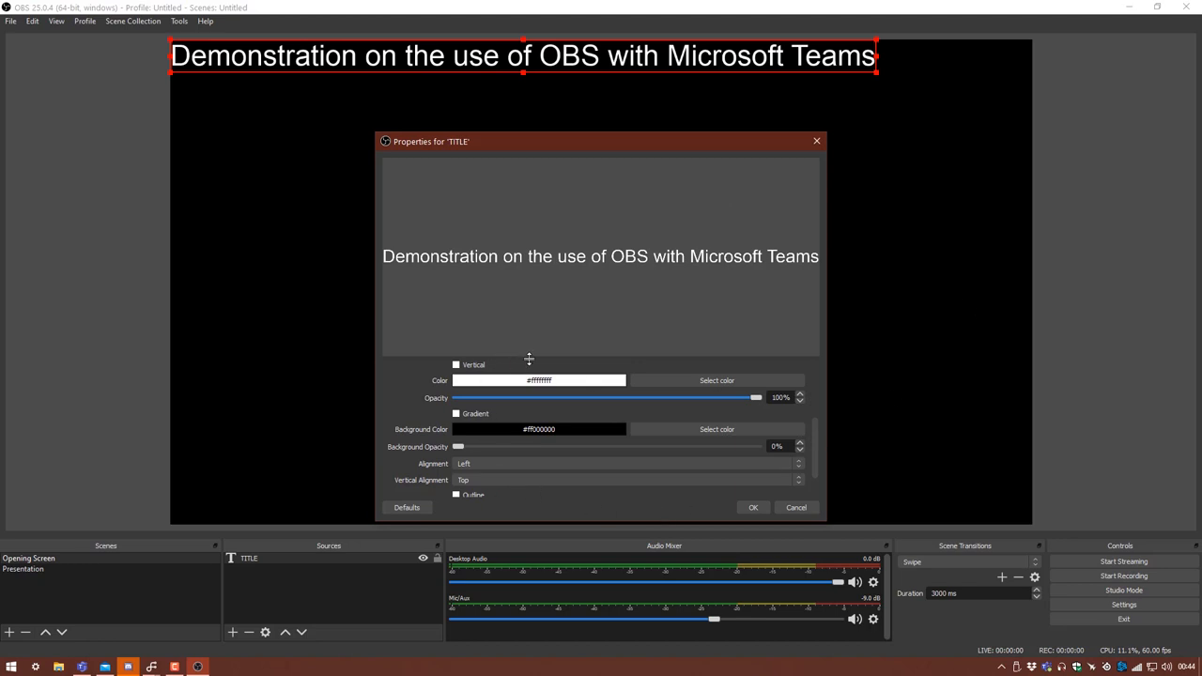
pyautogui.moveTo(714, 377)
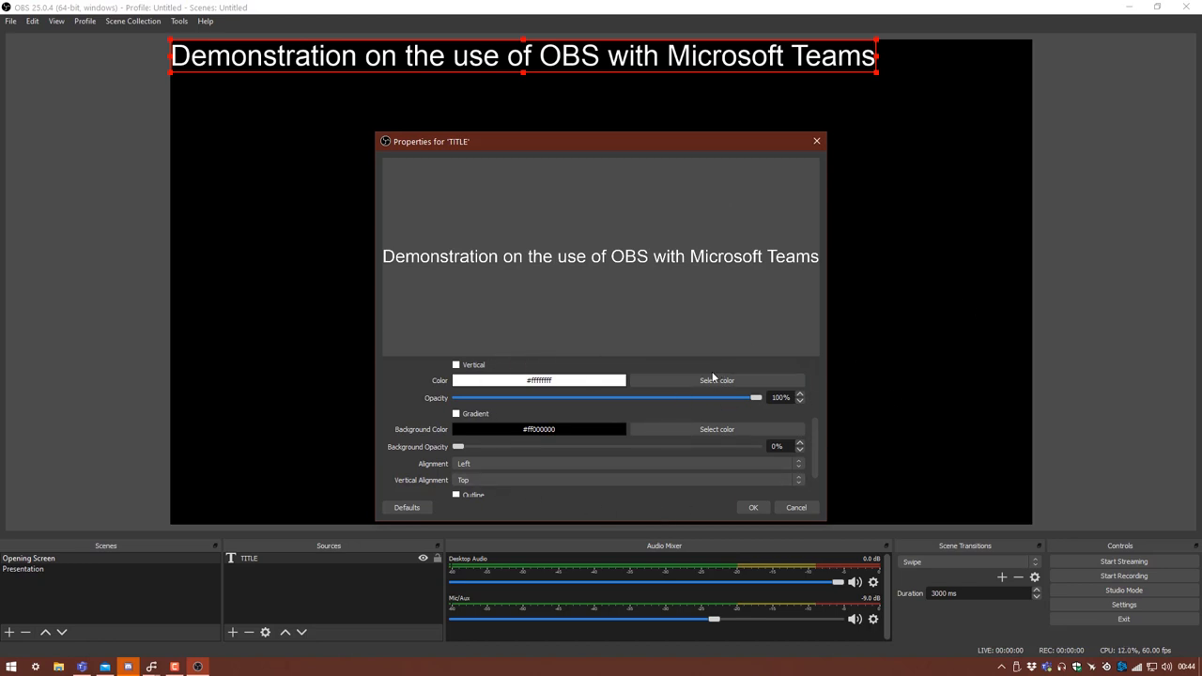
pyautogui.moveTo(717, 379)
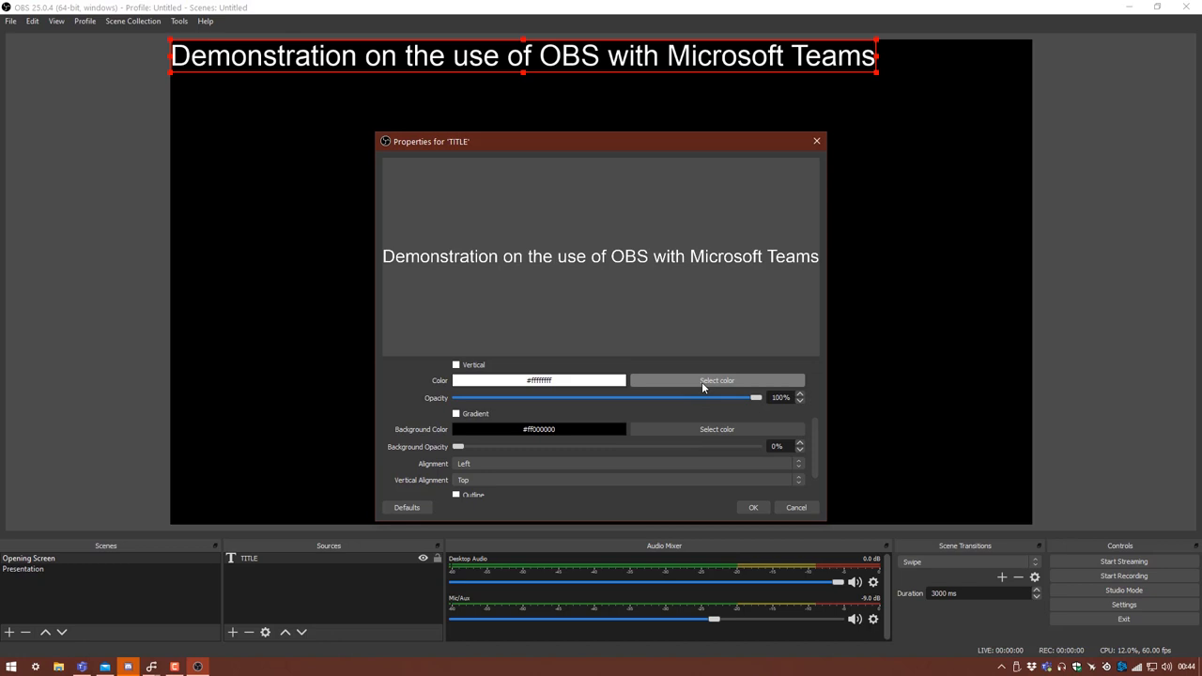
# Colour the TITLE text orange and apply the text properties
pyautogui.click(717, 380)
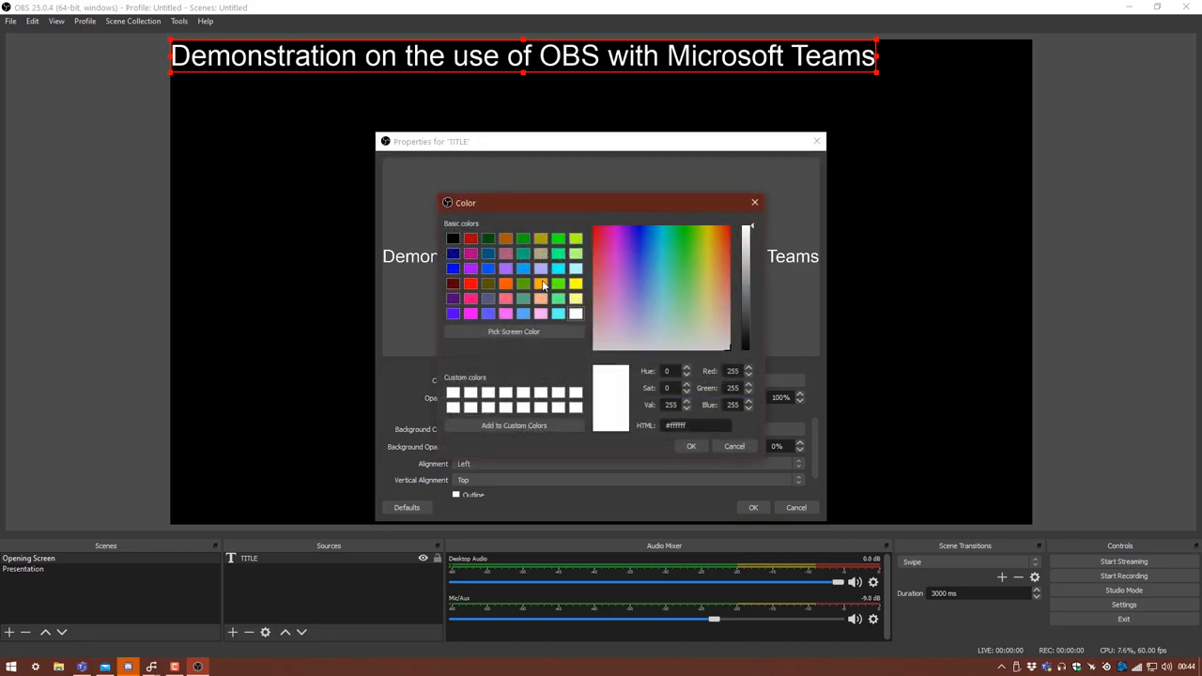
pyautogui.click(692, 445)
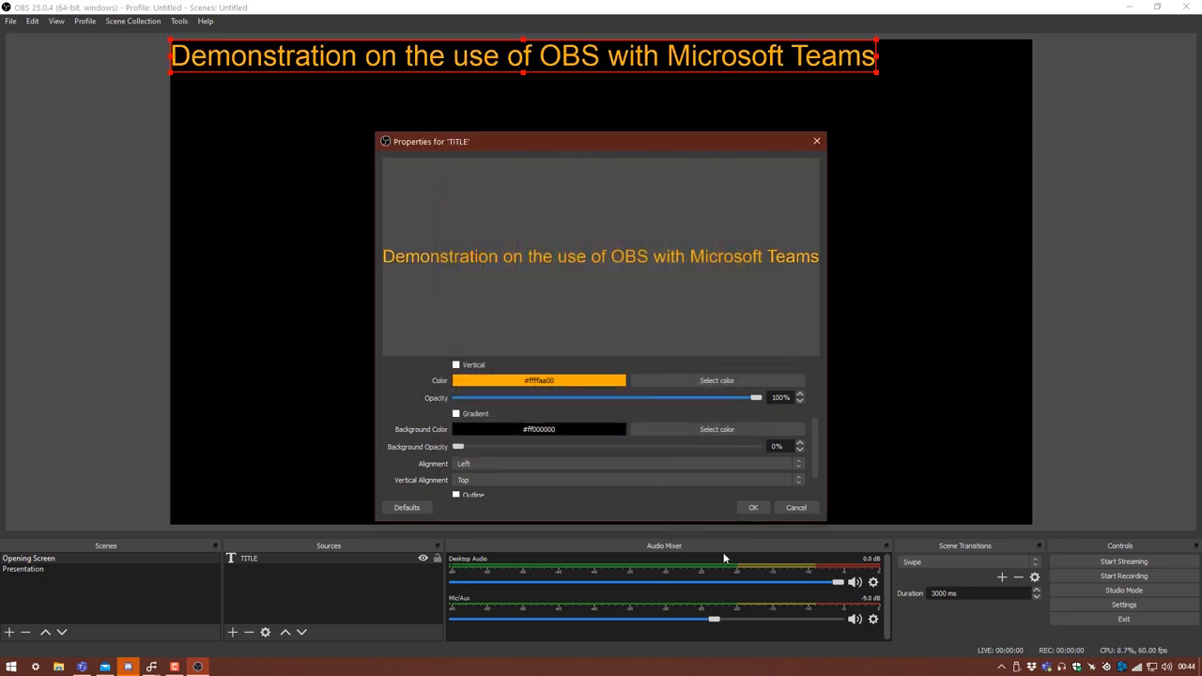
pyautogui.scroll(-3)
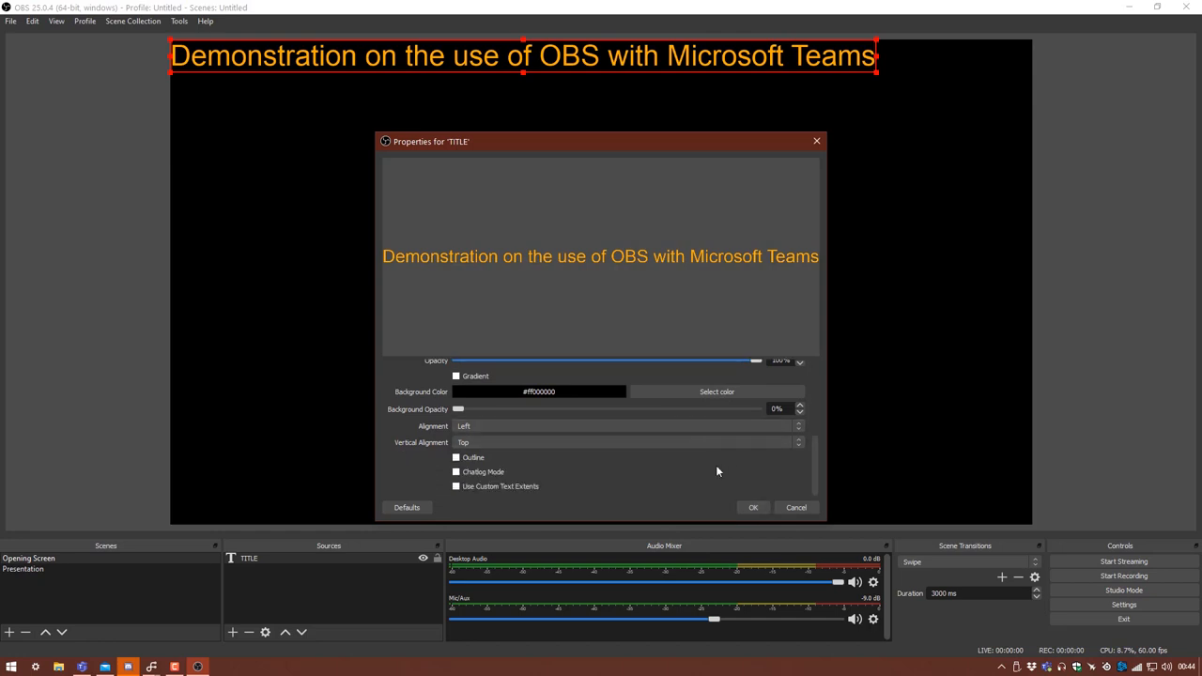
pyautogui.scroll(3)
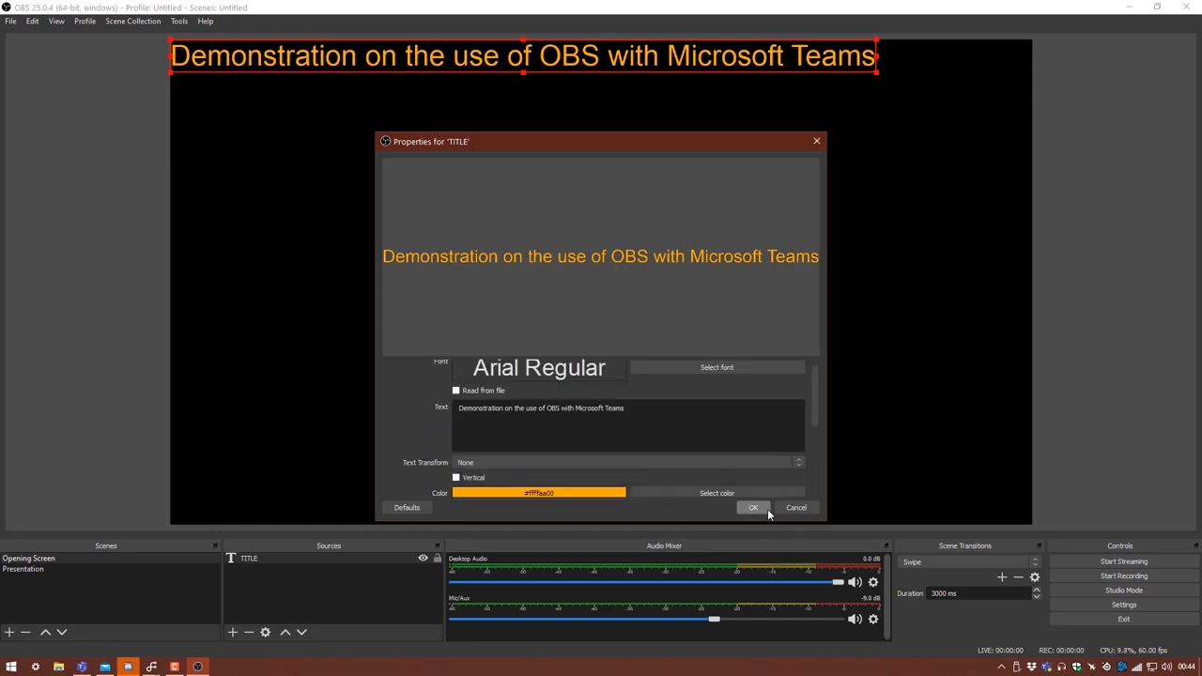
pyautogui.click(751, 508)
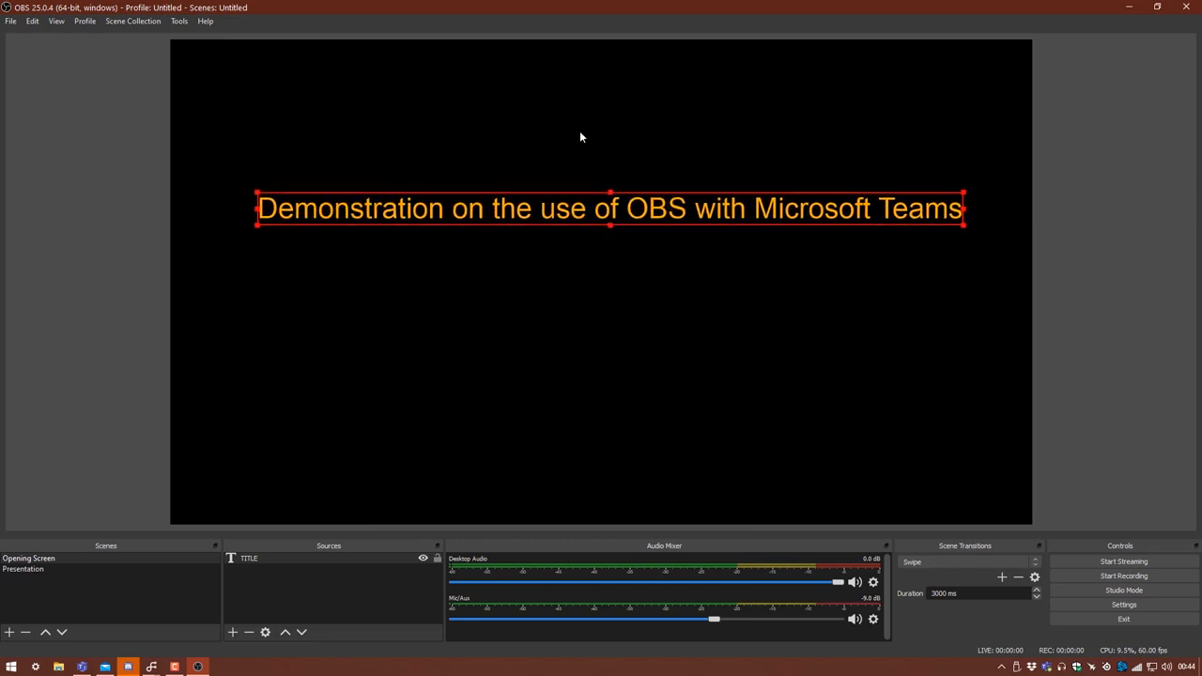
# Position the title in the upper-middle of the canvas and deselect it
pyautogui.click(312, 459)
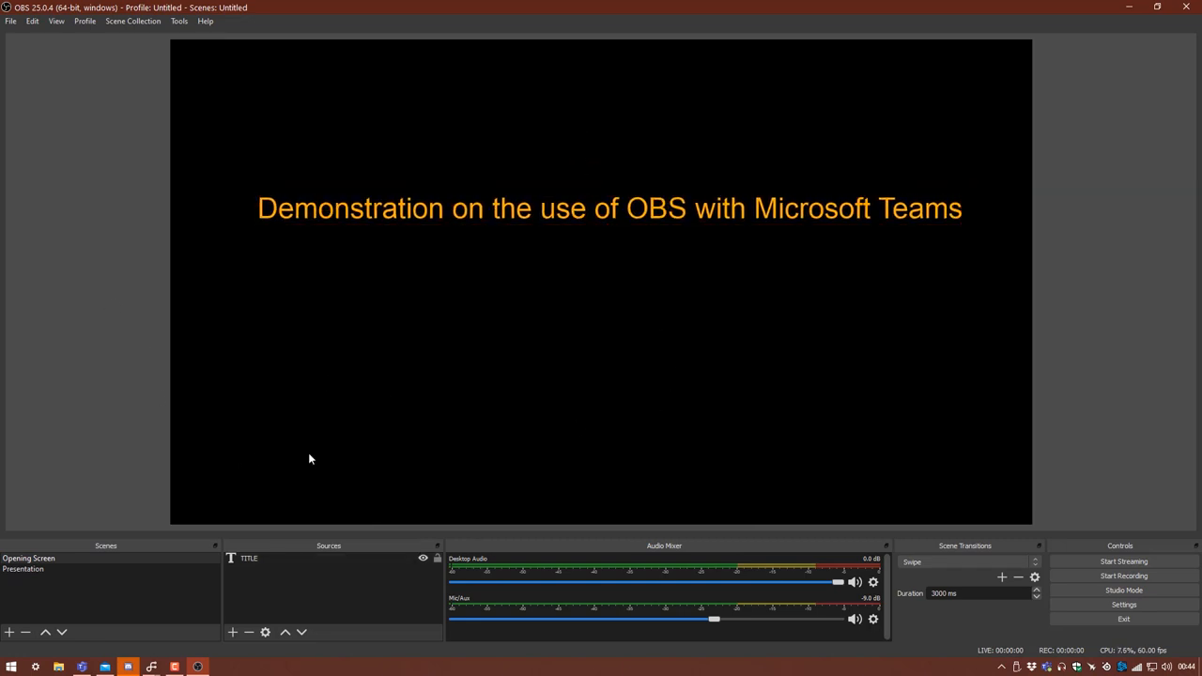
pyautogui.moveTo(233, 631)
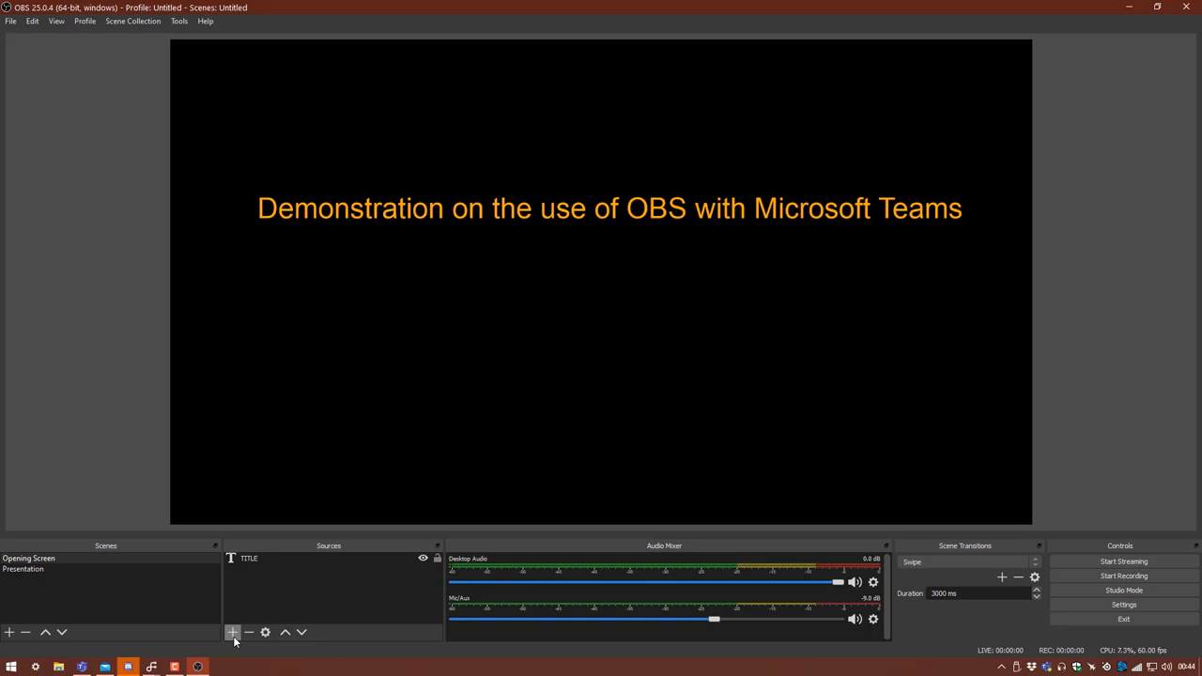
pyautogui.moveTo(822, 102)
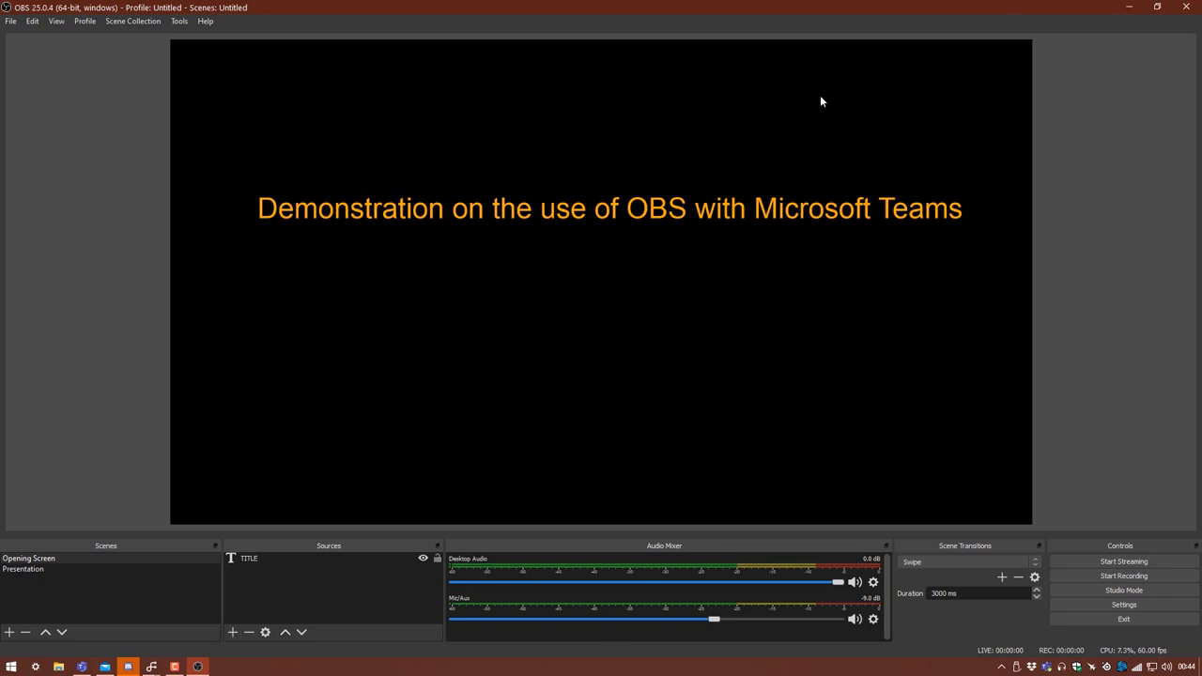
pyautogui.moveTo(749, 428)
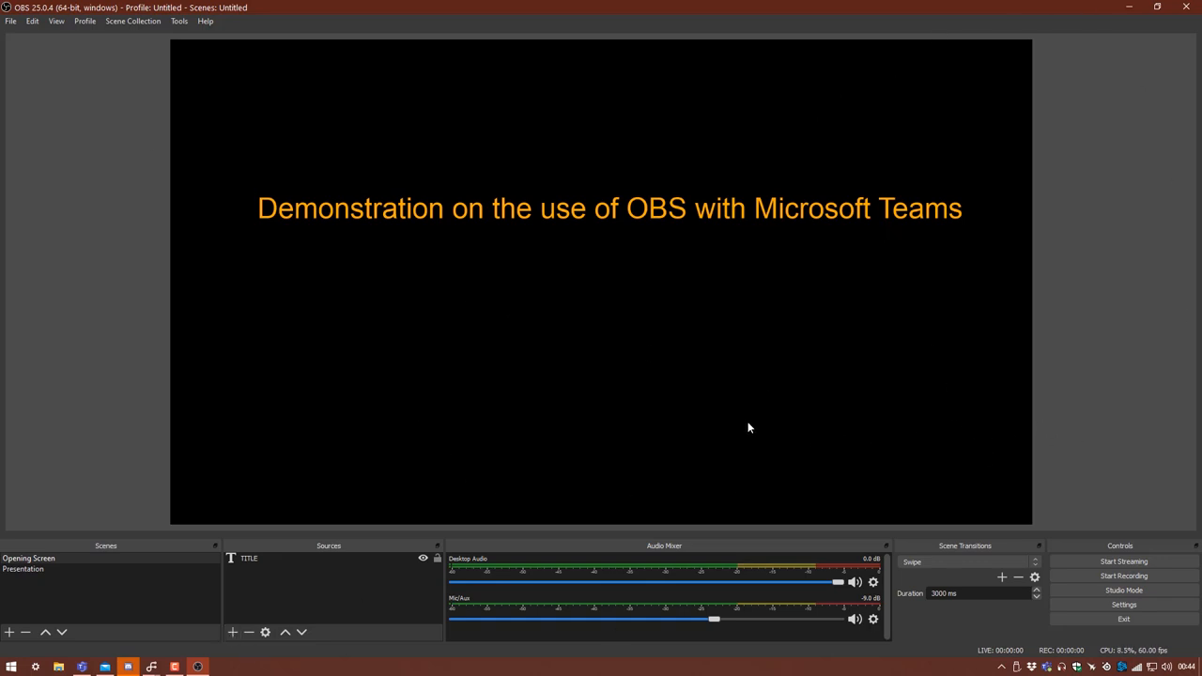
pyautogui.moveTo(710, 438)
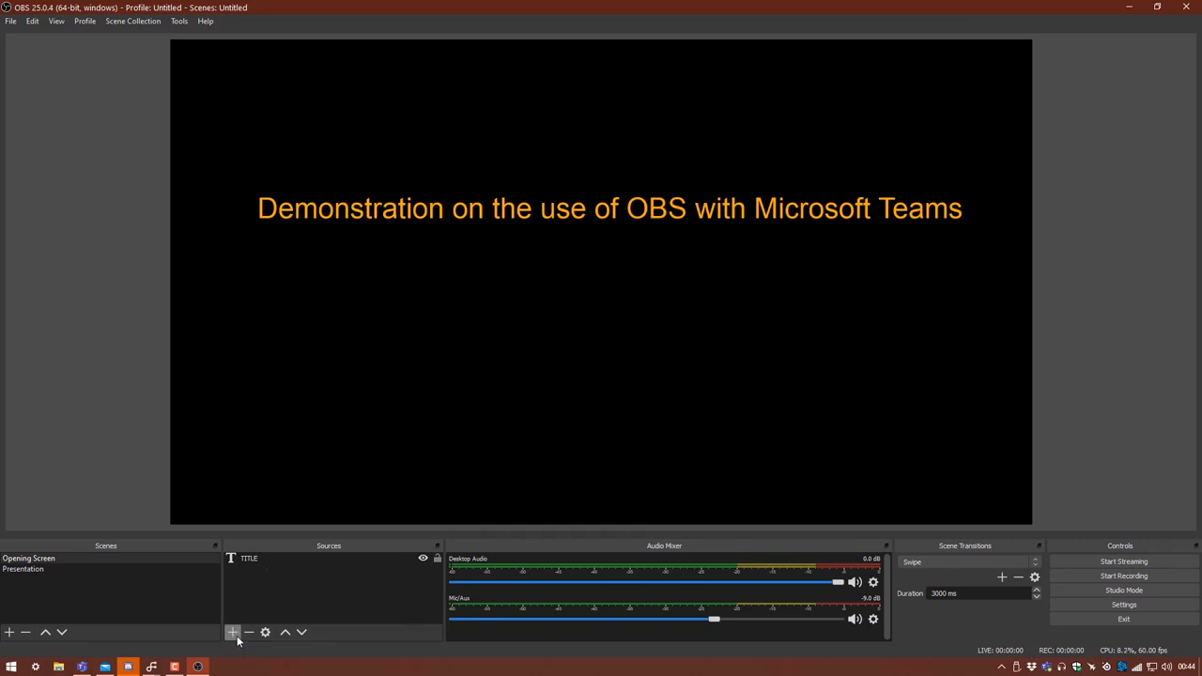
# Add an Image source named Background to the Opening Screen scene
pyautogui.click(233, 631)
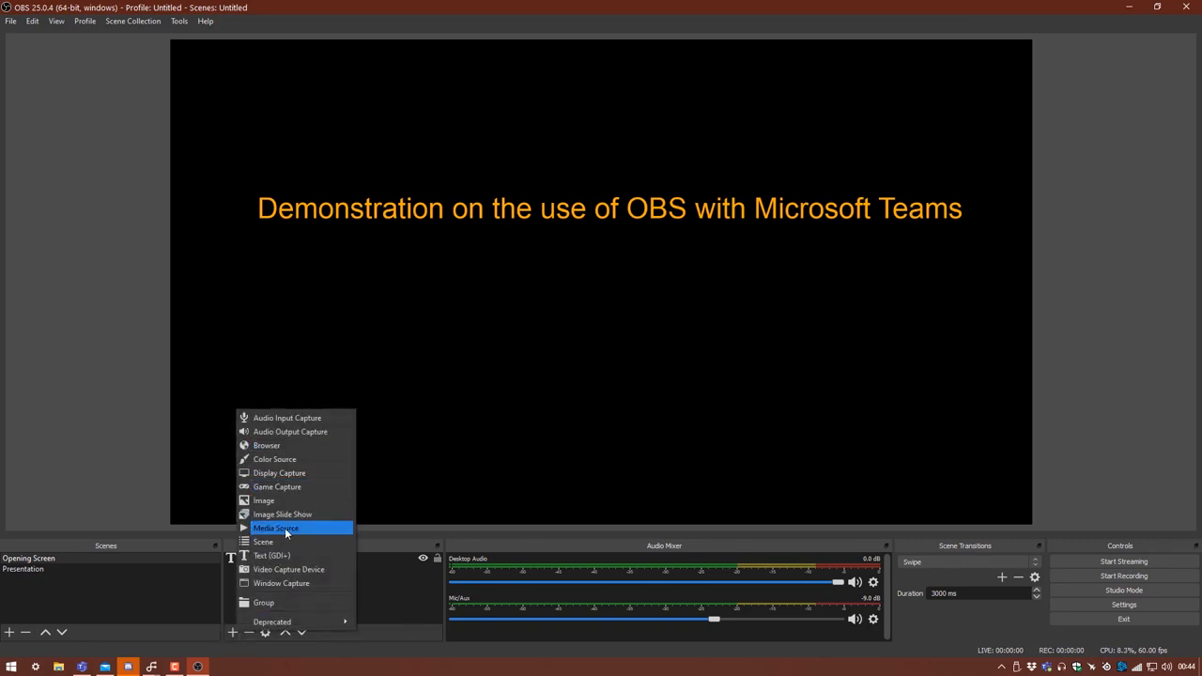
pyautogui.moveTo(291, 500)
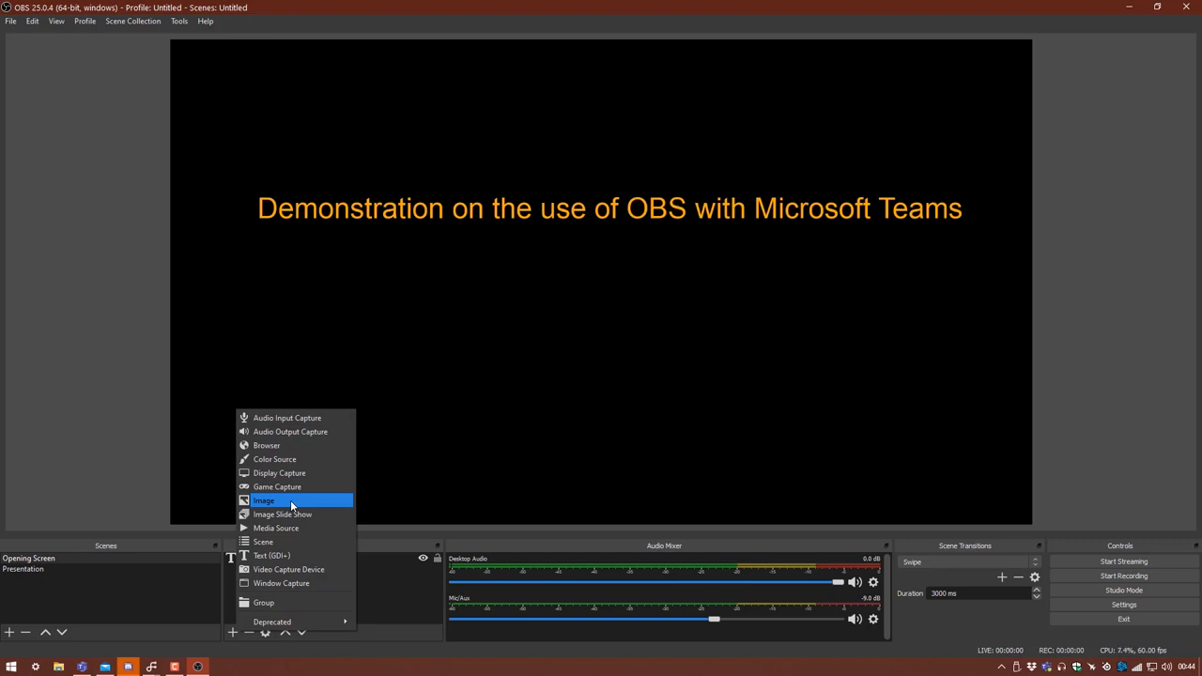
pyautogui.moveTo(276, 528)
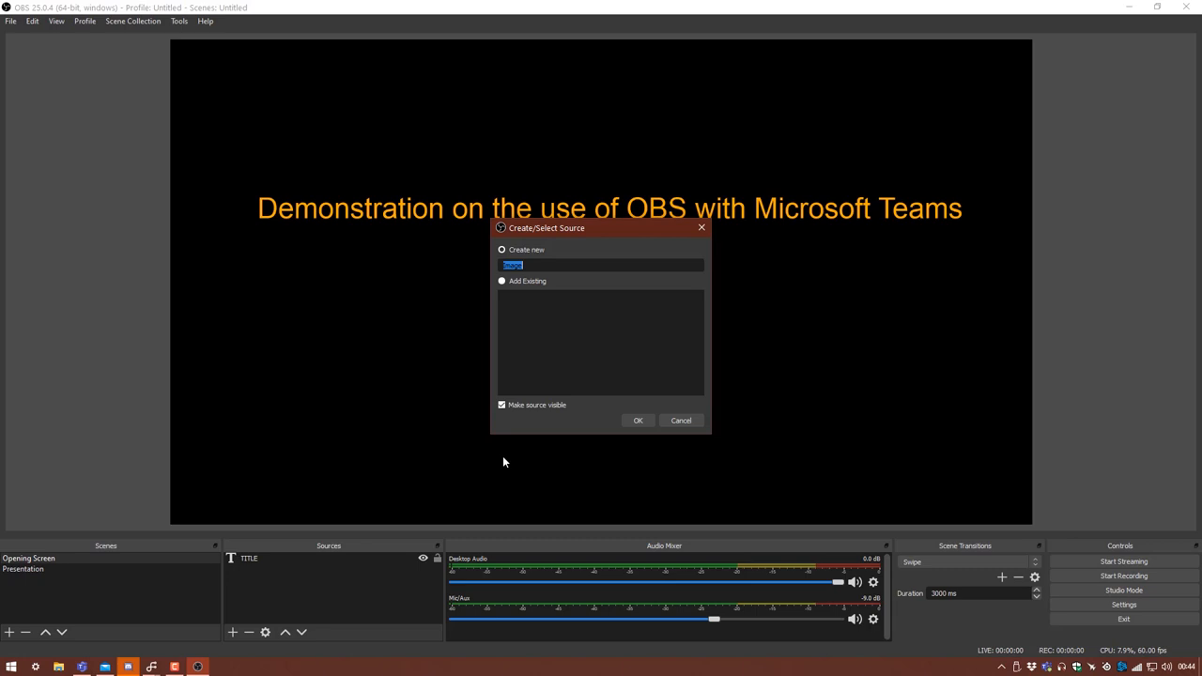
pyautogui.write('b')
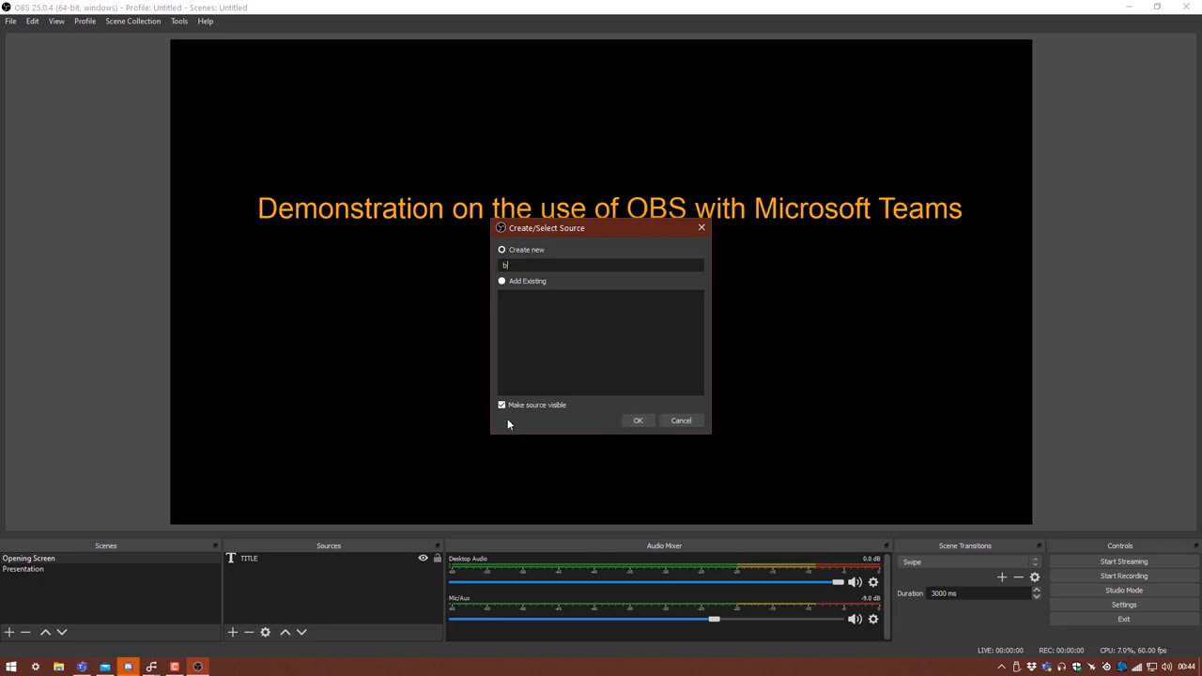
pyautogui.write('Bal')
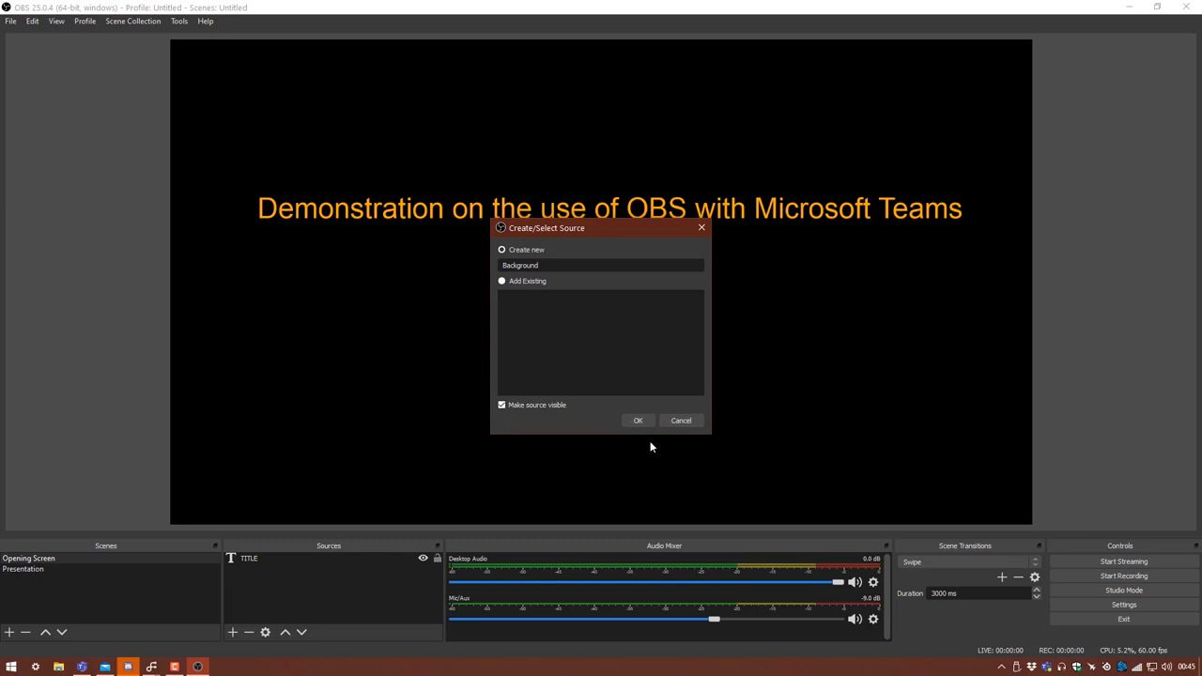
pyautogui.click(639, 421)
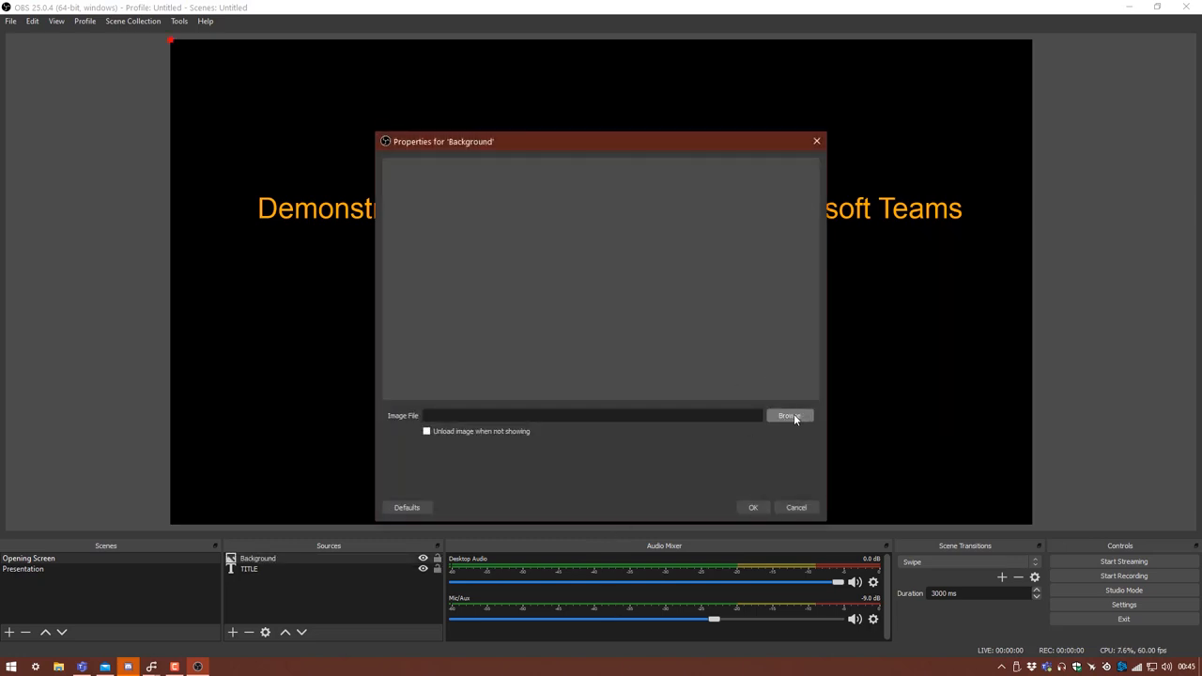
# Load the teal striped image from D:\Media\GC2 Speaker Videos\Build into Background
pyautogui.click(786, 415)
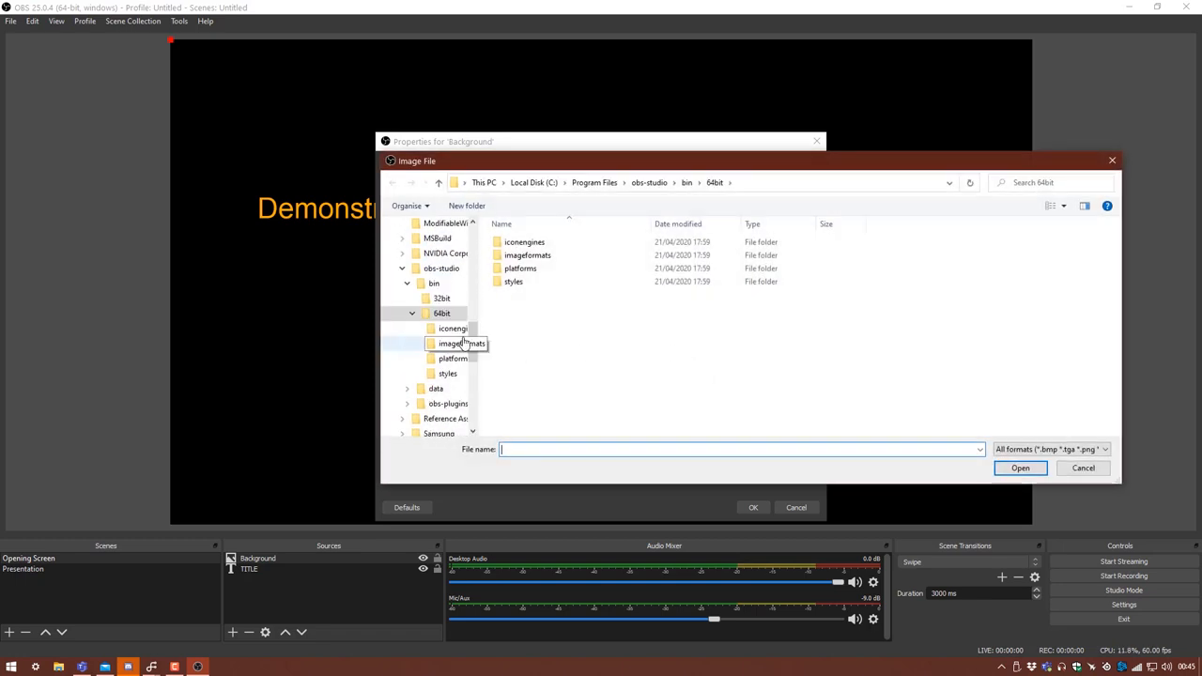
pyautogui.scroll(-3)
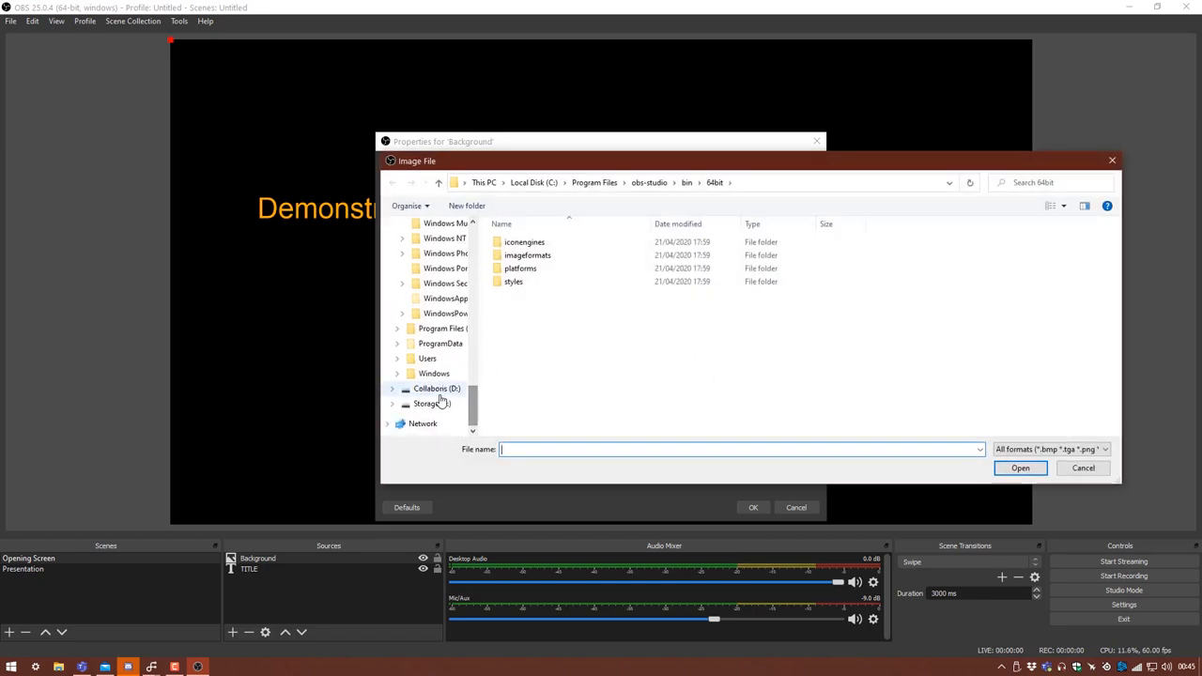
pyautogui.click(436, 387)
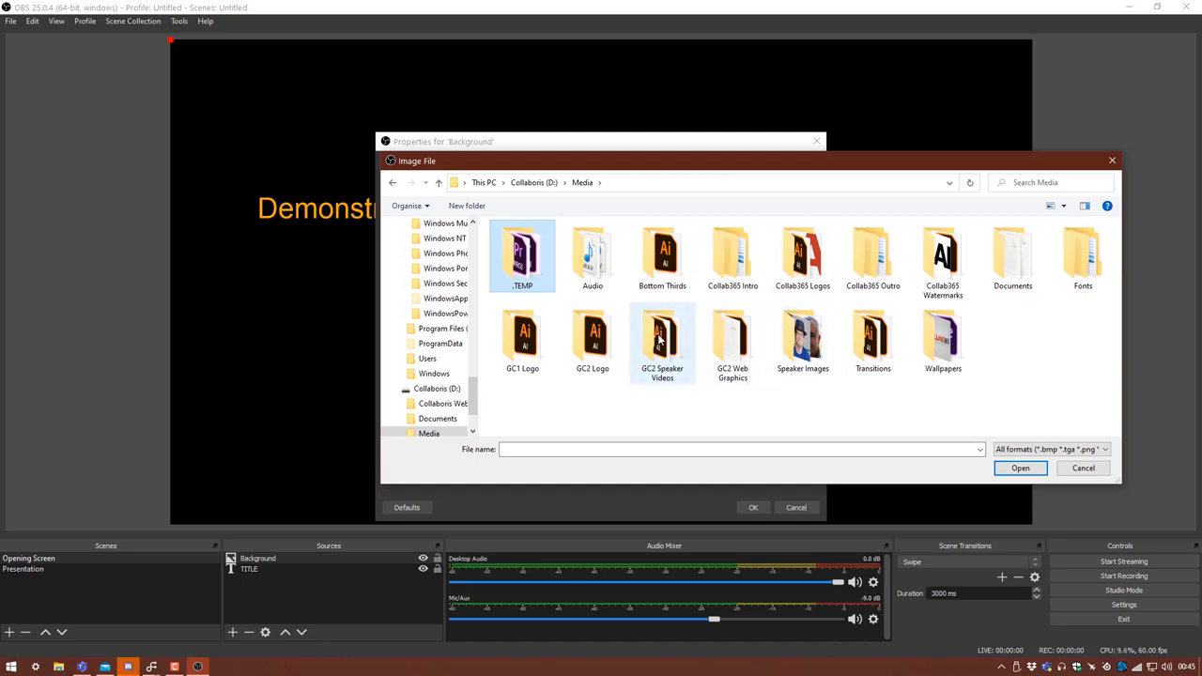
pyautogui.doubleClick(661, 338)
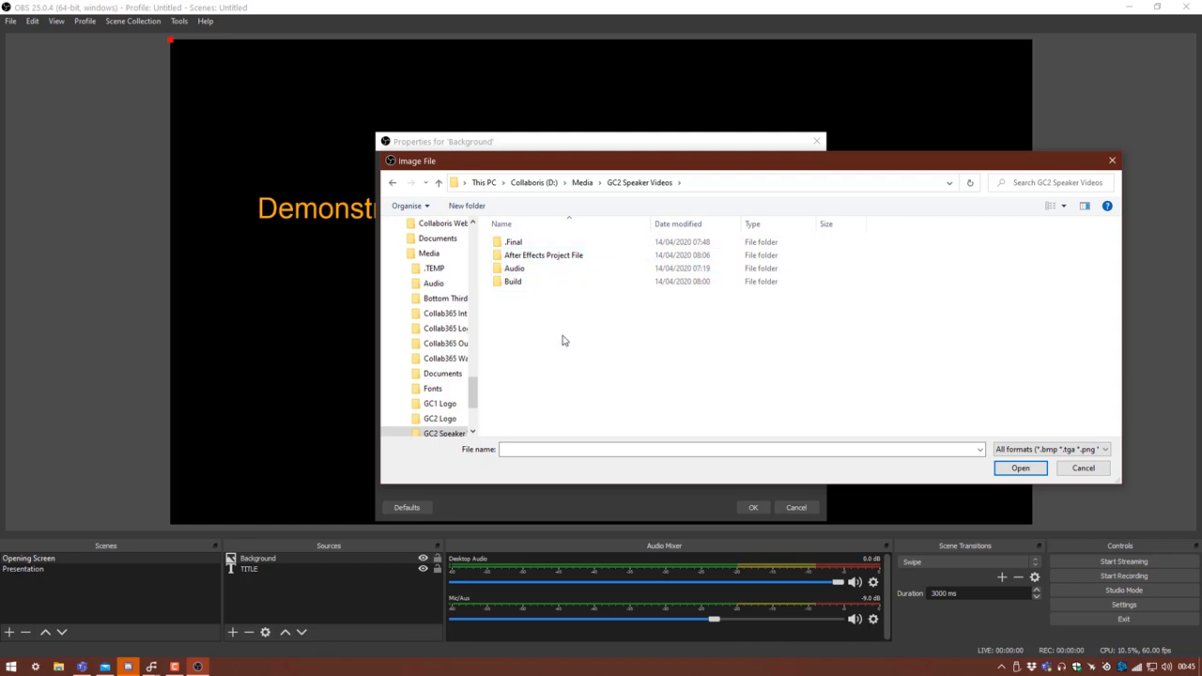
pyautogui.moveTo(533, 243)
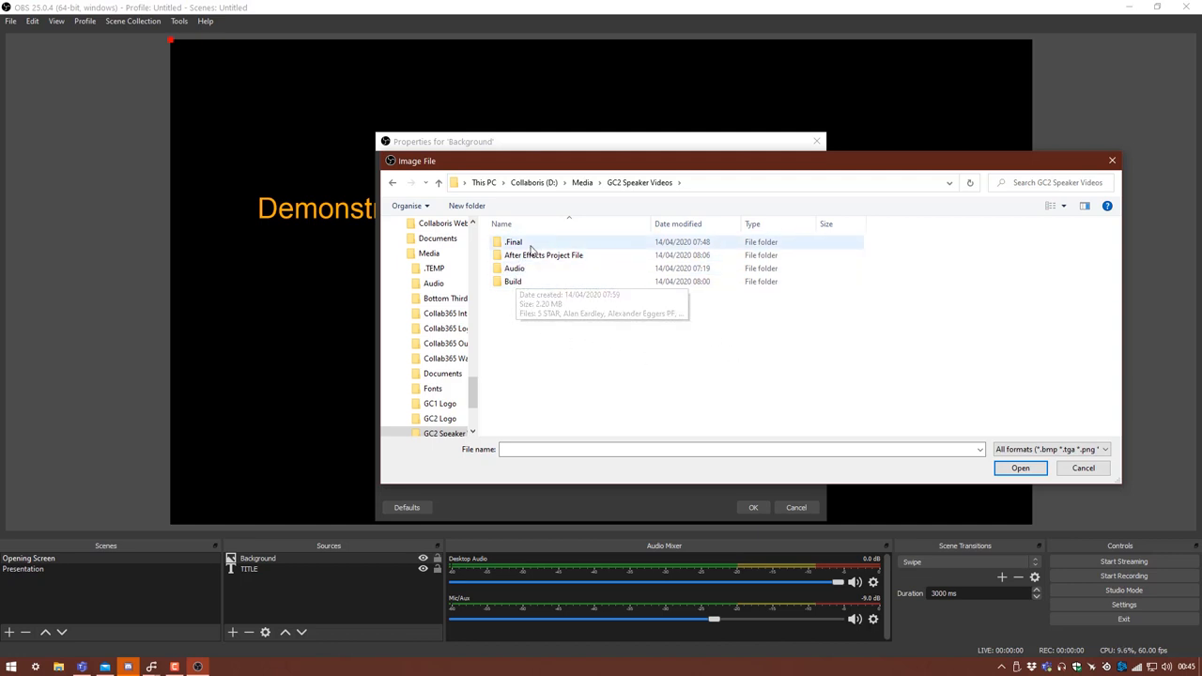
pyautogui.doubleClick(515, 282)
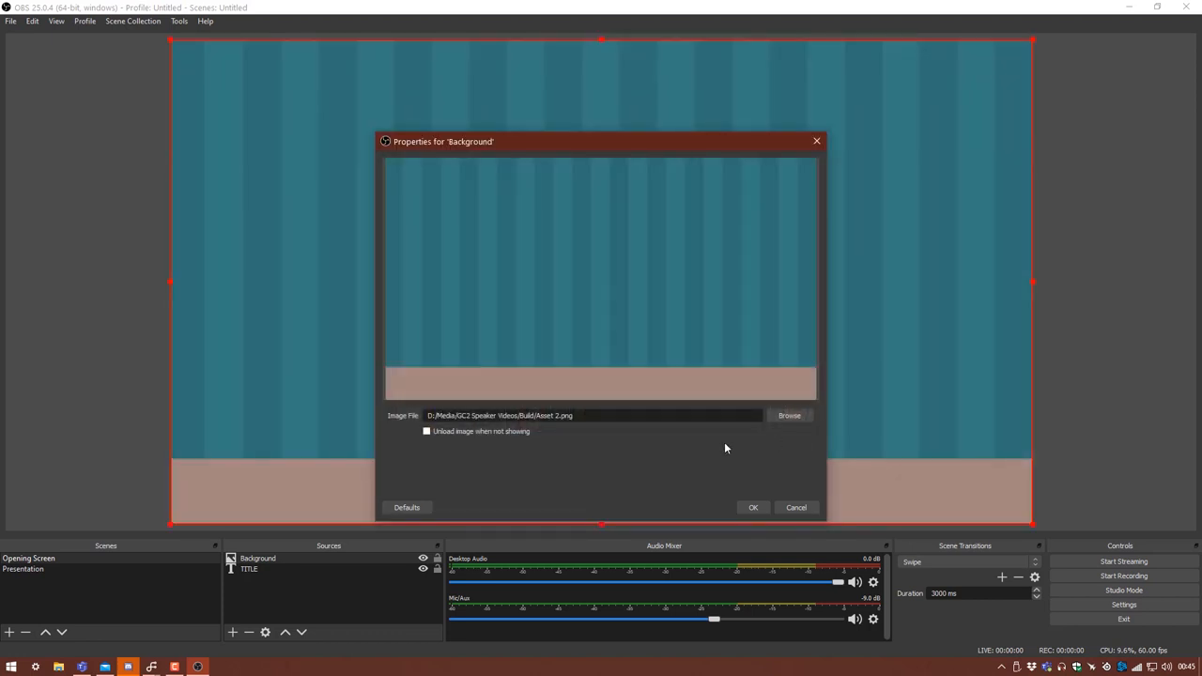
pyautogui.click(753, 507)
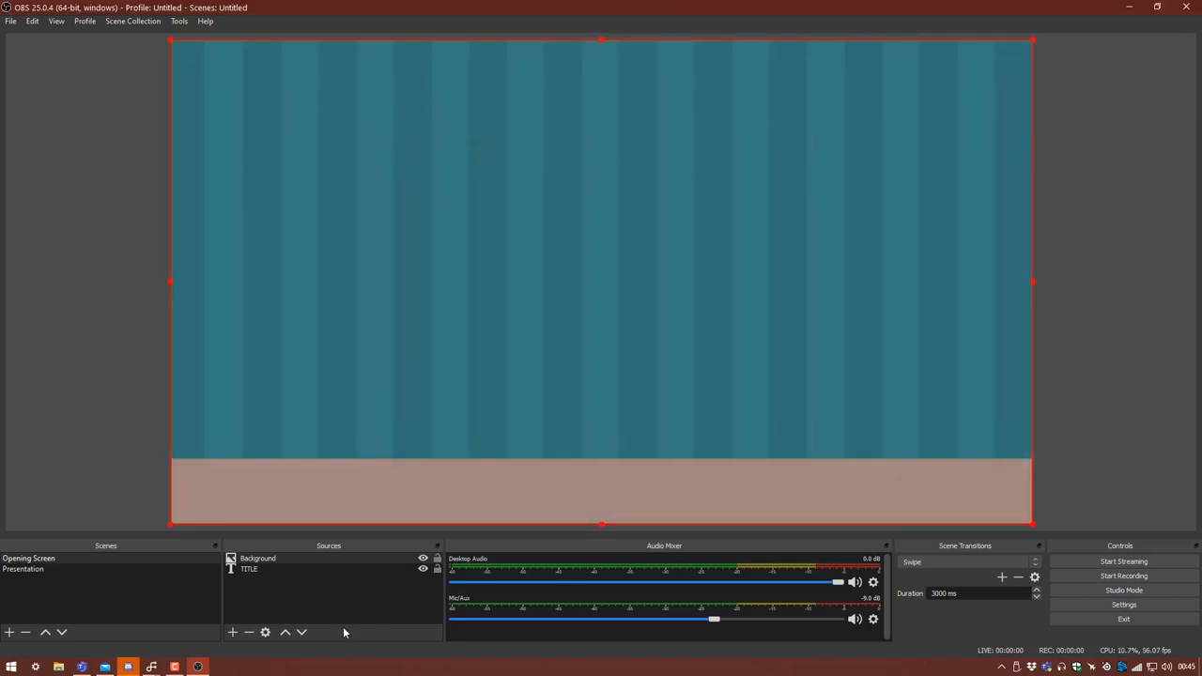
# Move TITLE above Background so the orange title shows over the image
pyautogui.click(248, 569)
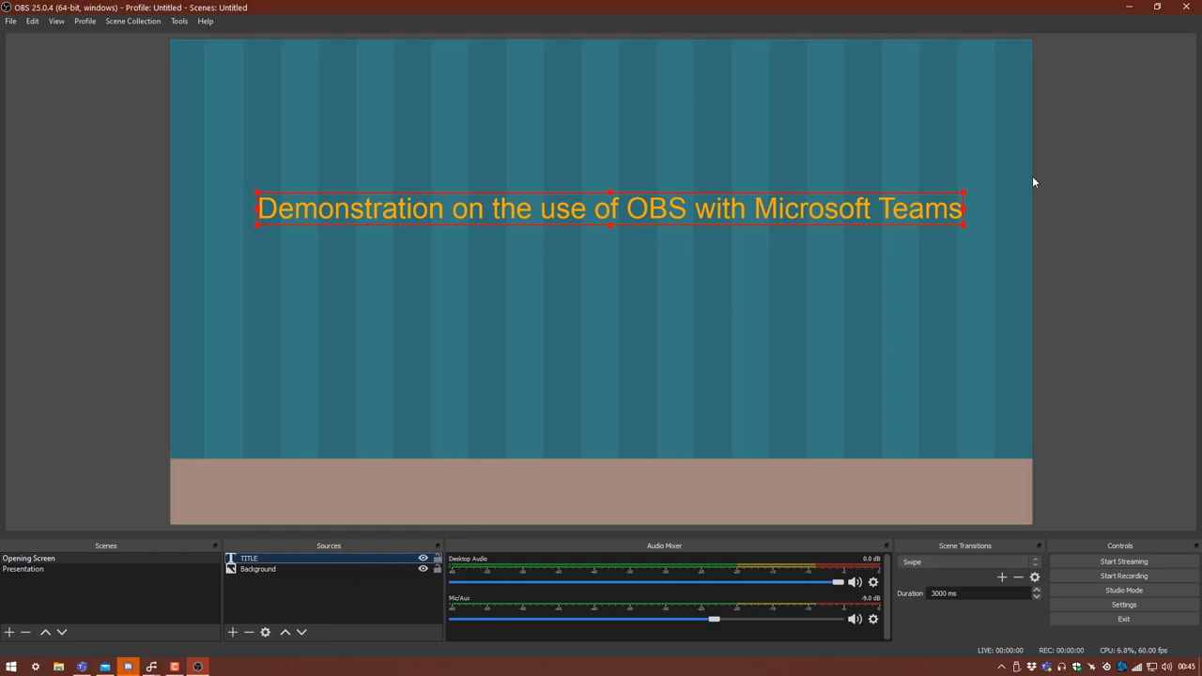
pyautogui.click(72, 161)
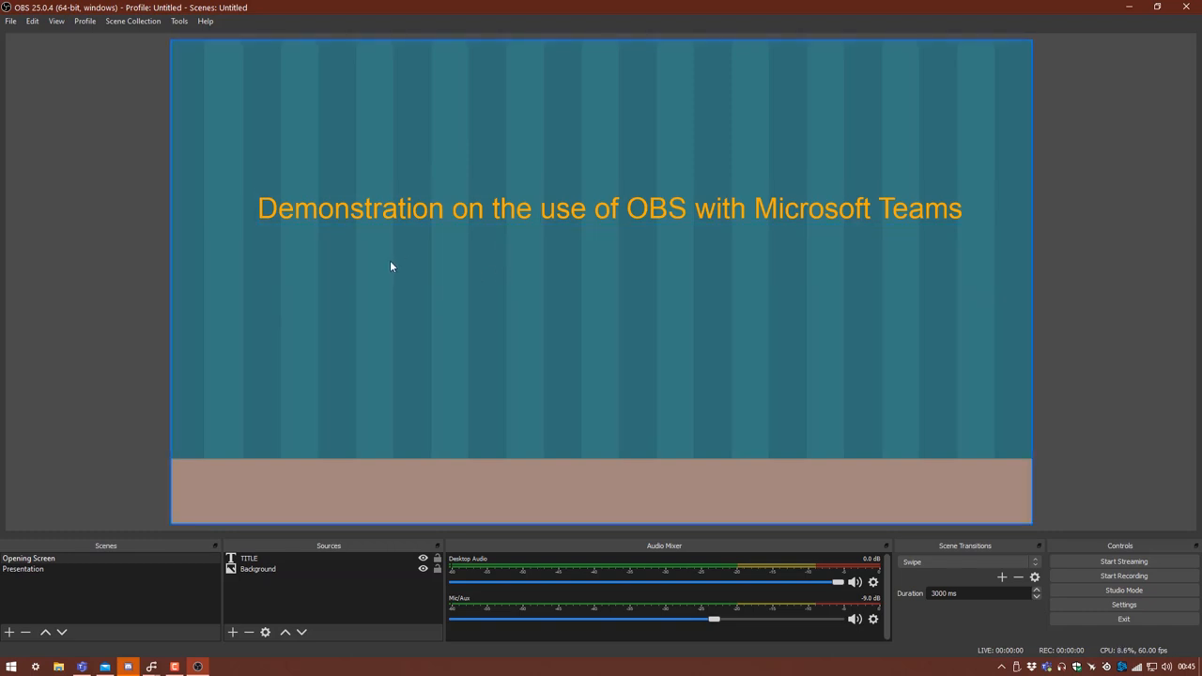
pyautogui.moveTo(515, 289)
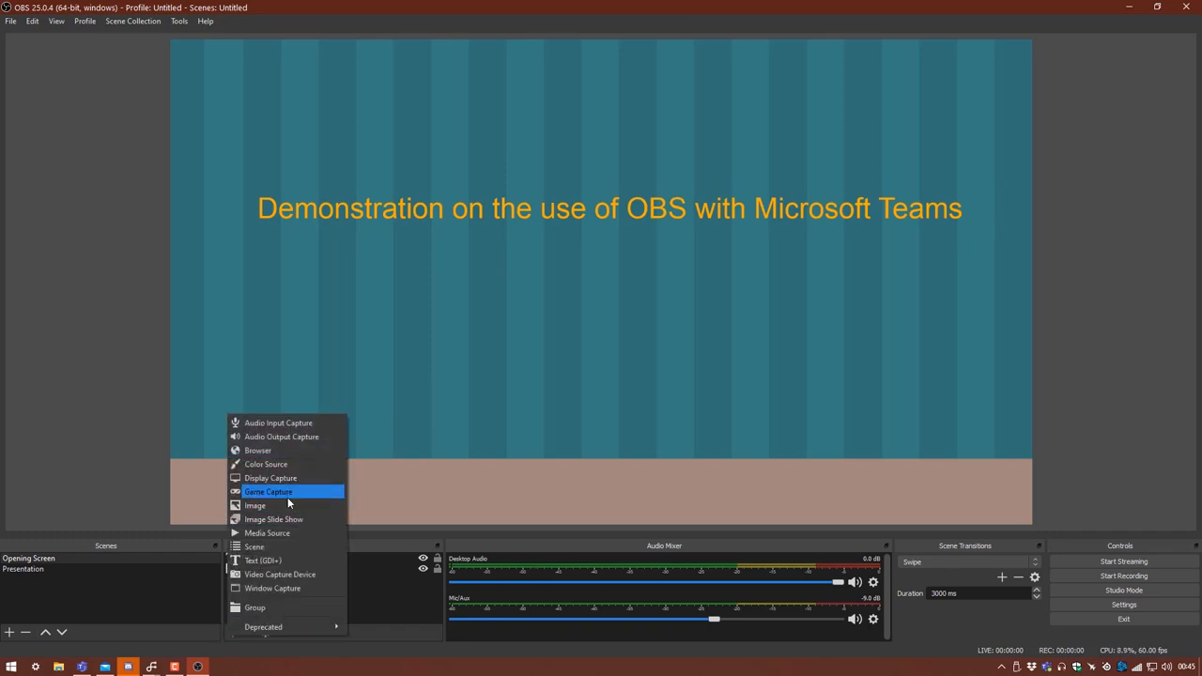
# Create an OBS LOGO image source using obs.png from Temp and move it up under the title
pyautogui.click(255, 505)
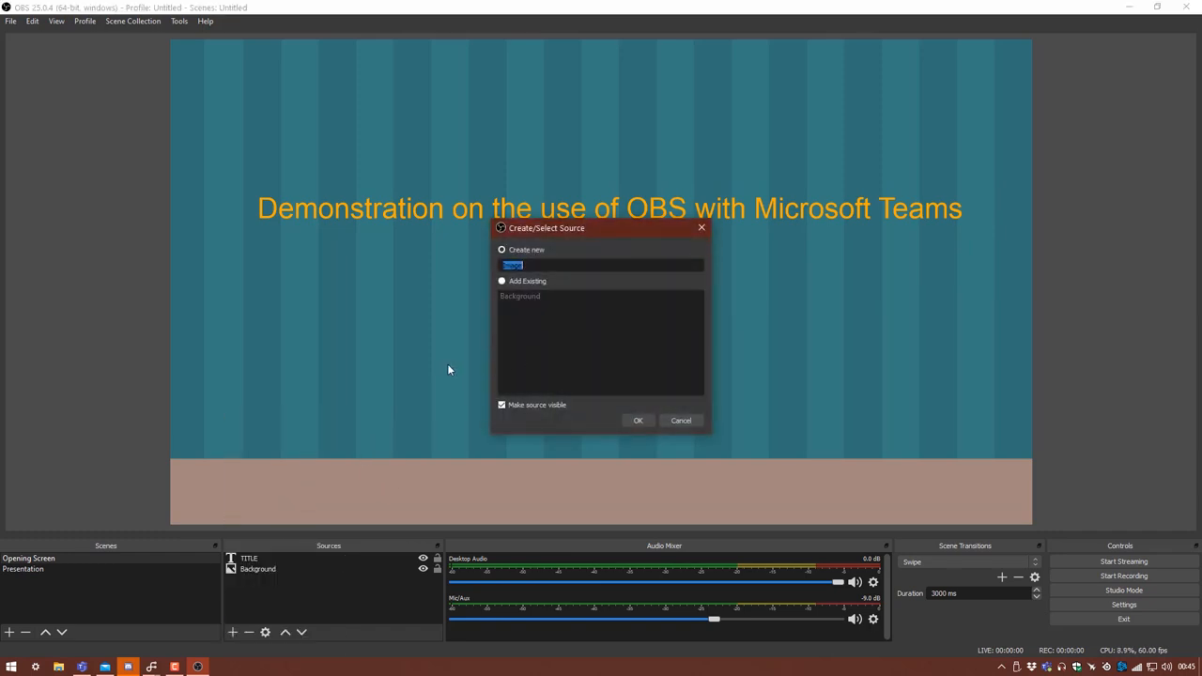
pyautogui.write('OBS LO')
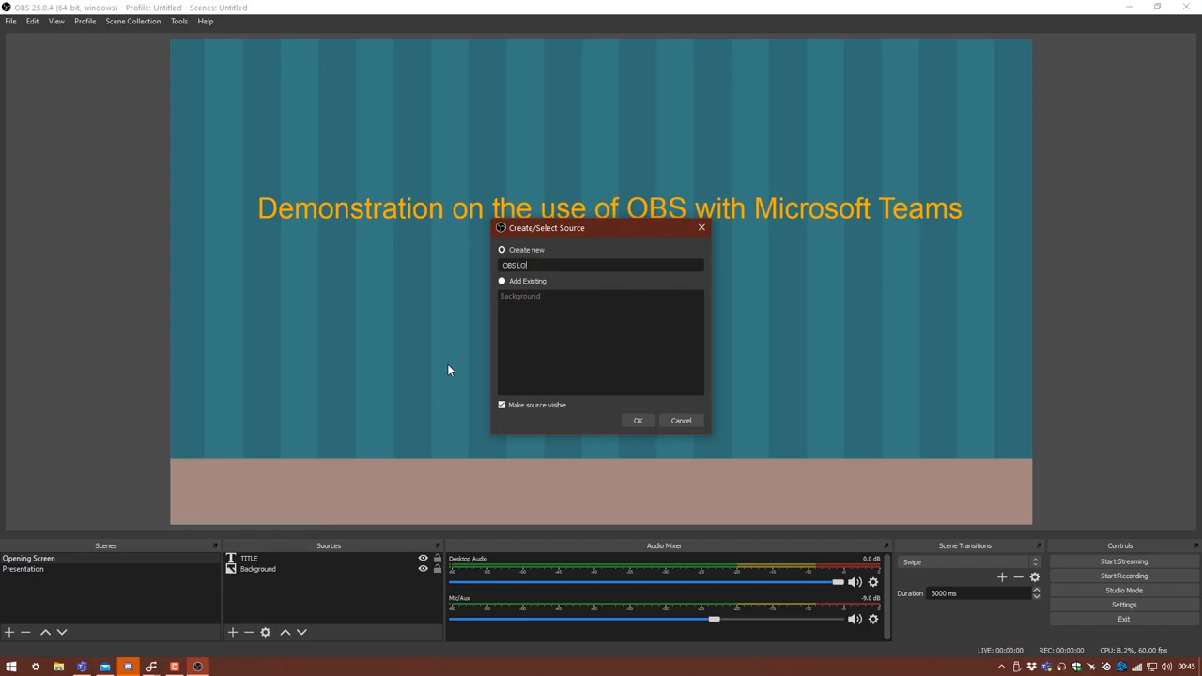
pyautogui.click(638, 420)
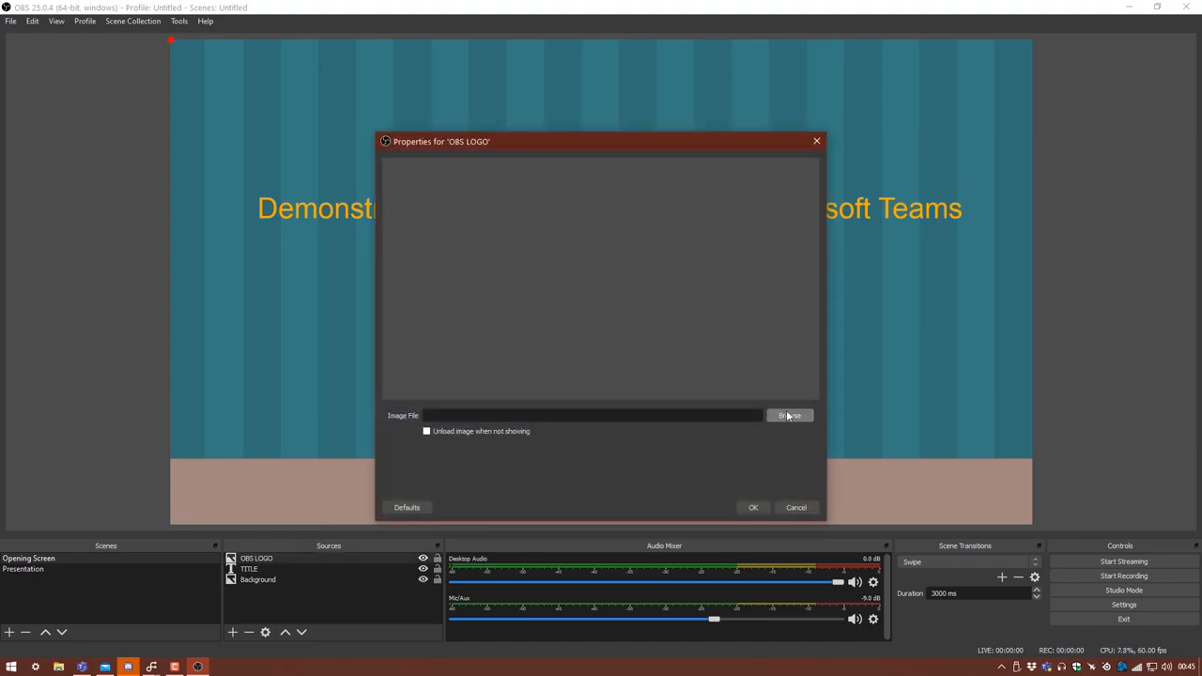
pyautogui.click(789, 415)
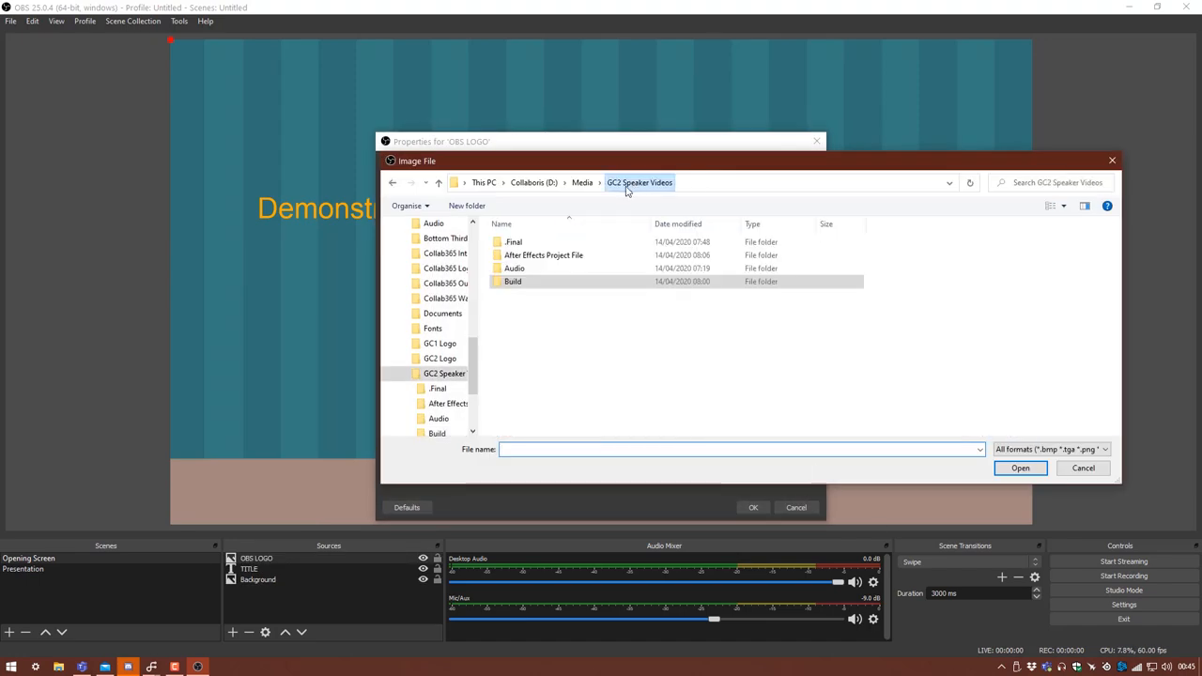
pyautogui.click(582, 182)
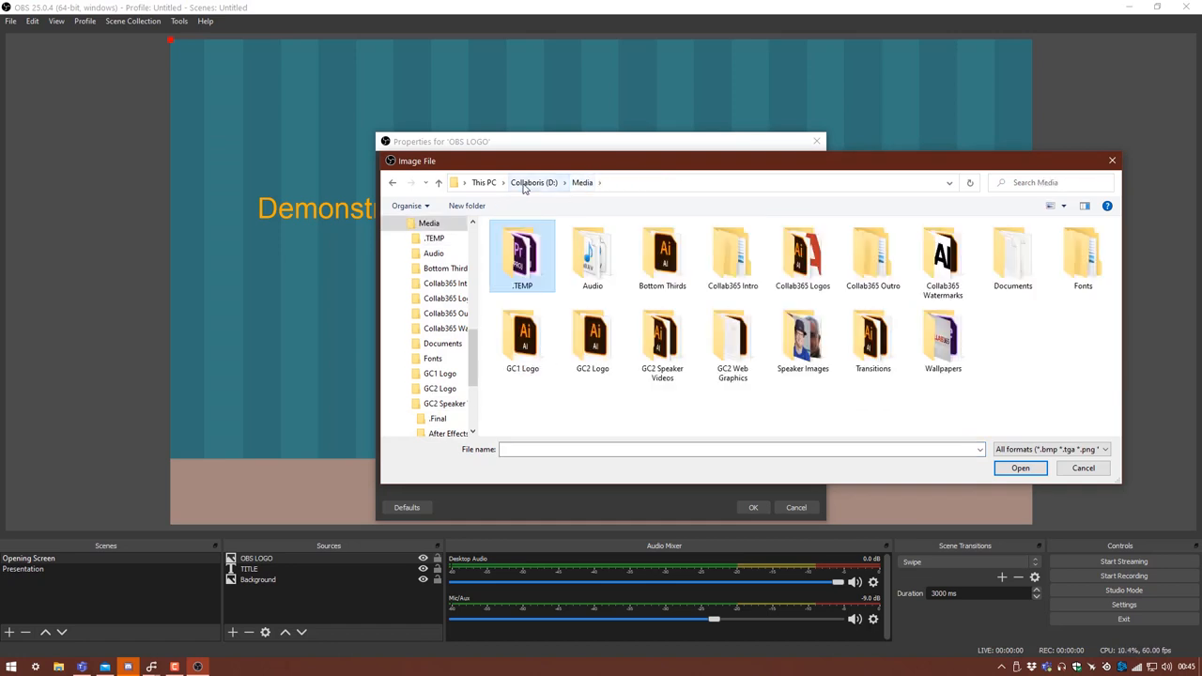
pyautogui.doubleClick(522, 253)
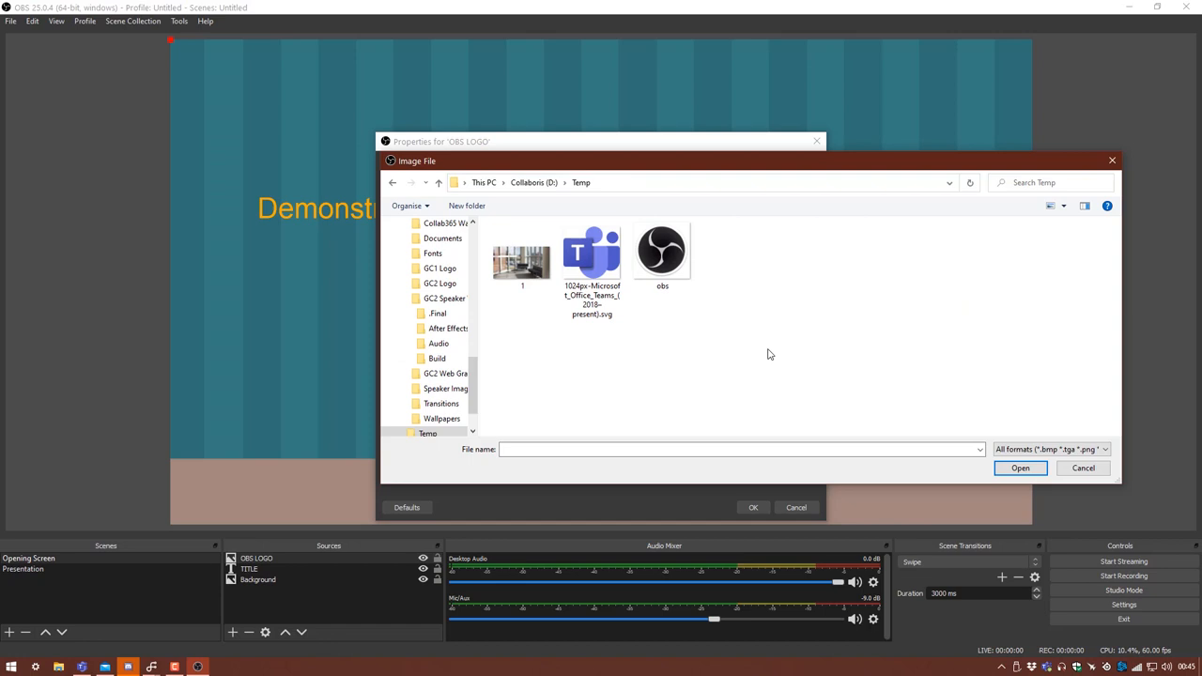
pyautogui.click(1019, 468)
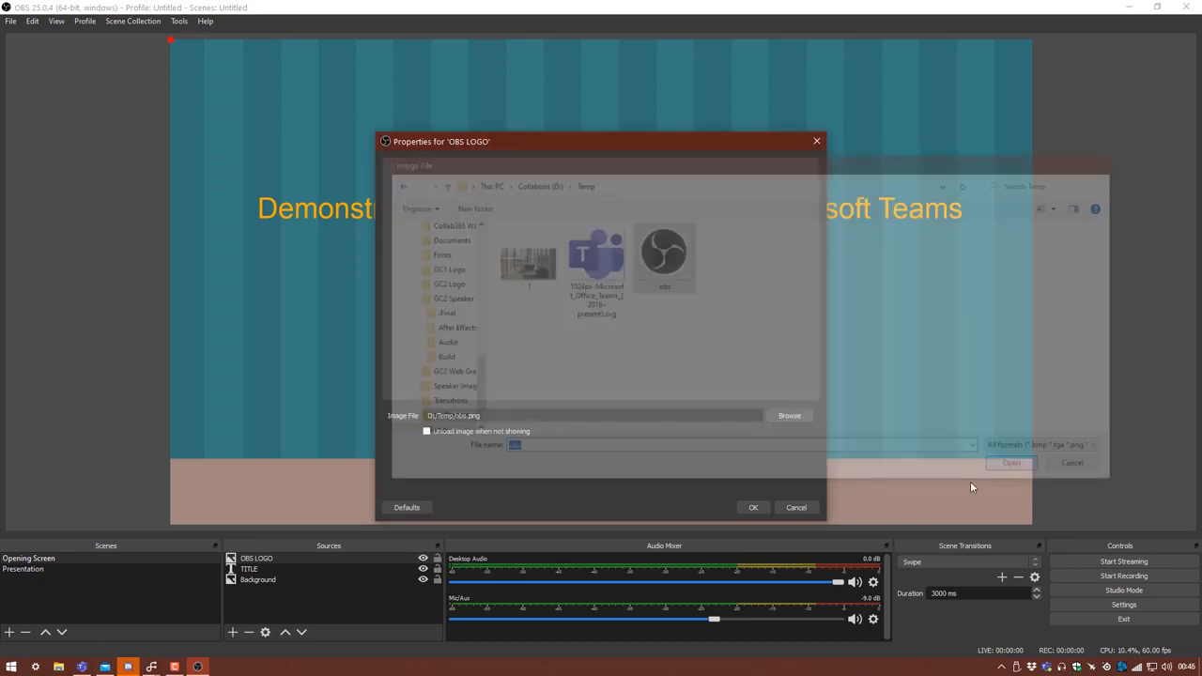
pyautogui.click(1010, 462)
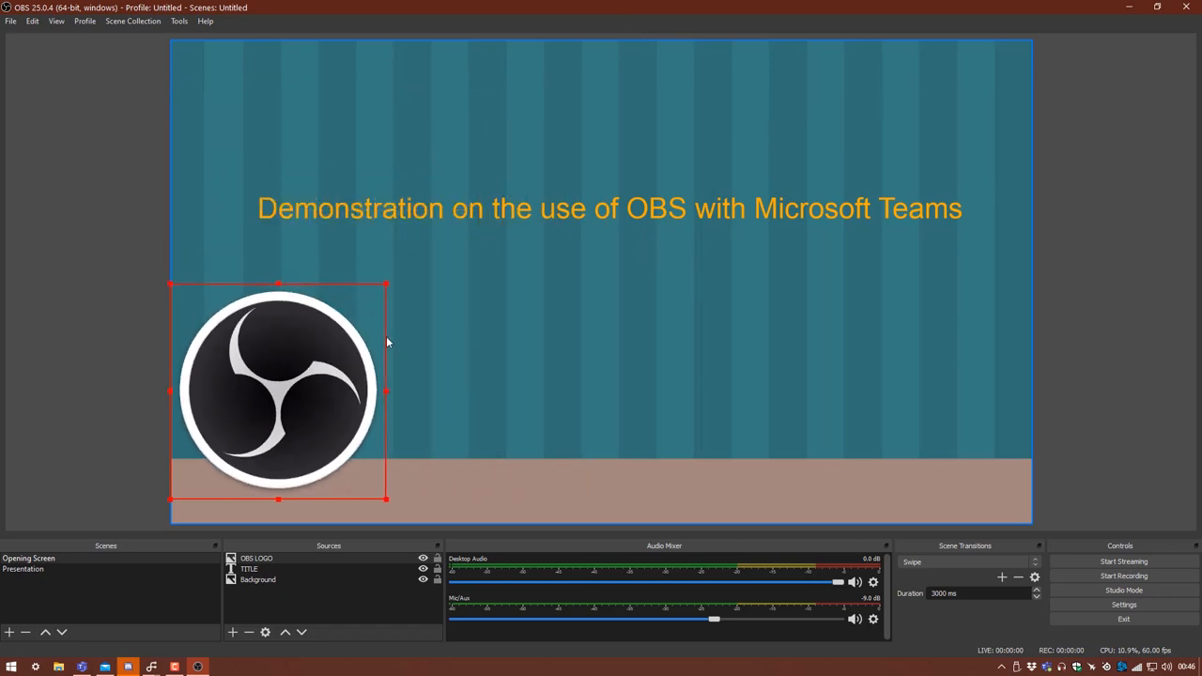
pyautogui.moveTo(278, 391); pyautogui.dragTo(402, 357)
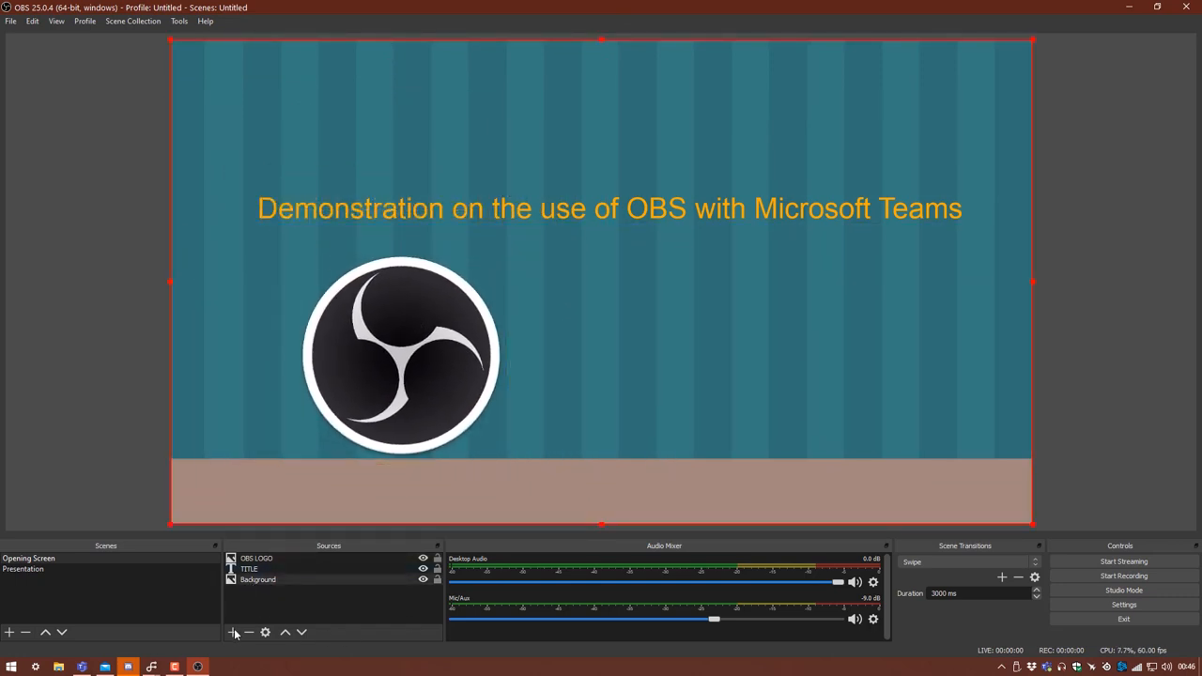
# Create a TEAMS LOGO image source with the Teams png and place it right of the OBS logo
pyautogui.click(233, 631)
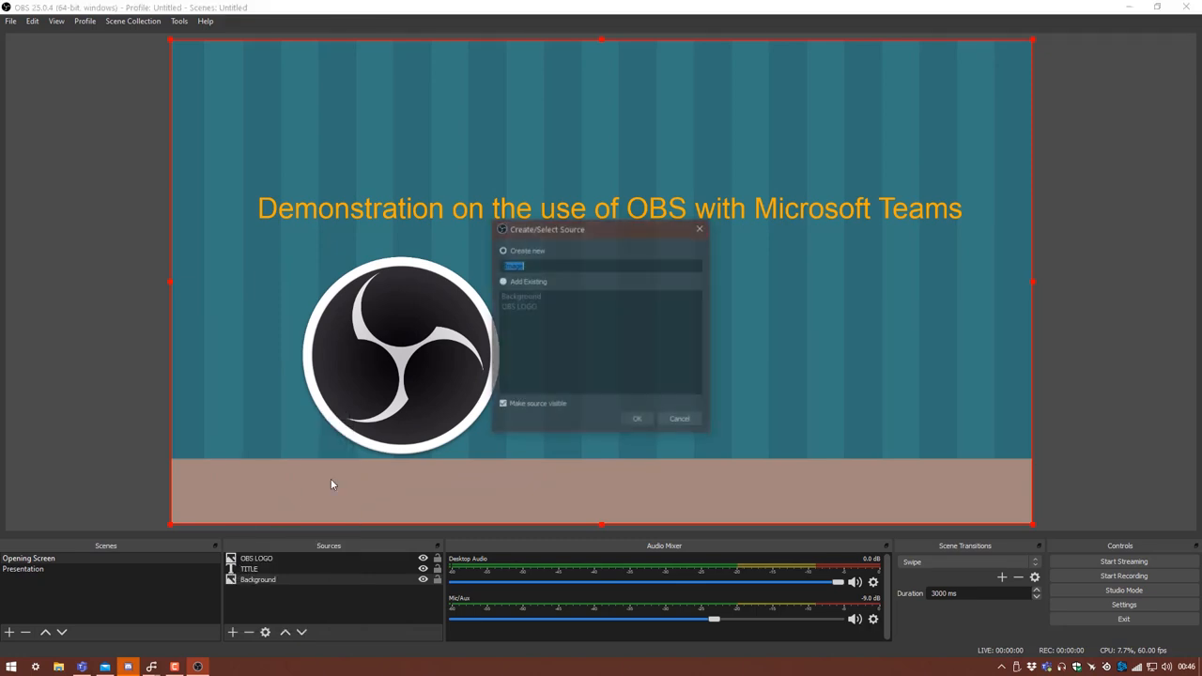
pyautogui.write('TEA')
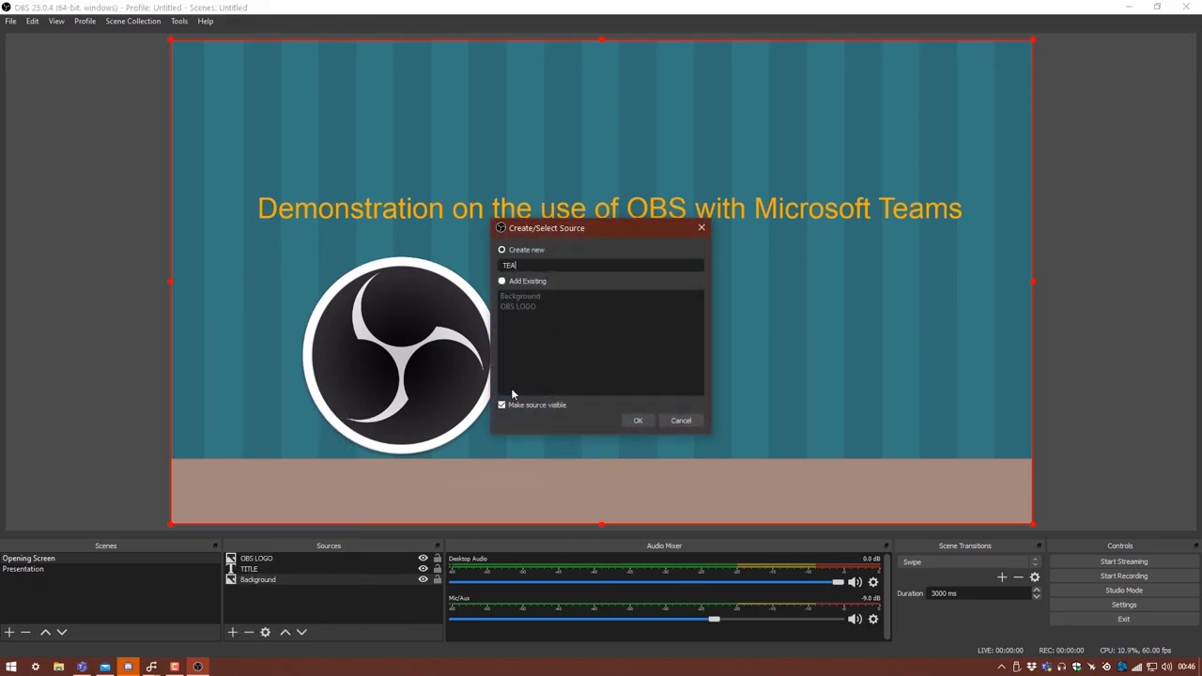
pyautogui.click(639, 420)
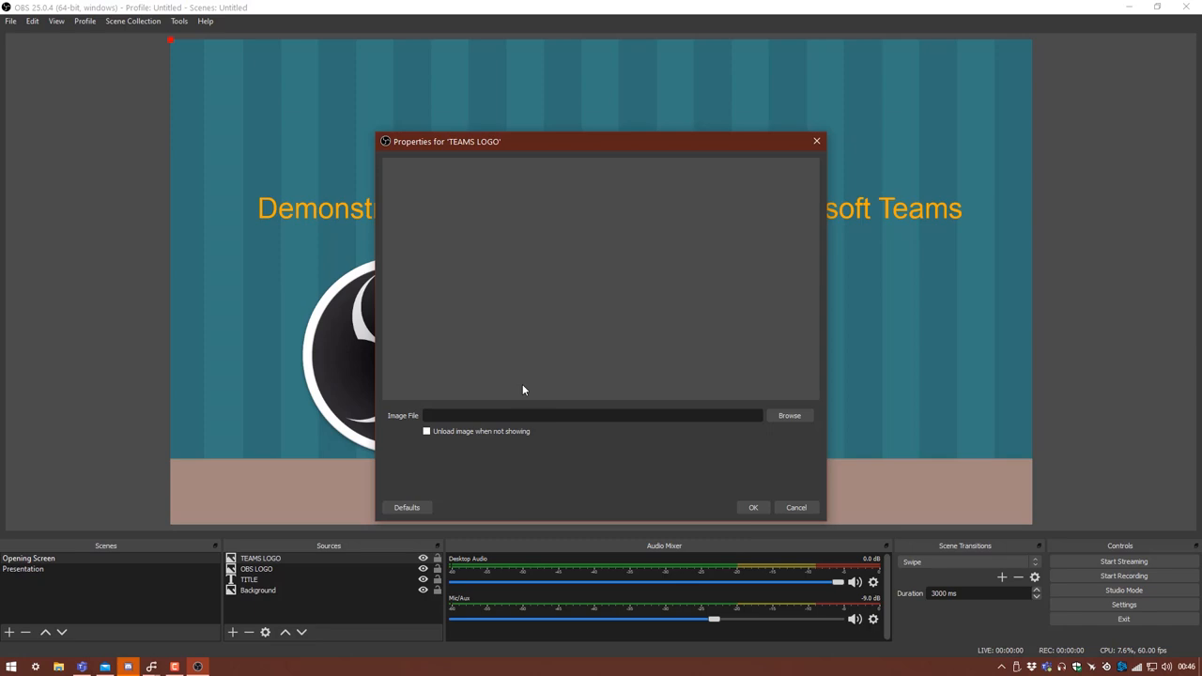
pyautogui.click(789, 415)
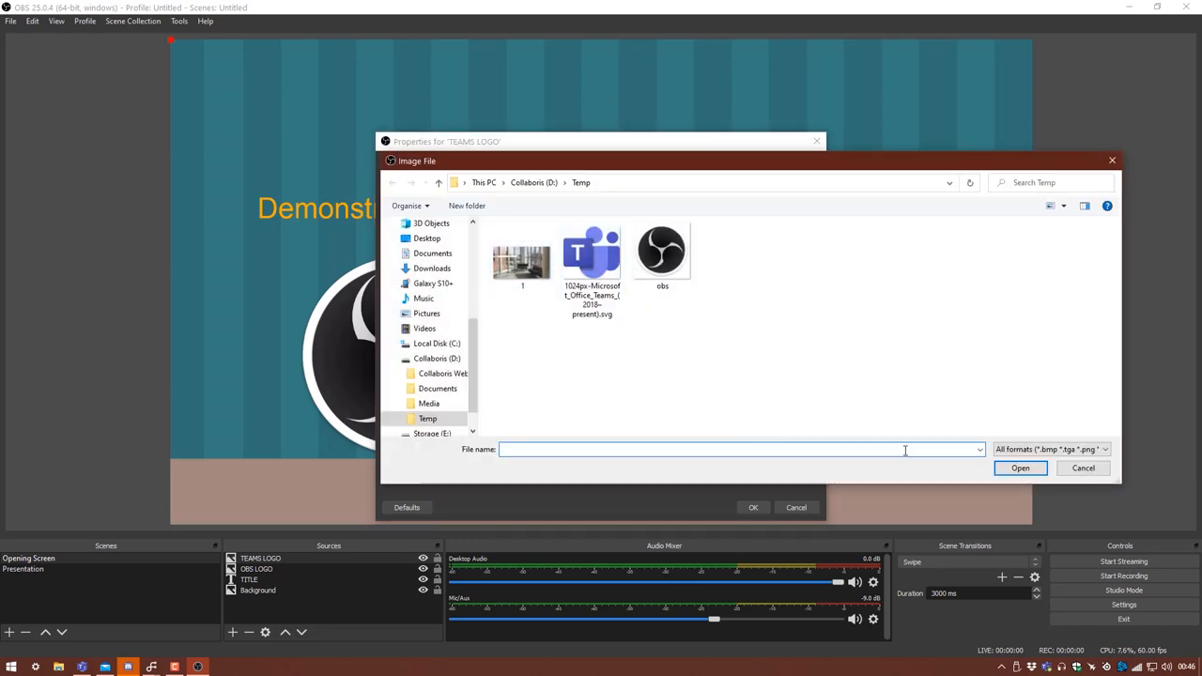
pyautogui.click(592, 253)
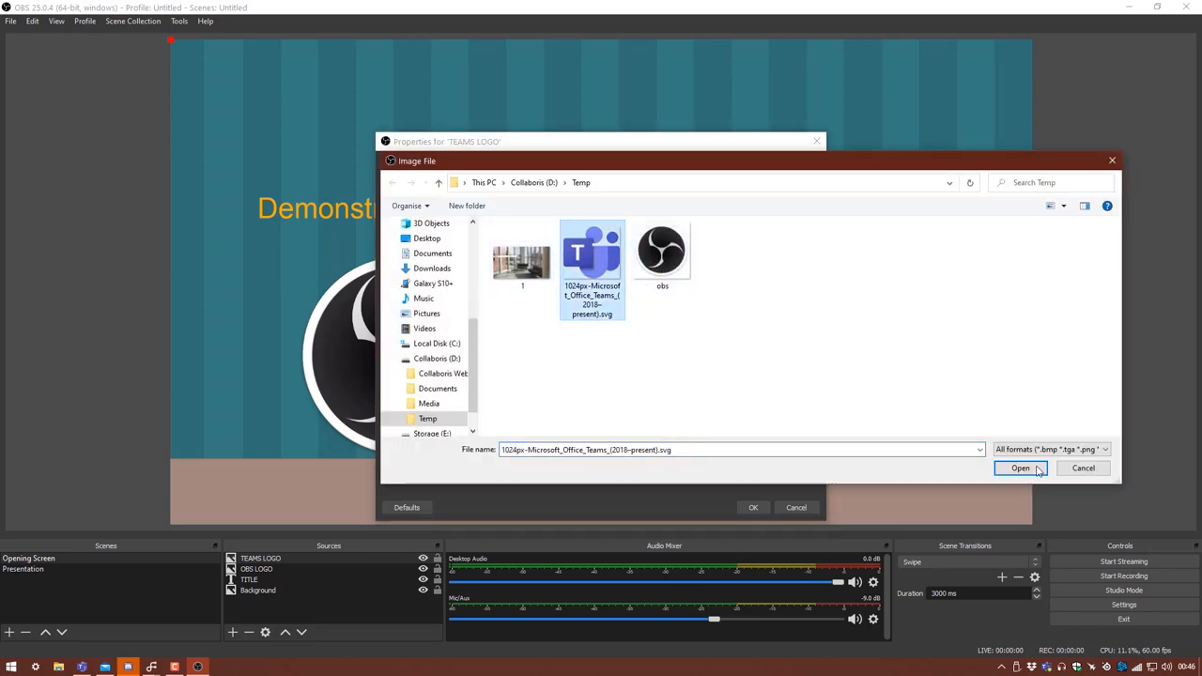
pyautogui.click(1022, 467)
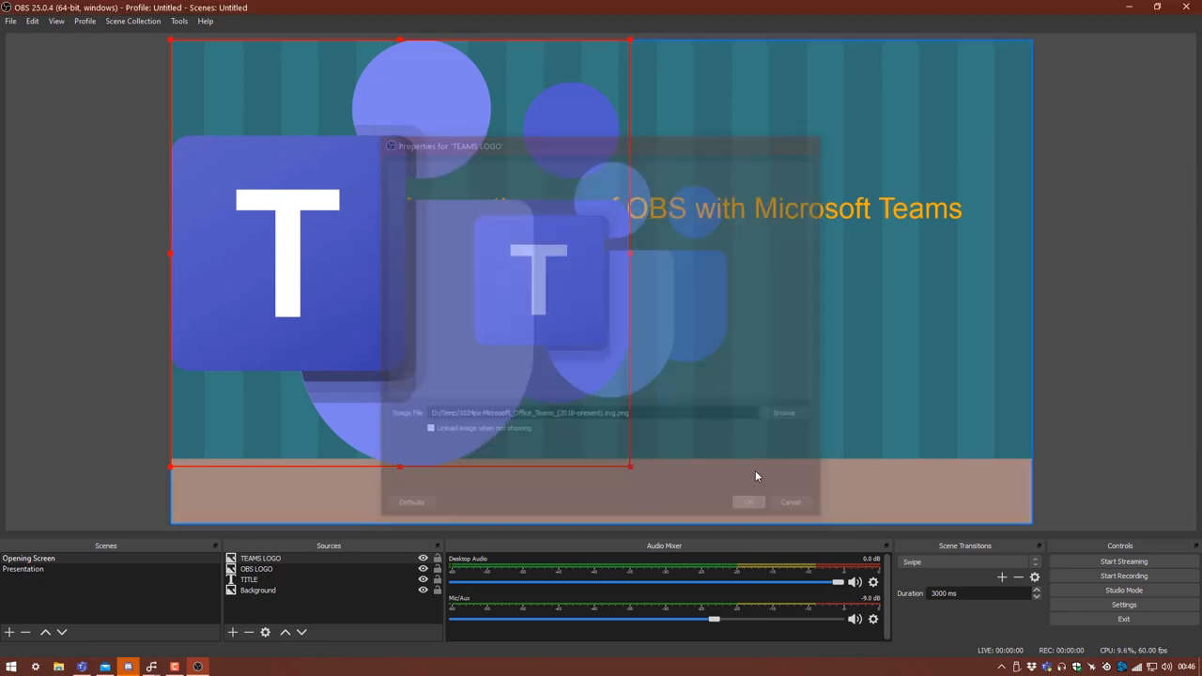
pyautogui.click(748, 501)
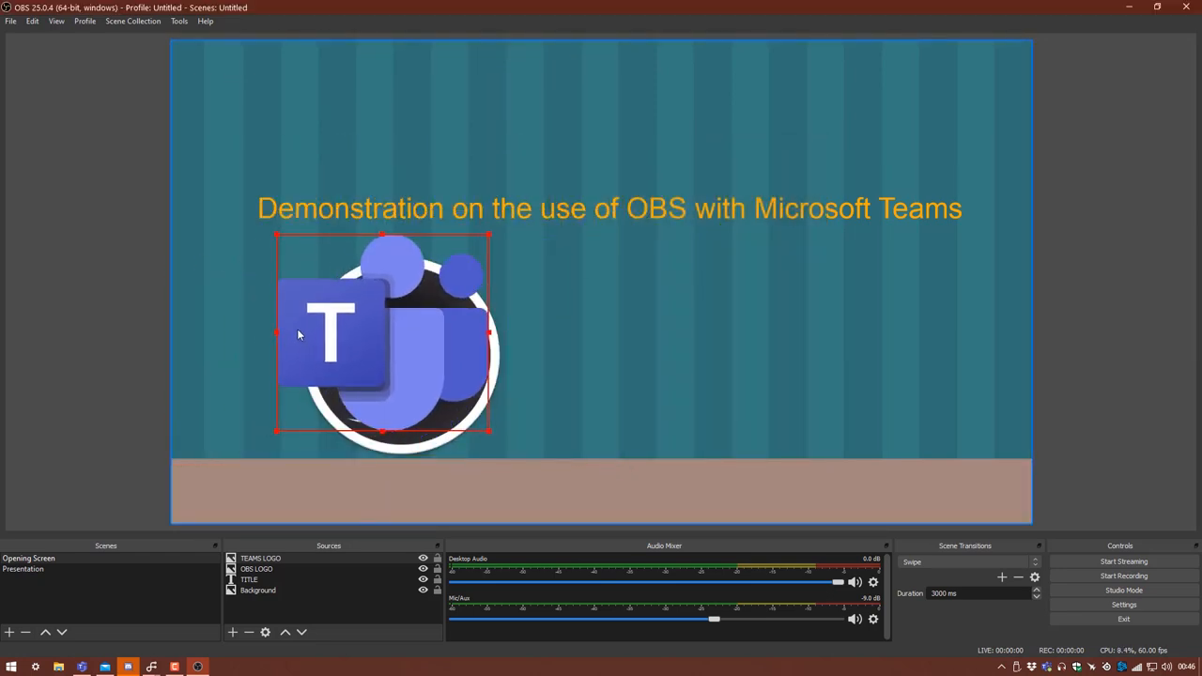
pyautogui.moveTo(383, 334); pyautogui.dragTo(779, 350)
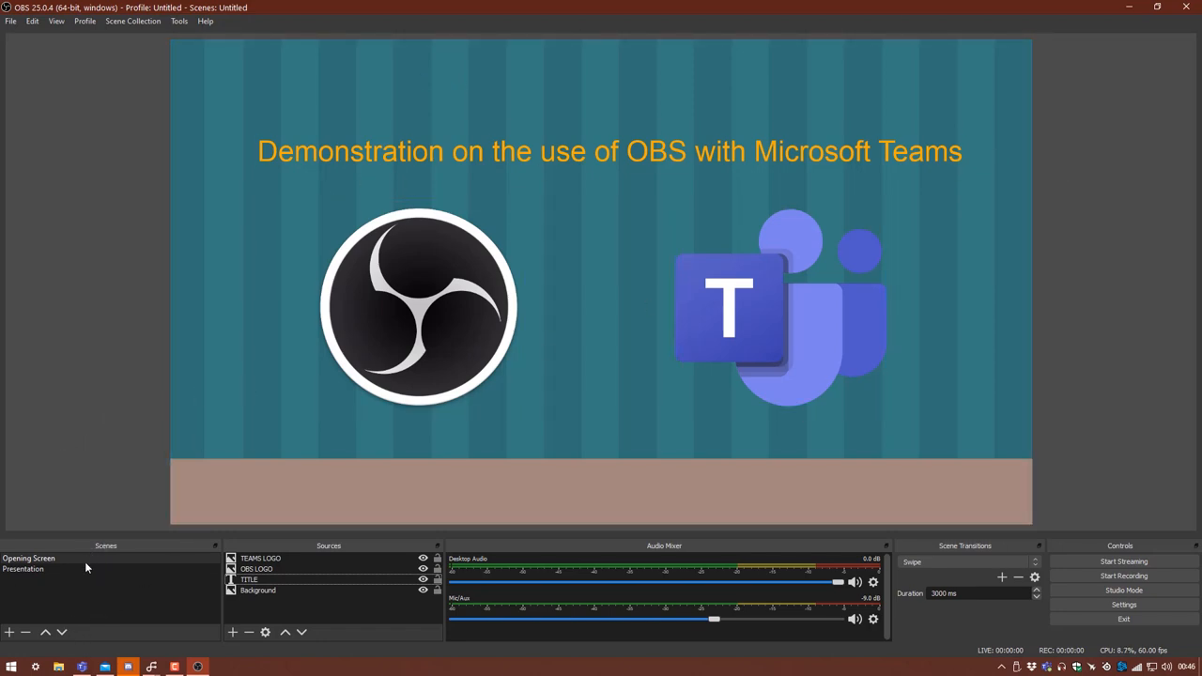
pyautogui.moveTo(154, 484)
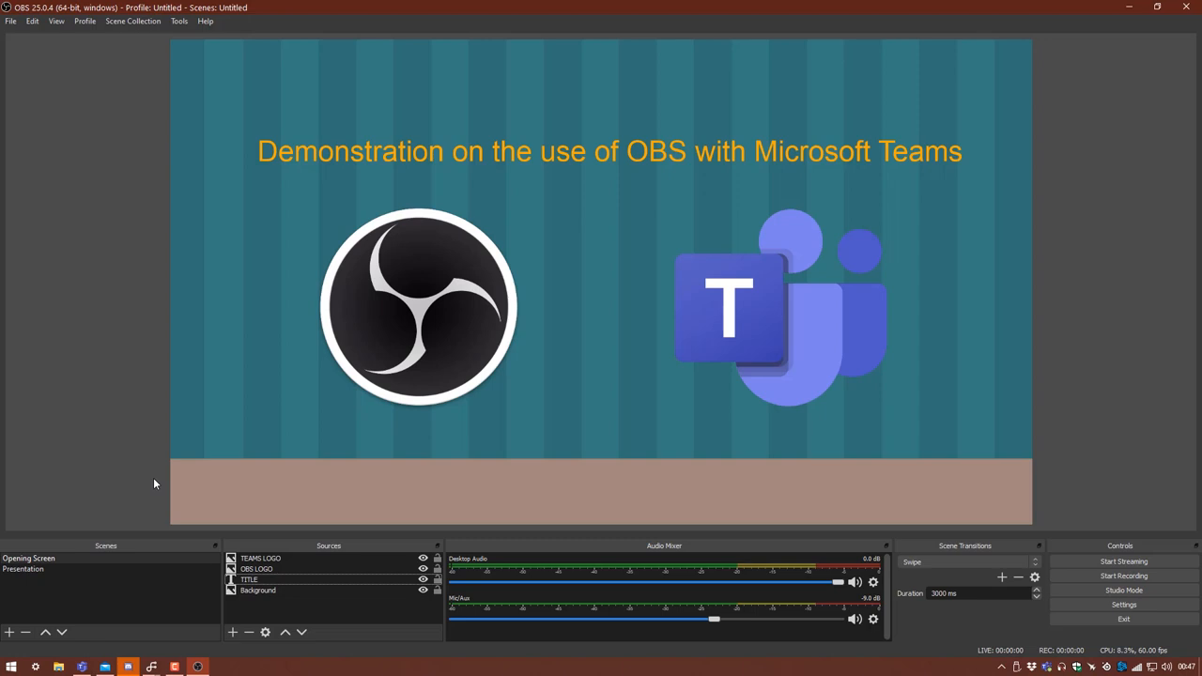
pyautogui.moveTo(180, 556)
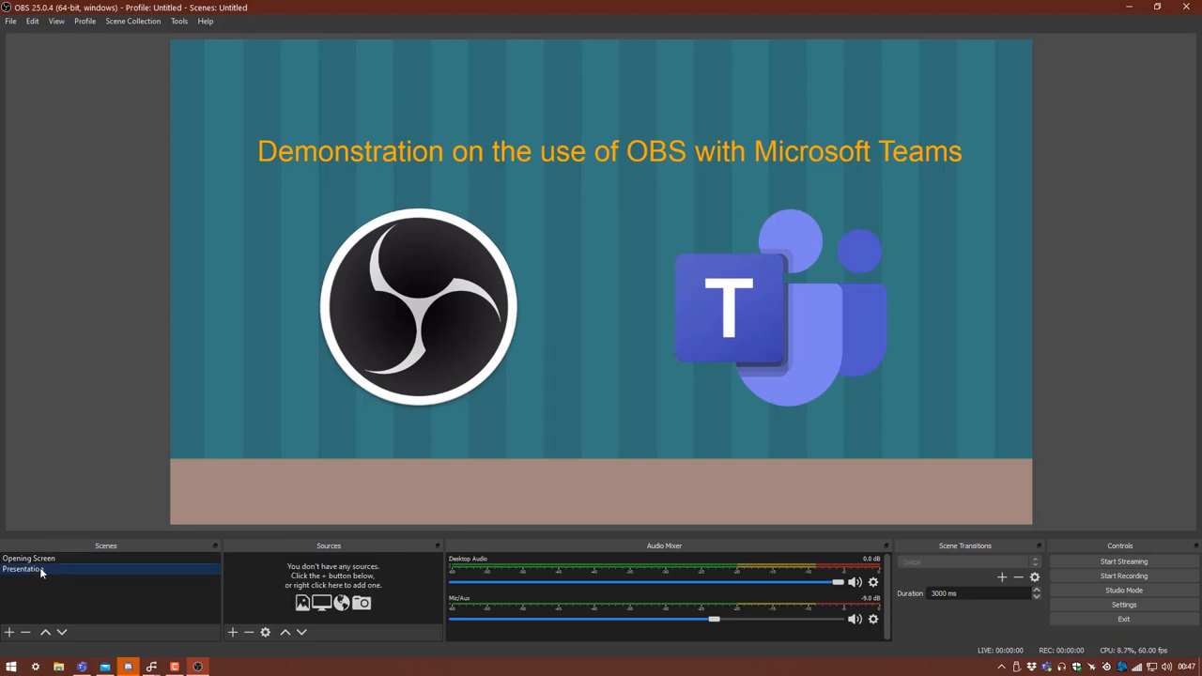
# Switch to the empty Presentation scene, shown as a black canvas
pyautogui.click(22, 569)
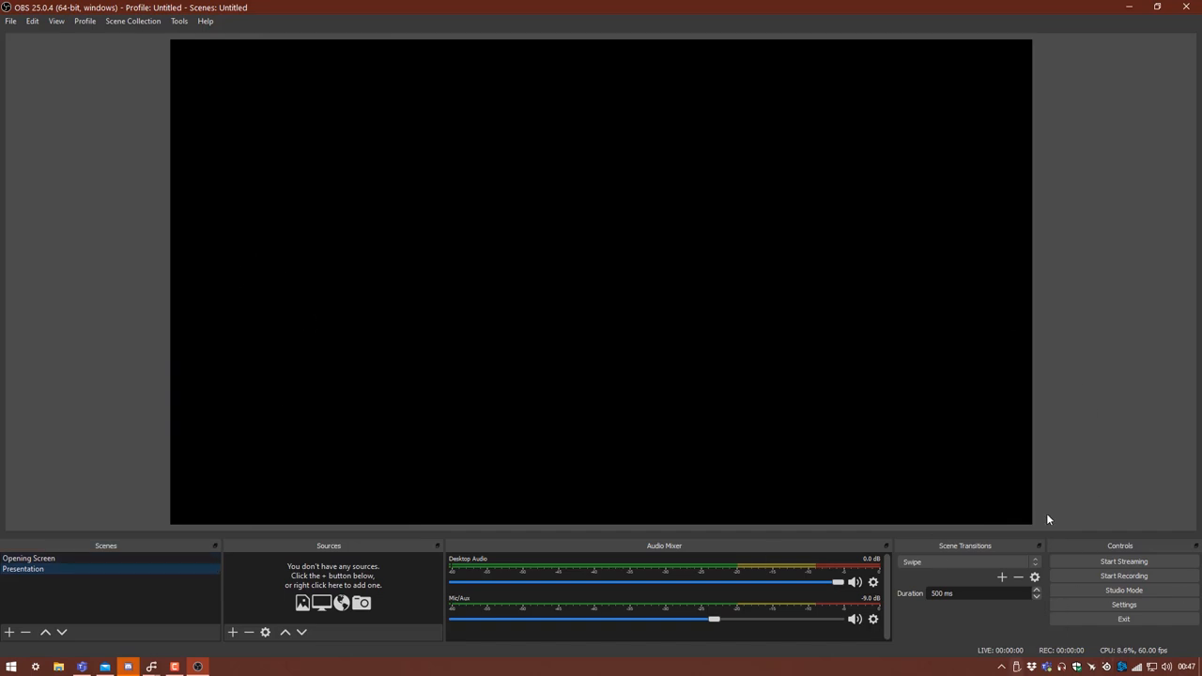
pyautogui.moveTo(672, 470)
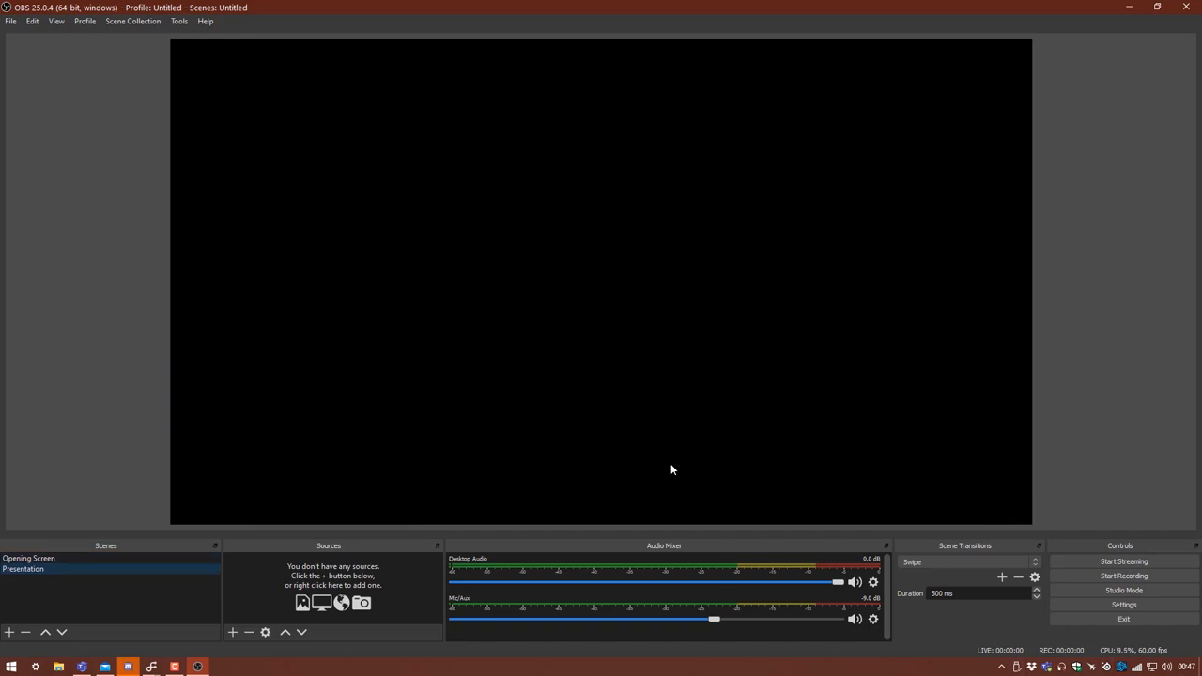
pyautogui.moveTo(214, 274)
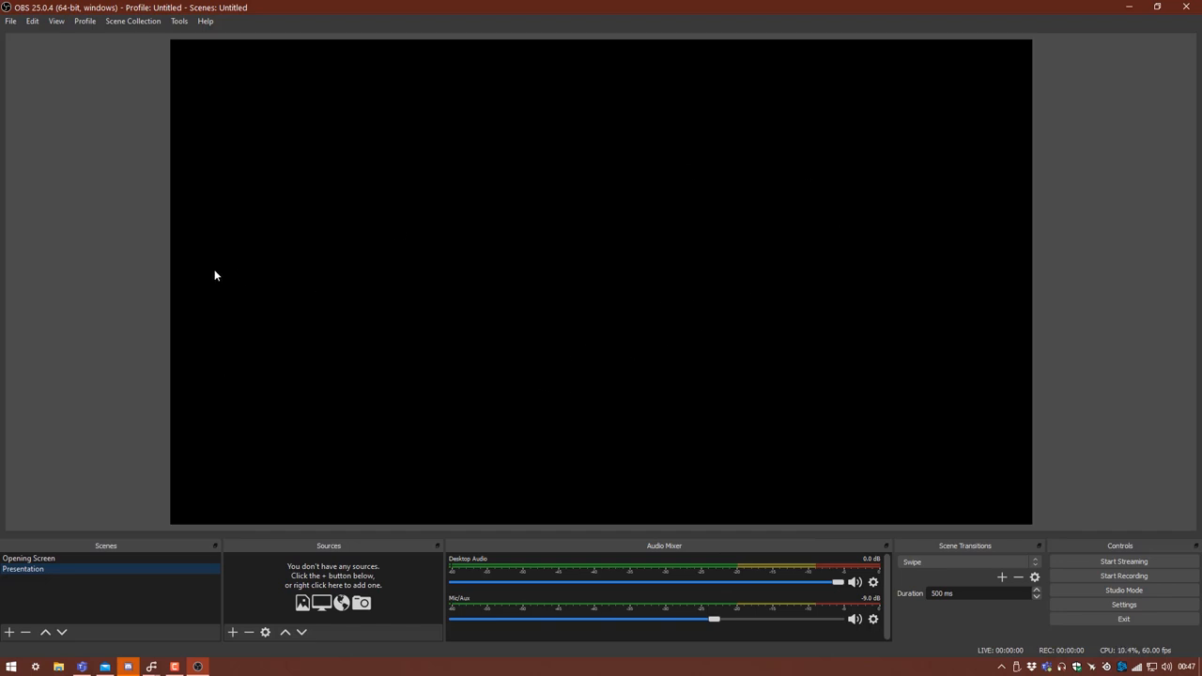
pyautogui.moveTo(432, 45)
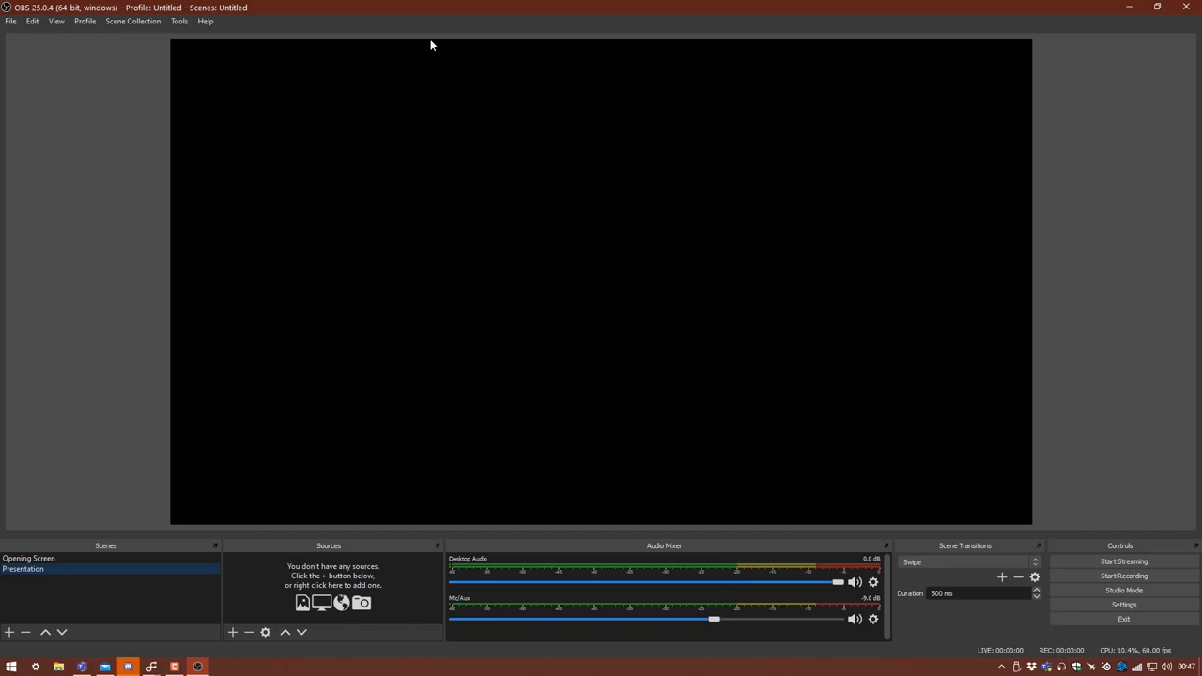
pyautogui.moveTo(366, 316)
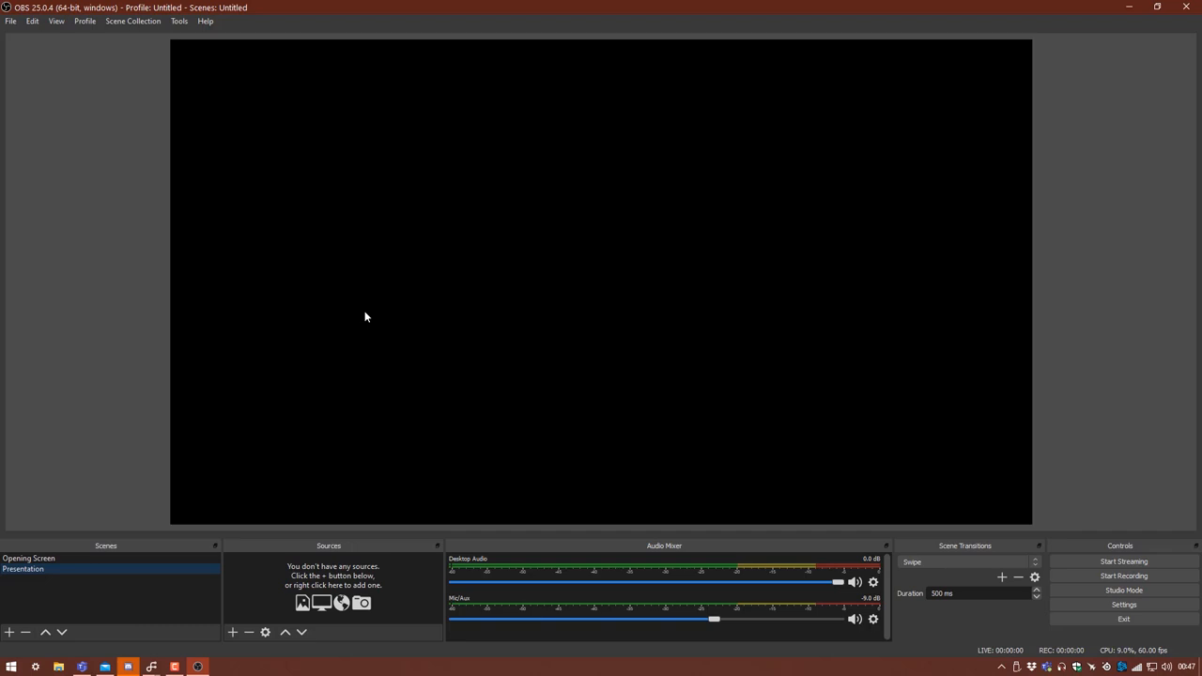
pyautogui.moveTo(293, 585)
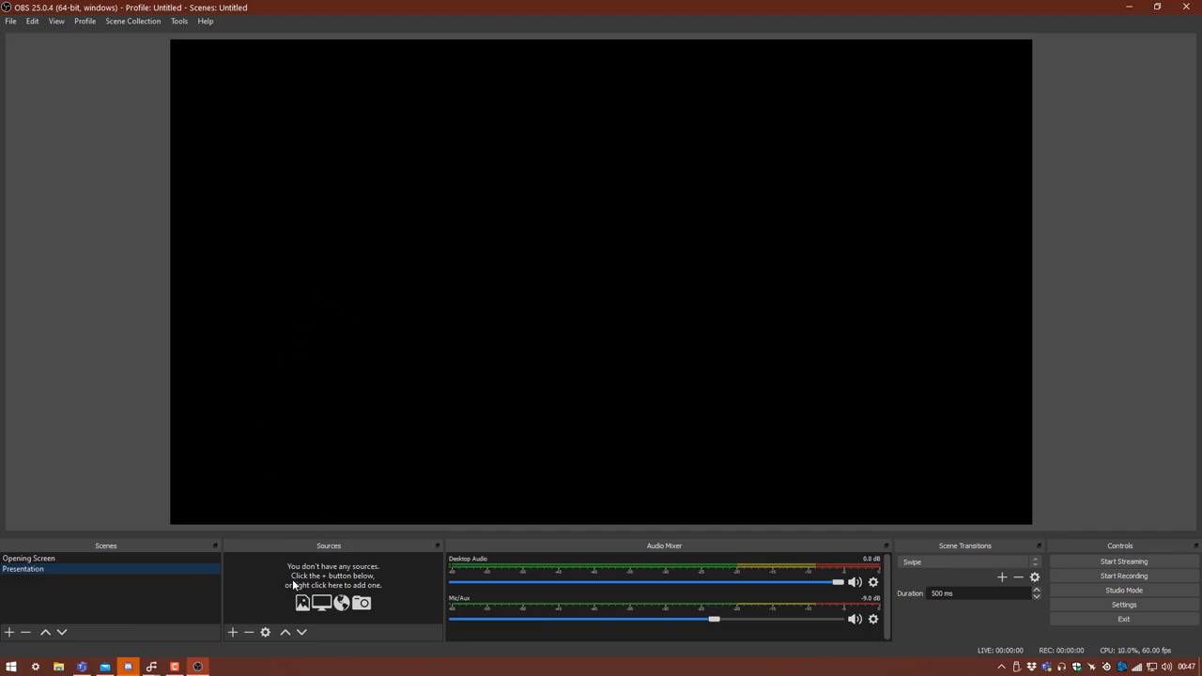
pyautogui.moveTo(318, 548)
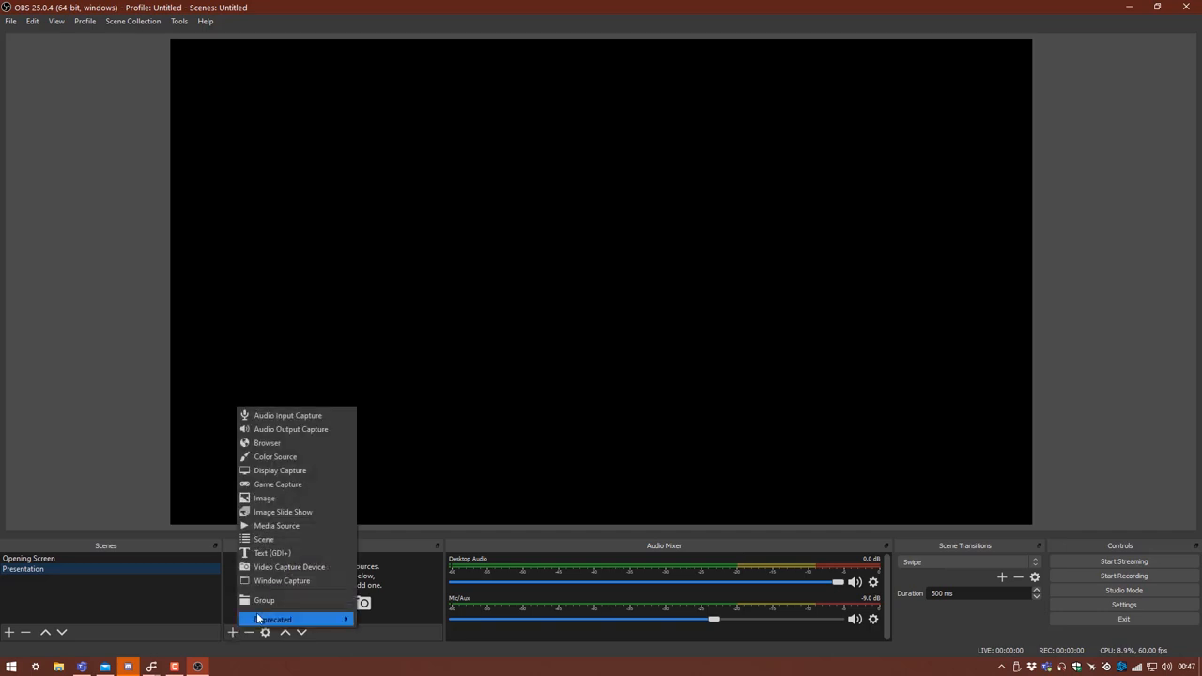
pyautogui.moveTo(289, 567)
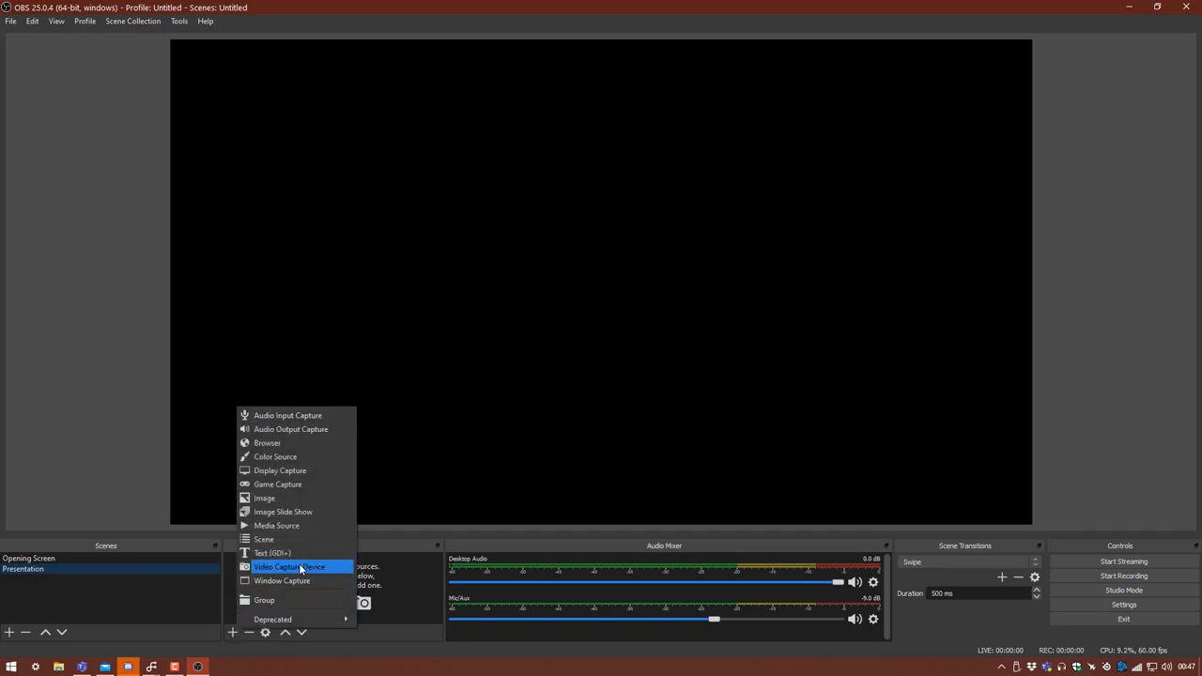
pyautogui.moveTo(282, 567)
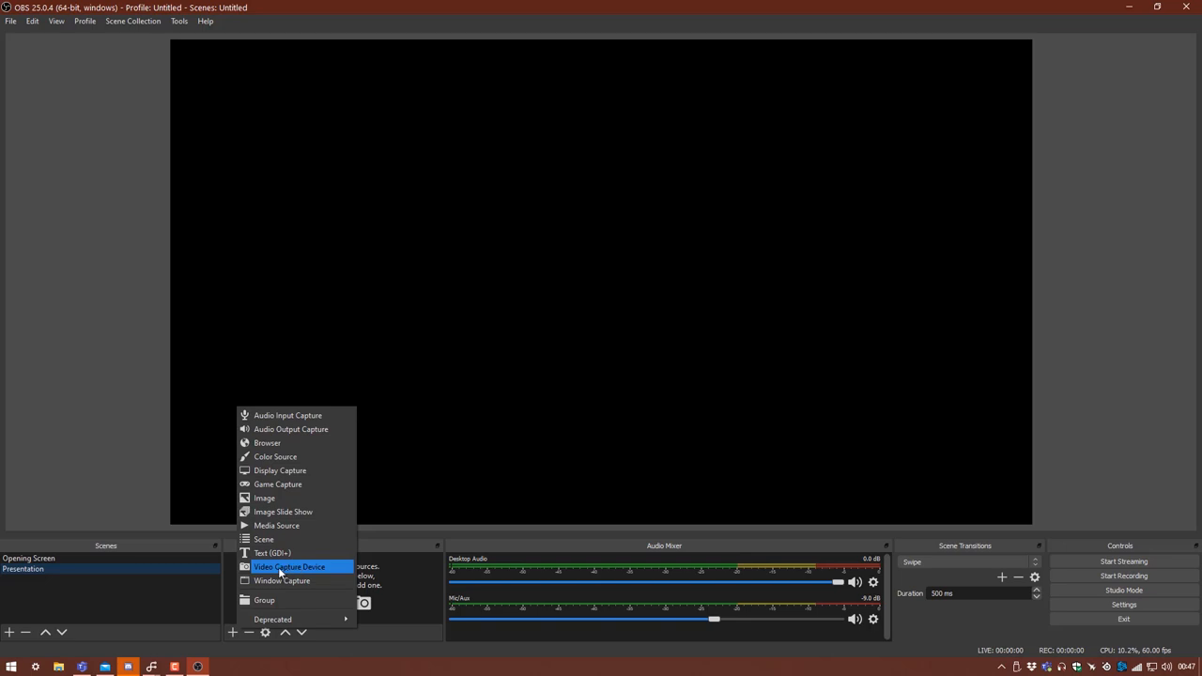
# Create a WEBCAM capture source at custom 1280x720 resolution for the Presentation scene
pyautogui.click(290, 567)
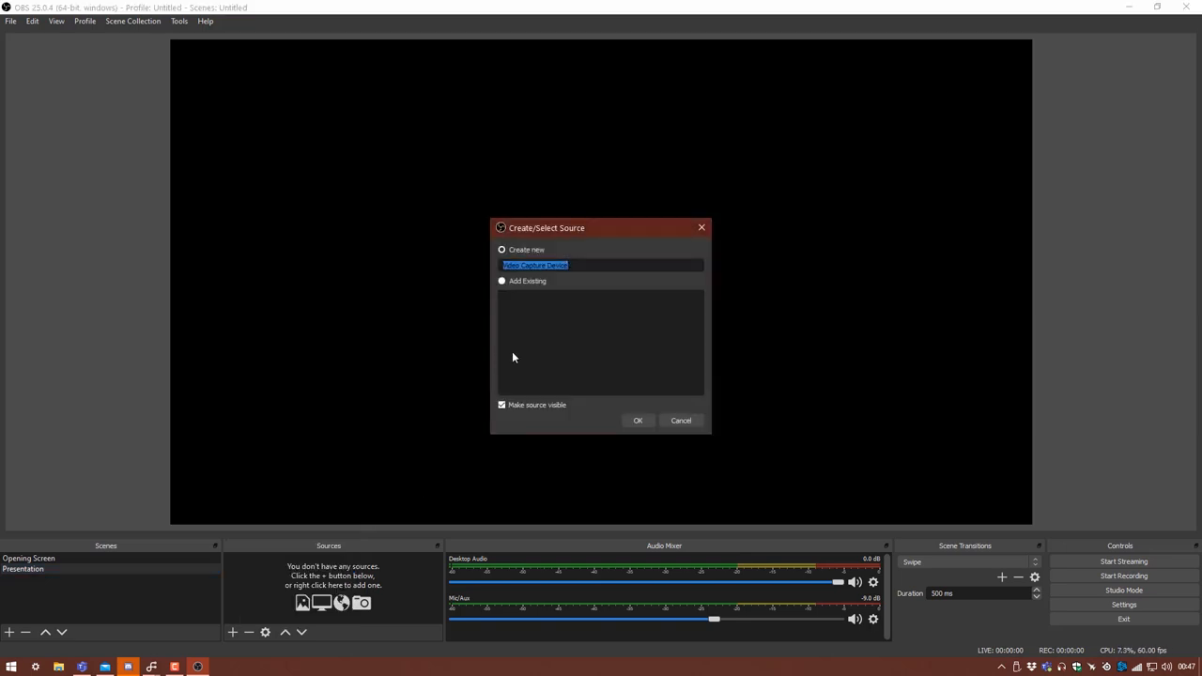
pyautogui.write('WEBCAM')
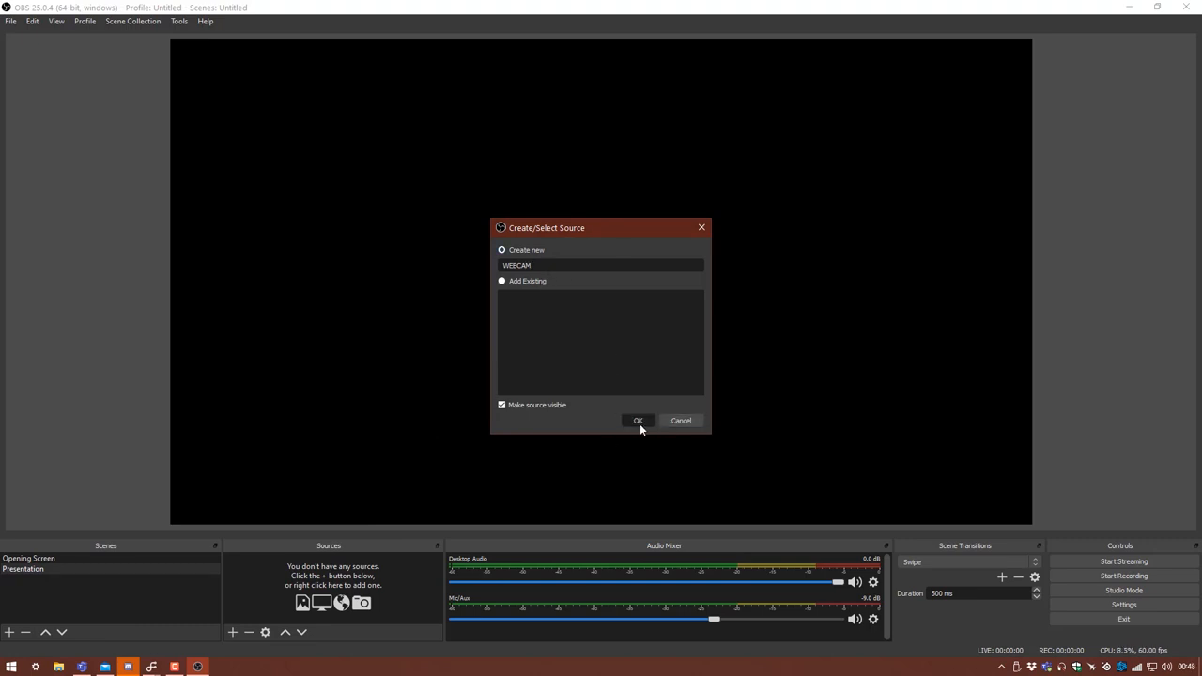
pyautogui.click(638, 421)
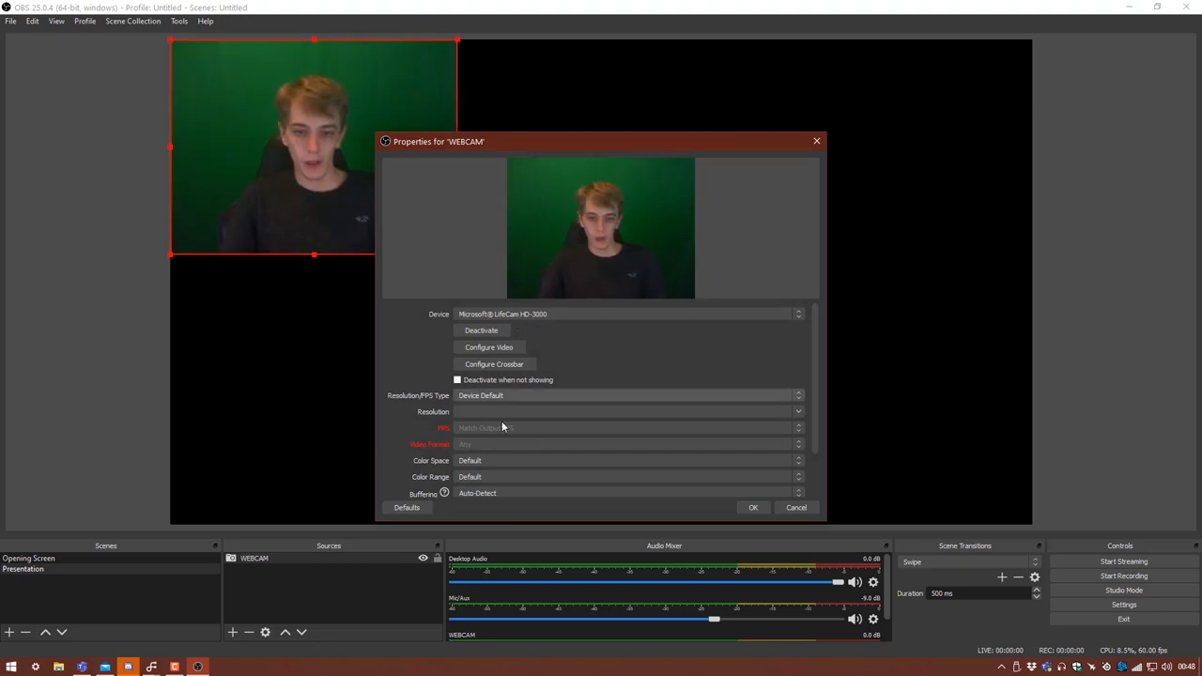
pyautogui.click(624, 395)
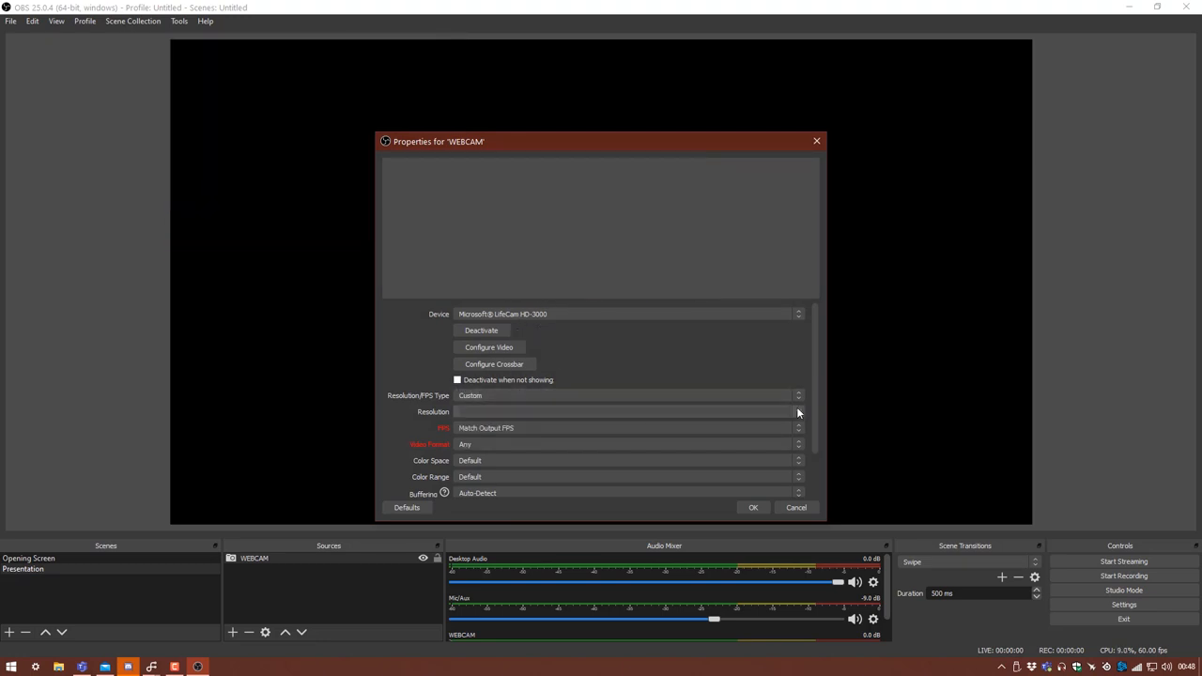
pyautogui.click(624, 411)
pyautogui.write('1280x720')
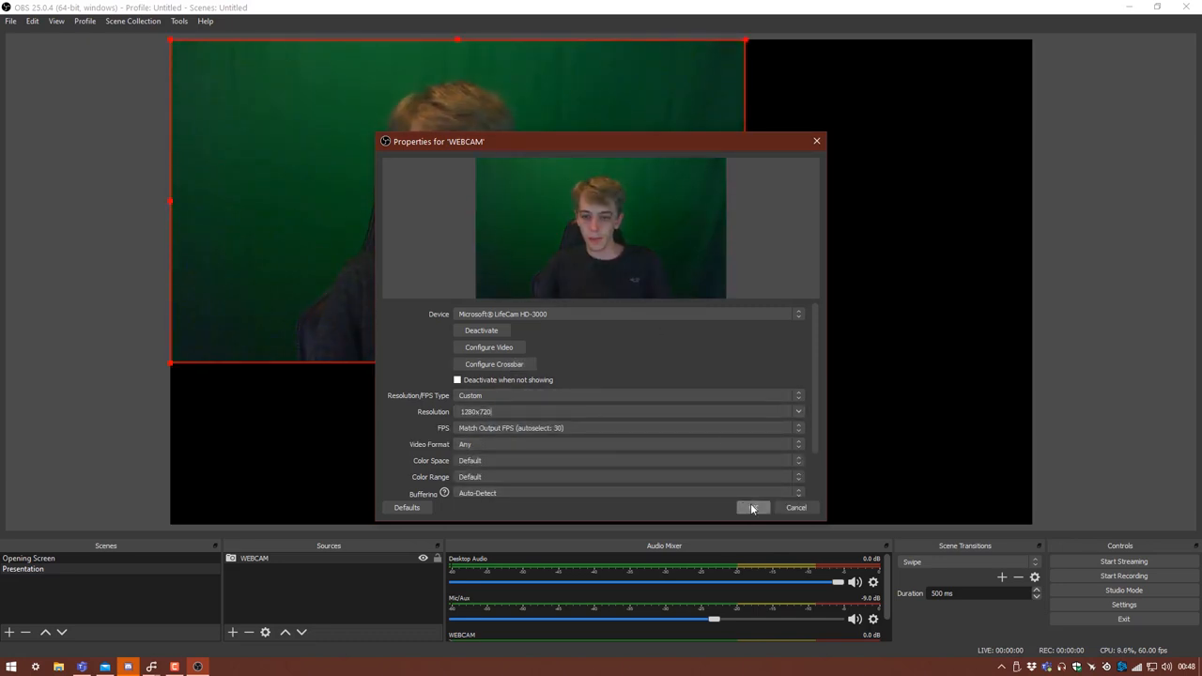
pyautogui.click(751, 508)
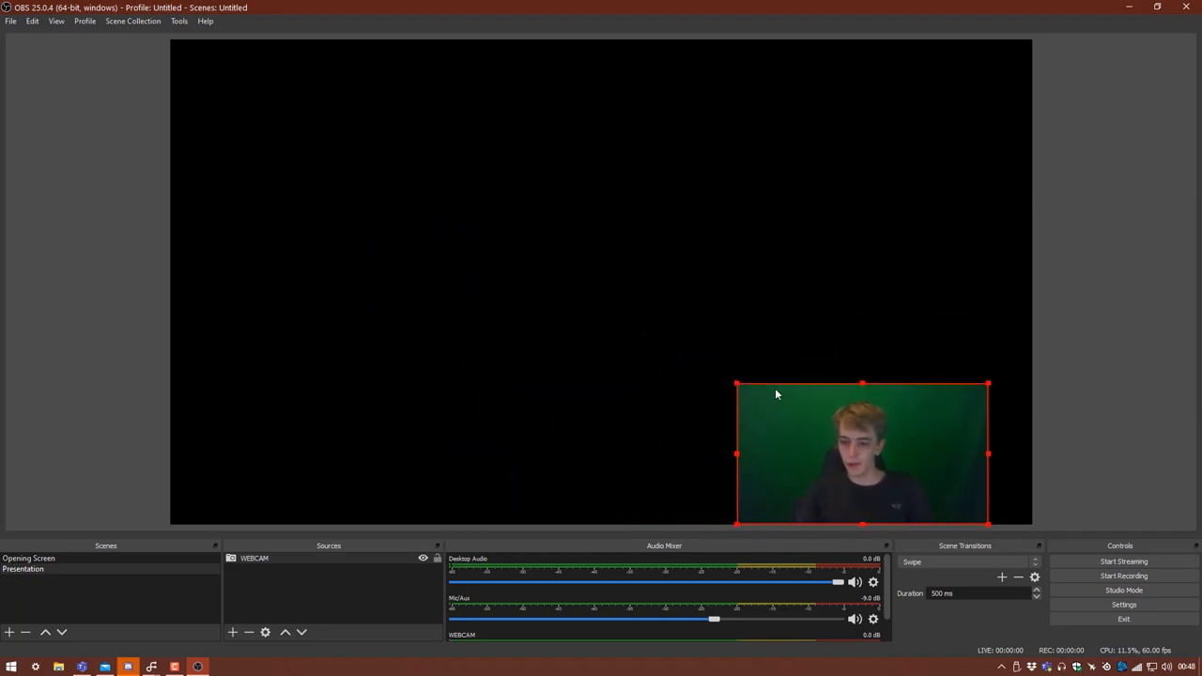
pyautogui.moveTo(666, 447)
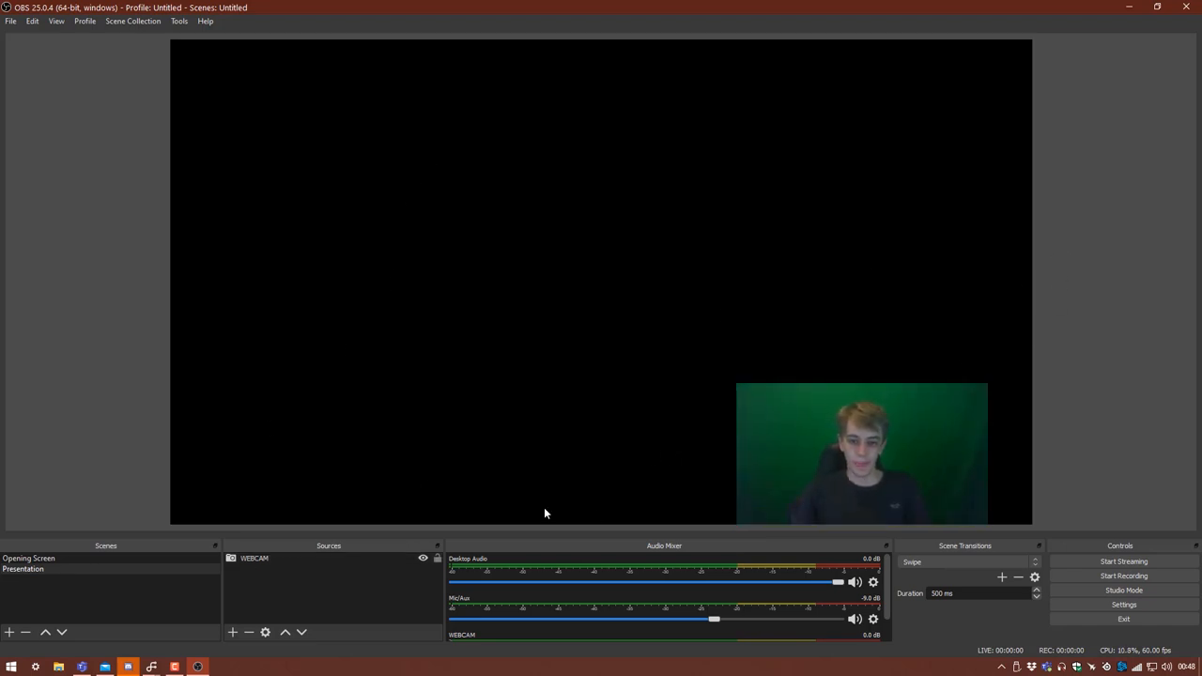
pyautogui.click(860, 456)
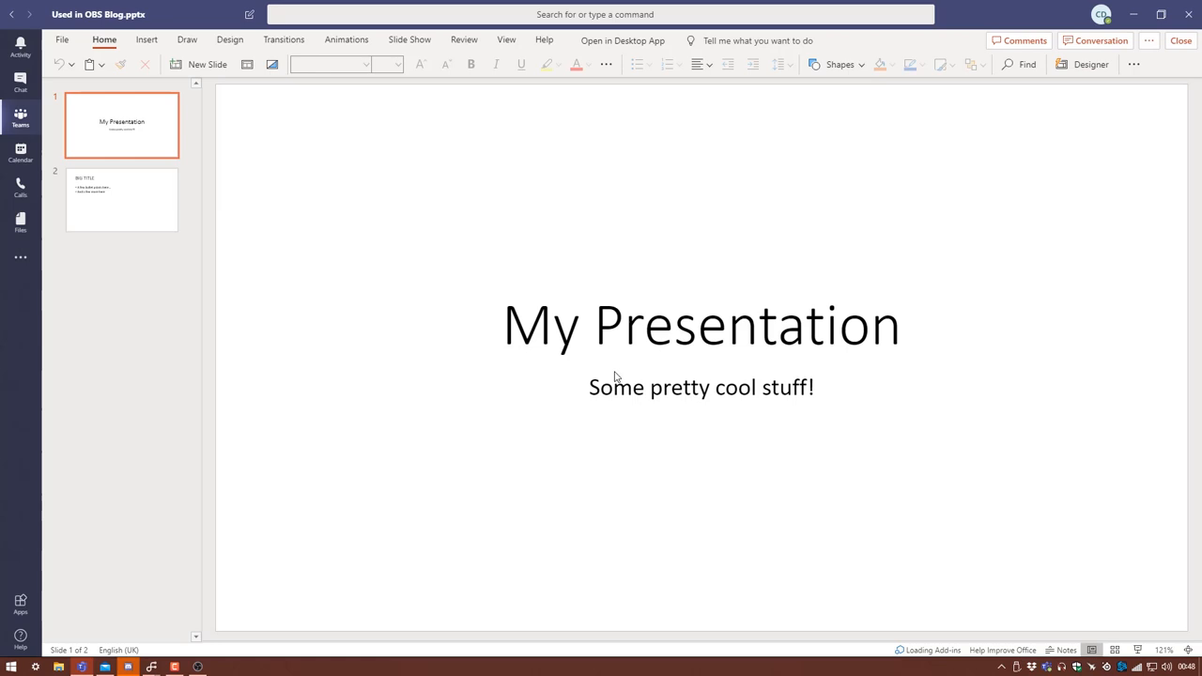
# Browse the slides of Used in OBS Blog.pptx in Teams, then move it to PowerPoint in the browser
pyautogui.click(121, 199)
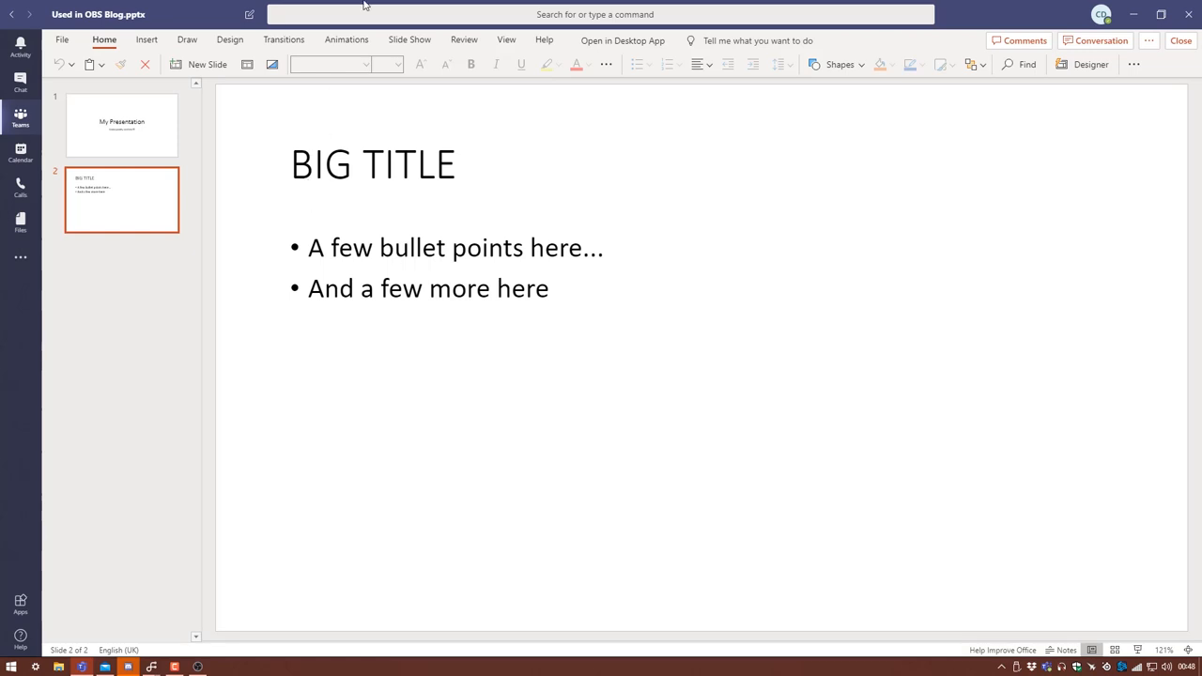
pyautogui.moveTo(982, 131)
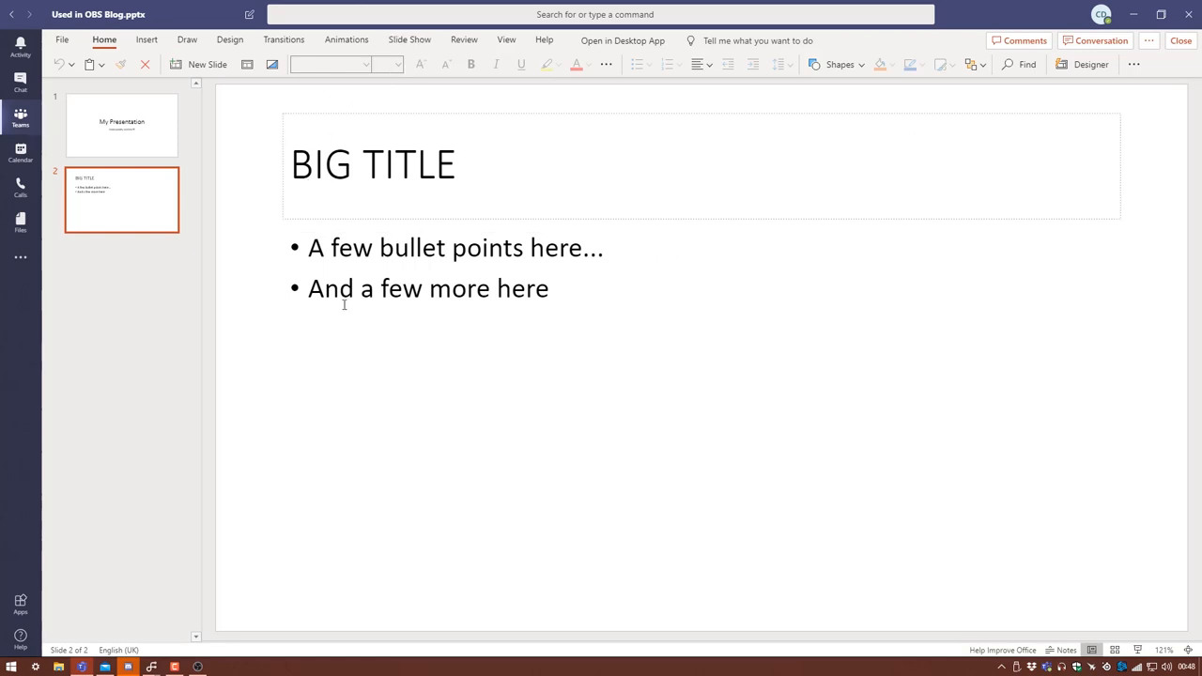
pyautogui.click(447, 571)
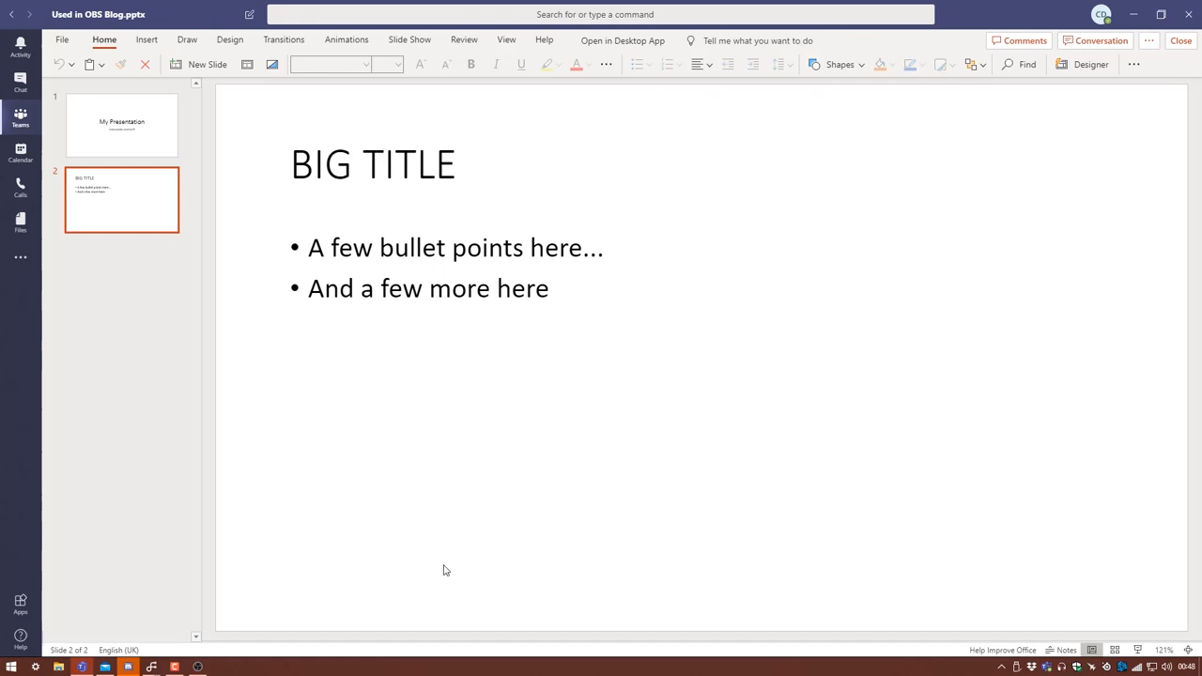
pyautogui.moveTo(677, 264)
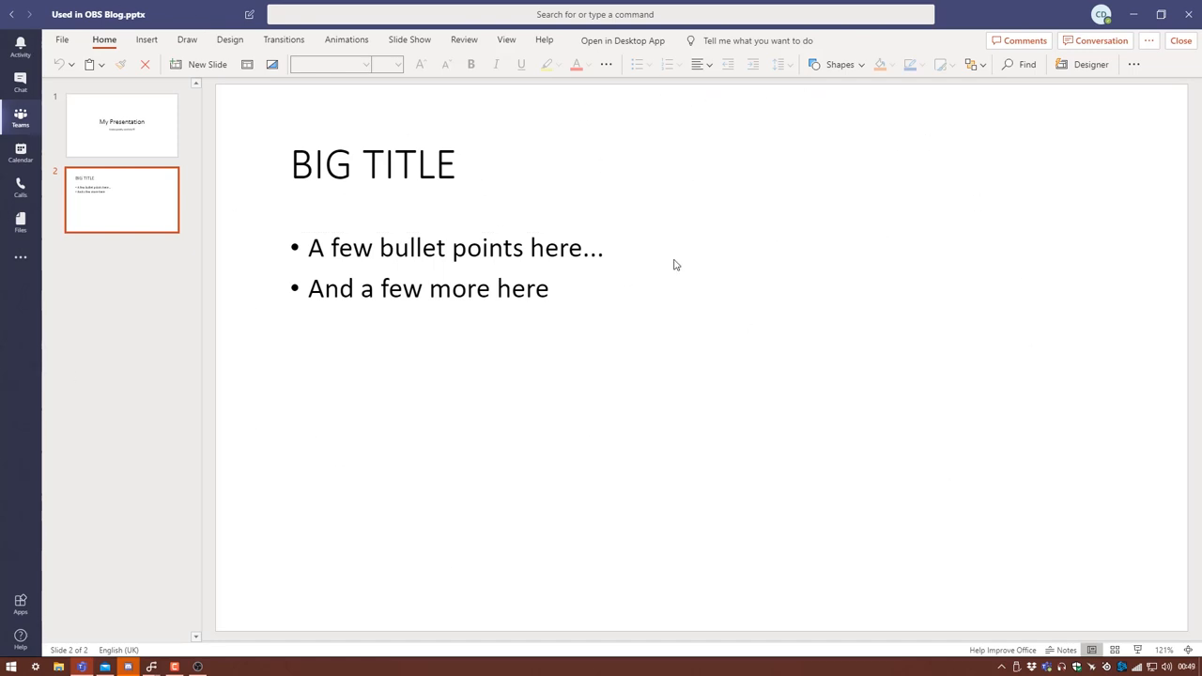
pyautogui.moveTo(1149, 41)
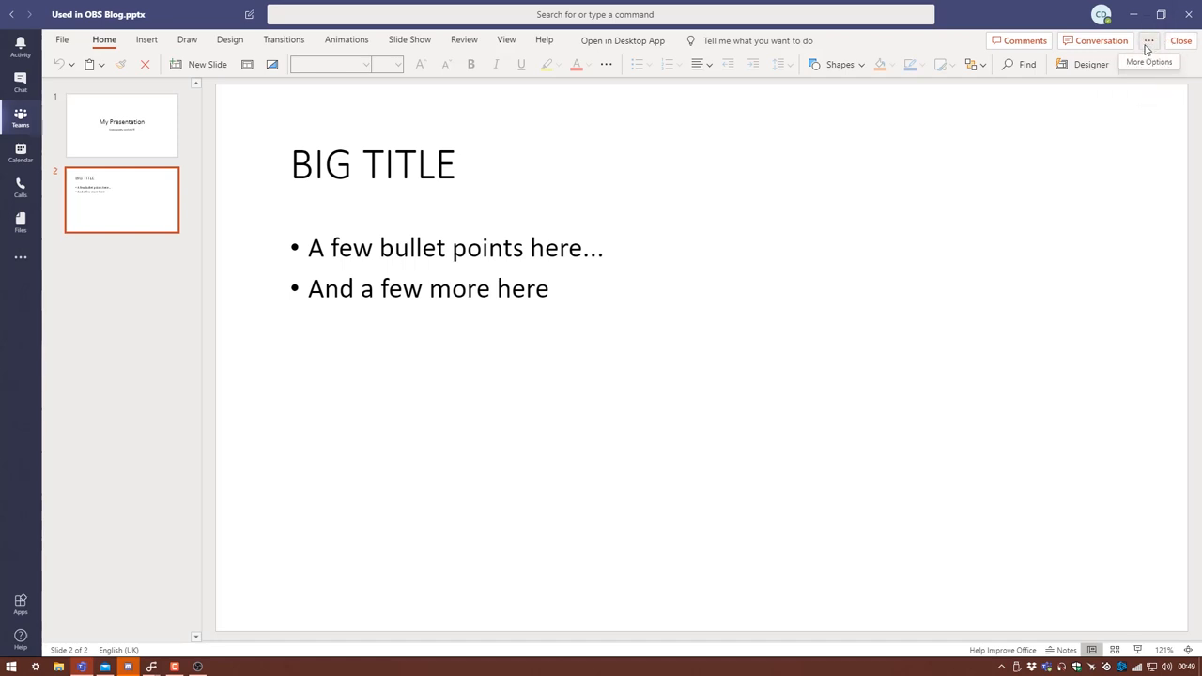
pyautogui.click(1150, 41)
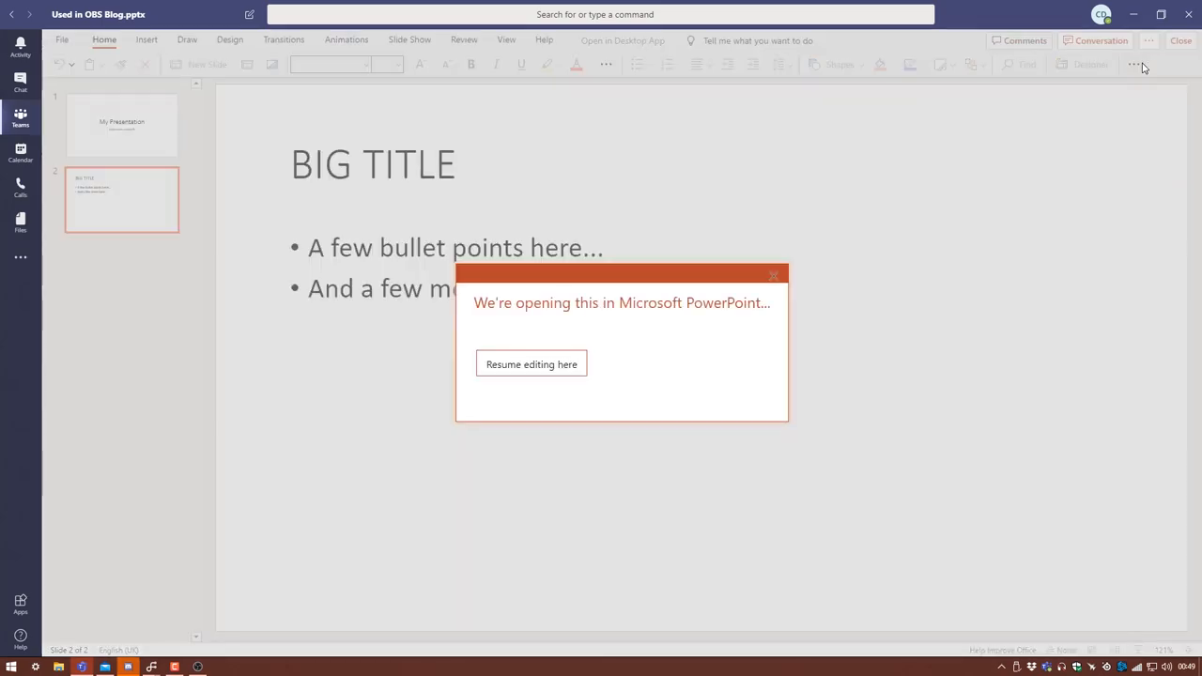
pyautogui.click(529, 364)
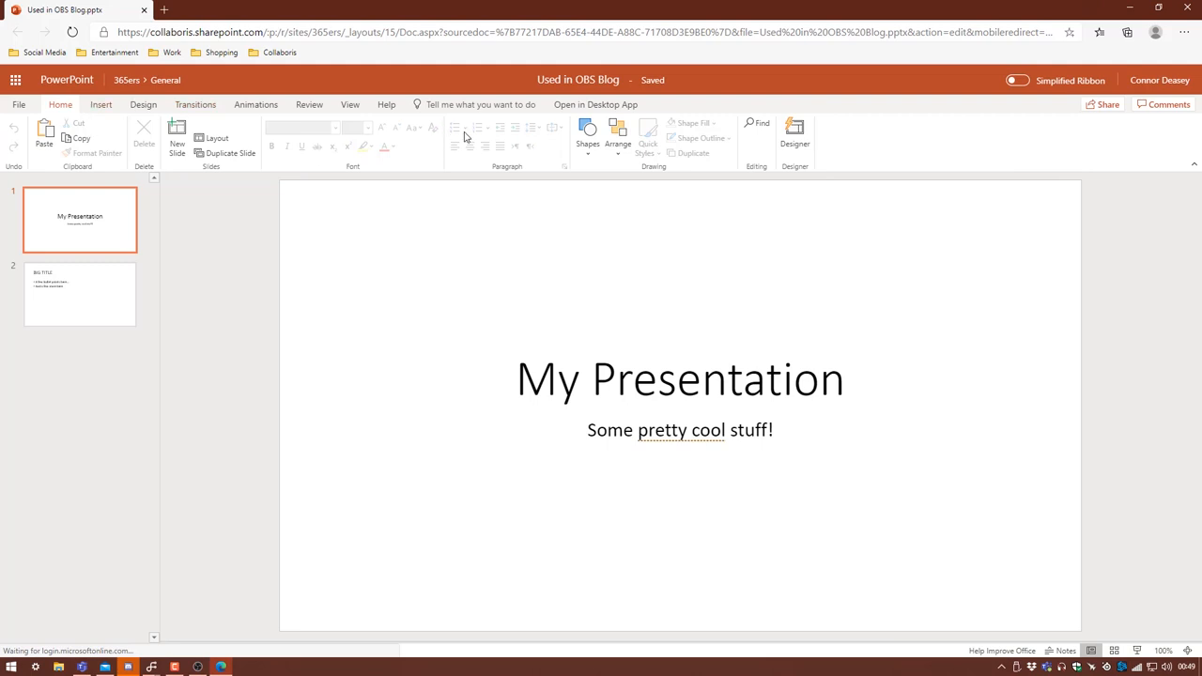
# Copy a sharing link to the presentation from the Share dialog and close it
pyautogui.click(1107, 105)
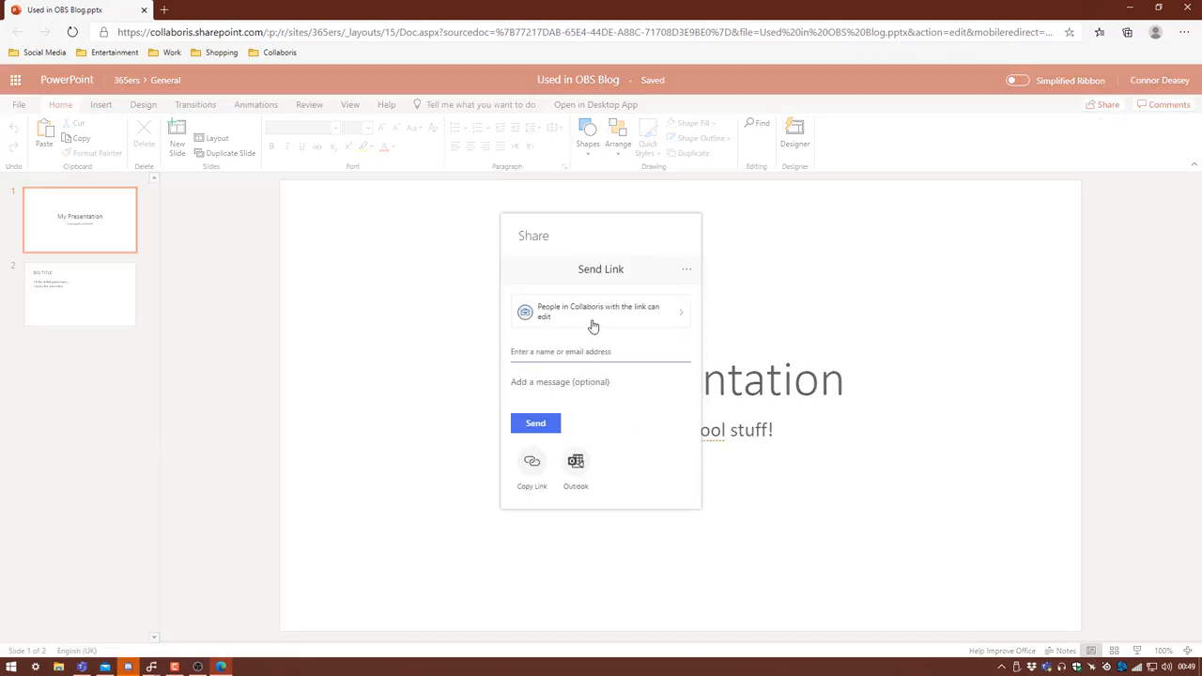
pyautogui.click(532, 465)
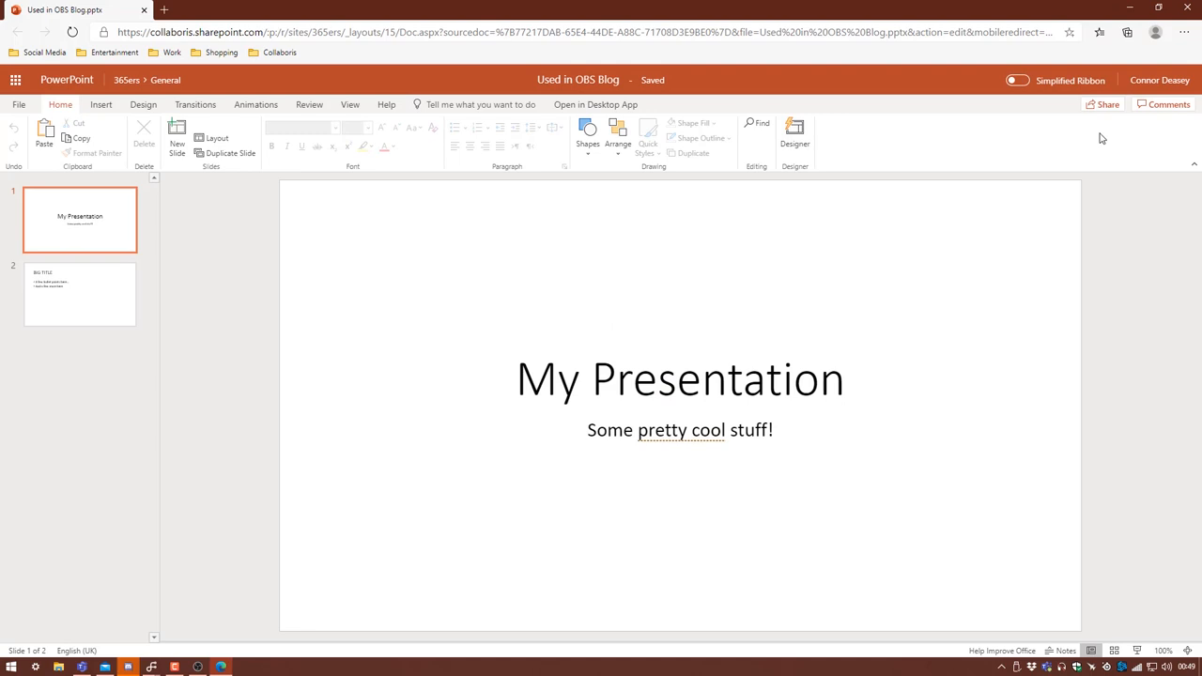
pyautogui.click(1108, 106)
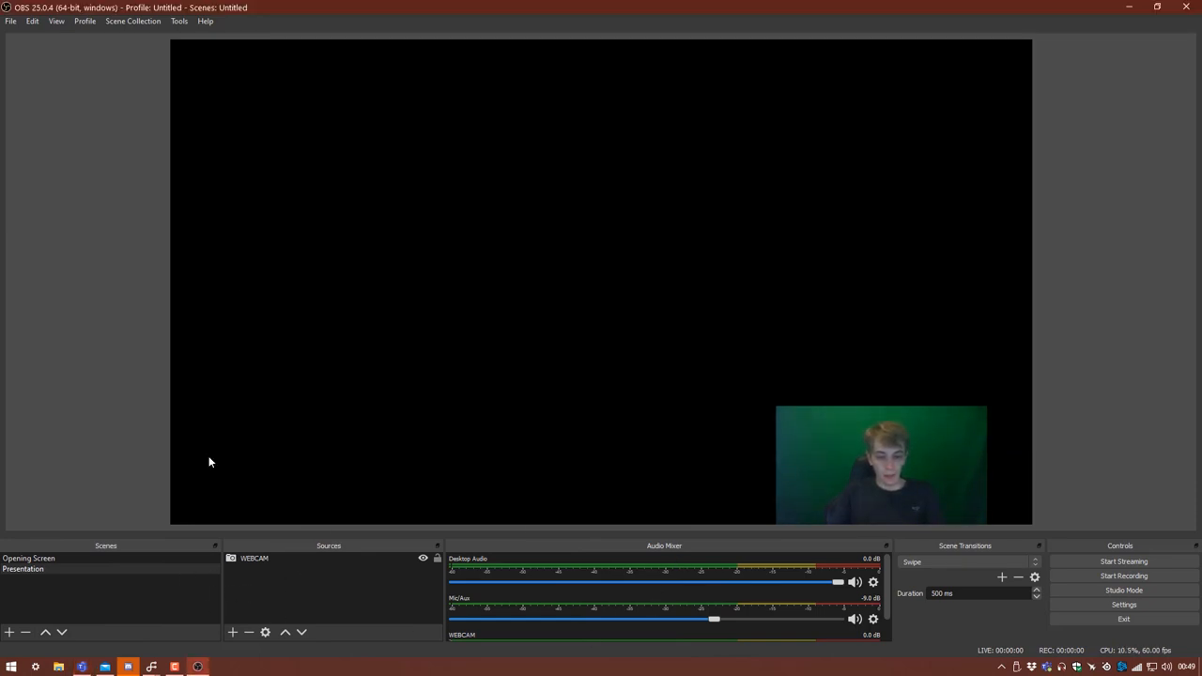
# Start a browser source named Presentation and dismiss the name-already-in-use warning
pyautogui.click(233, 631)
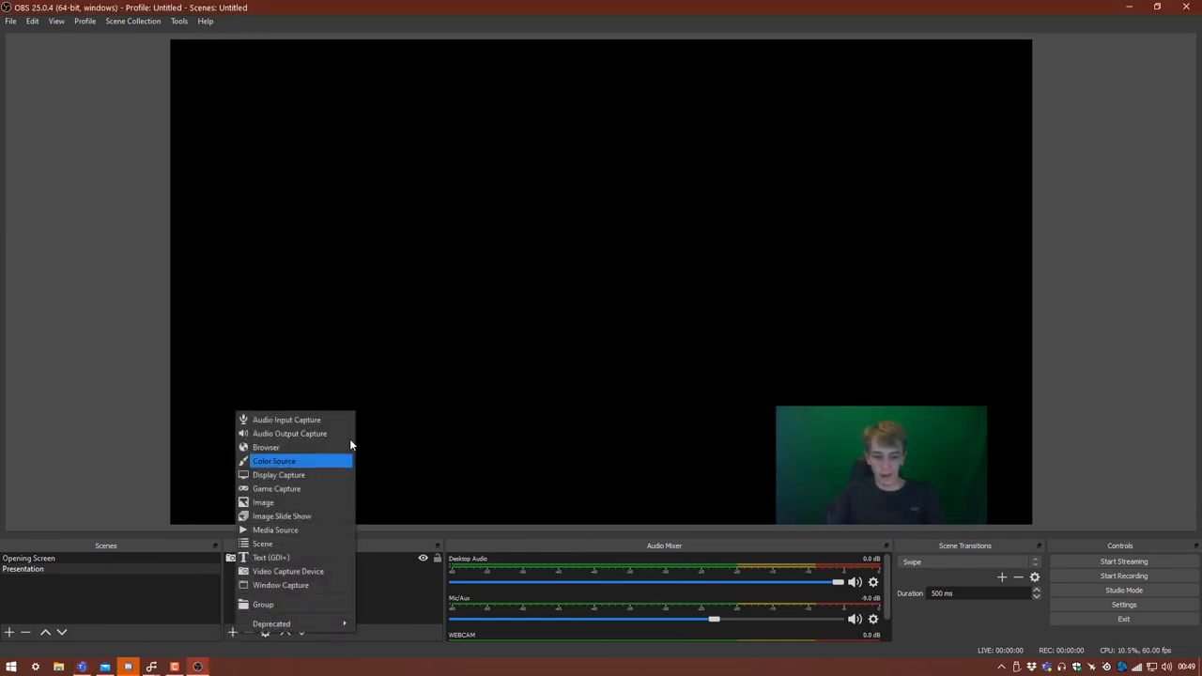
pyautogui.click(267, 447)
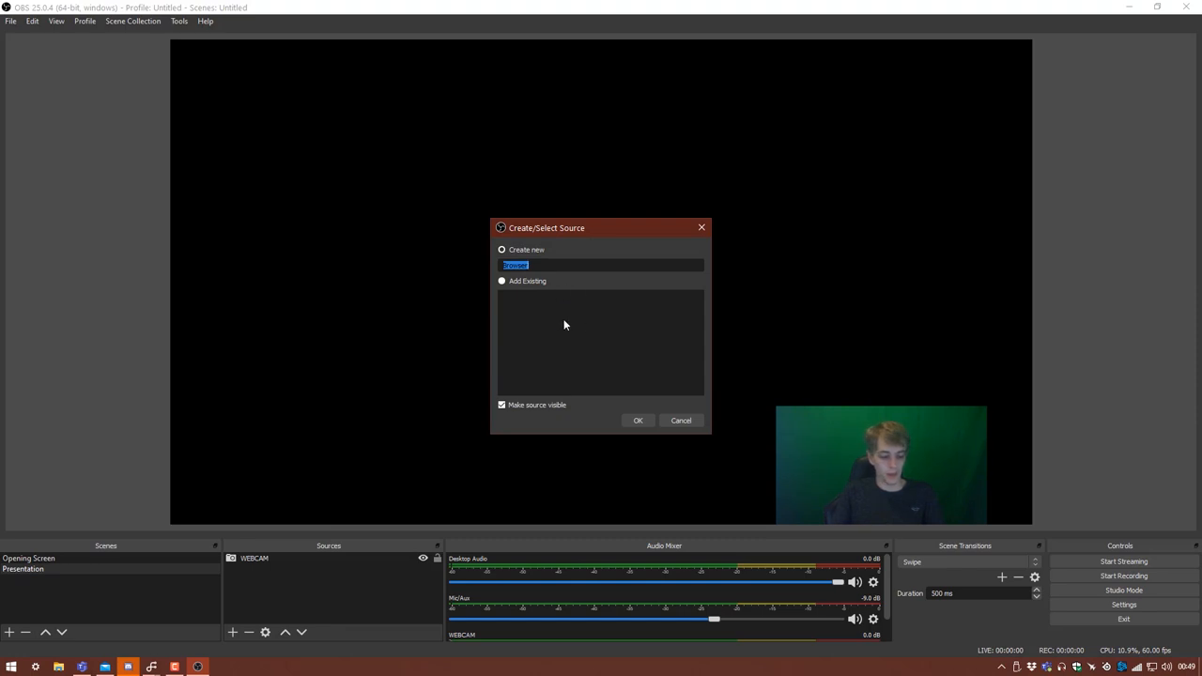
pyautogui.write('P')
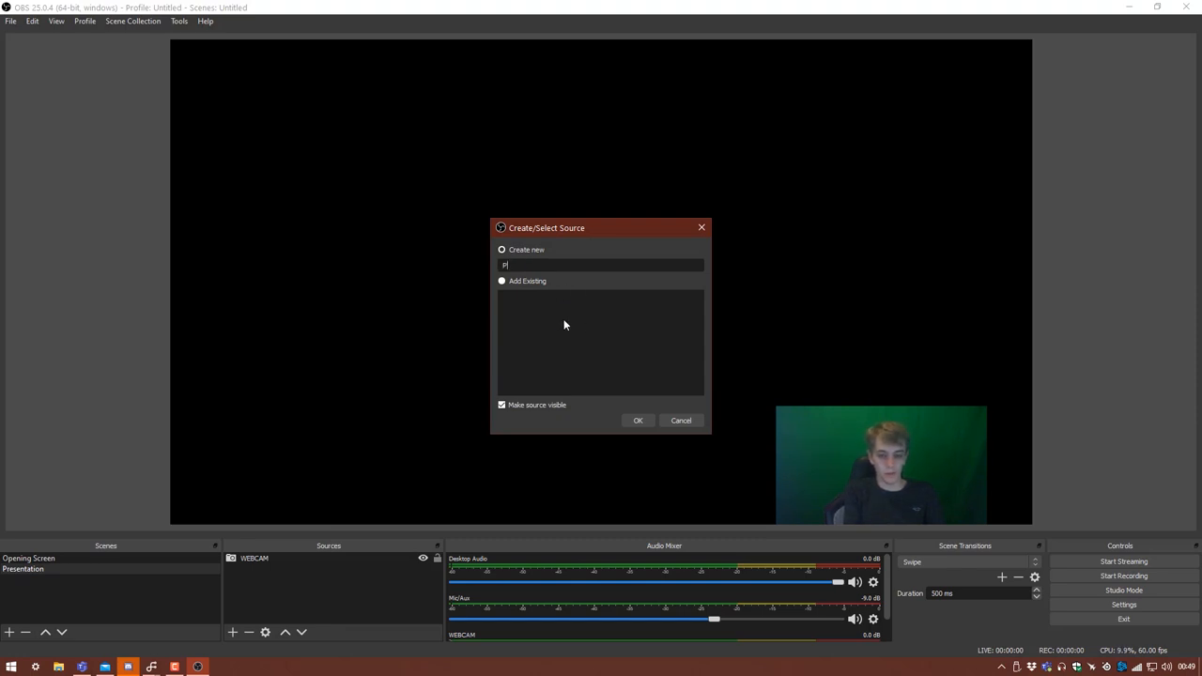
pyautogui.write('resentation')
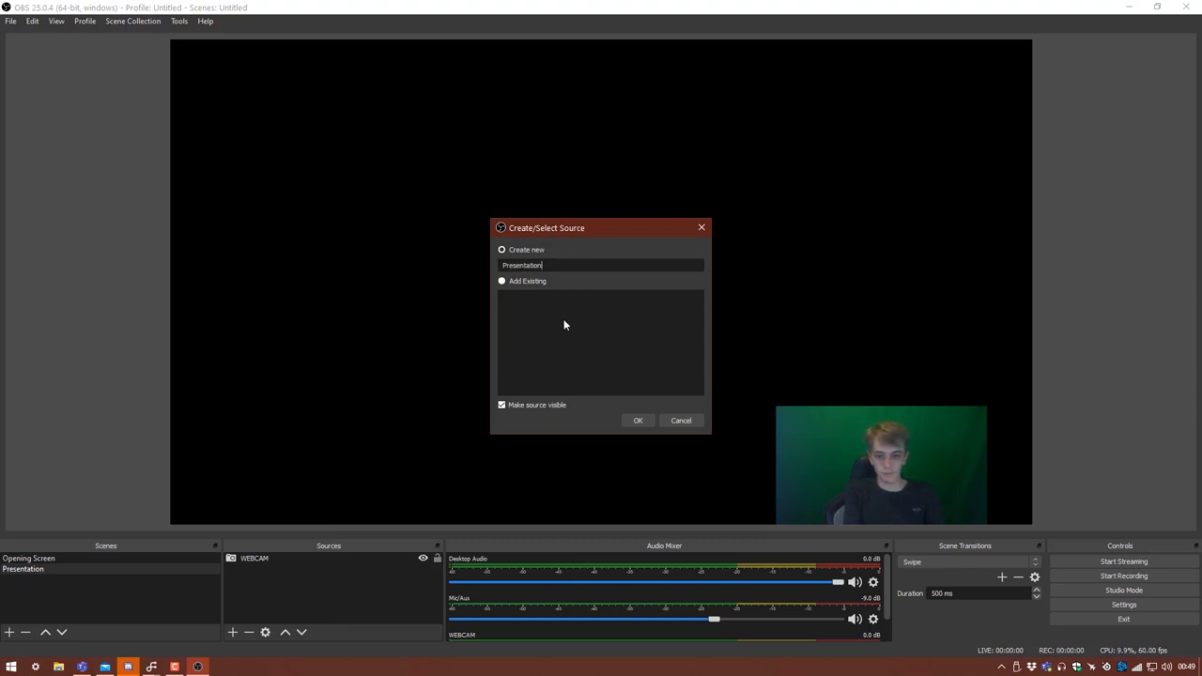
pyautogui.click(639, 421)
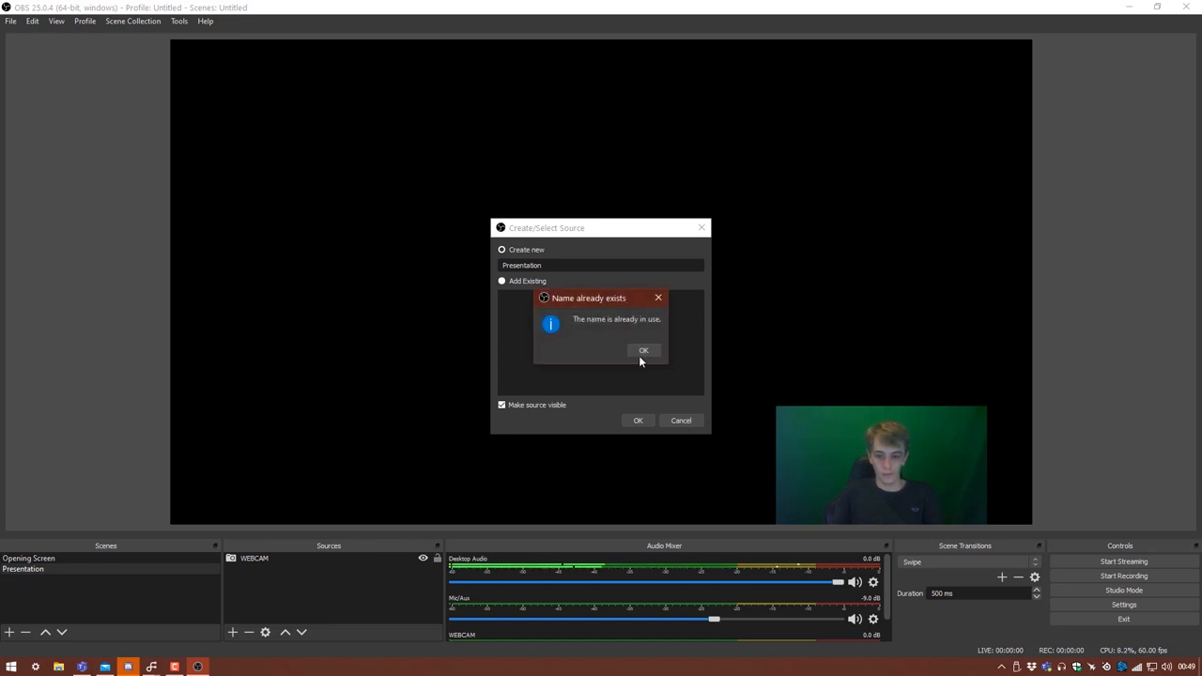
pyautogui.click(642, 351)
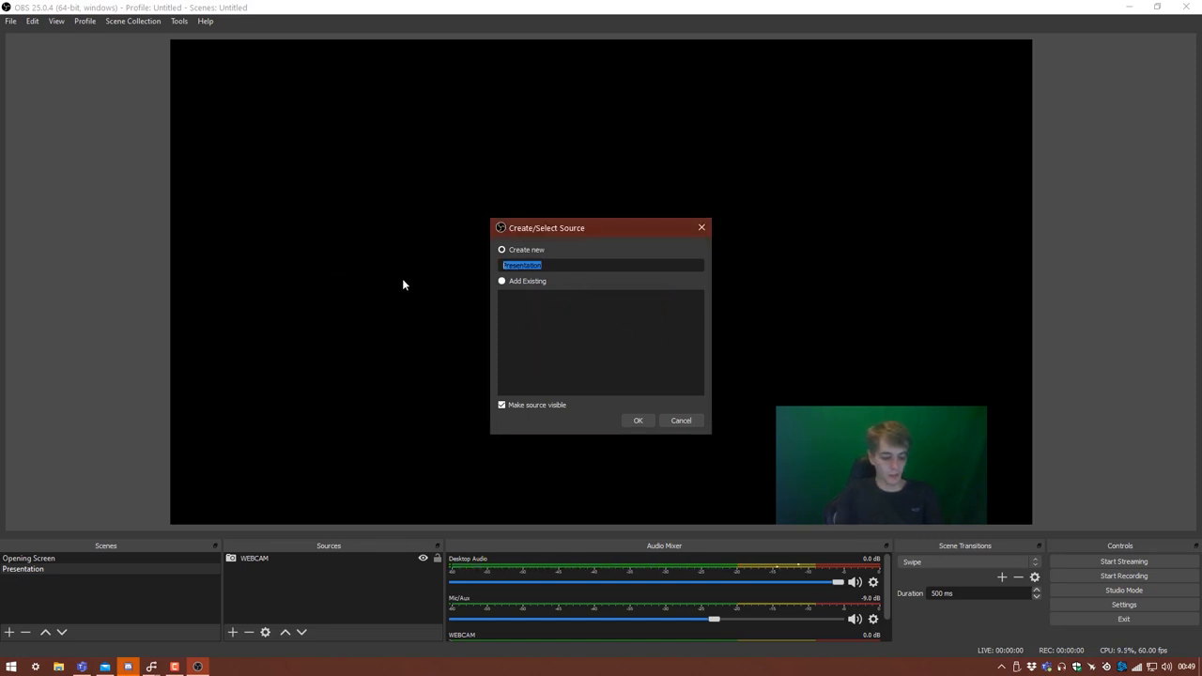
# Name the new browser source PowerPoint instead and create it
pyautogui.write('Pol')
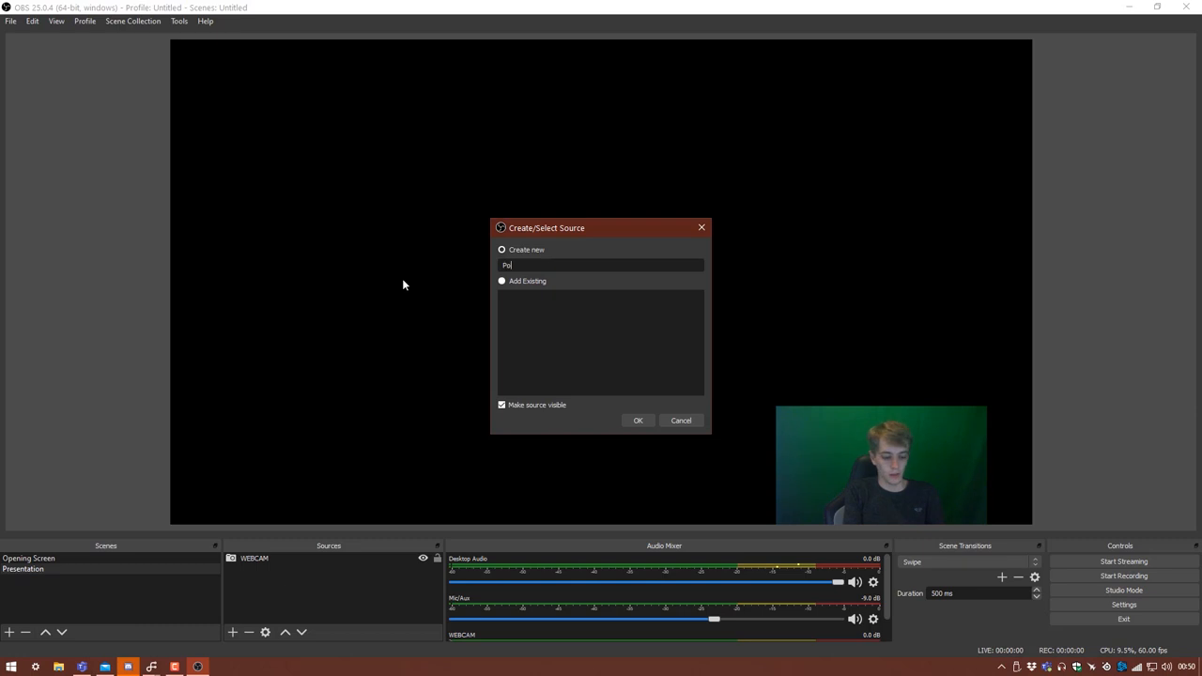
pyautogui.write('PowerPoint')
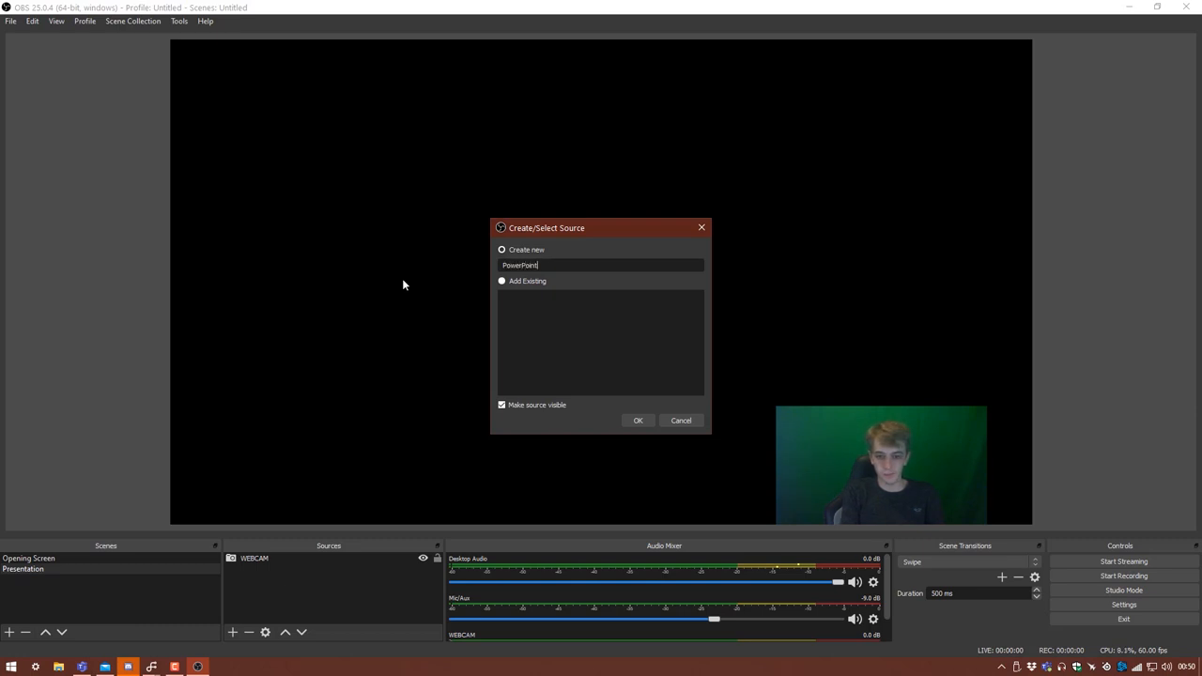
pyautogui.click(638, 421)
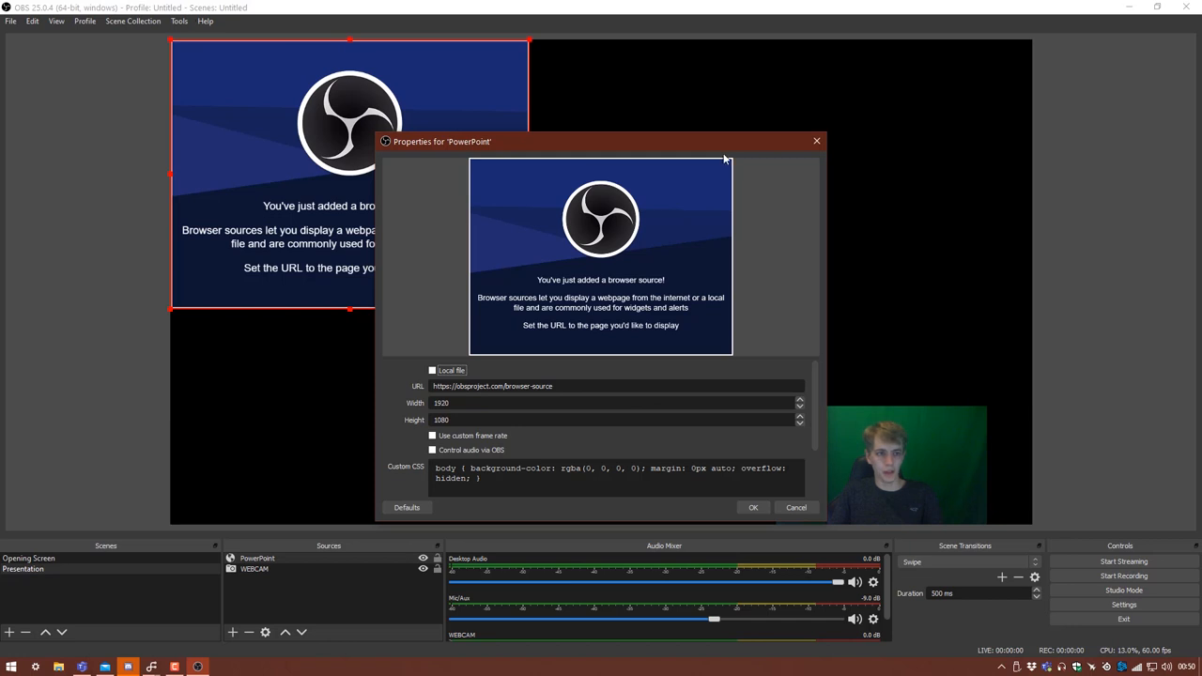
pyautogui.moveTo(383, 203)
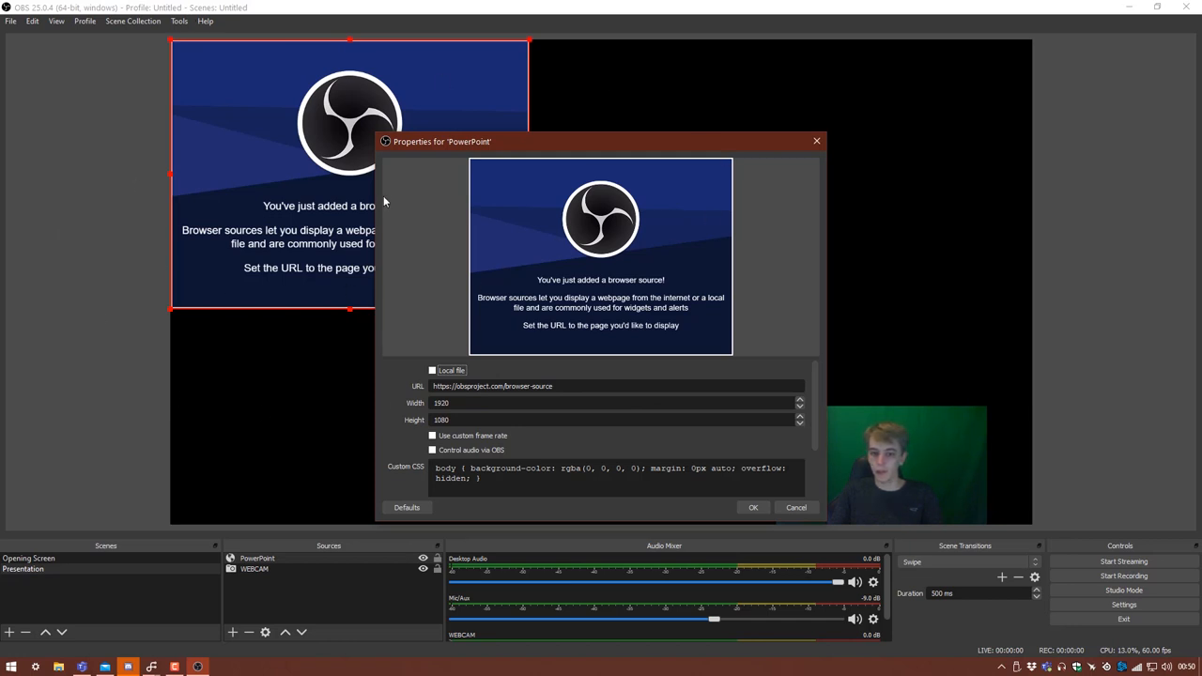
pyautogui.moveTo(173, 336)
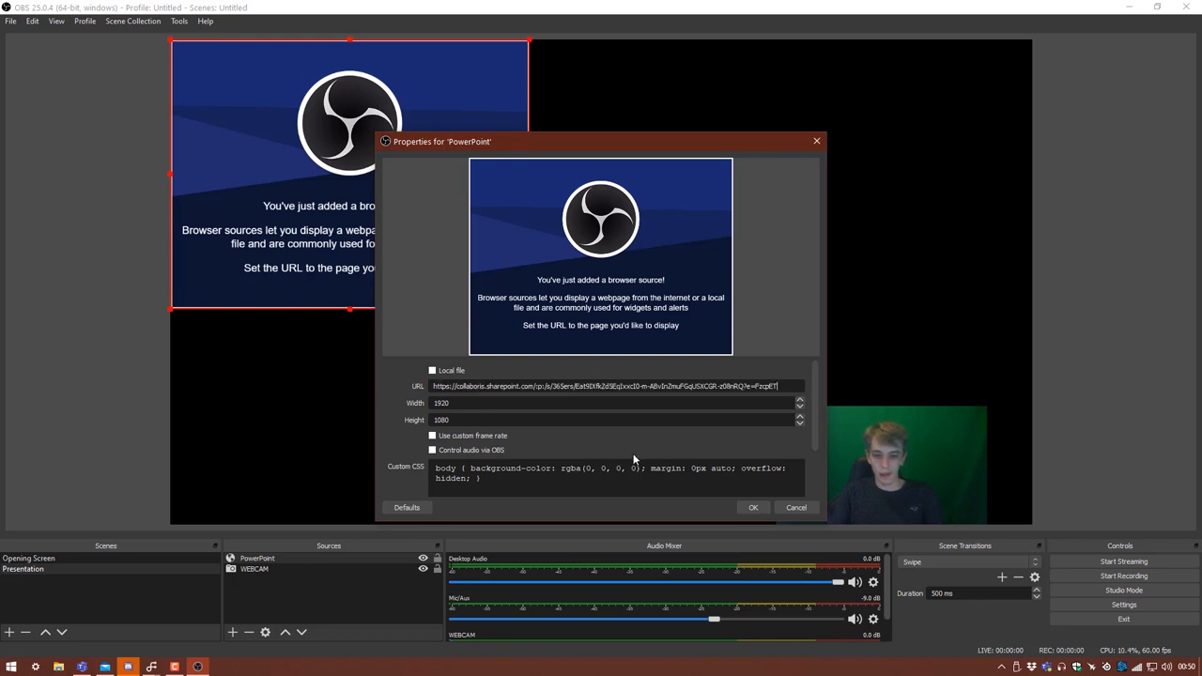
pyautogui.moveTo(590, 526)
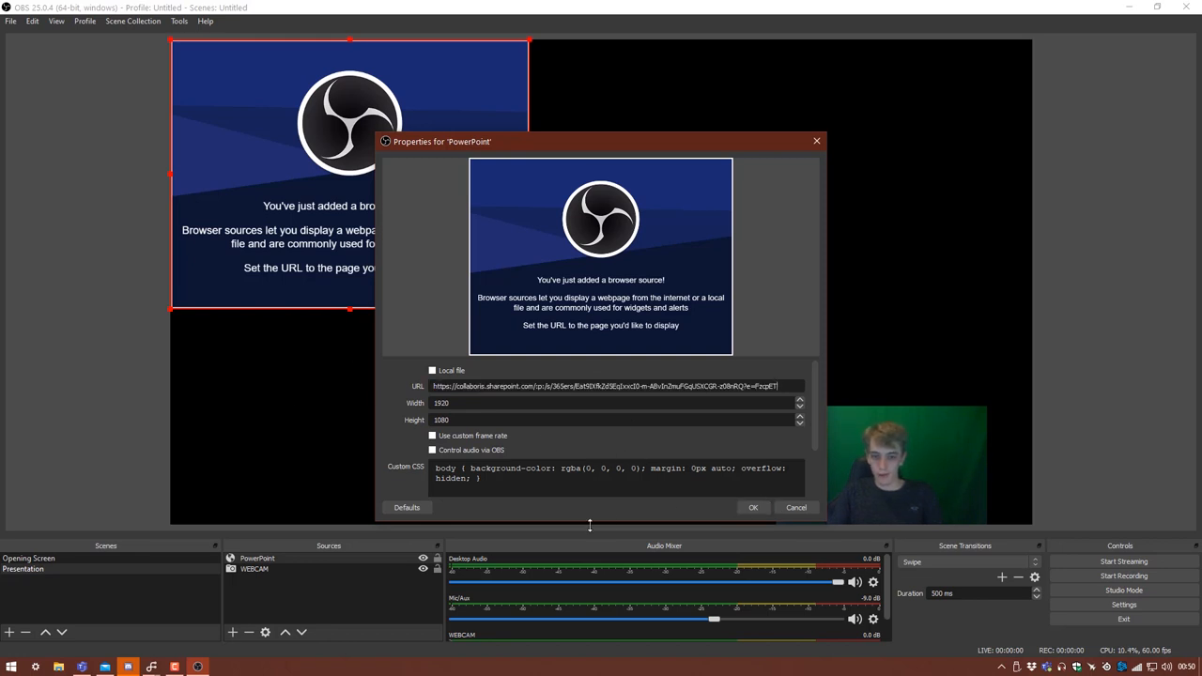
# Apply the SharePoint URL at 1920 by 1080 so the shared deck fills the canvas
pyautogui.click(753, 507)
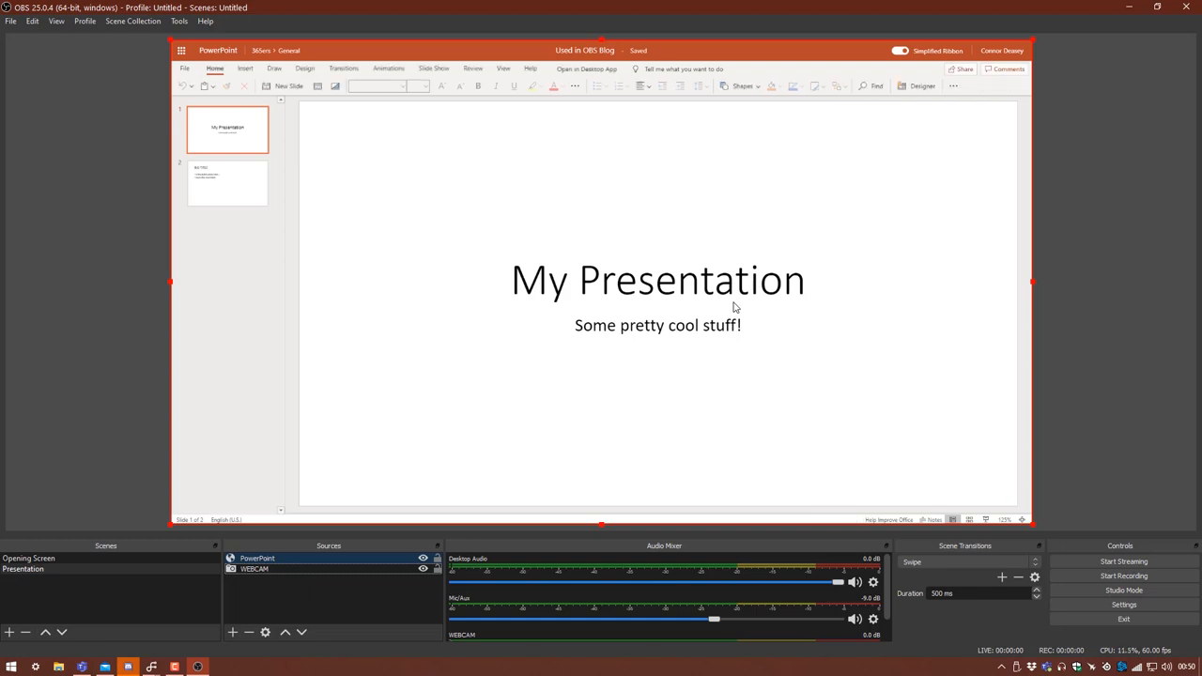
pyautogui.moveTo(398, 375)
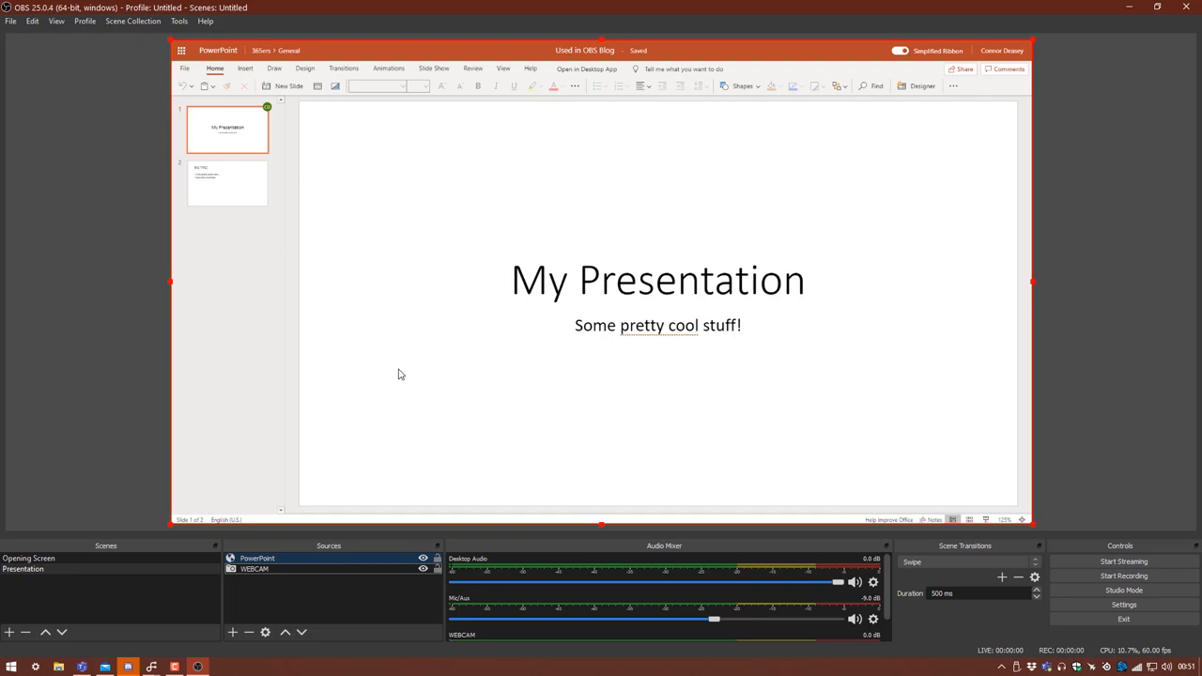
pyautogui.moveTo(608, 237)
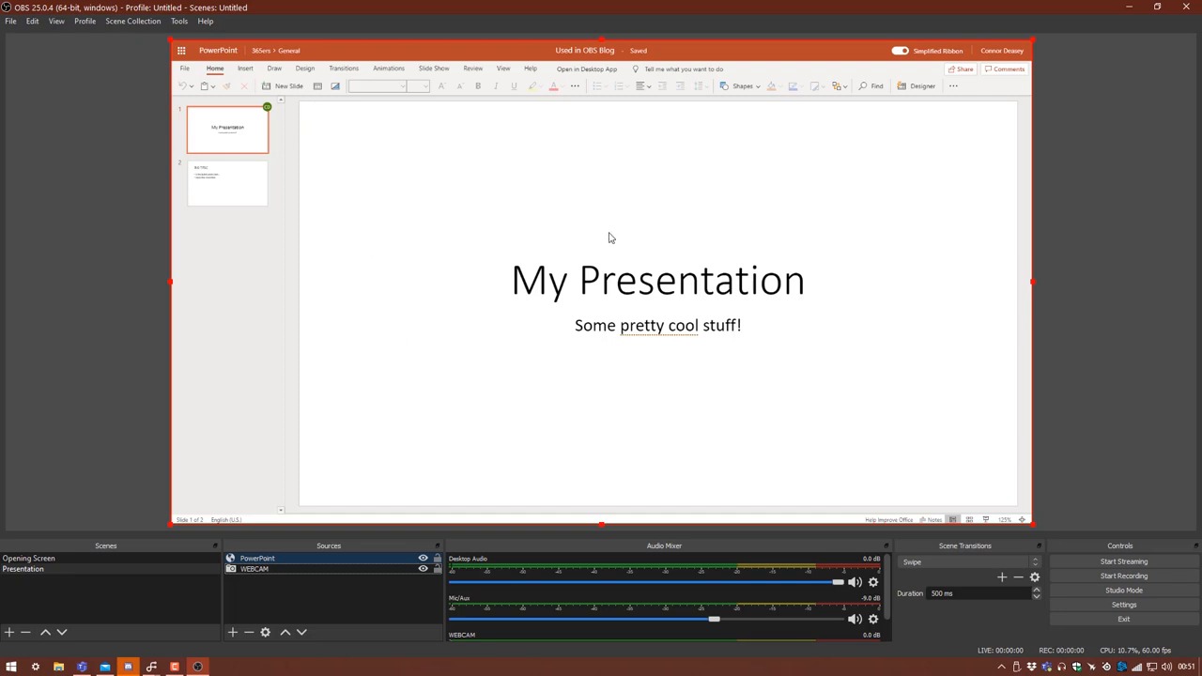
pyautogui.moveTo(710, 242)
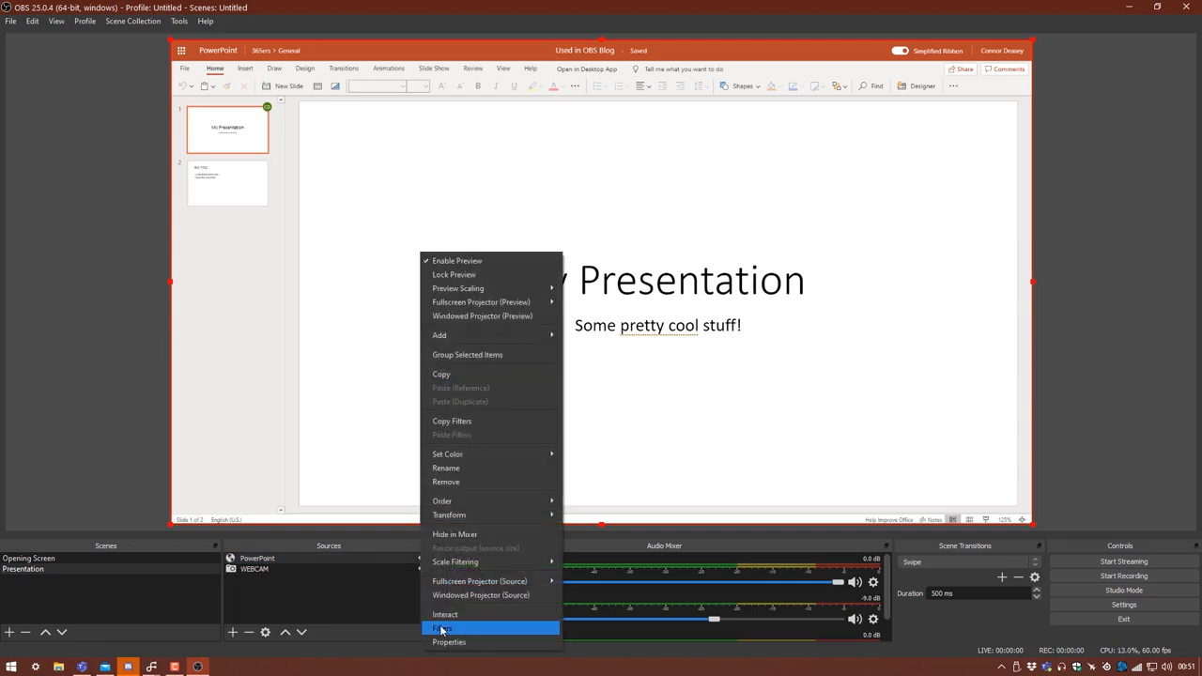
# Open the Interact window for the PowerPoint browser source showing the My Presentation slide
pyautogui.click(443, 614)
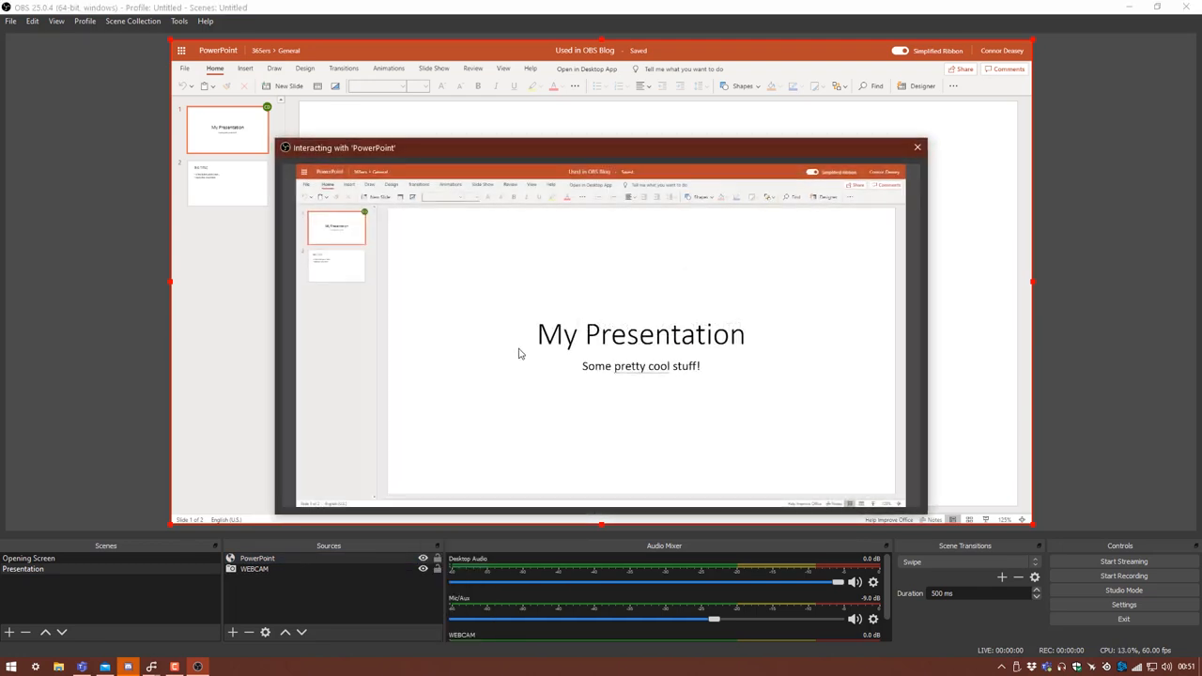
pyautogui.moveTo(794, 268)
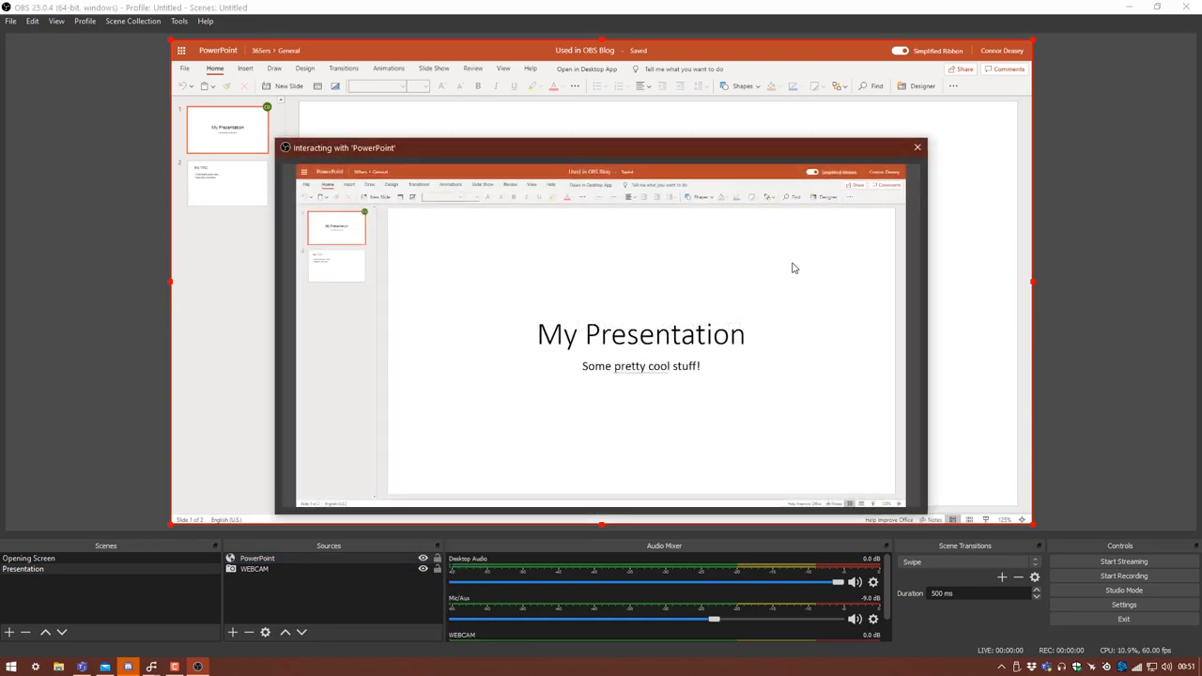
pyautogui.moveTo(608, 181)
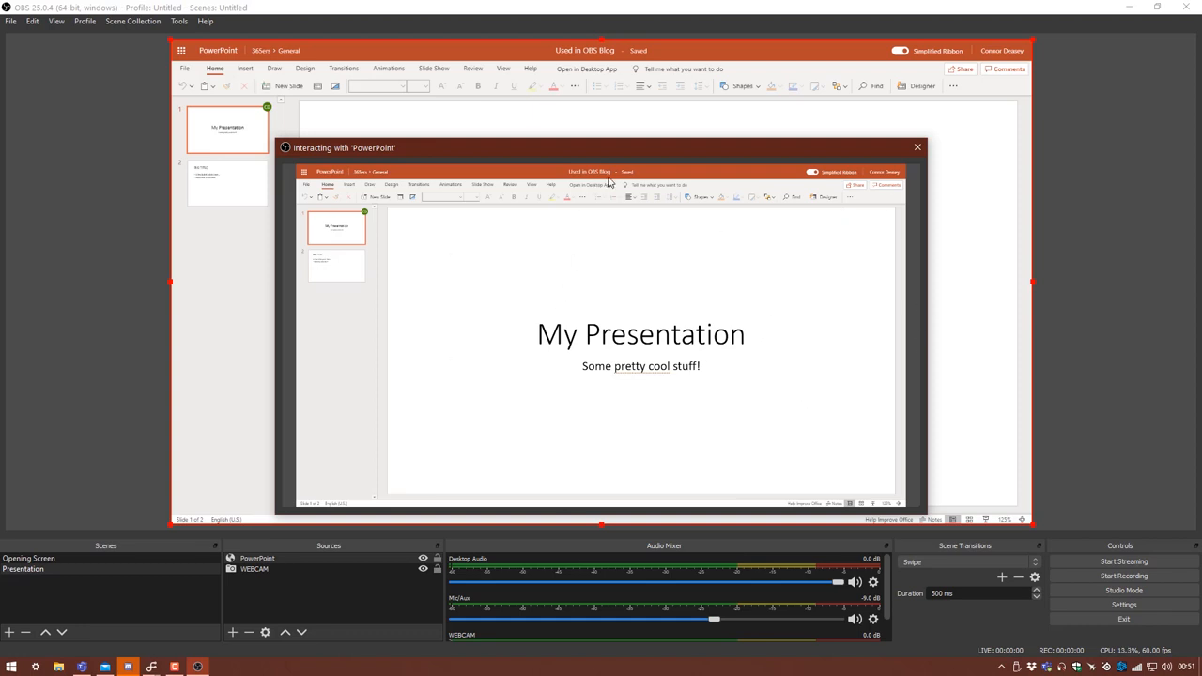
# Close the Interact window and bring the WEBCAM source above the PowerPoint capture
pyautogui.click(916, 146)
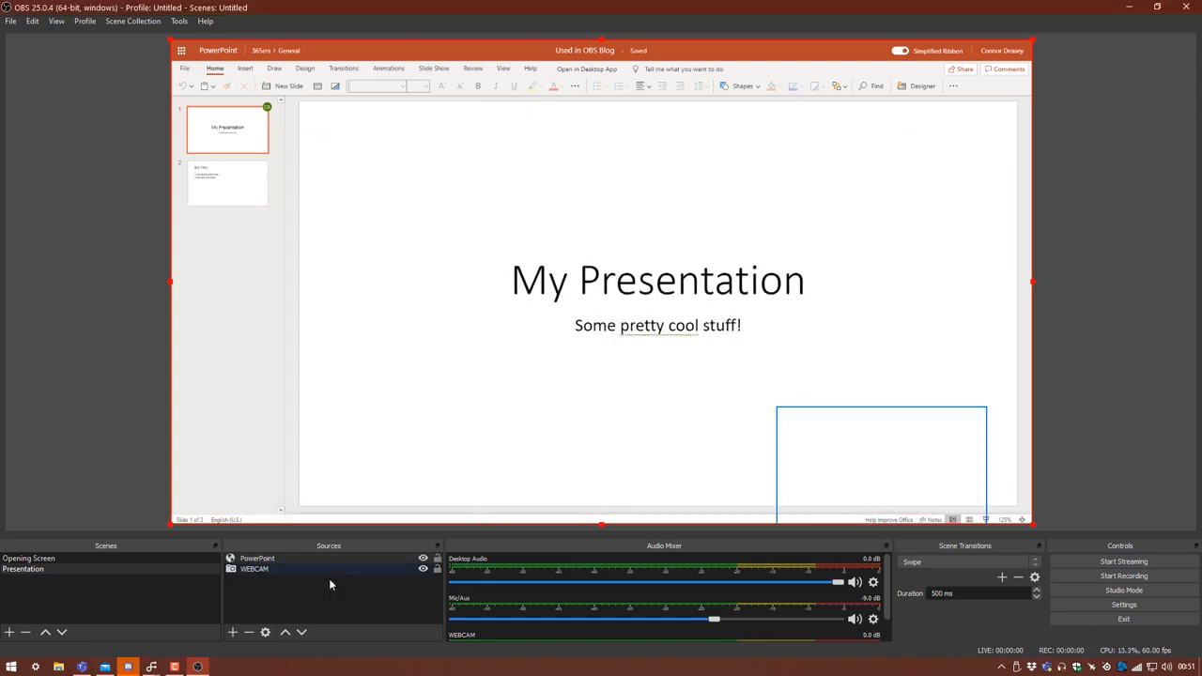
pyautogui.click(256, 569)
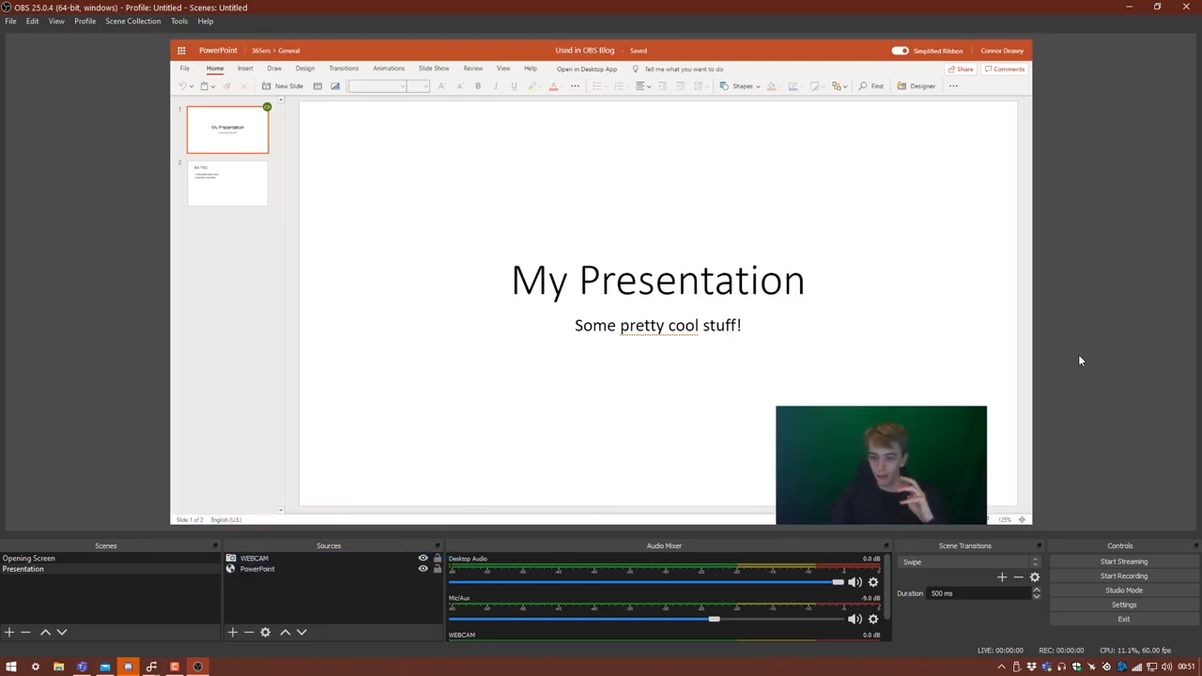
pyautogui.moveTo(329, 256)
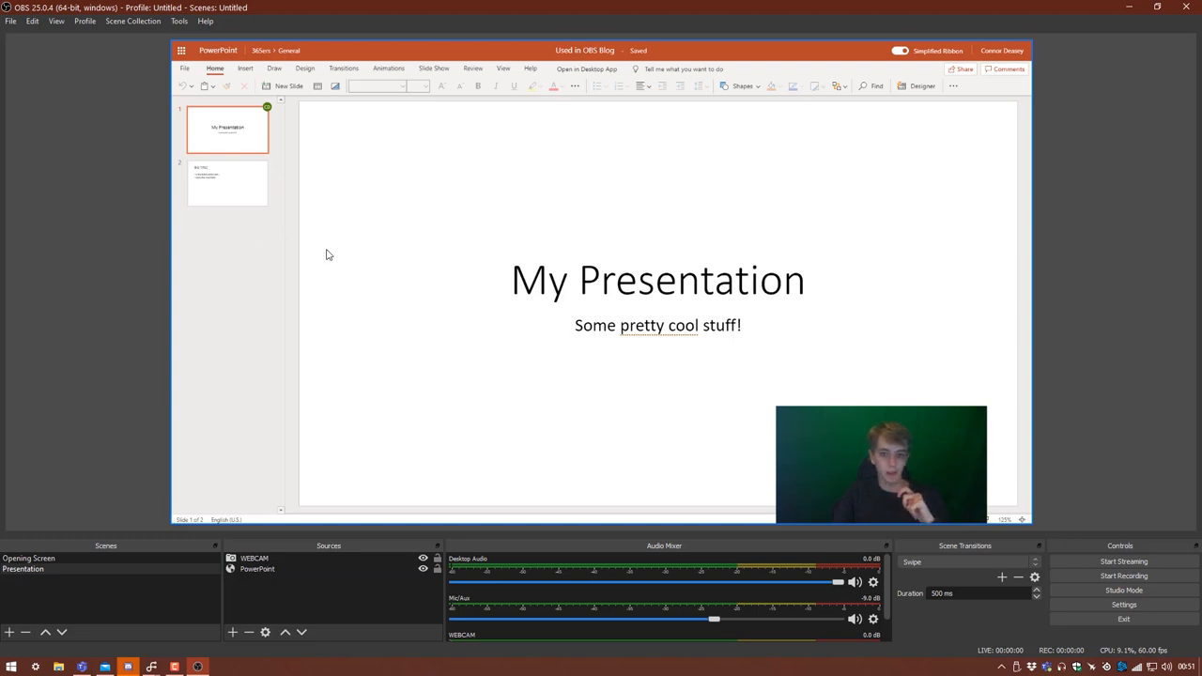
pyautogui.moveTo(411, 210)
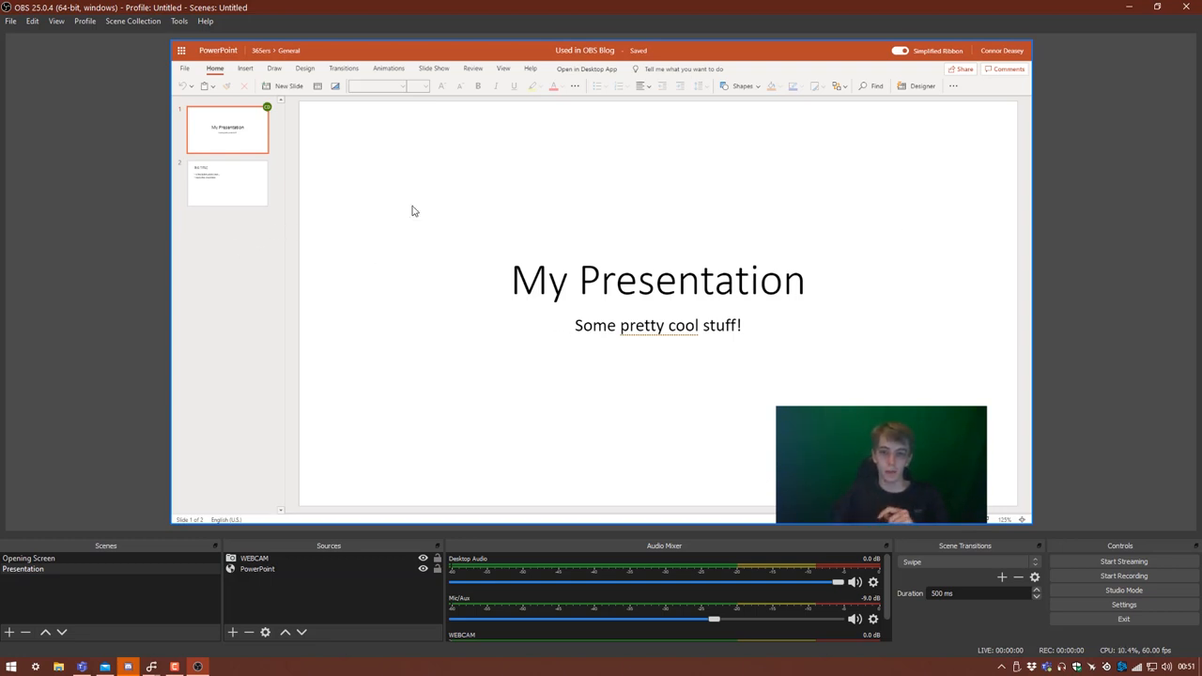
pyautogui.moveTo(1033, 32)
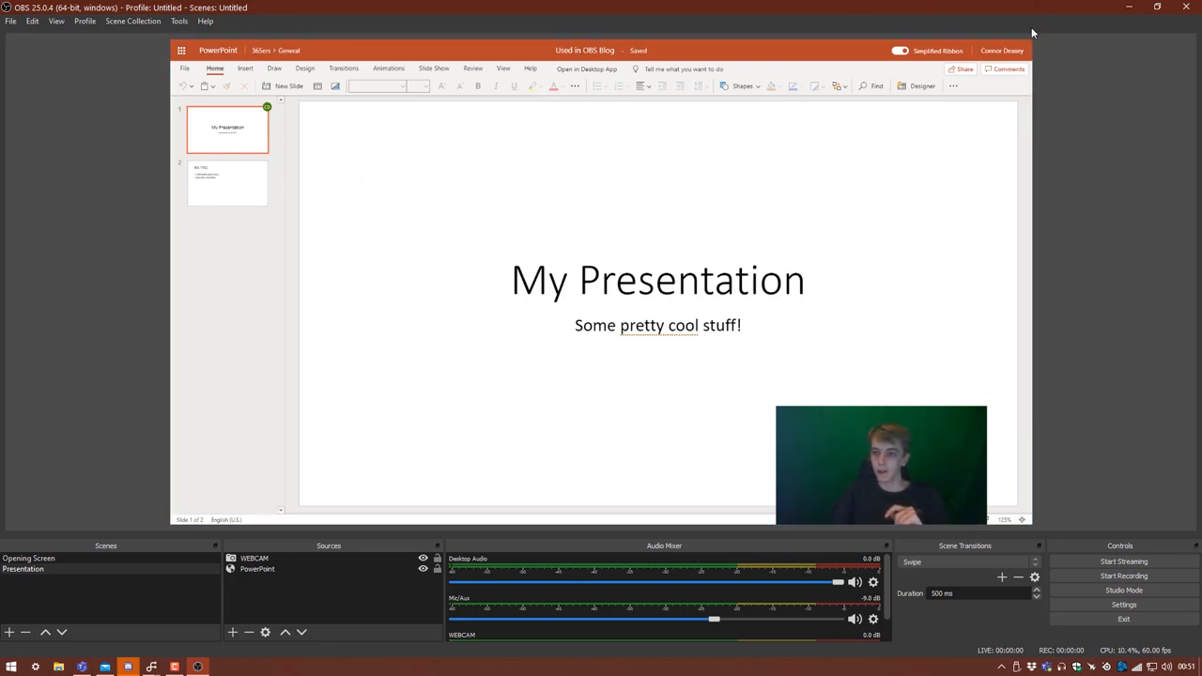
pyautogui.moveTo(657, 121)
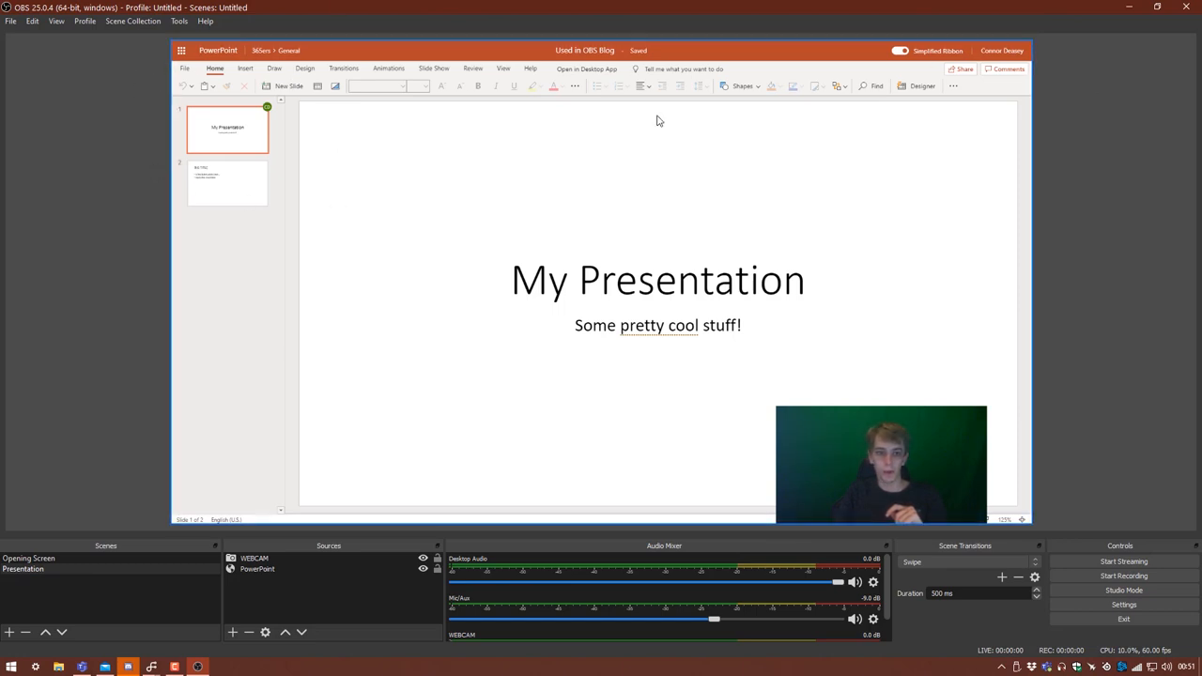
pyautogui.moveTo(330, 227)
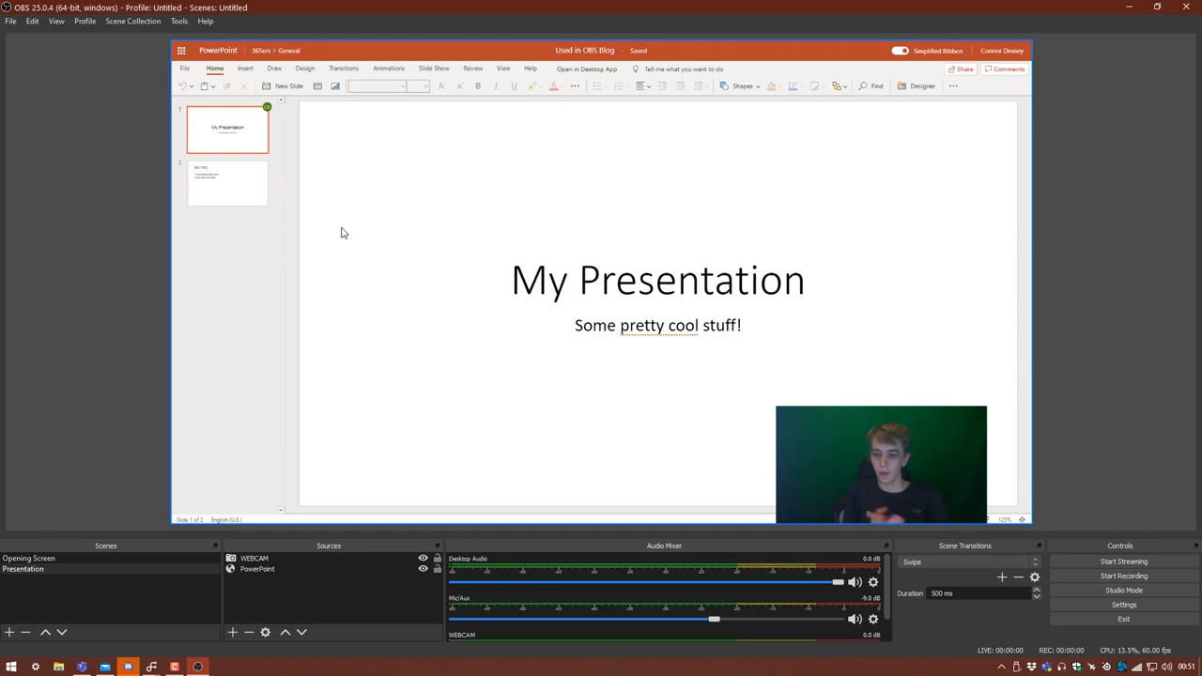
pyautogui.moveTo(367, 225)
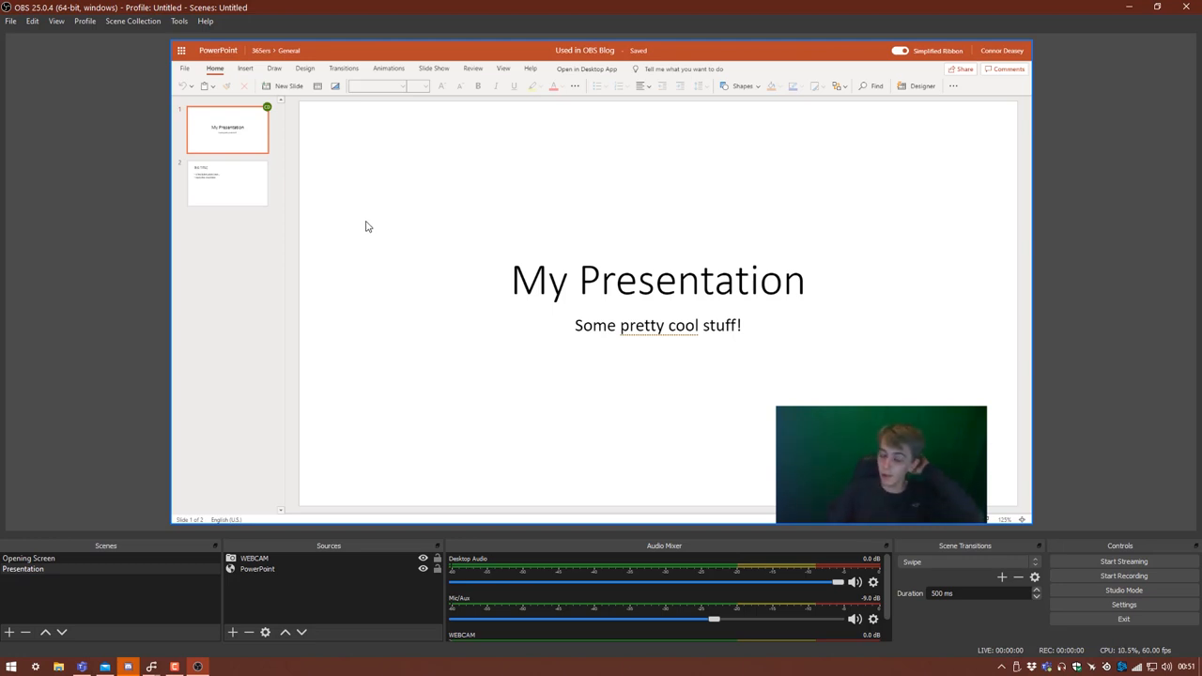
pyautogui.moveTo(638, 151)
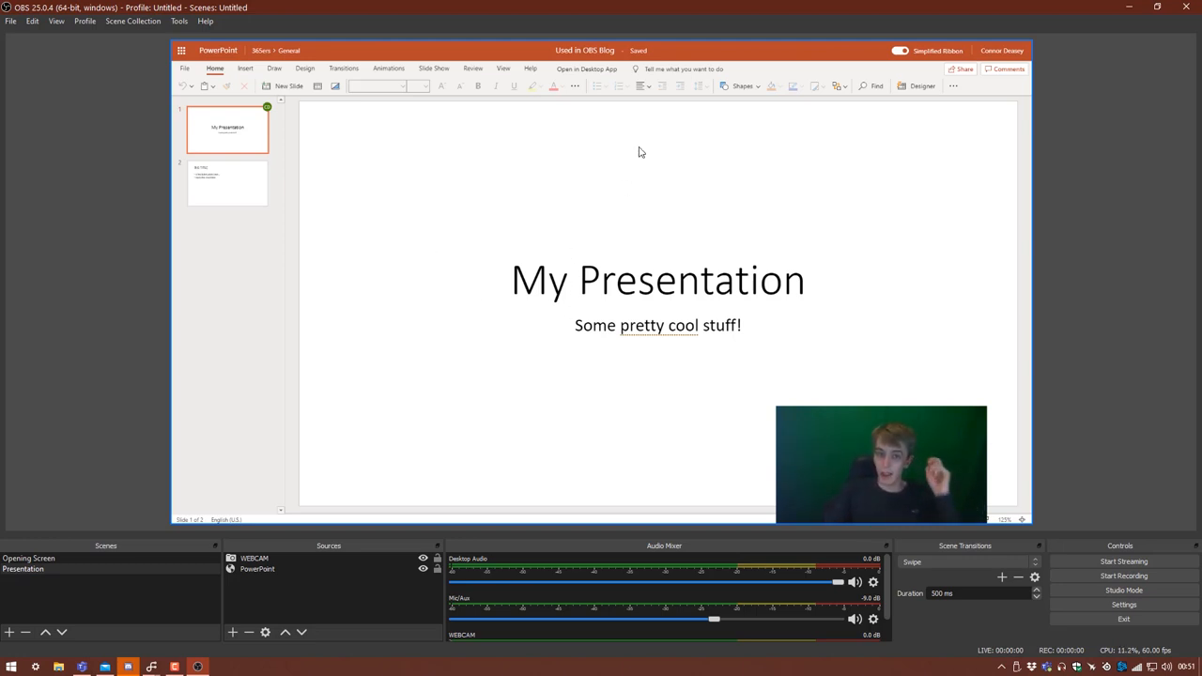
pyautogui.moveTo(498, 191)
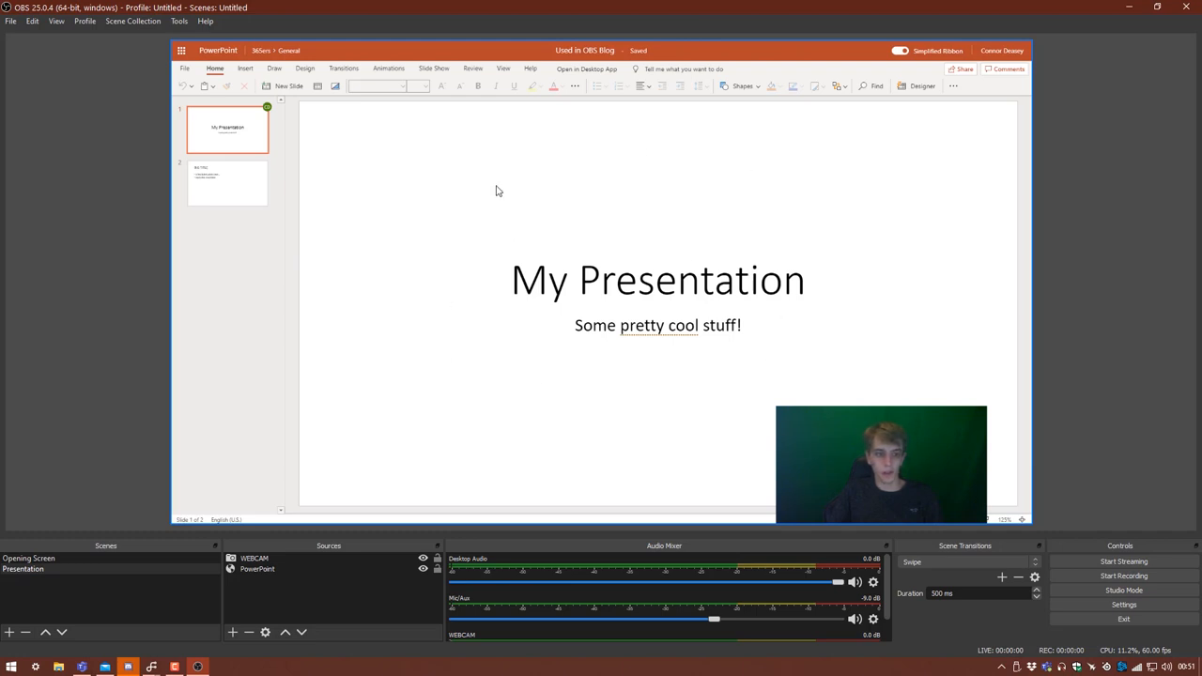
pyautogui.moveTo(355, 285)
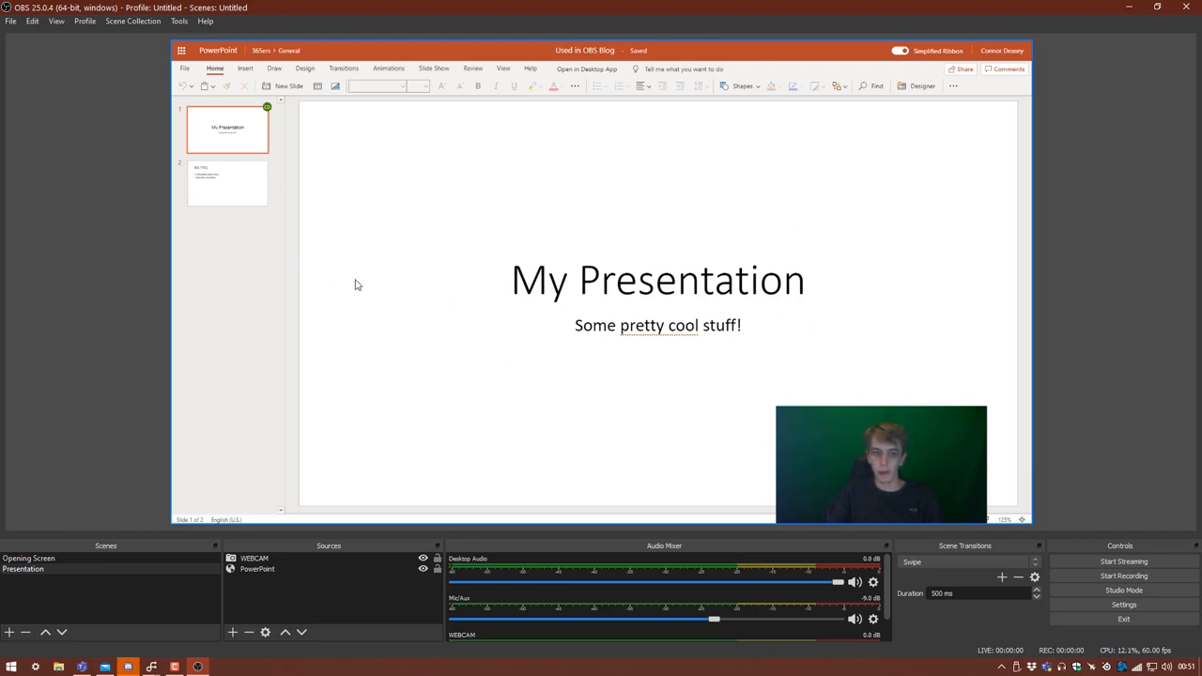
pyautogui.click(255, 569)
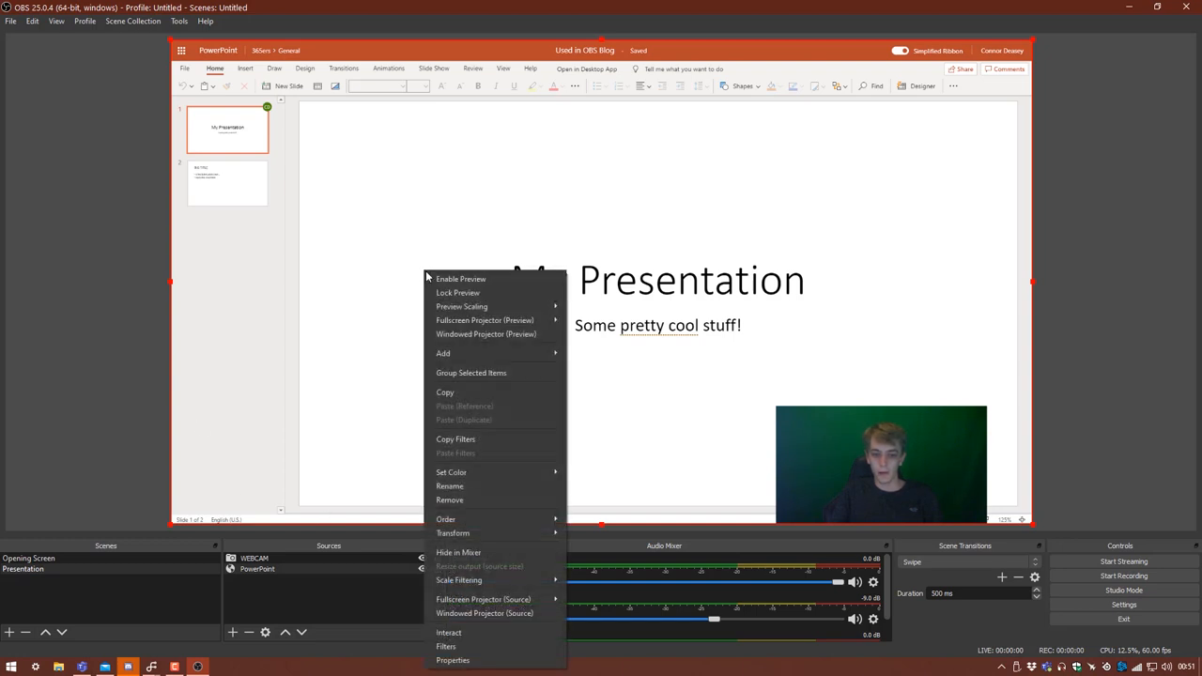
# Interact with the captured PowerPoint and select the second slide, BIG TITLE
pyautogui.click(449, 631)
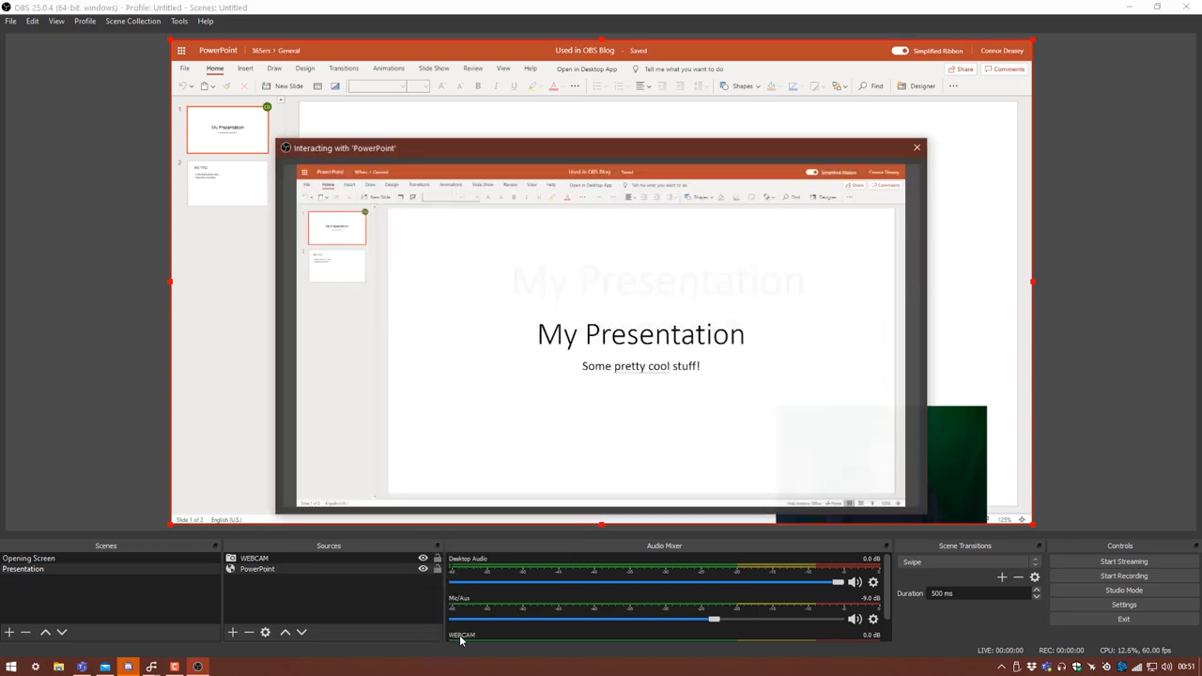
pyautogui.moveTo(600, 147); pyautogui.dragTo(581, 118)
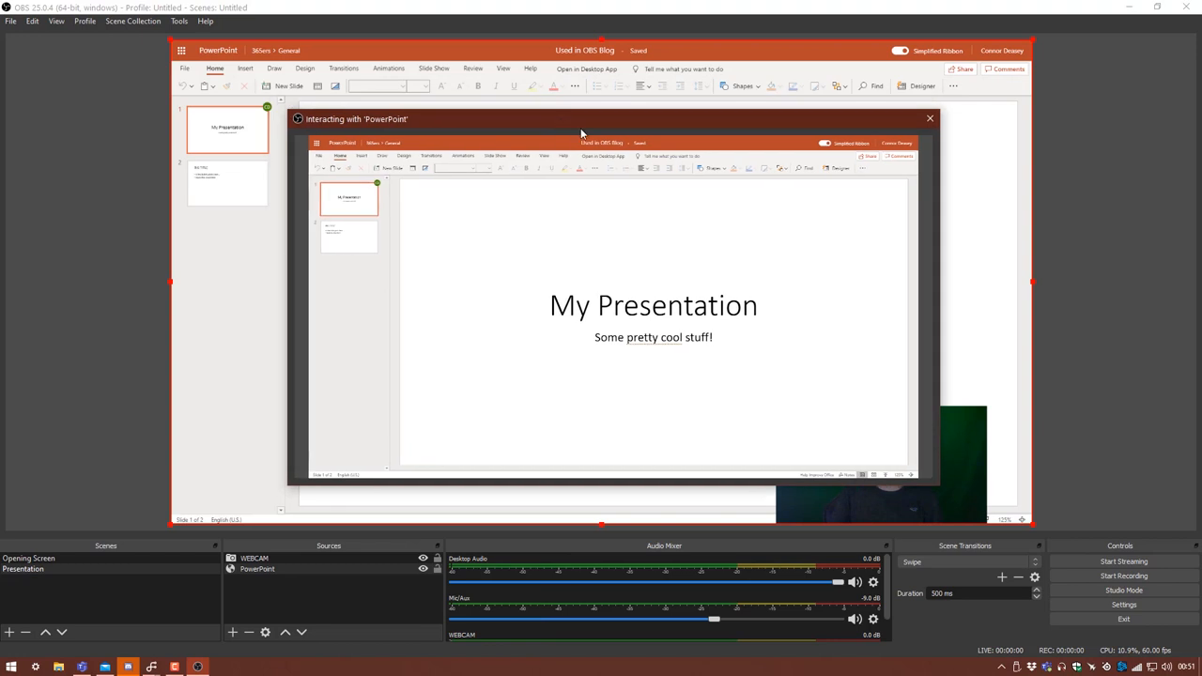
pyautogui.moveTo(548, 293)
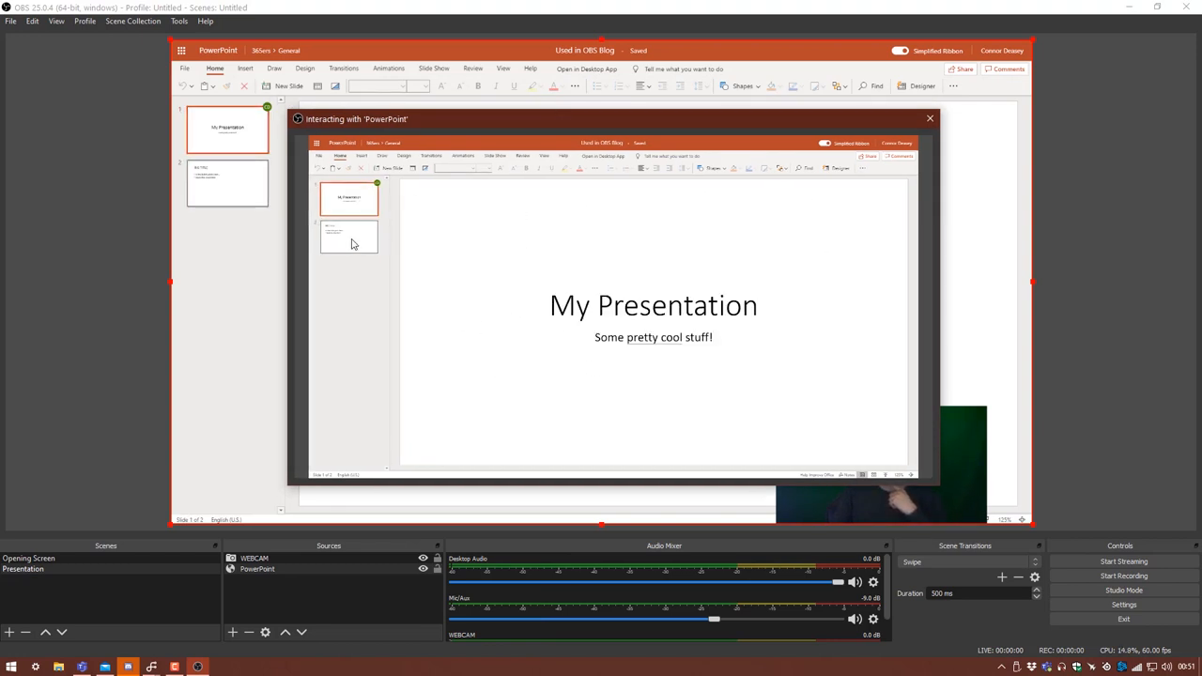
pyautogui.click(349, 236)
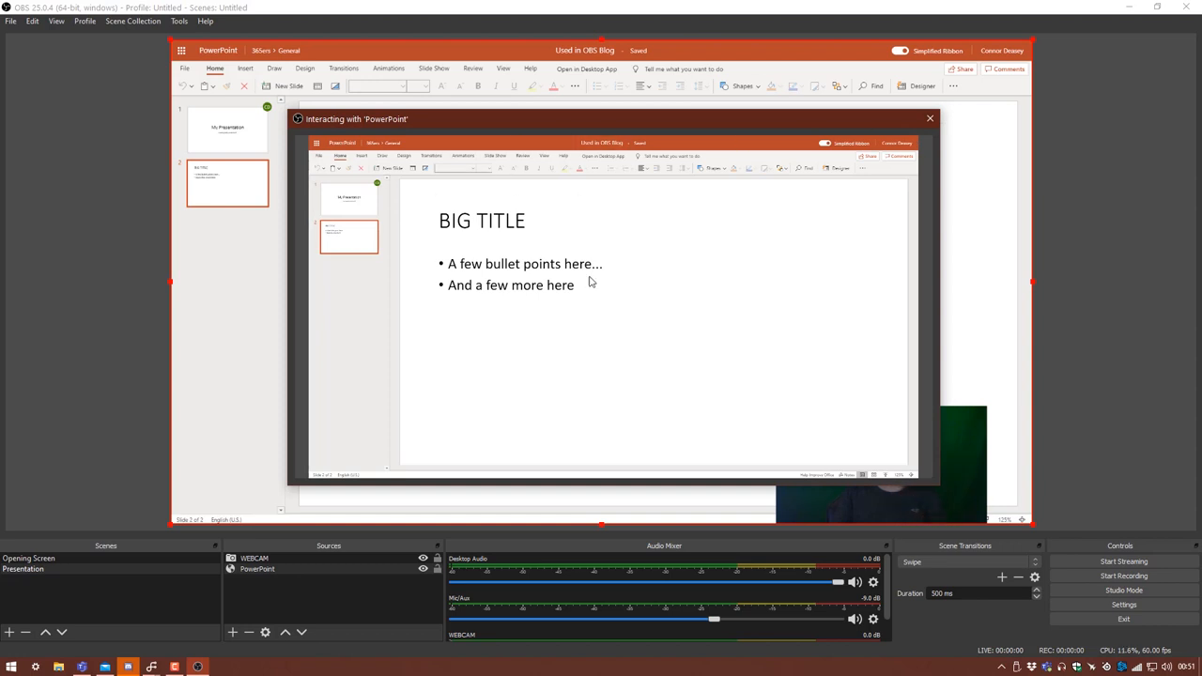
pyautogui.moveTo(586, 121)
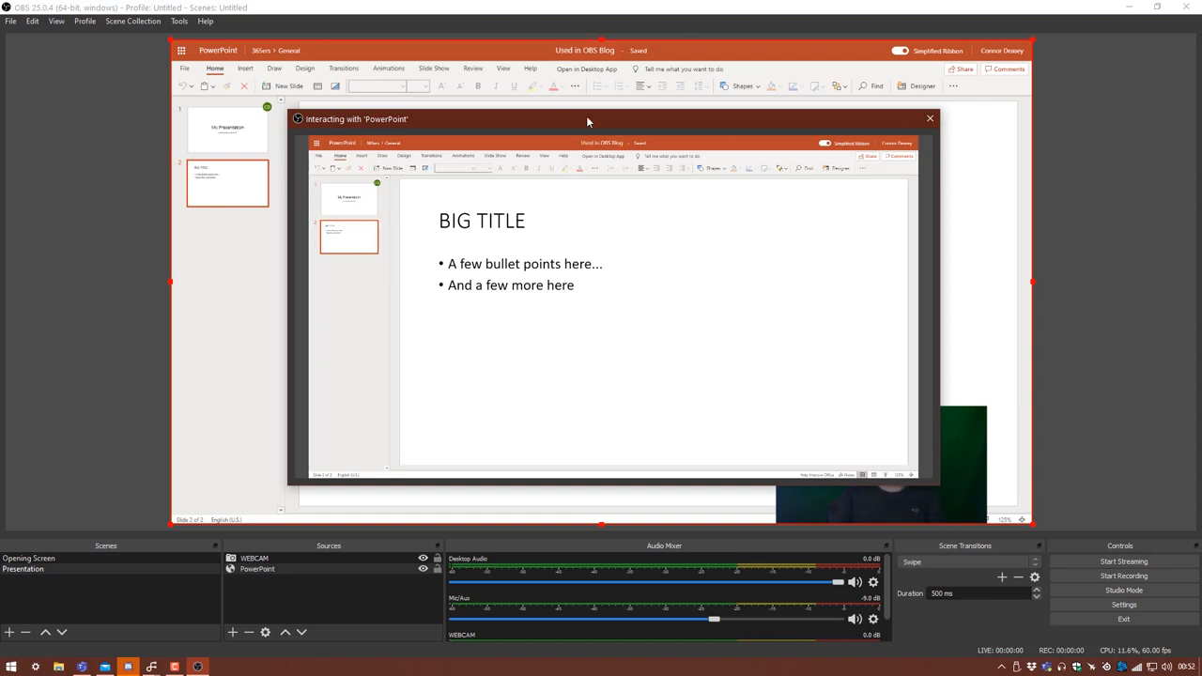
pyautogui.moveTo(588, 118); pyautogui.dragTo(567, 274)
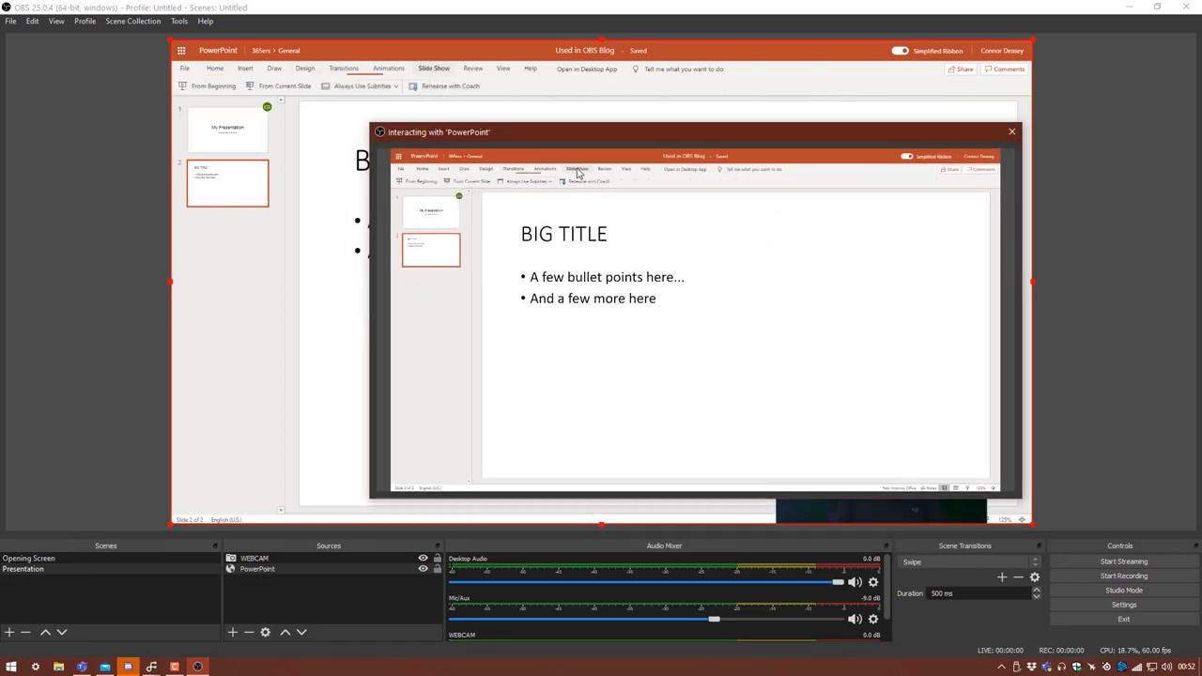
# Run the slide show from the beginning past the last slide, then close the interaction window
pyautogui.click(430, 210)
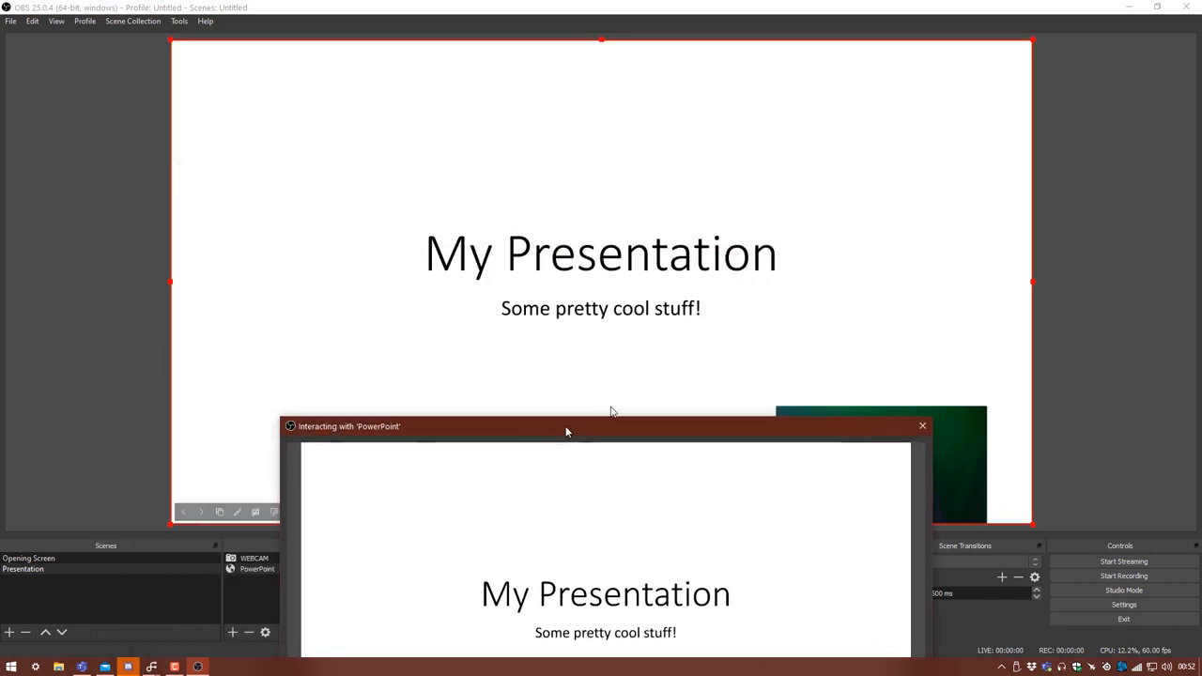
pyautogui.click(922, 424)
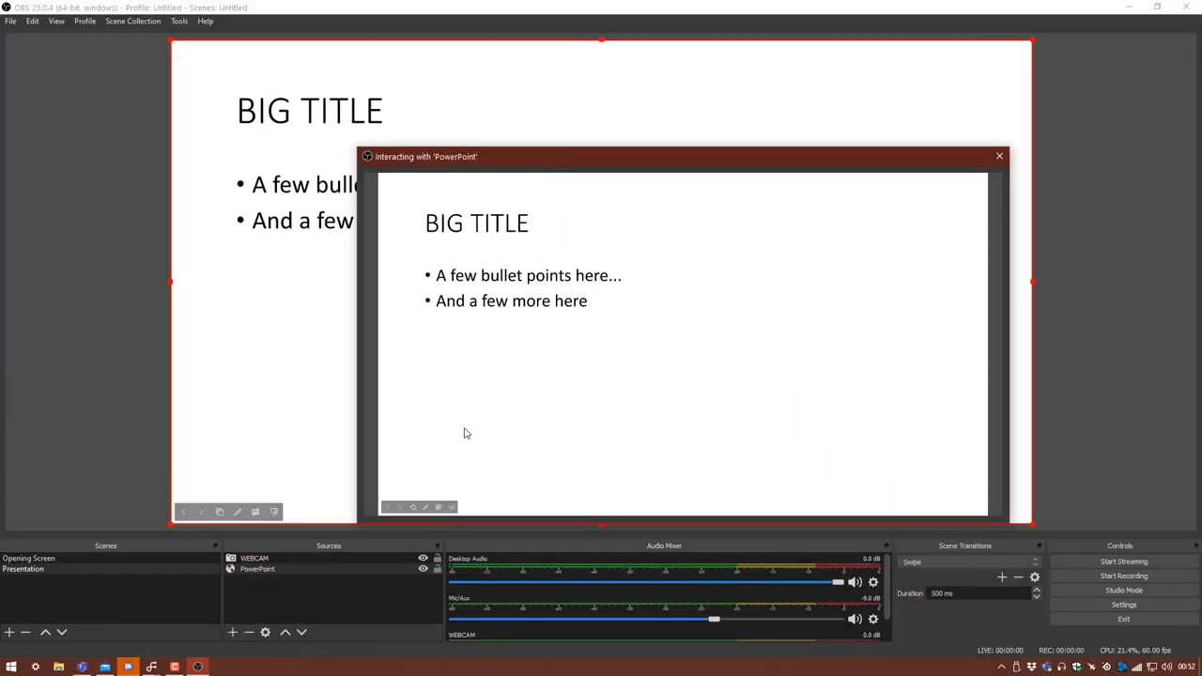
pyautogui.click(387, 507)
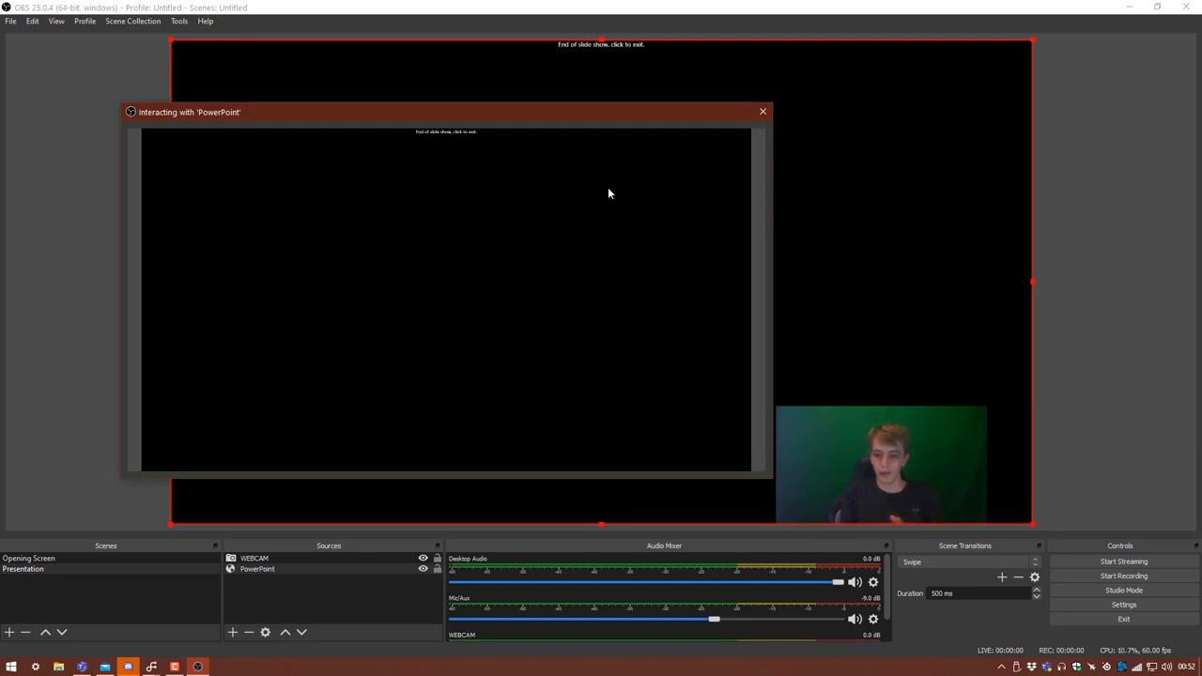
pyautogui.moveTo(712, 115)
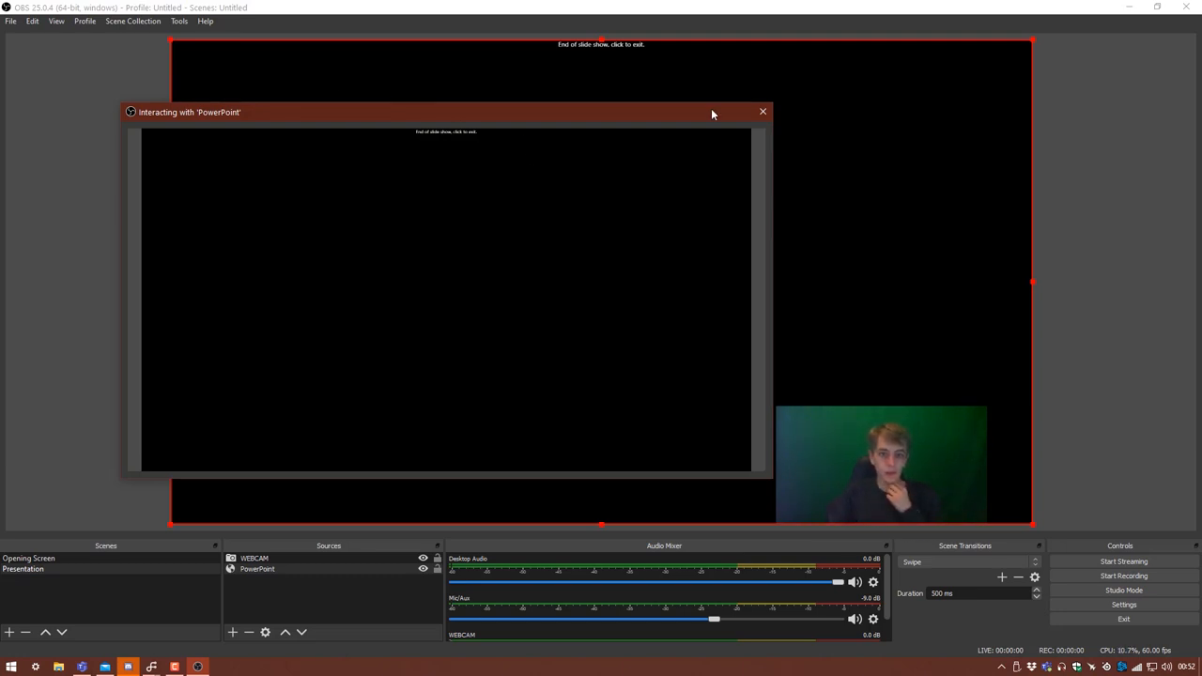
pyautogui.click(763, 113)
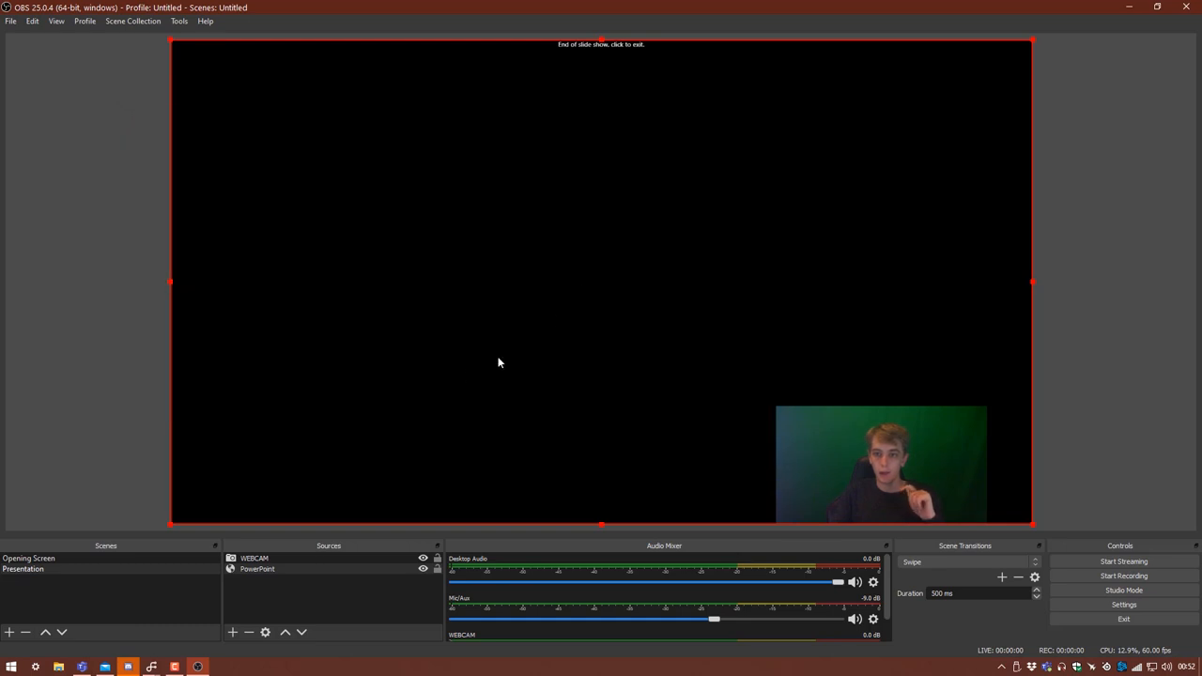
pyautogui.rightClick(500, 363)
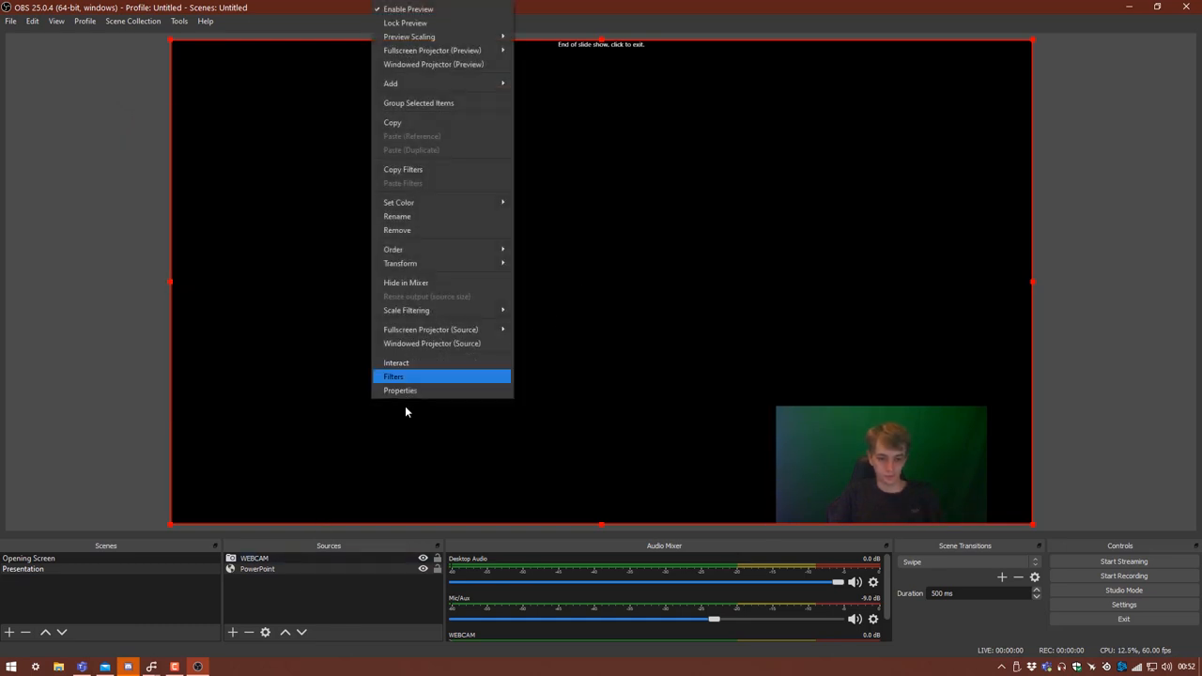
pyautogui.click(396, 363)
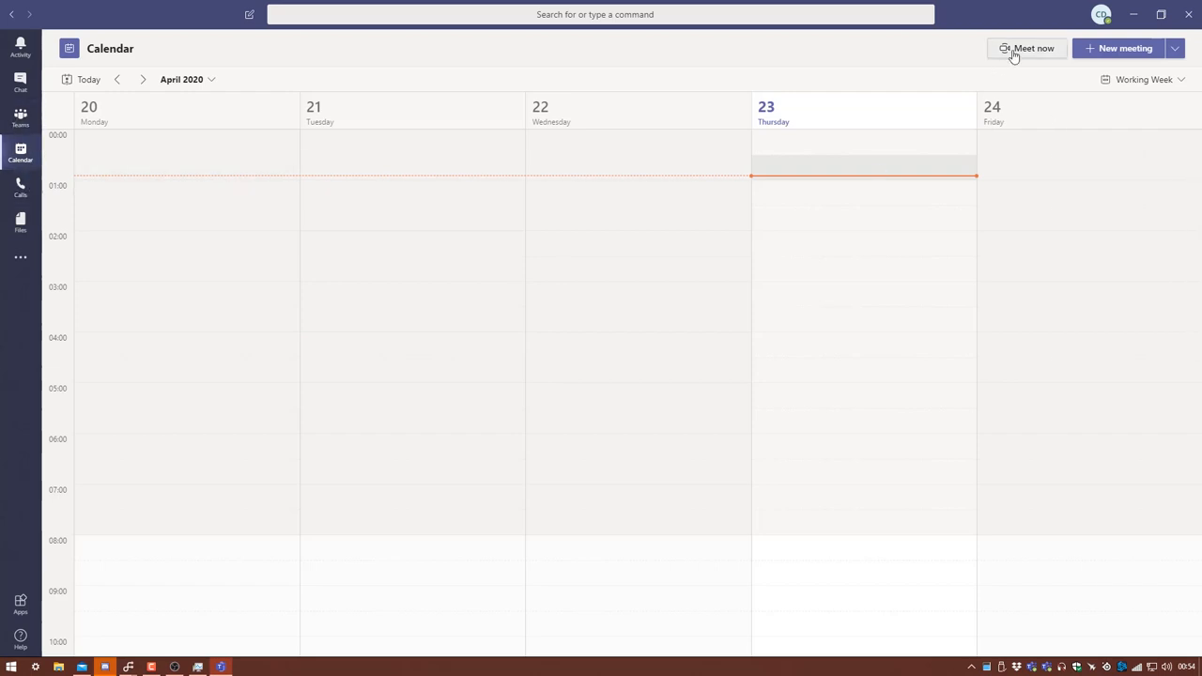
pyautogui.click(1026, 49)
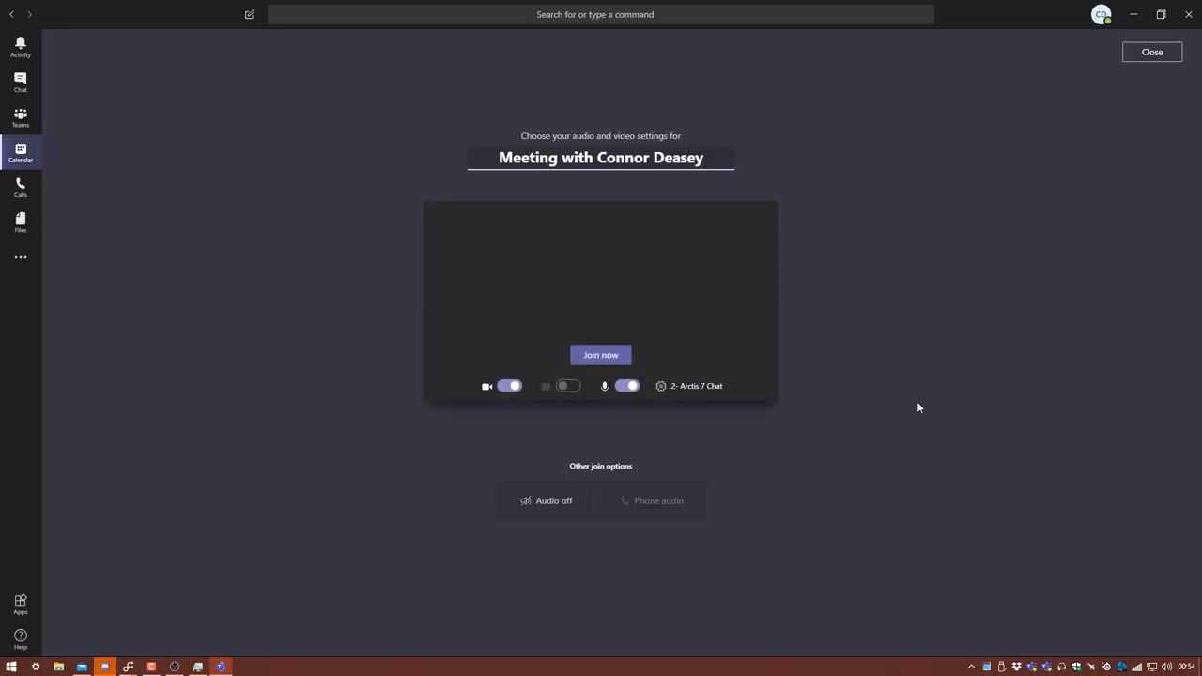
pyautogui.click(567, 385)
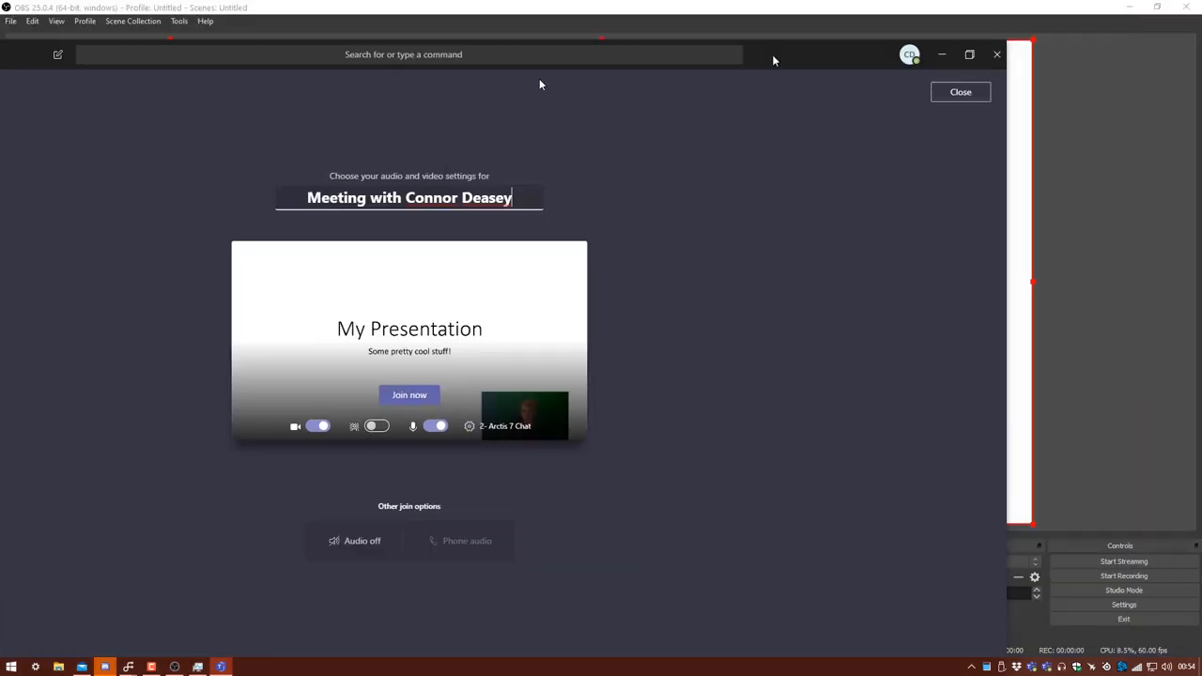
pyautogui.press('alt+tab')
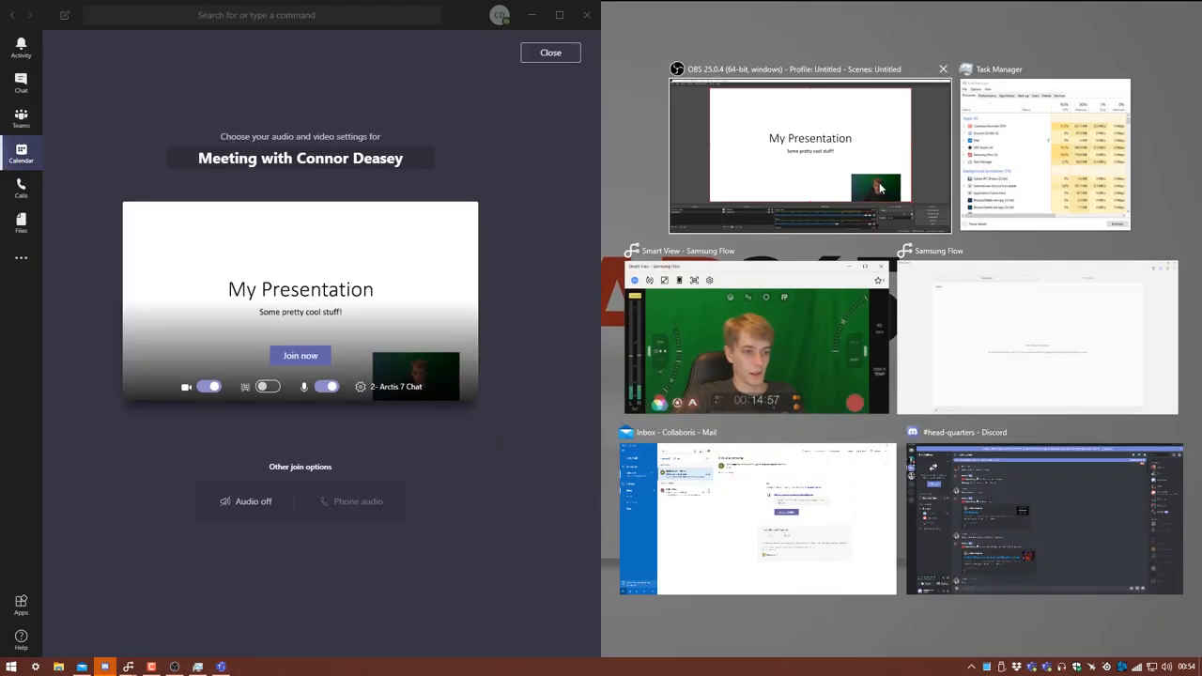
pyautogui.click(810, 154)
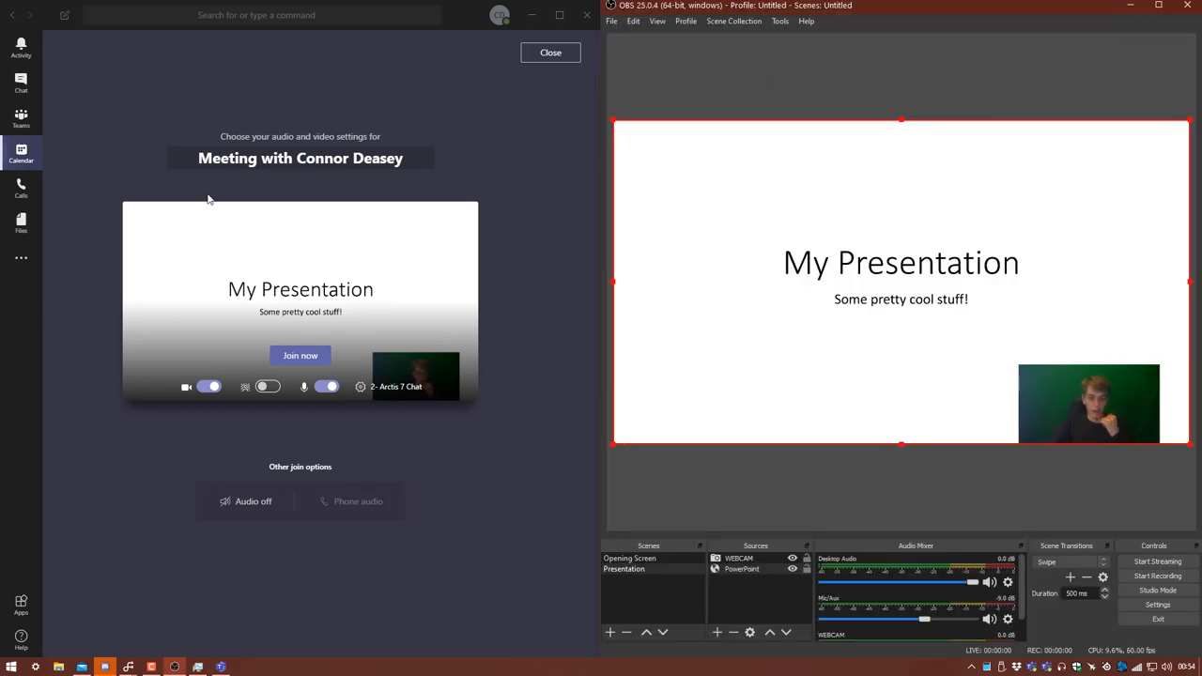
pyautogui.moveTo(242, 227)
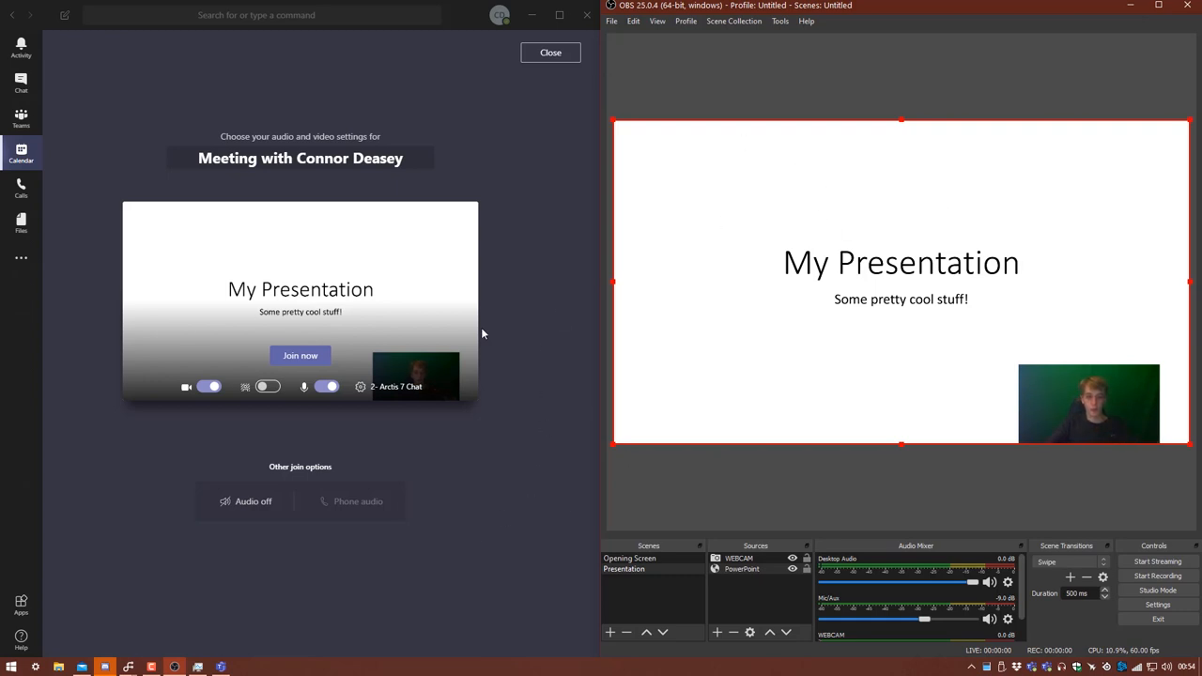
pyautogui.moveTo(464, 364)
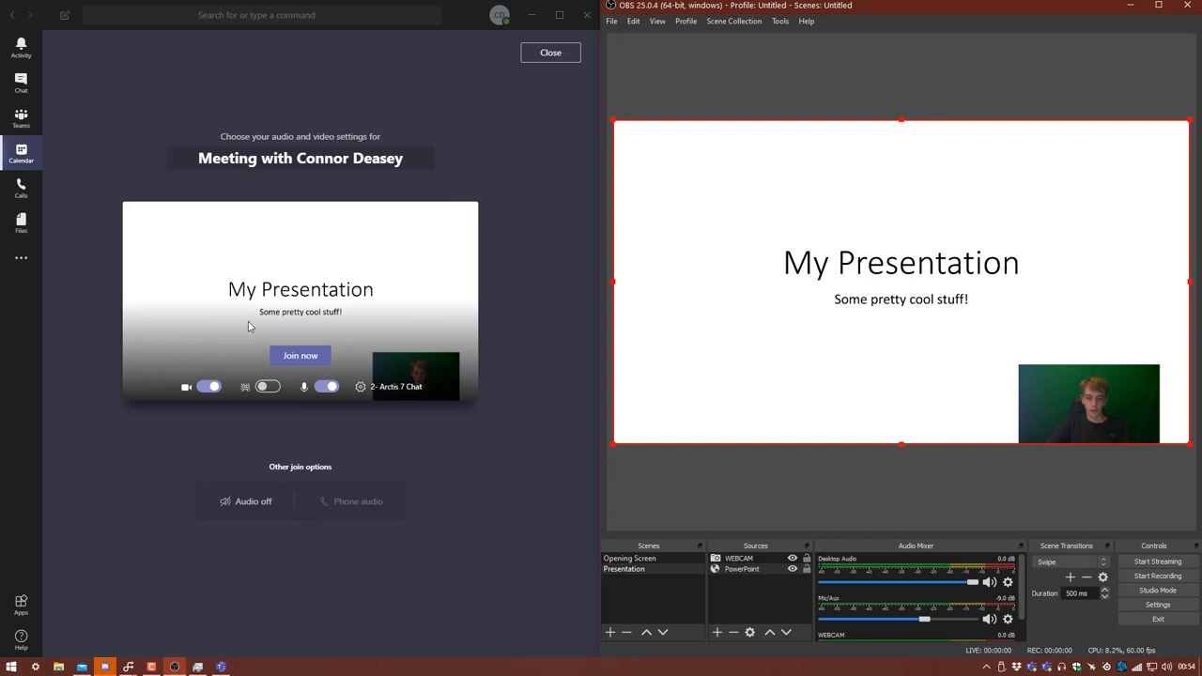
pyautogui.moveTo(591, 428)
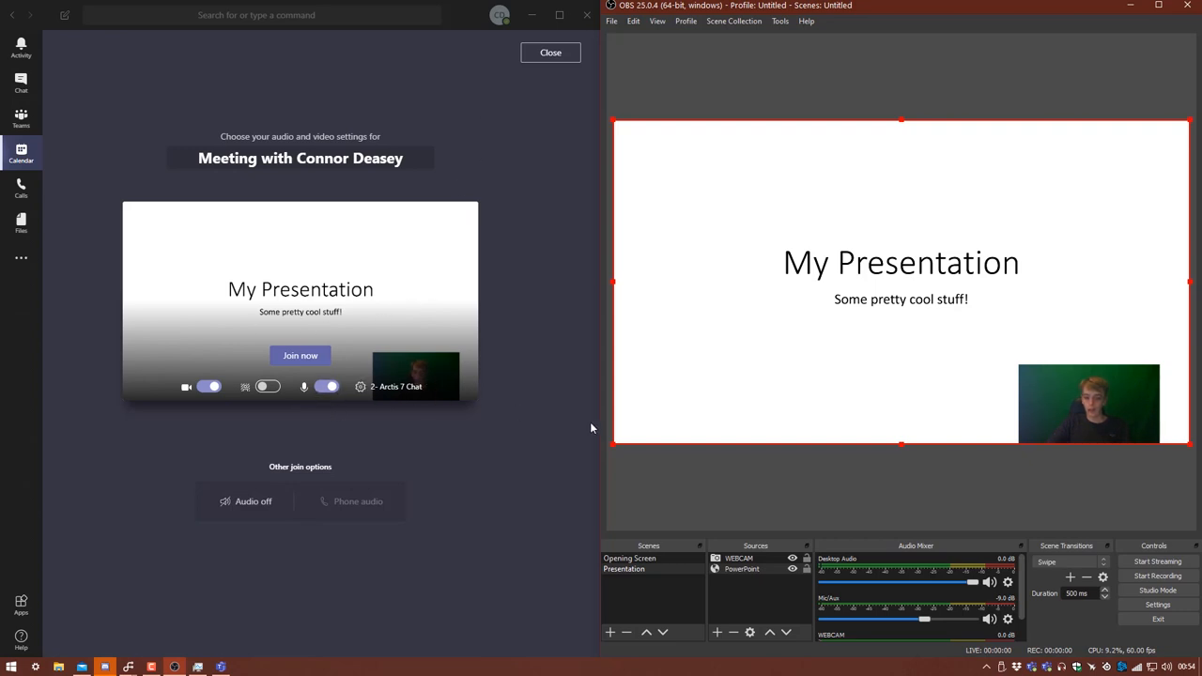
pyautogui.moveTo(473, 398)
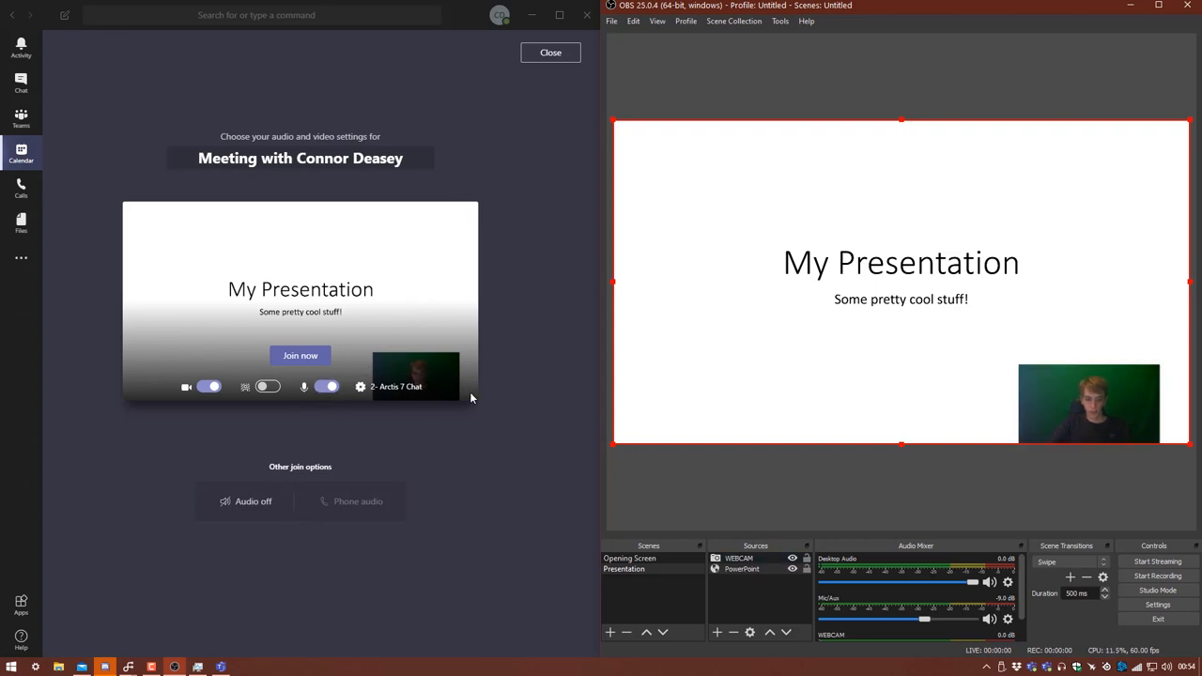
pyautogui.moveTo(618, 199)
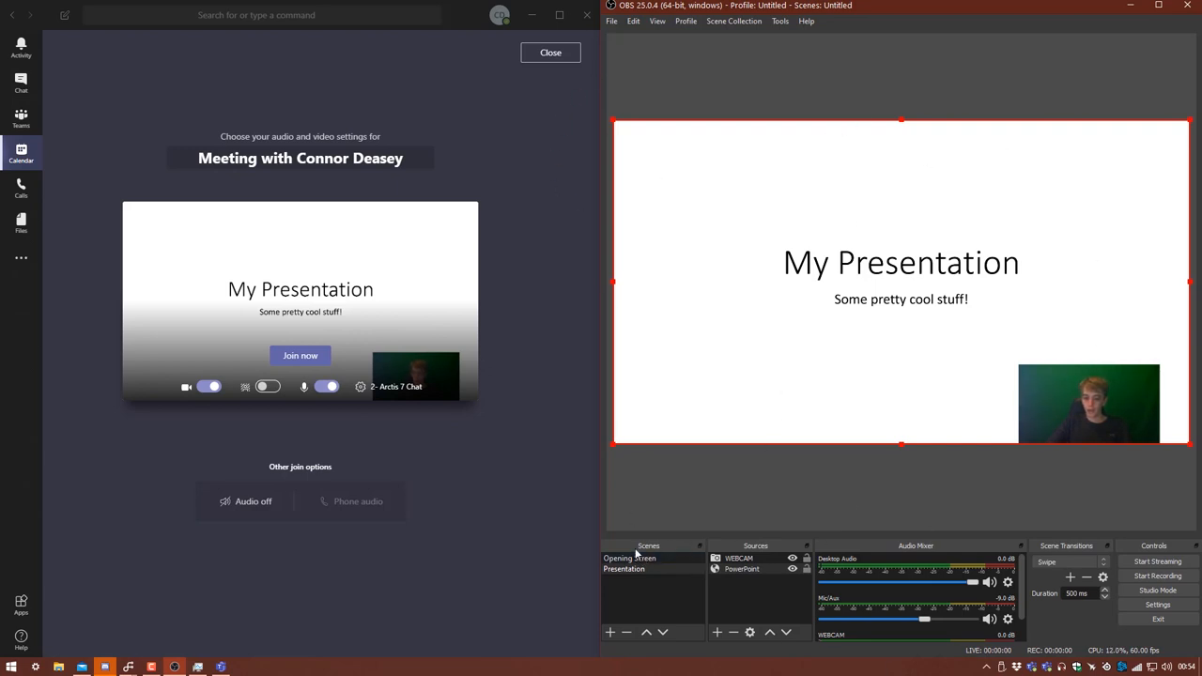
pyautogui.moveTo(604, 635)
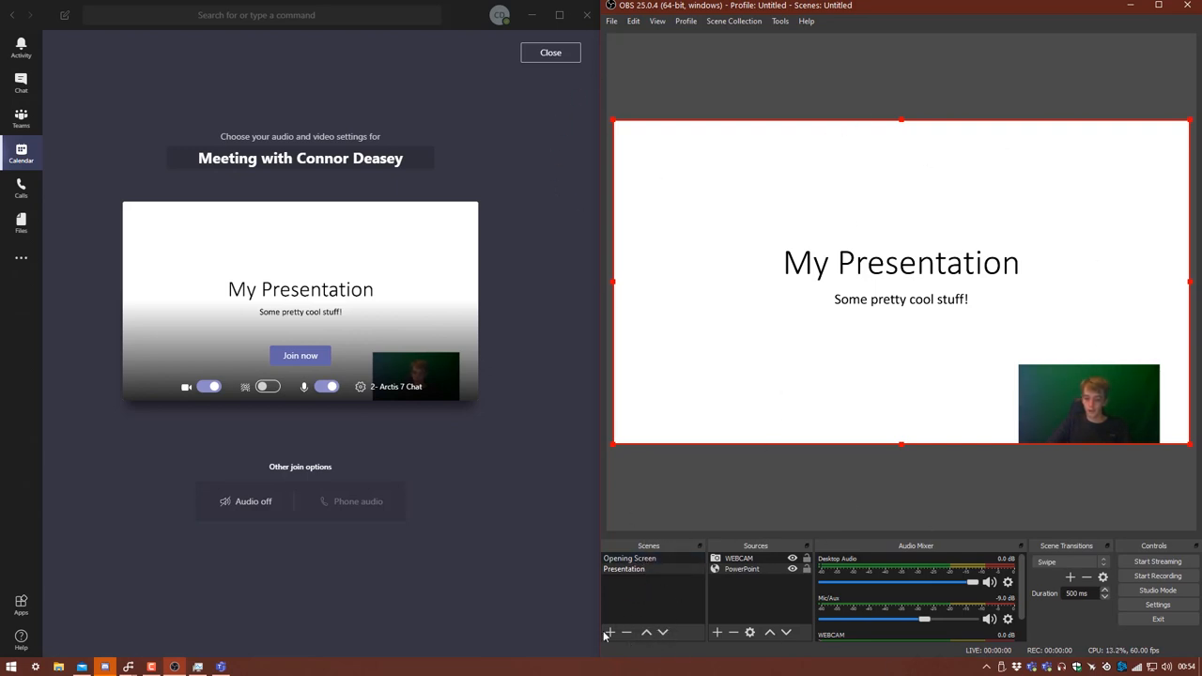
# Add an empty third scene named Blank
pyautogui.click(608, 631)
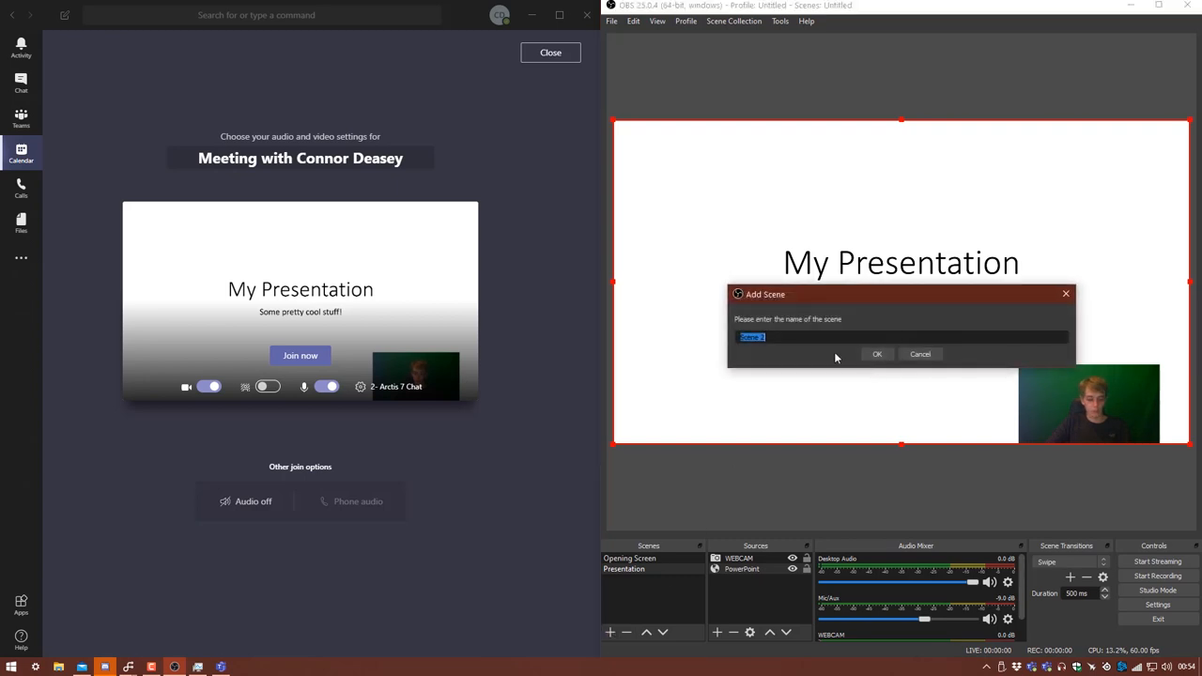
pyautogui.click(875, 353)
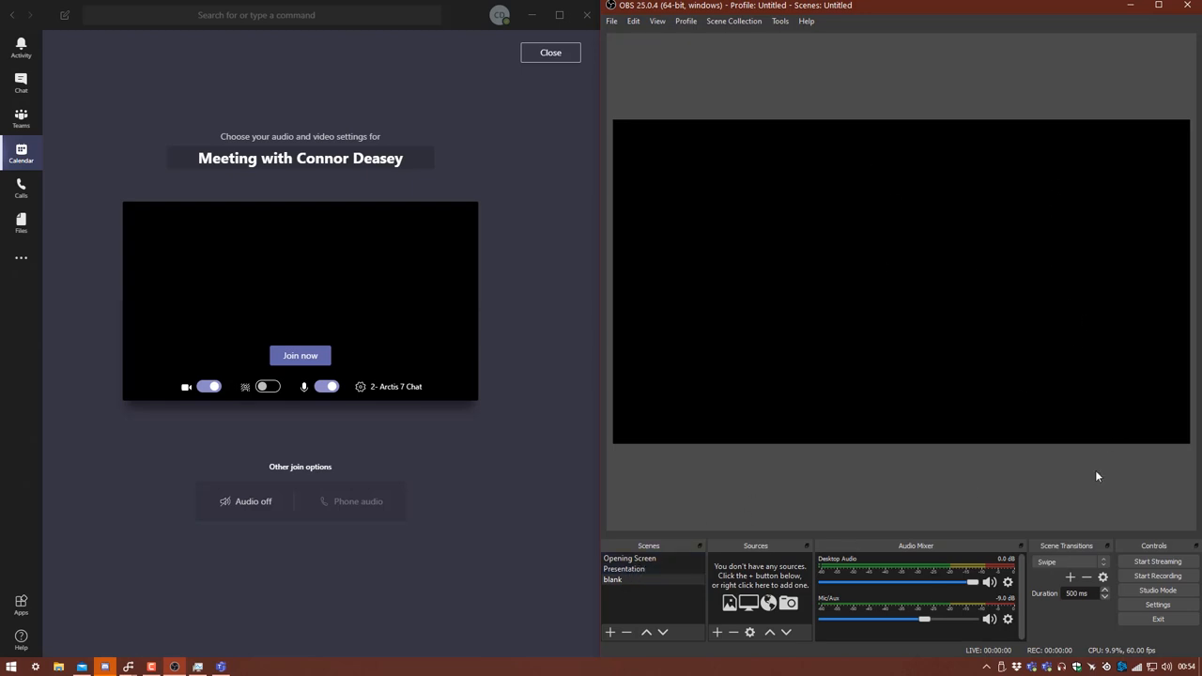
pyautogui.click(624, 567)
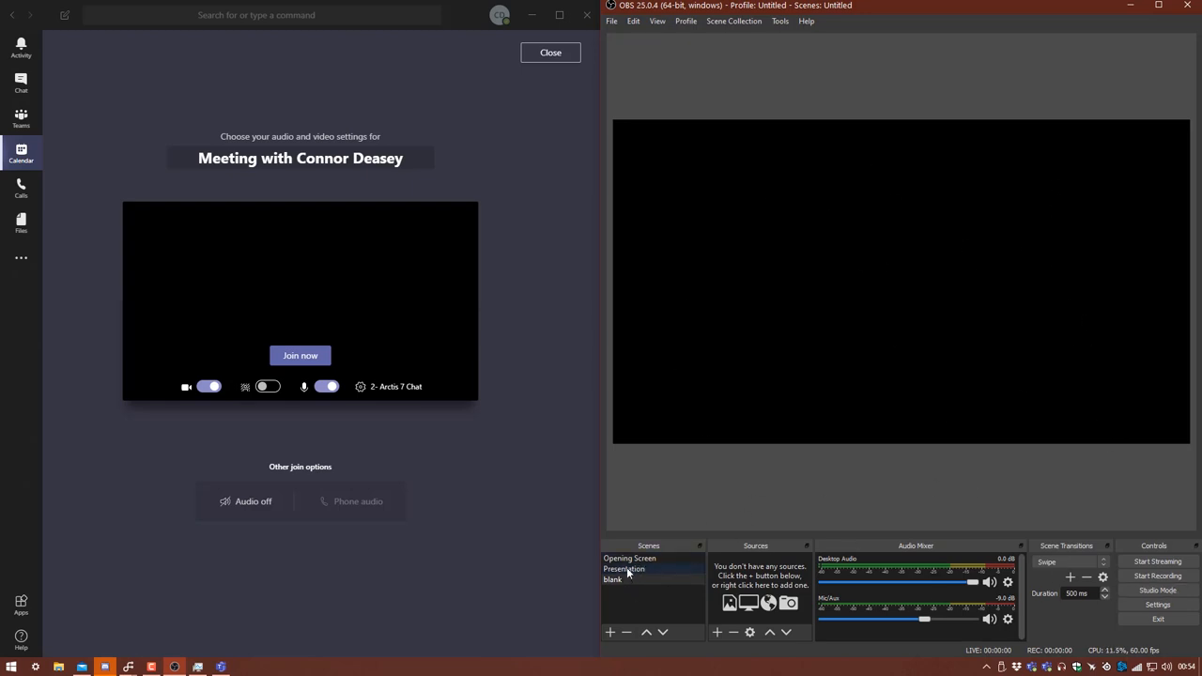
# Flip between Opening Screen and Blank, return to Opening Screen, and enable Studio Mode
pyautogui.click(623, 569)
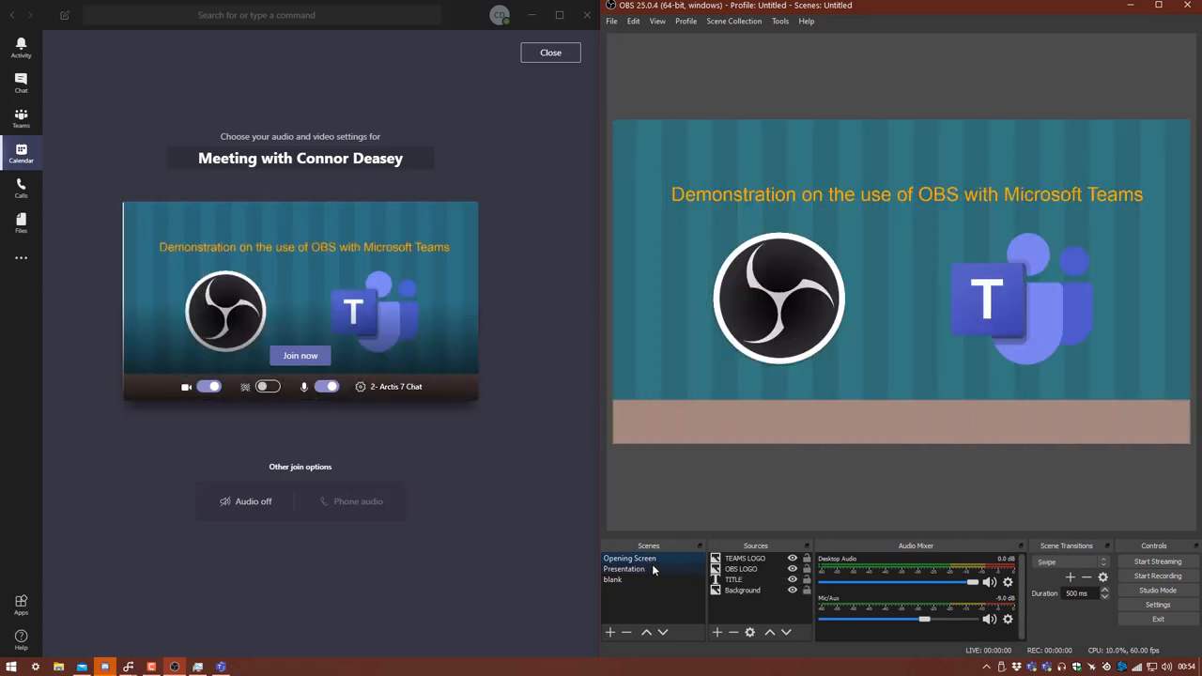
pyautogui.click(624, 567)
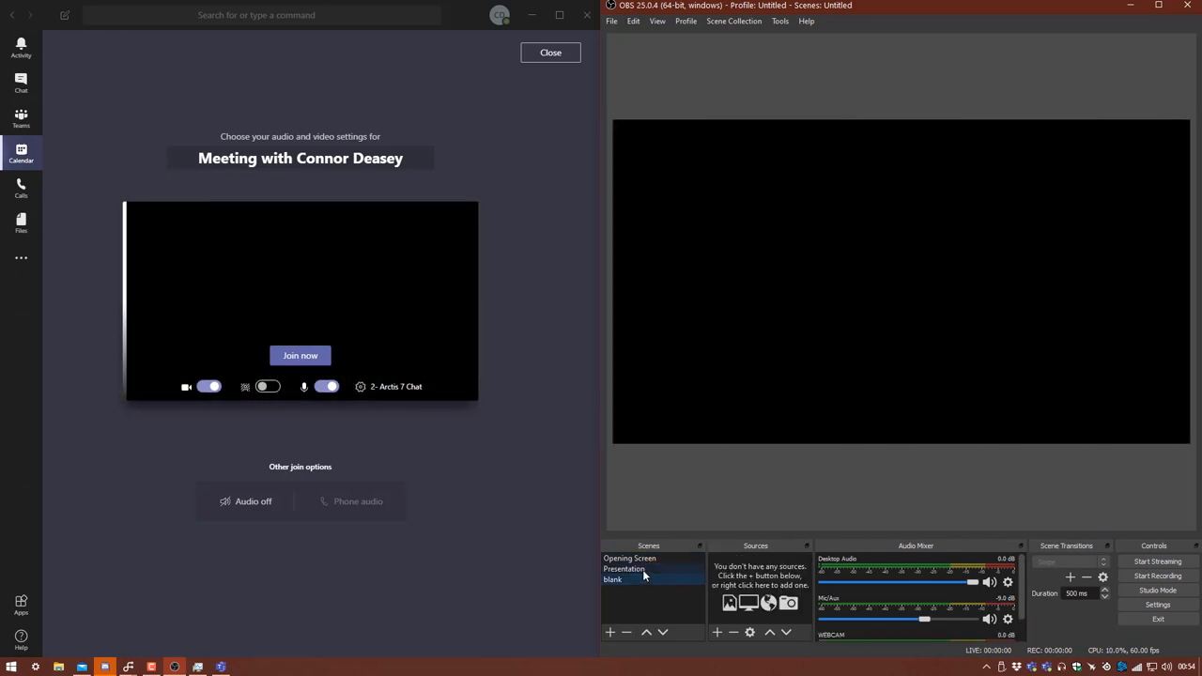
pyautogui.click(629, 558)
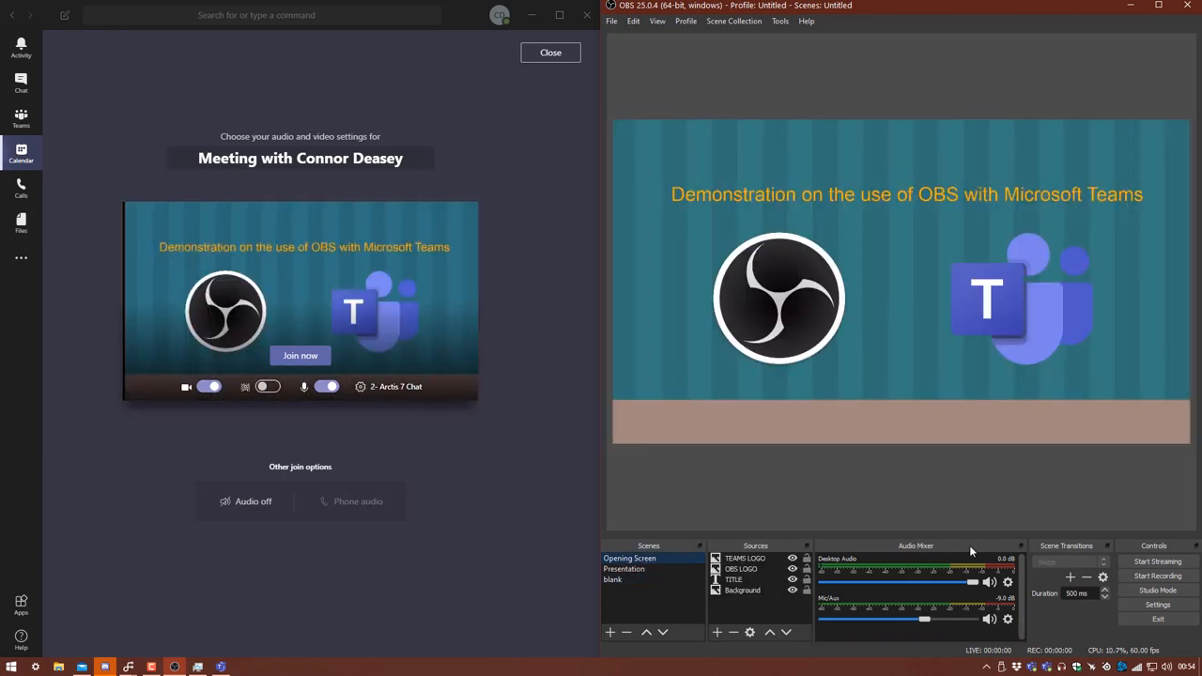
pyautogui.click(1157, 605)
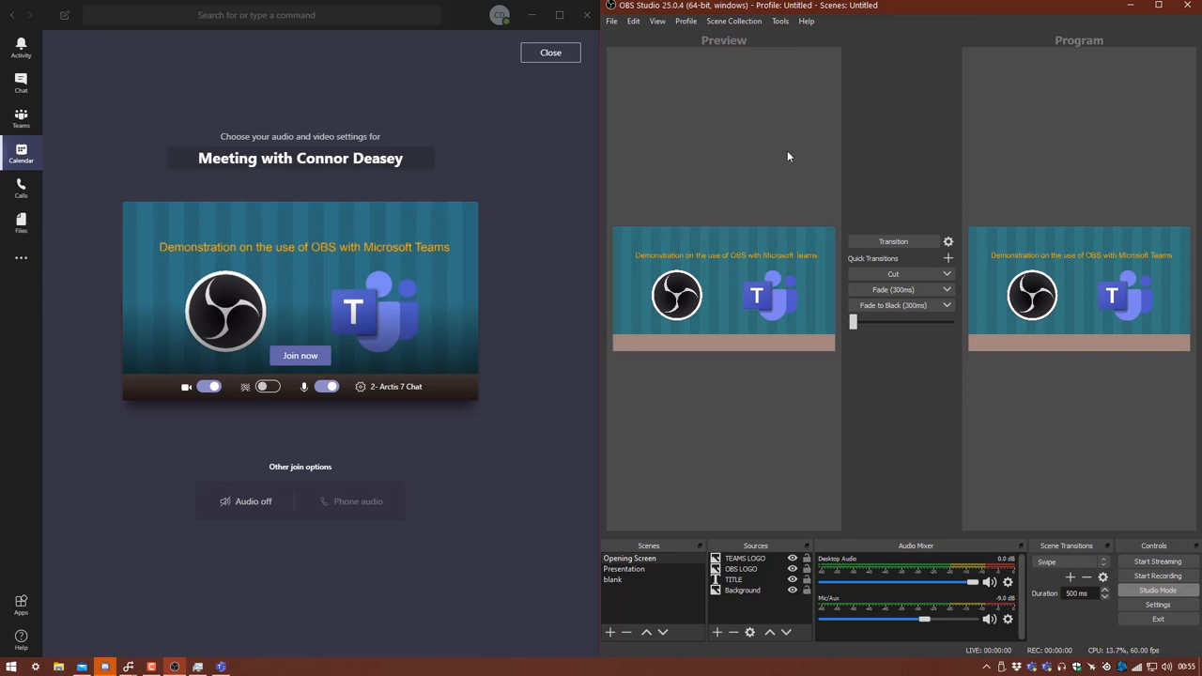
pyautogui.moveTo(686, 120)
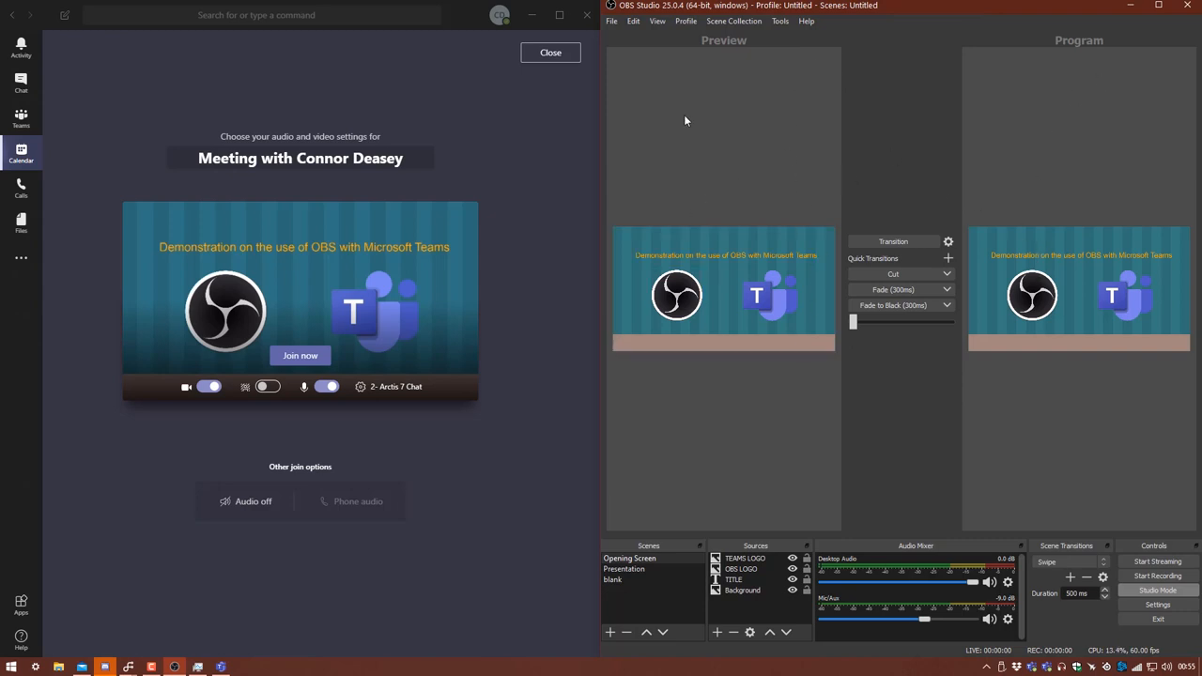
pyautogui.moveTo(798, 102)
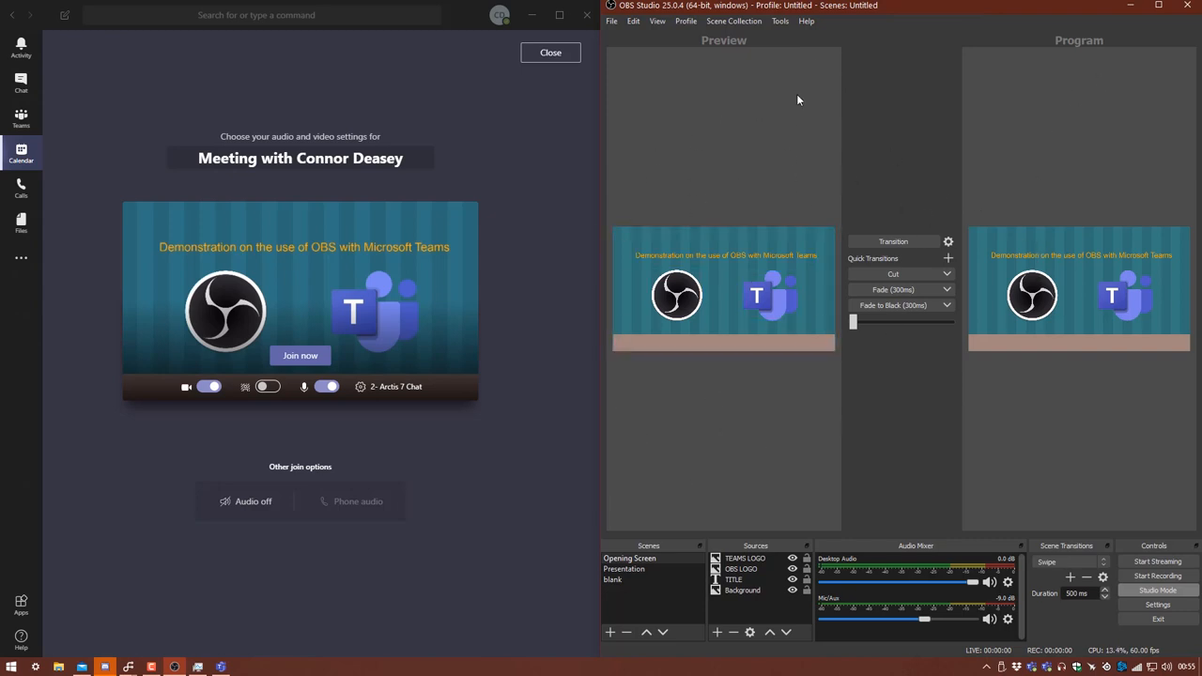
pyautogui.moveTo(1159, 148)
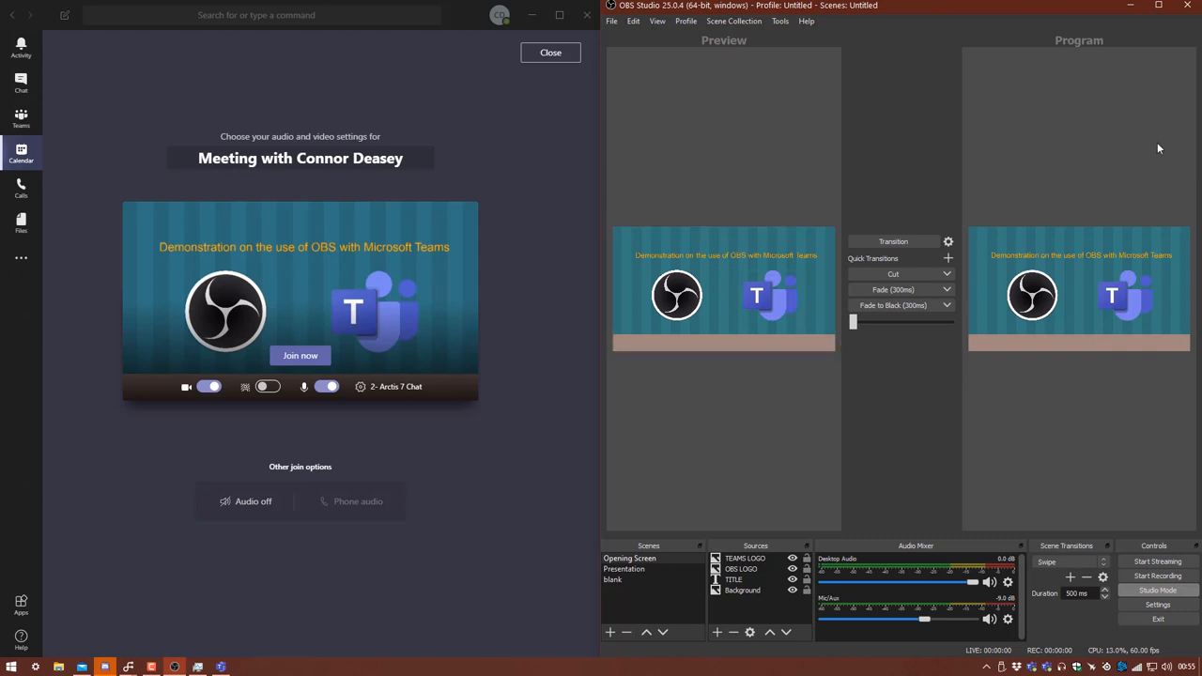
pyautogui.moveTo(1022, 467)
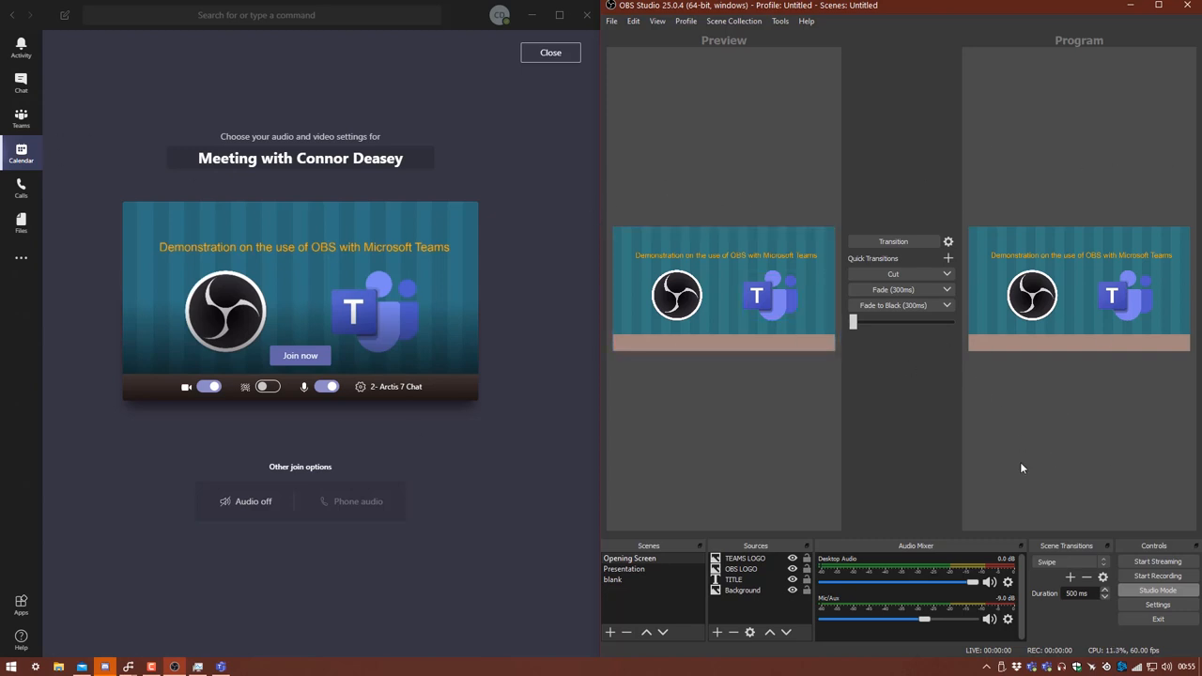
pyautogui.moveTo(676, 529)
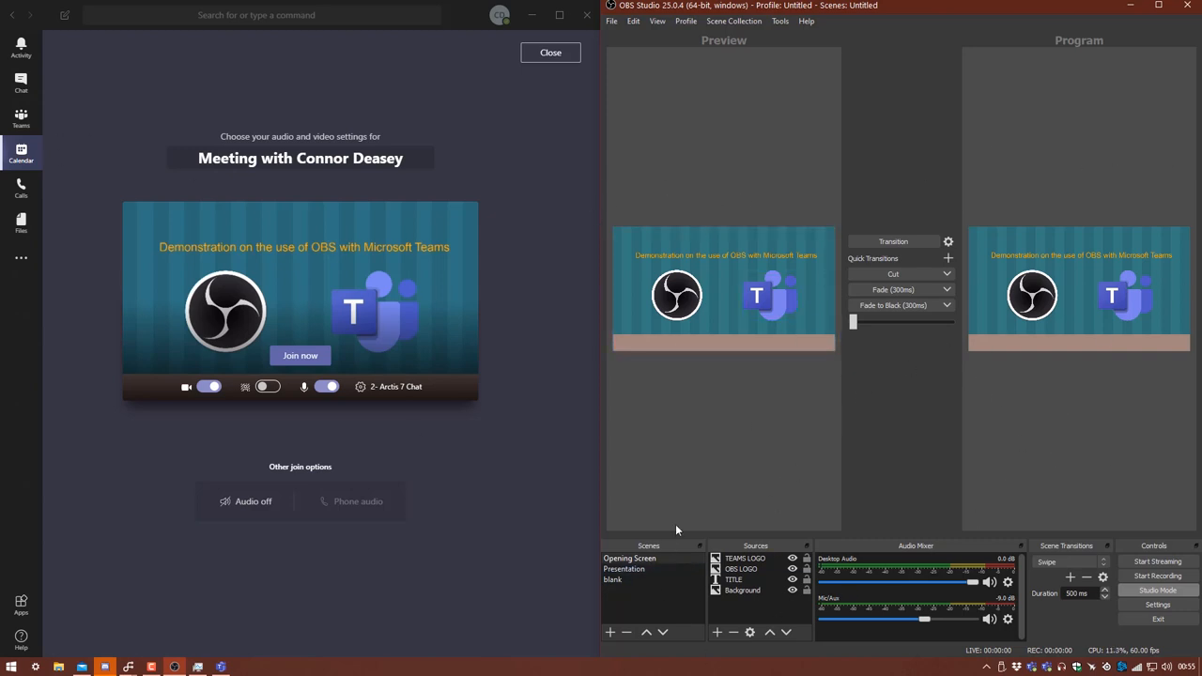
pyautogui.moveTo(289, 270)
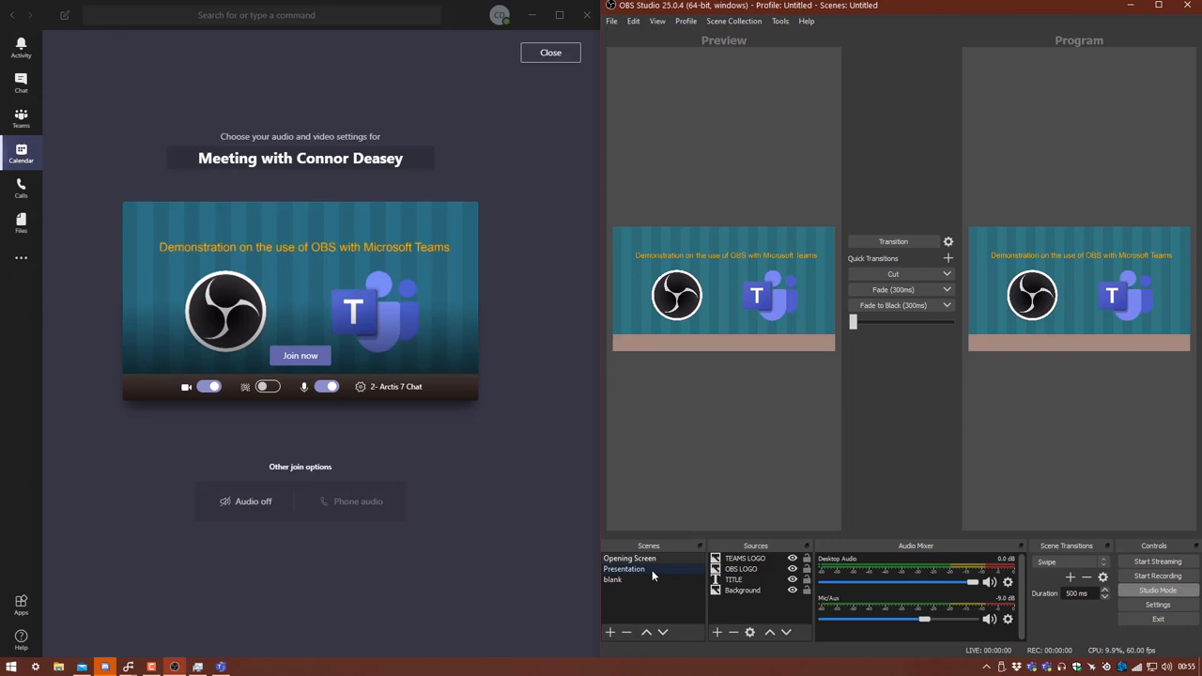
# Send Presentation live to the meeting and queue the empty Blank scene in preview
pyautogui.click(624, 567)
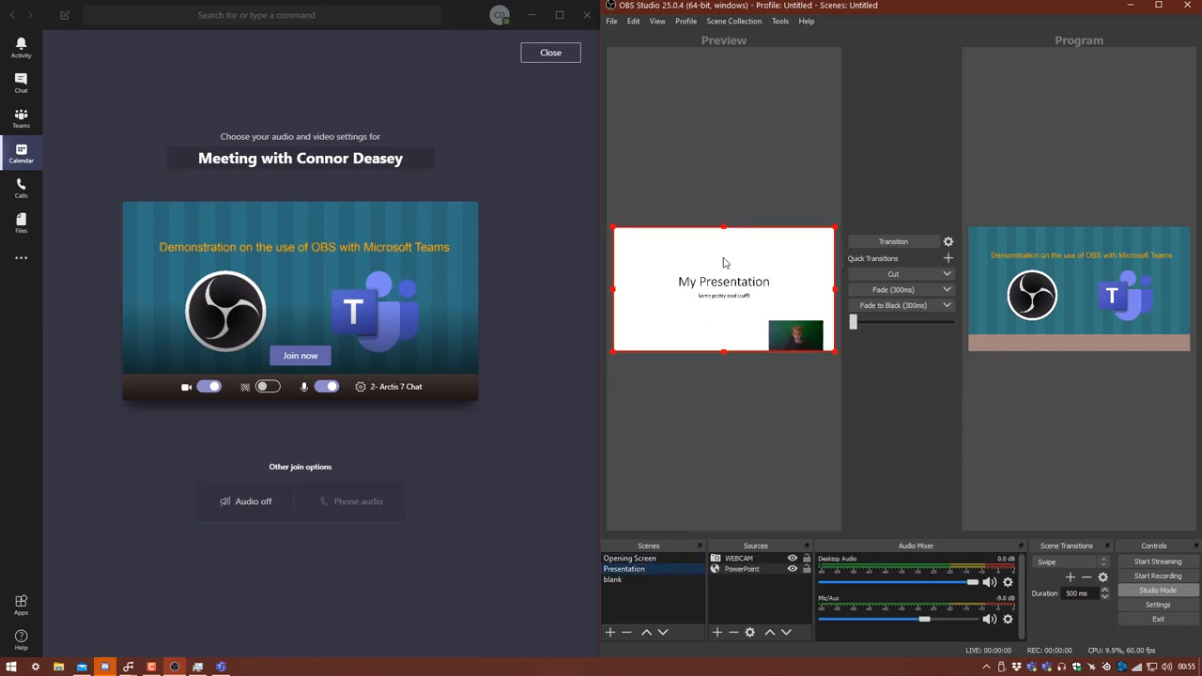
pyautogui.moveTo(774, 308)
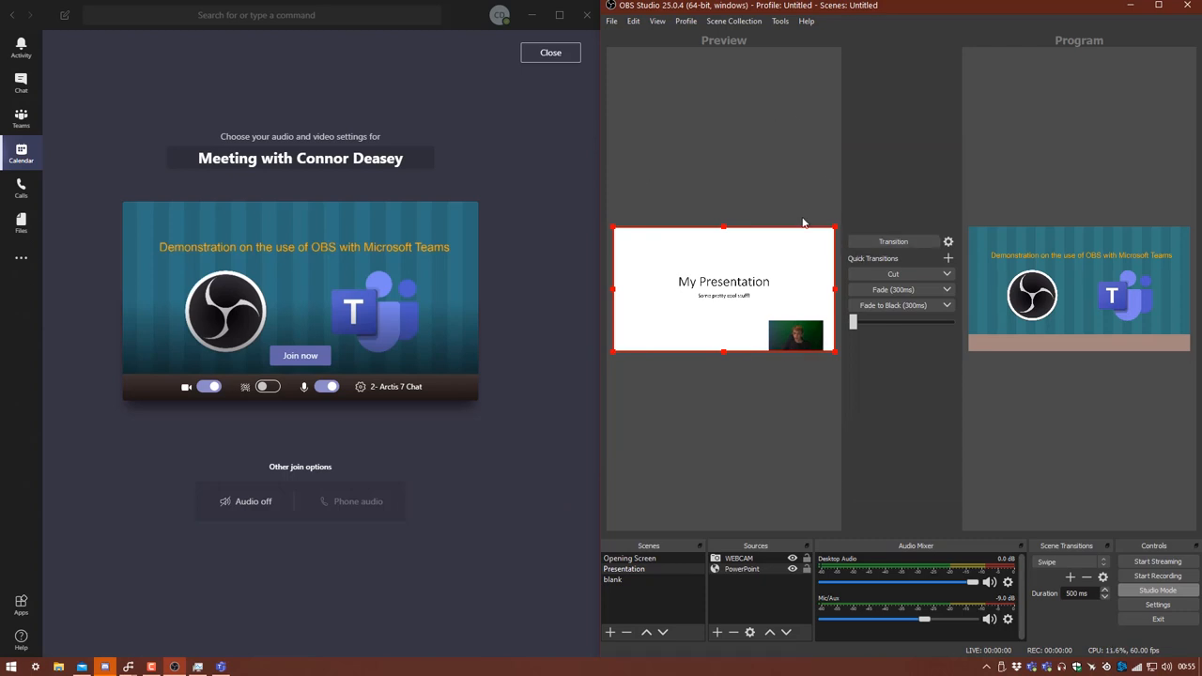
pyautogui.moveTo(731, 248)
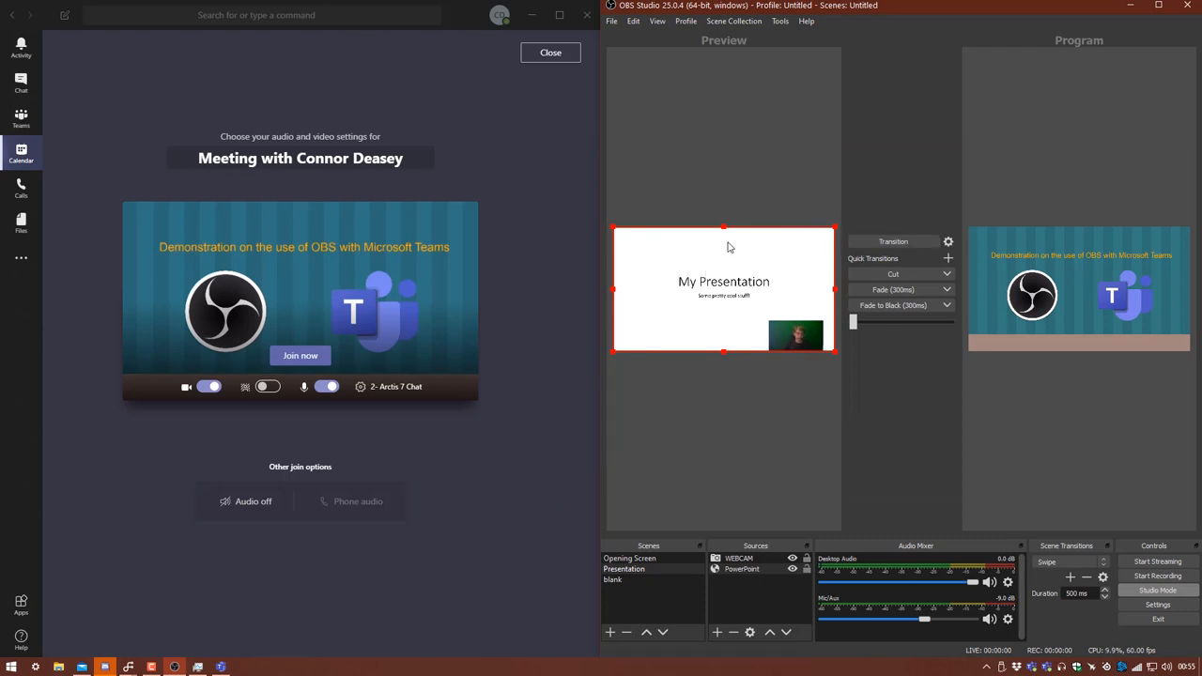
pyautogui.moveTo(834, 251)
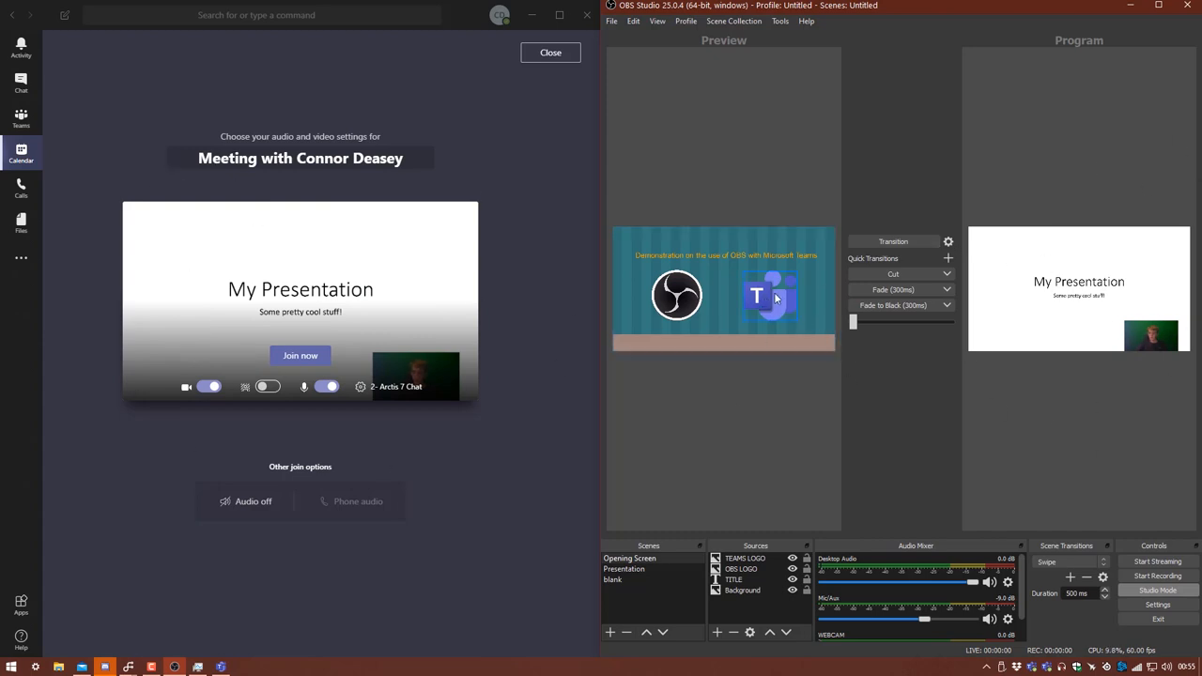
pyautogui.click(612, 579)
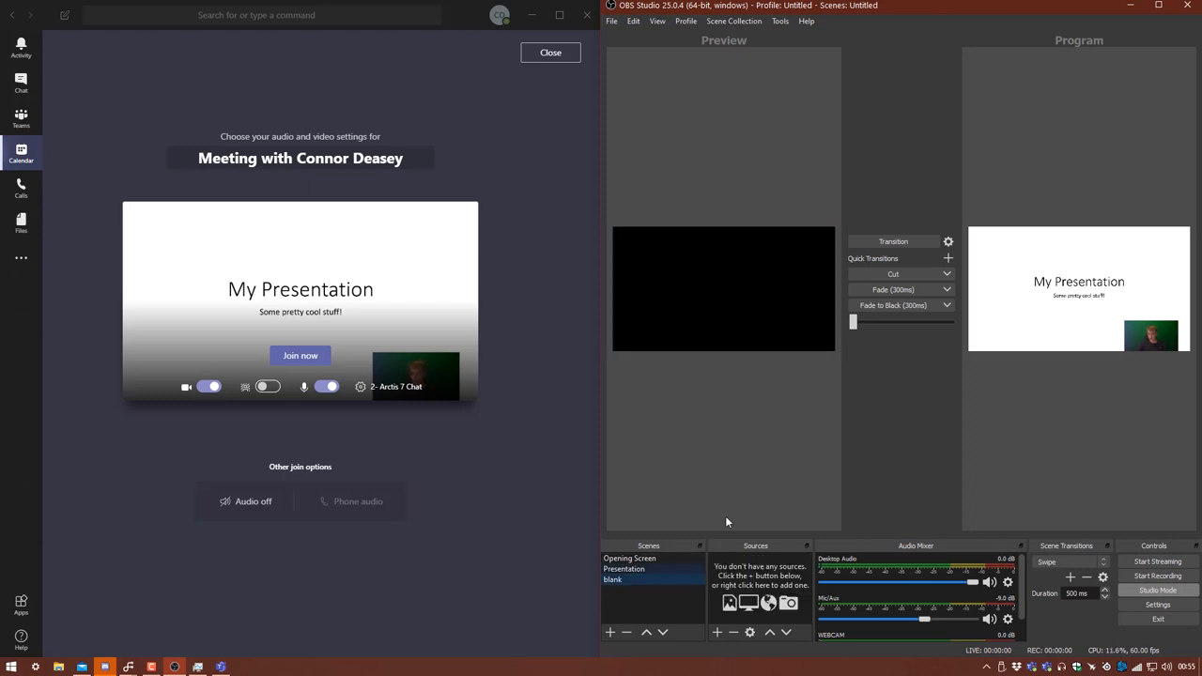
# Add the existing WEBCAM source to Blank, fit it to the full frame, and transition it live
pyautogui.rightClick(723, 366)
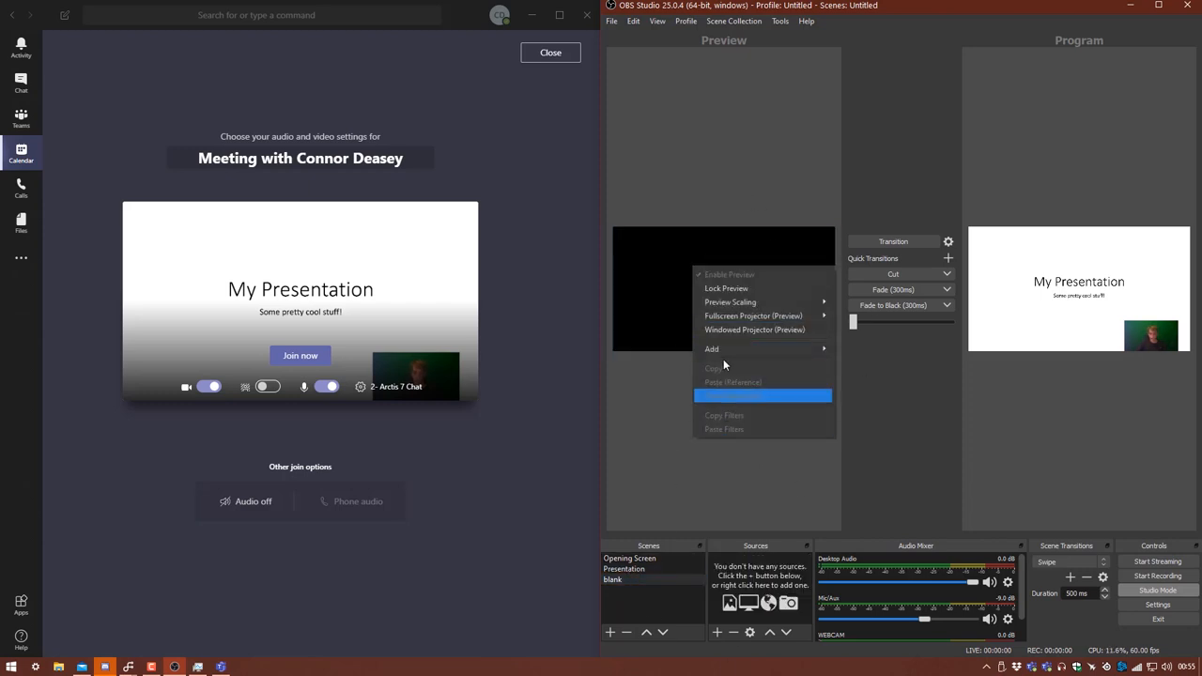
pyautogui.click(712, 348)
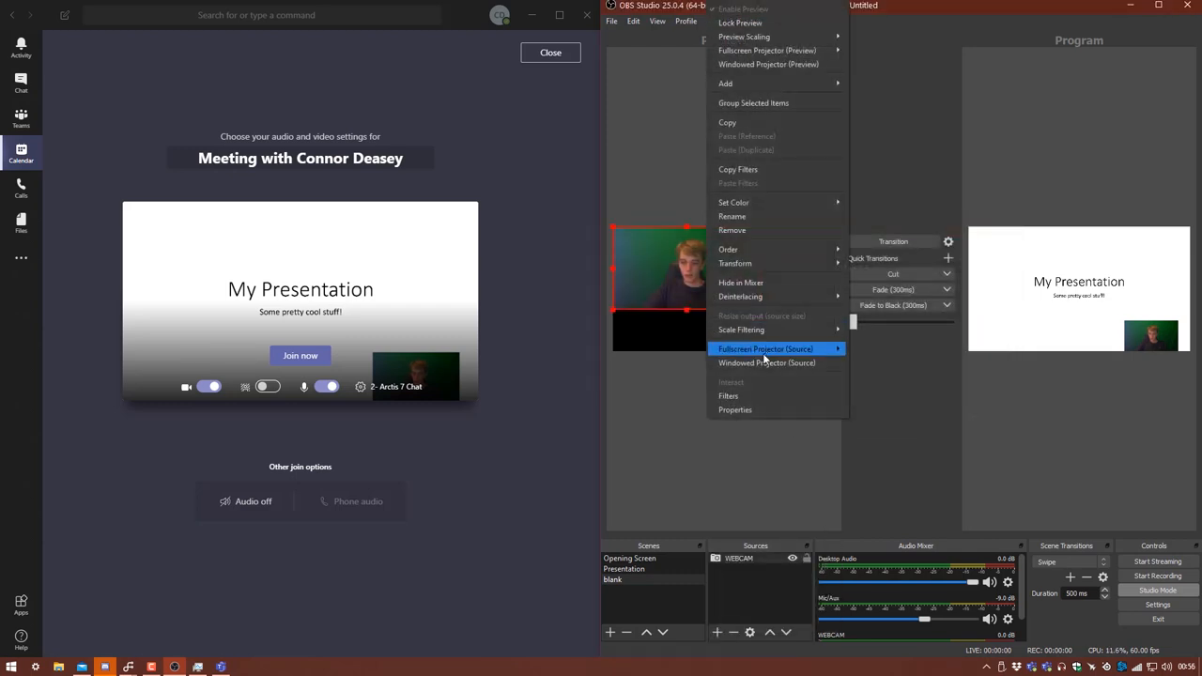
pyautogui.moveTo(736, 263)
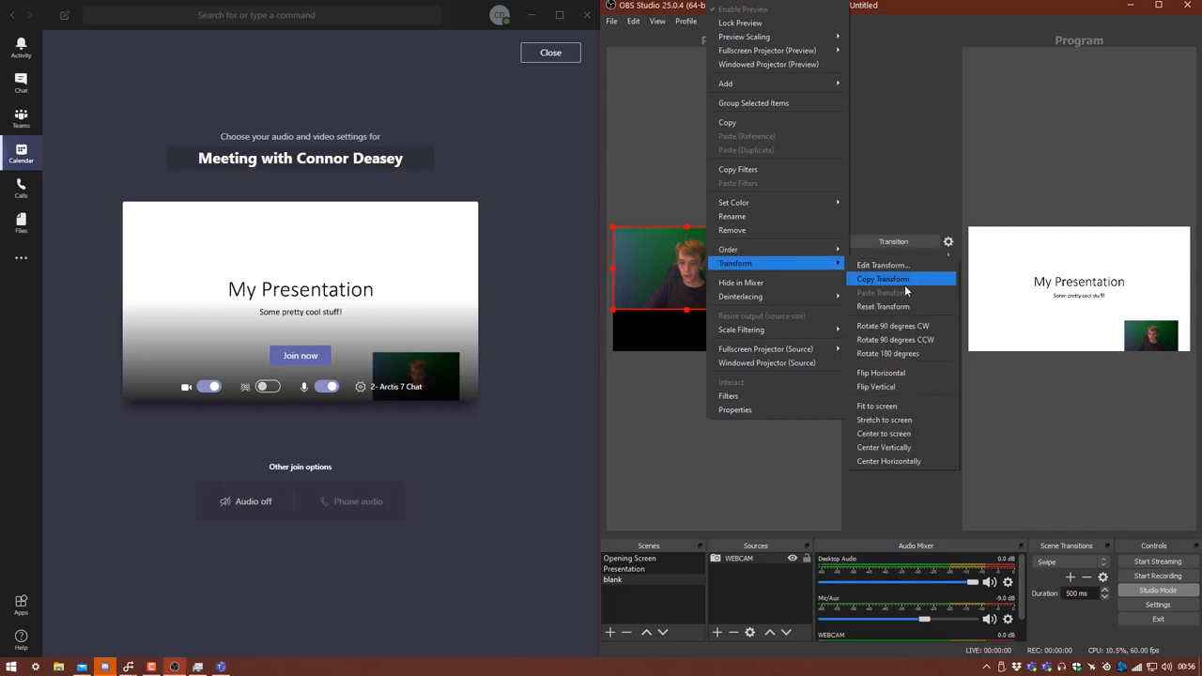
pyautogui.moveTo(900, 405)
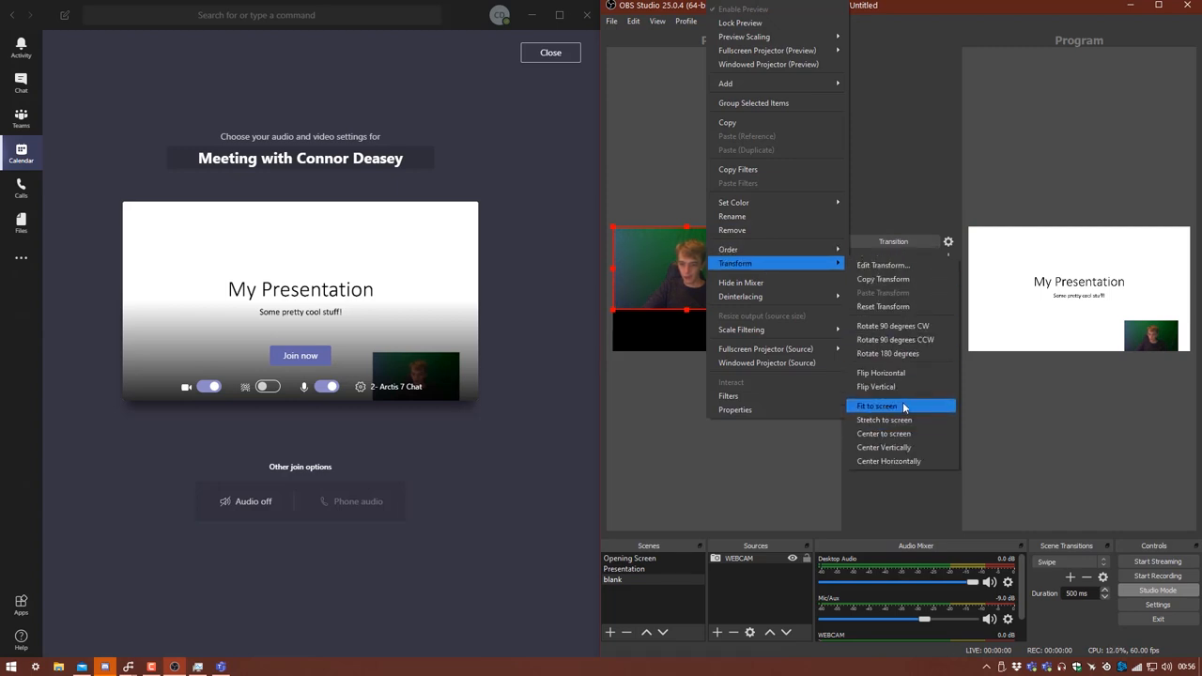
pyautogui.click(877, 406)
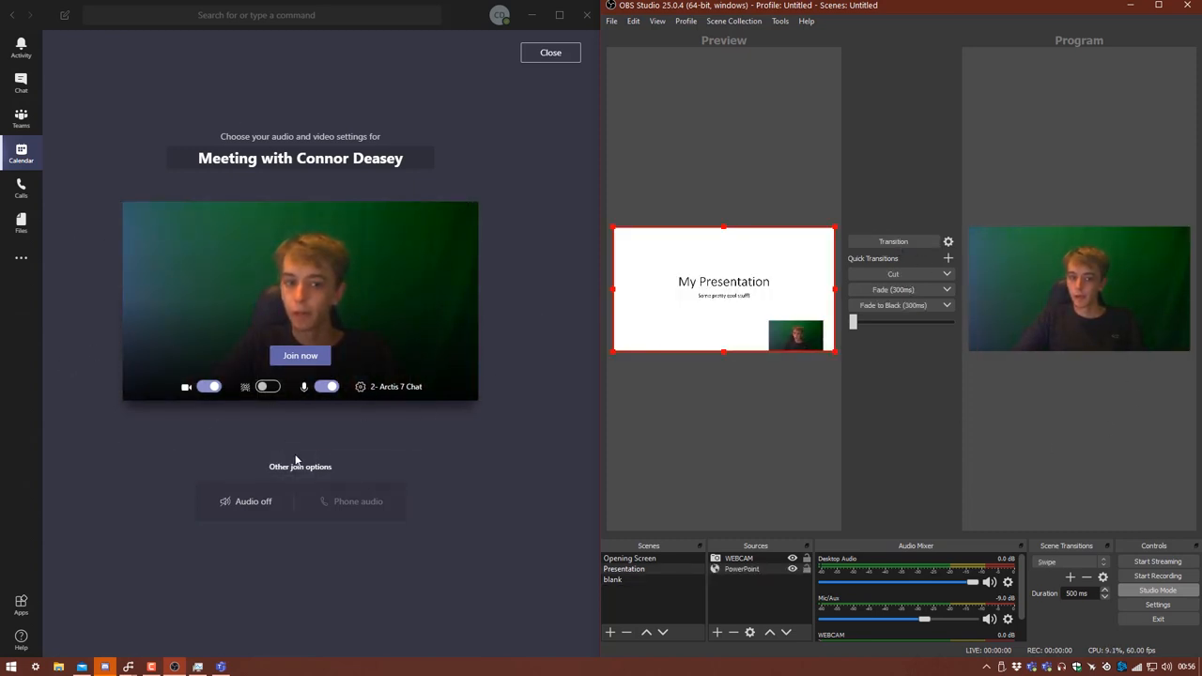
pyautogui.moveTo(357, 499)
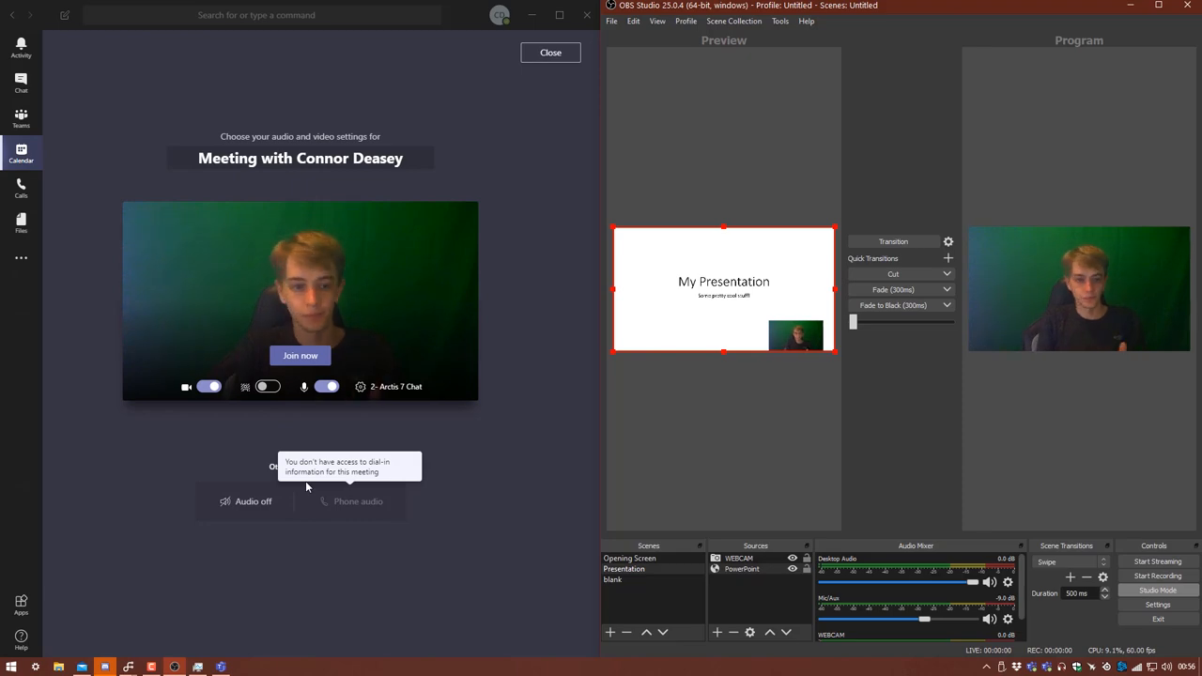